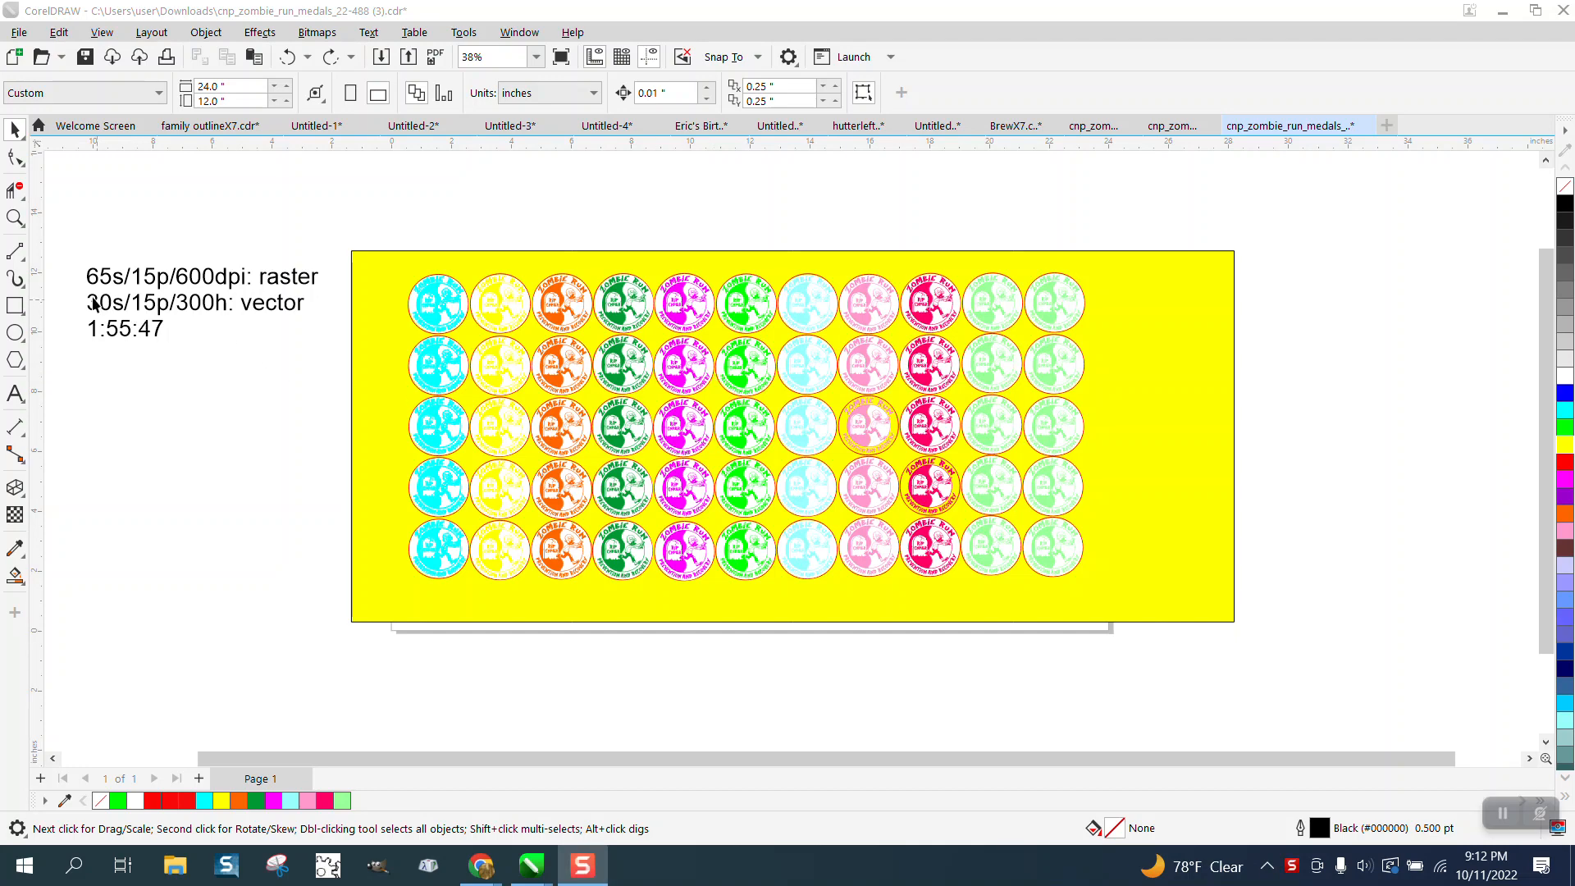
Copy one orange medal off the page and draw a rectangle behind it
left_click(576, 386)
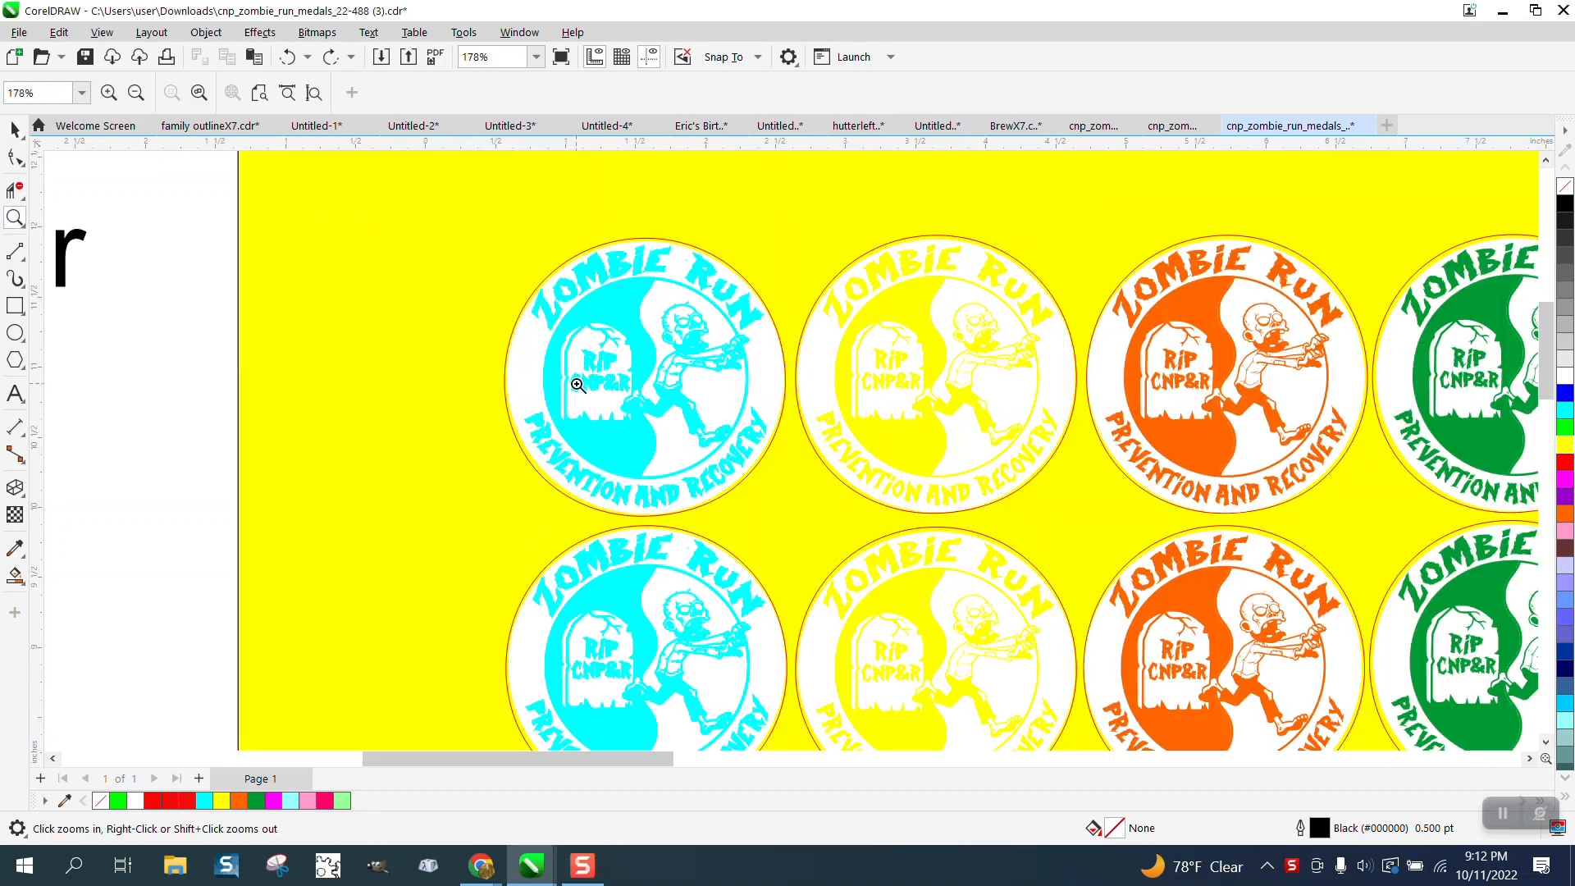
mouse_move(1220, 248)
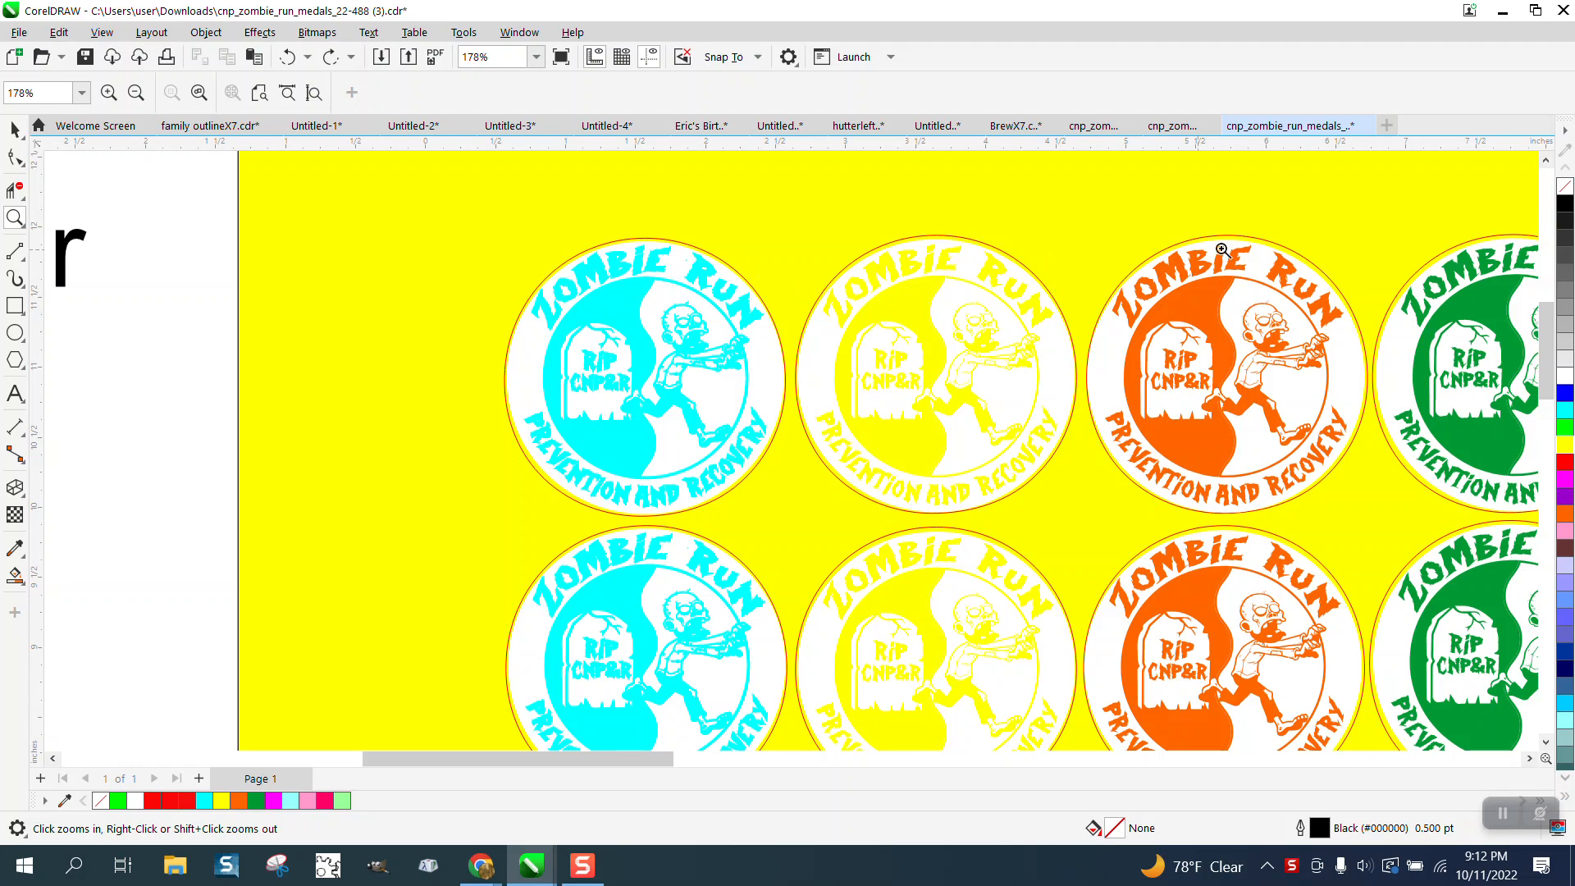
left_click(1223, 249)
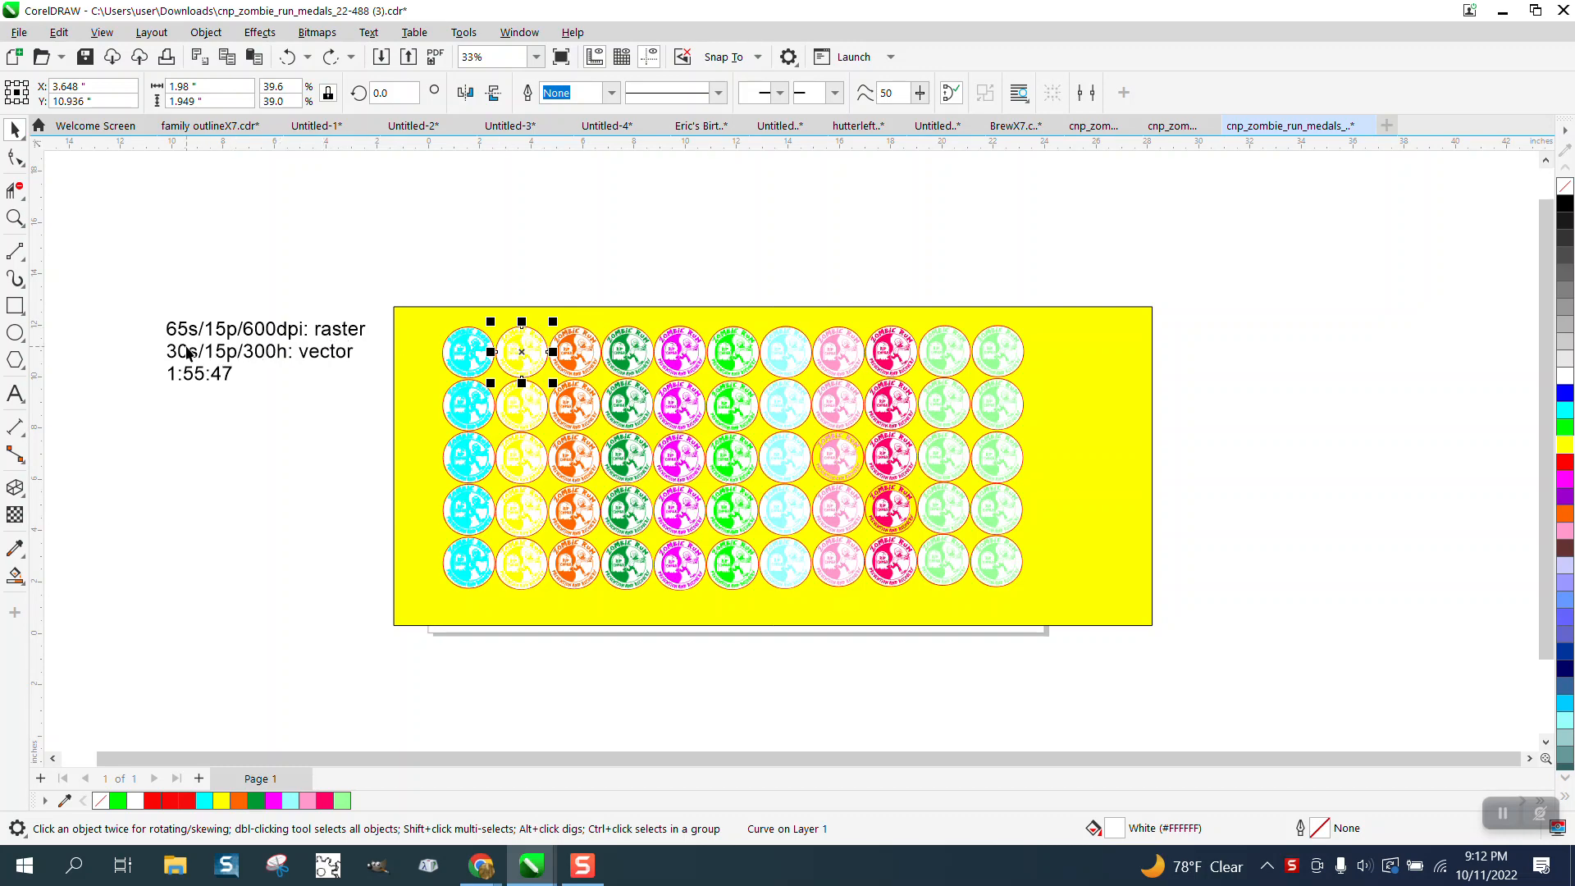
left_click(14, 218)
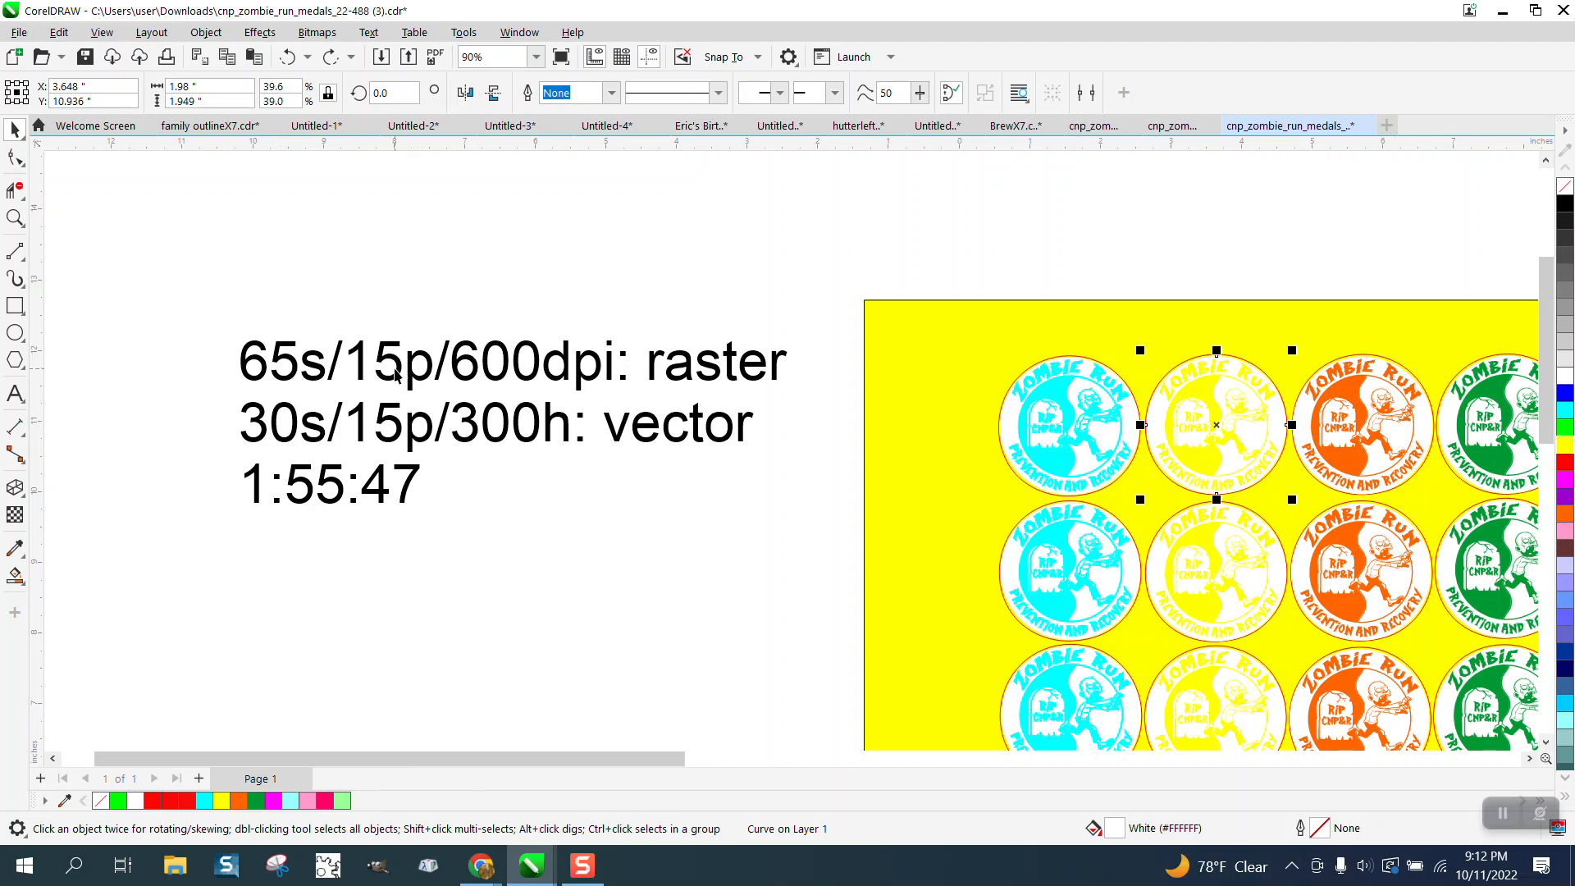
mouse_move(1062, 435)
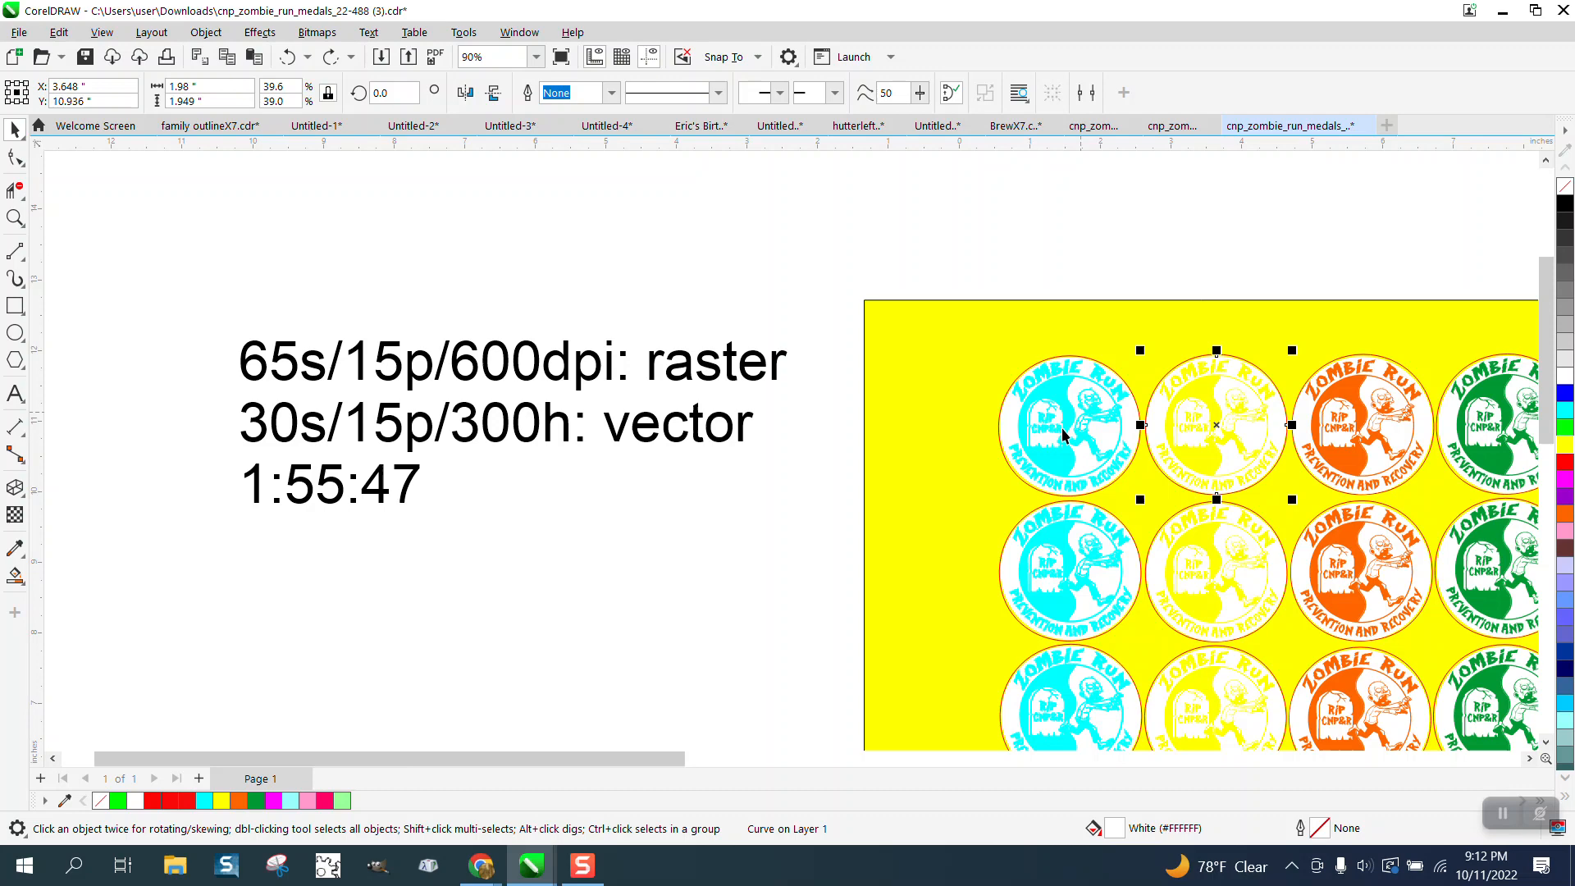
mouse_move(1063, 426)
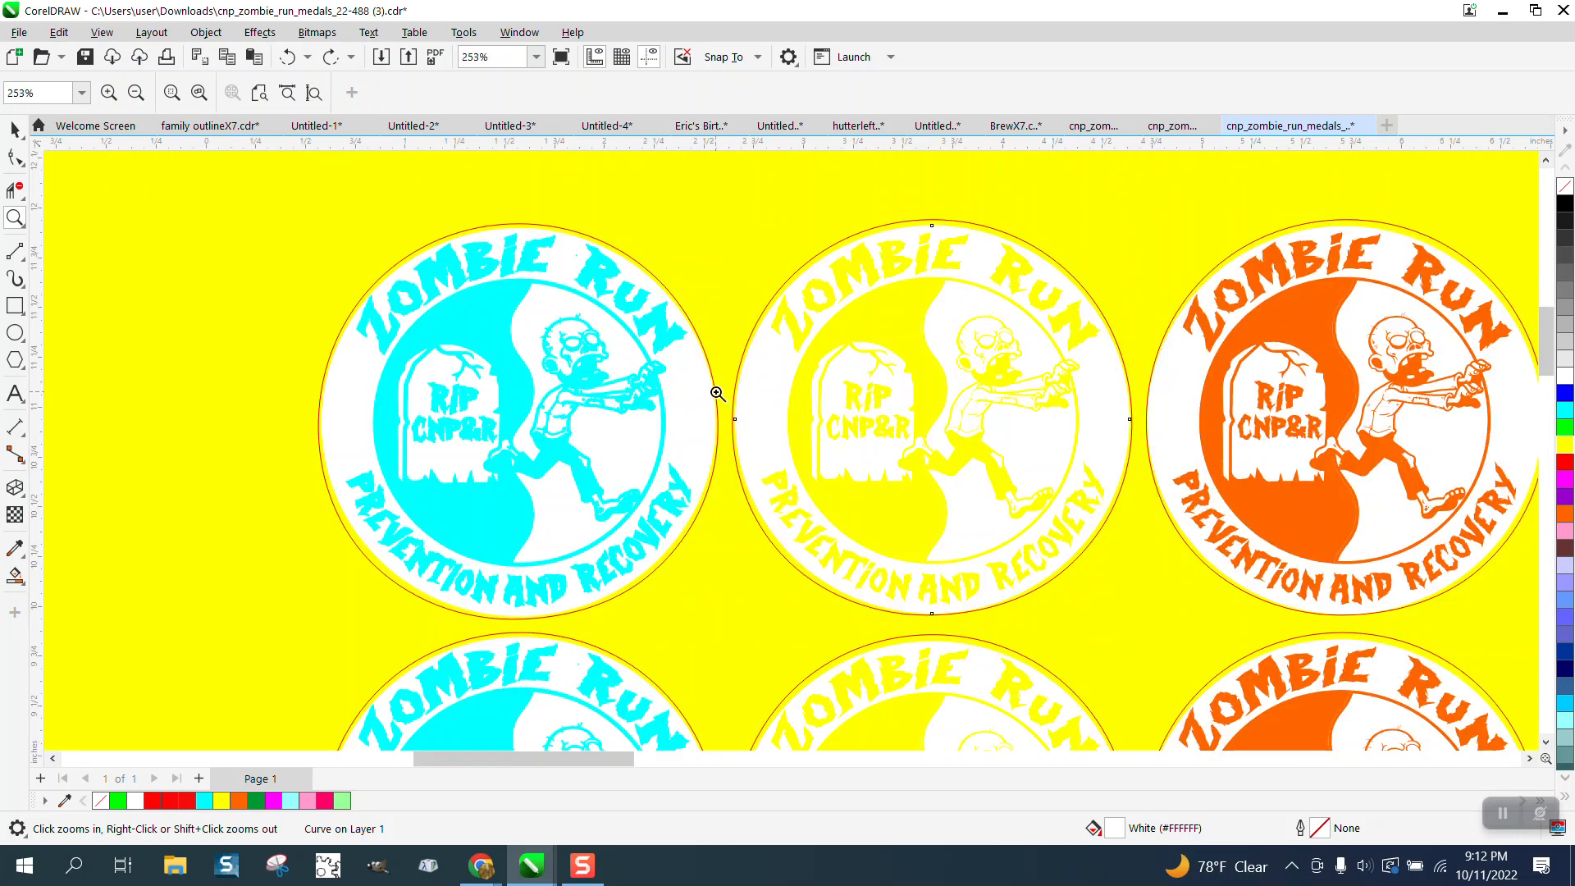
mouse_move(591, 293)
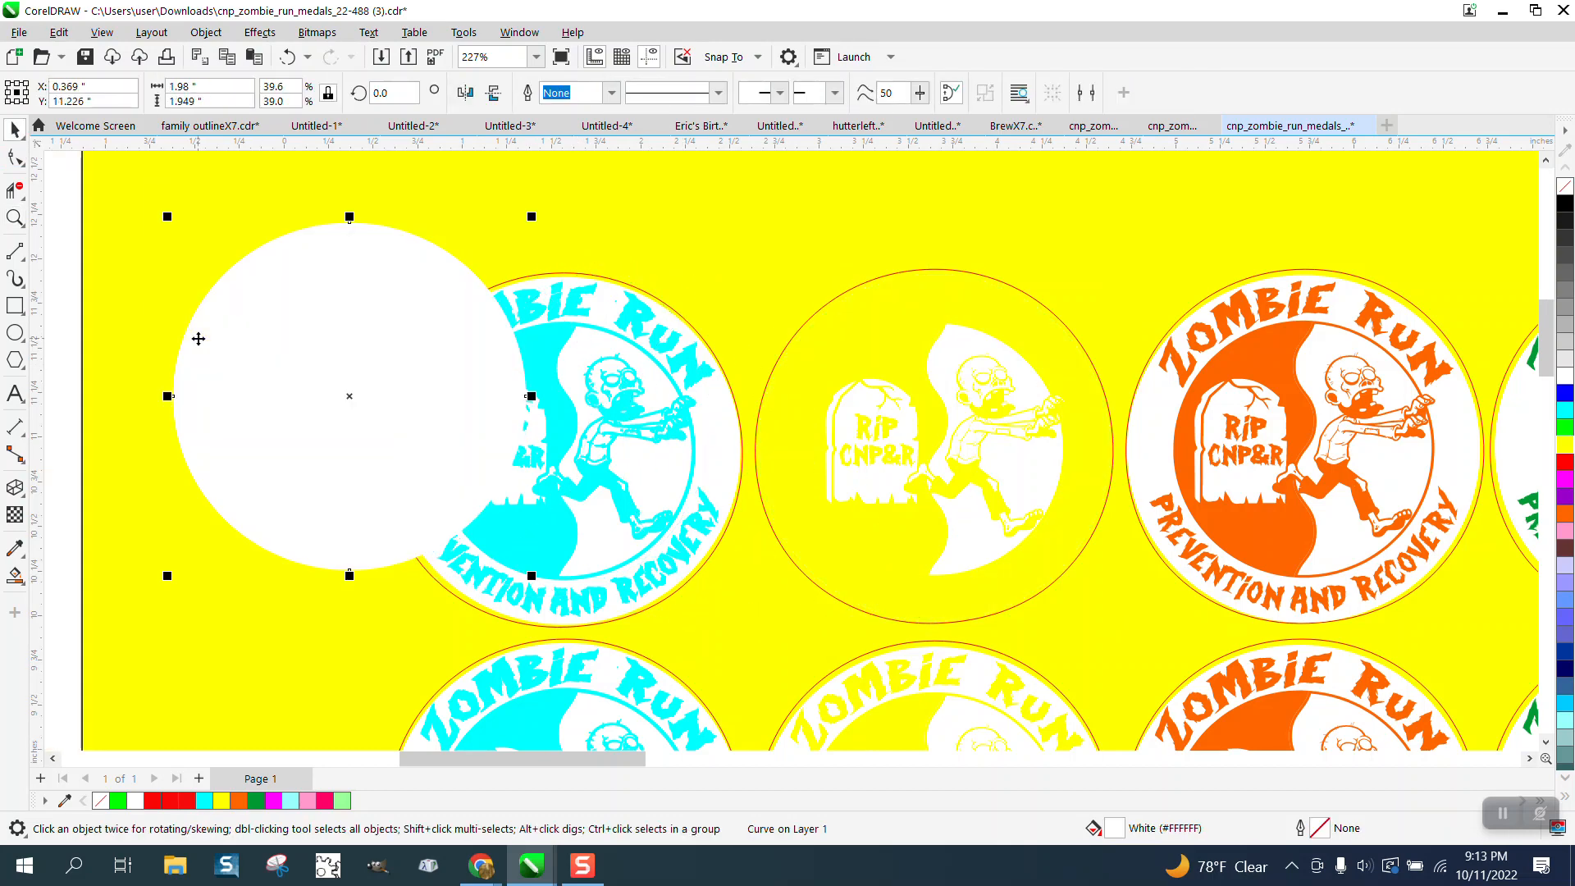
mouse_move(861, 404)
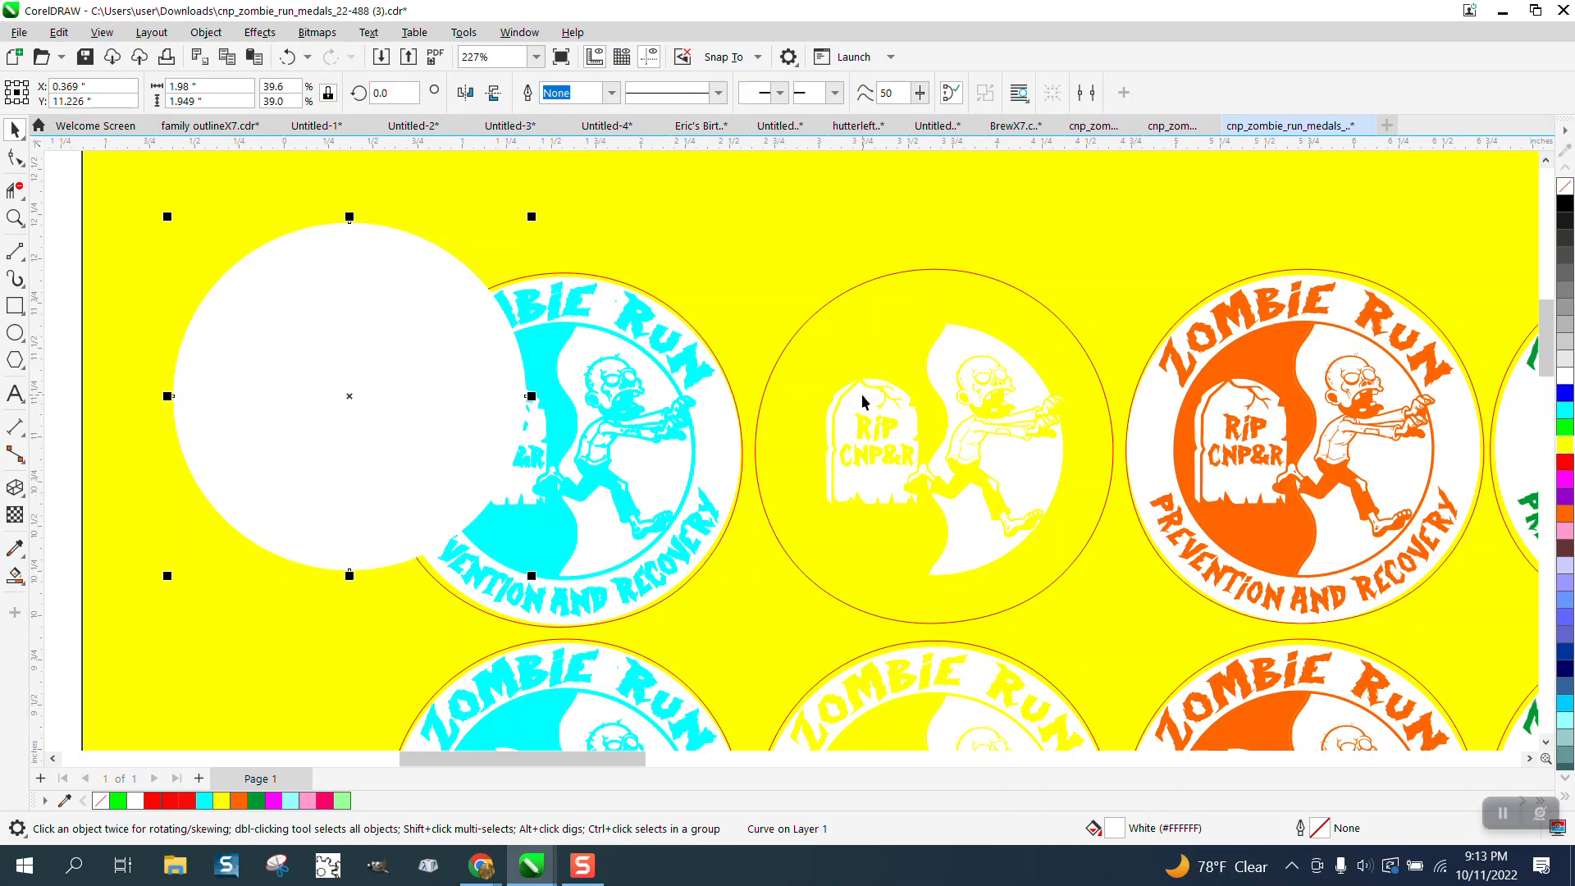
mouse_move(485, 323)
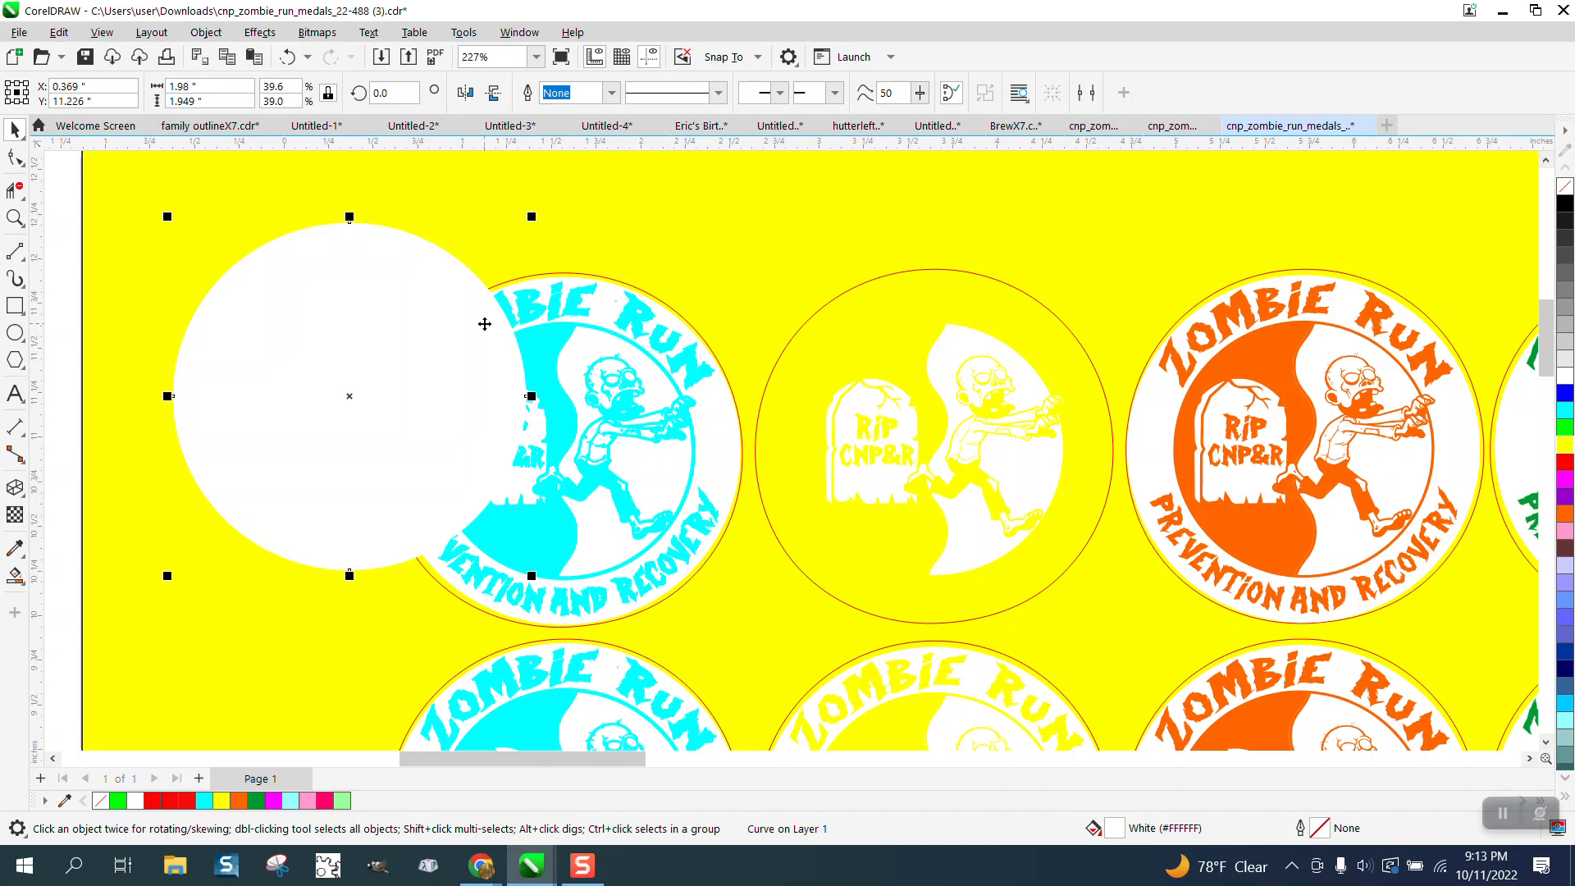
left_click(412, 126)
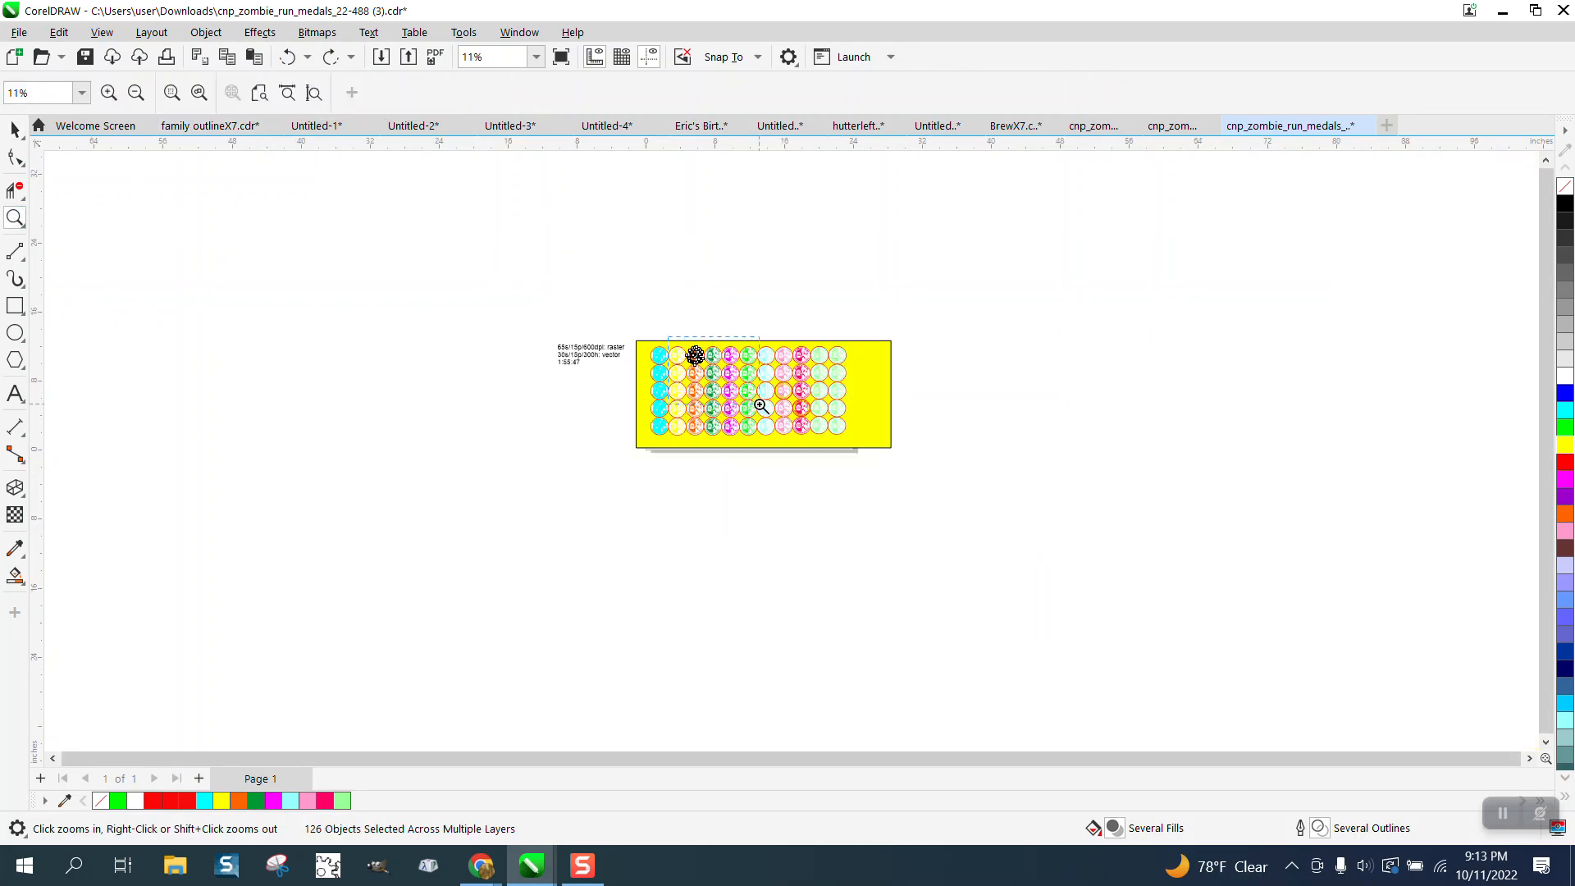
Fill the rectangle yellow to check the medal's edges, then delete the rectangle
left_click(759, 405)
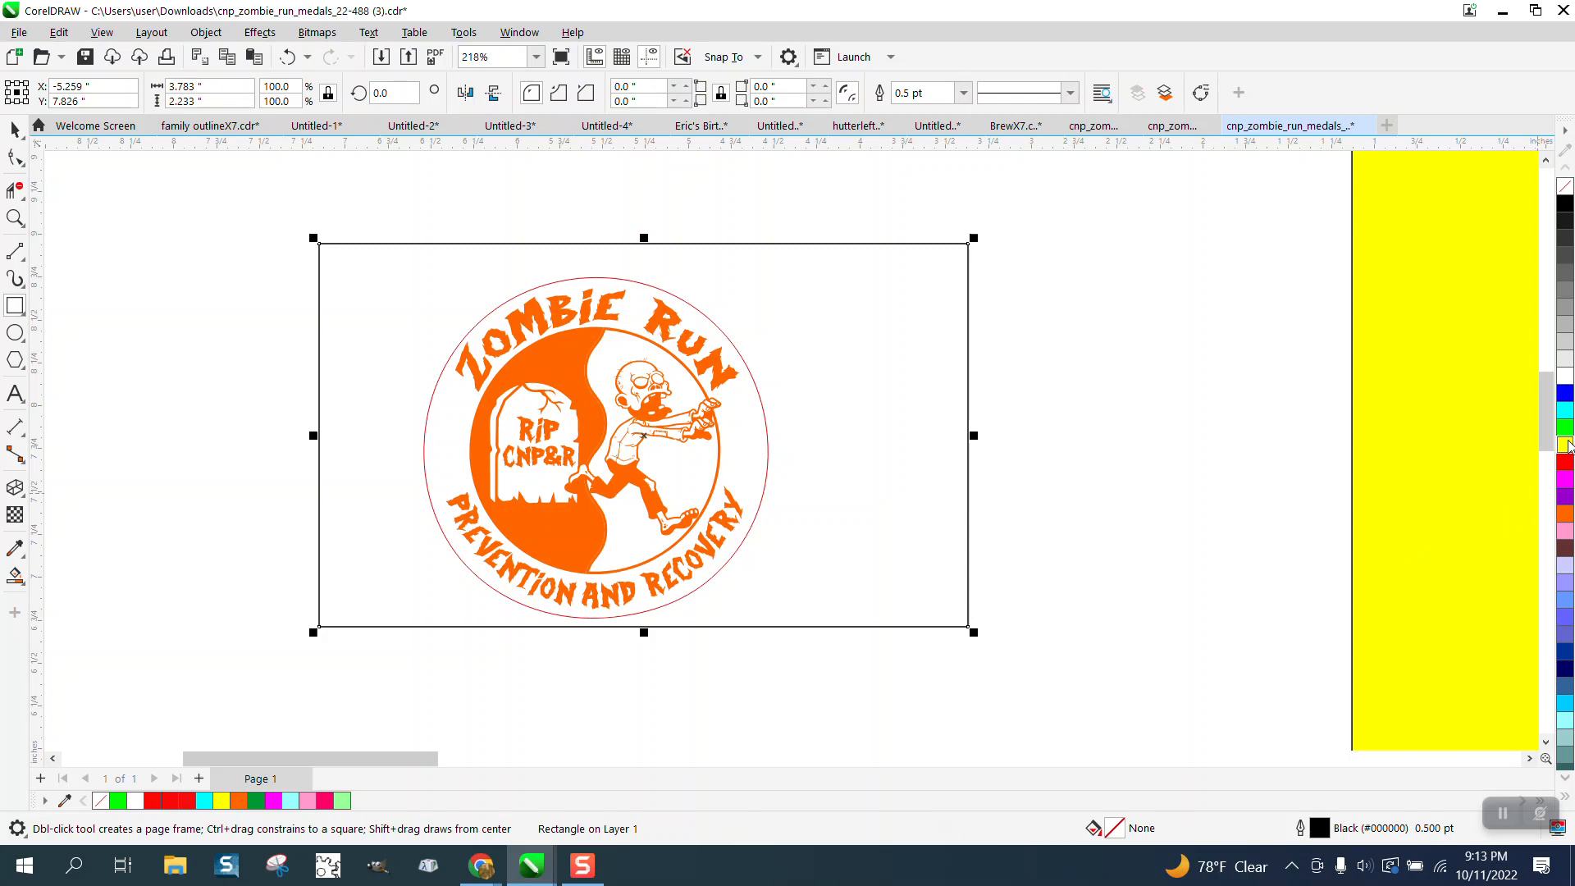
left_click(205, 33)
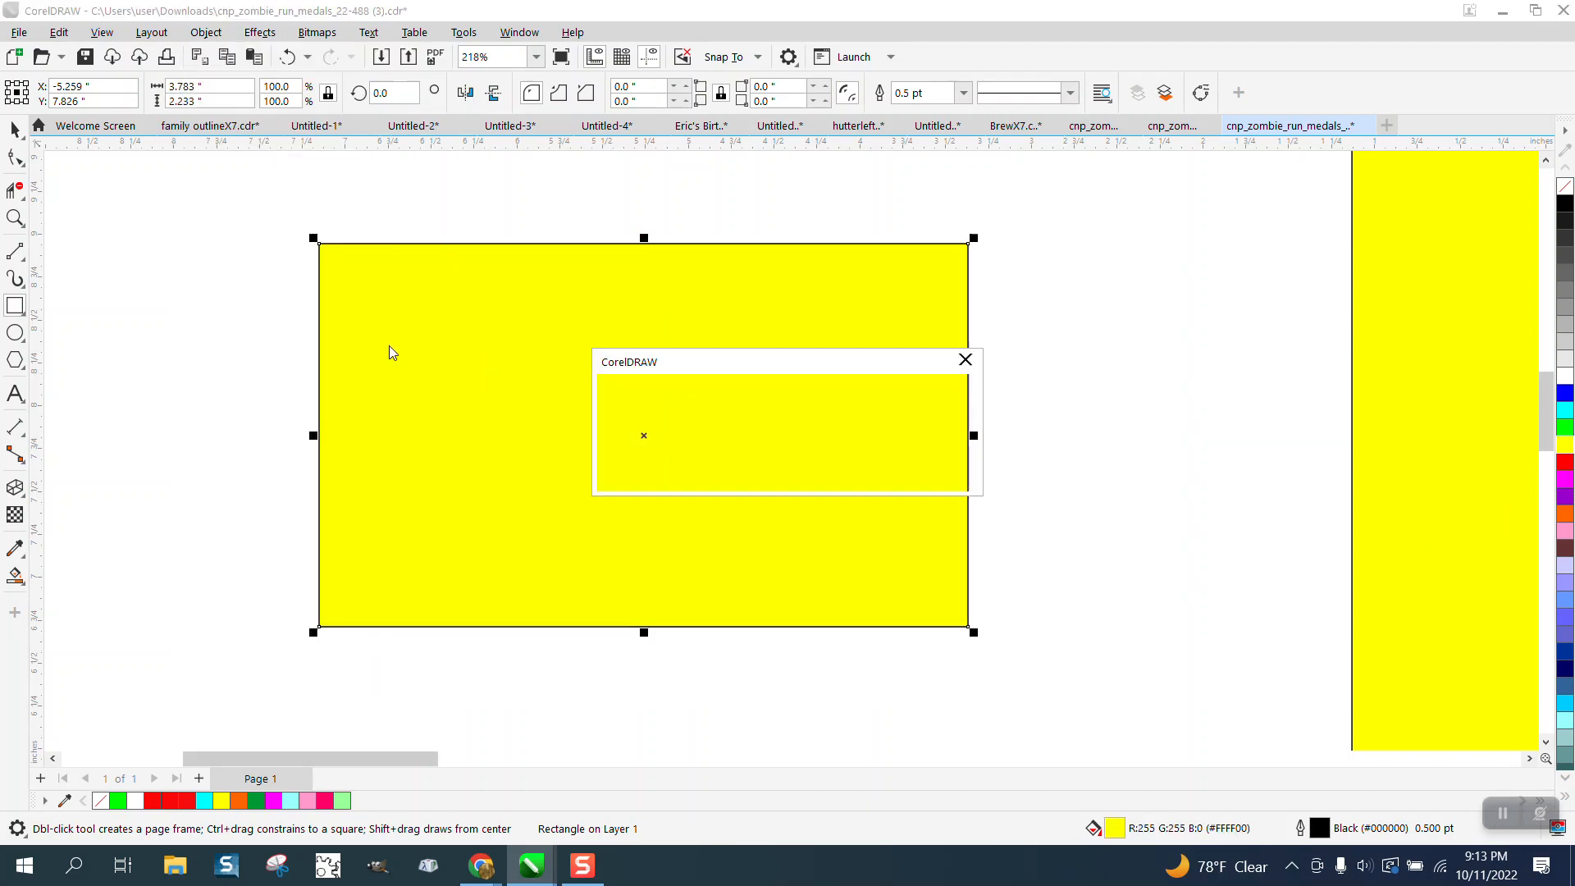
left_click(963, 359)
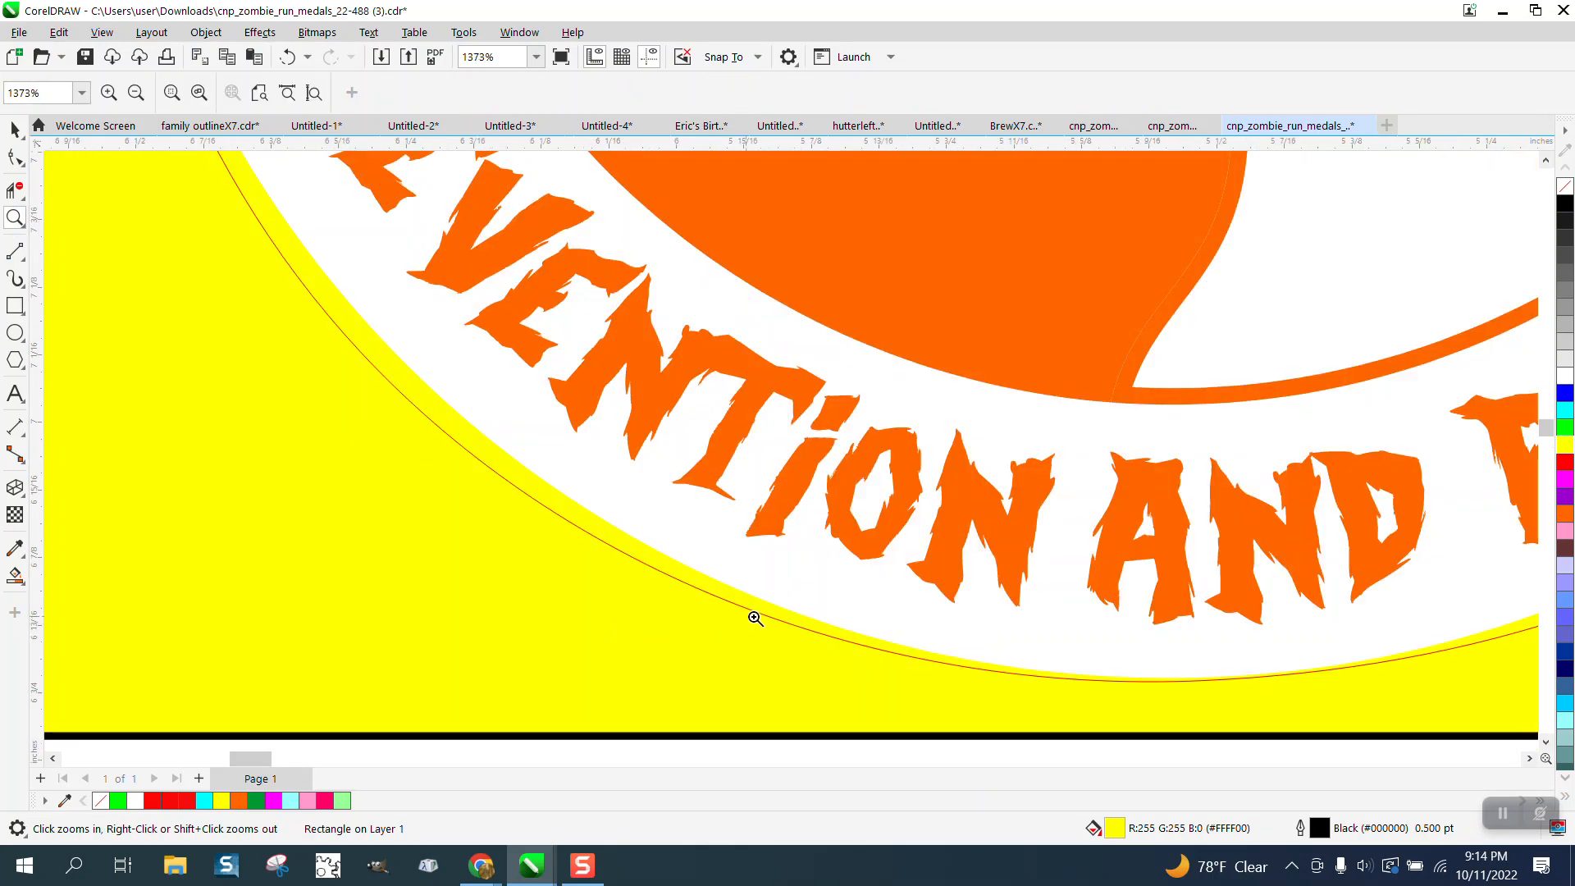
left_click(753, 617)
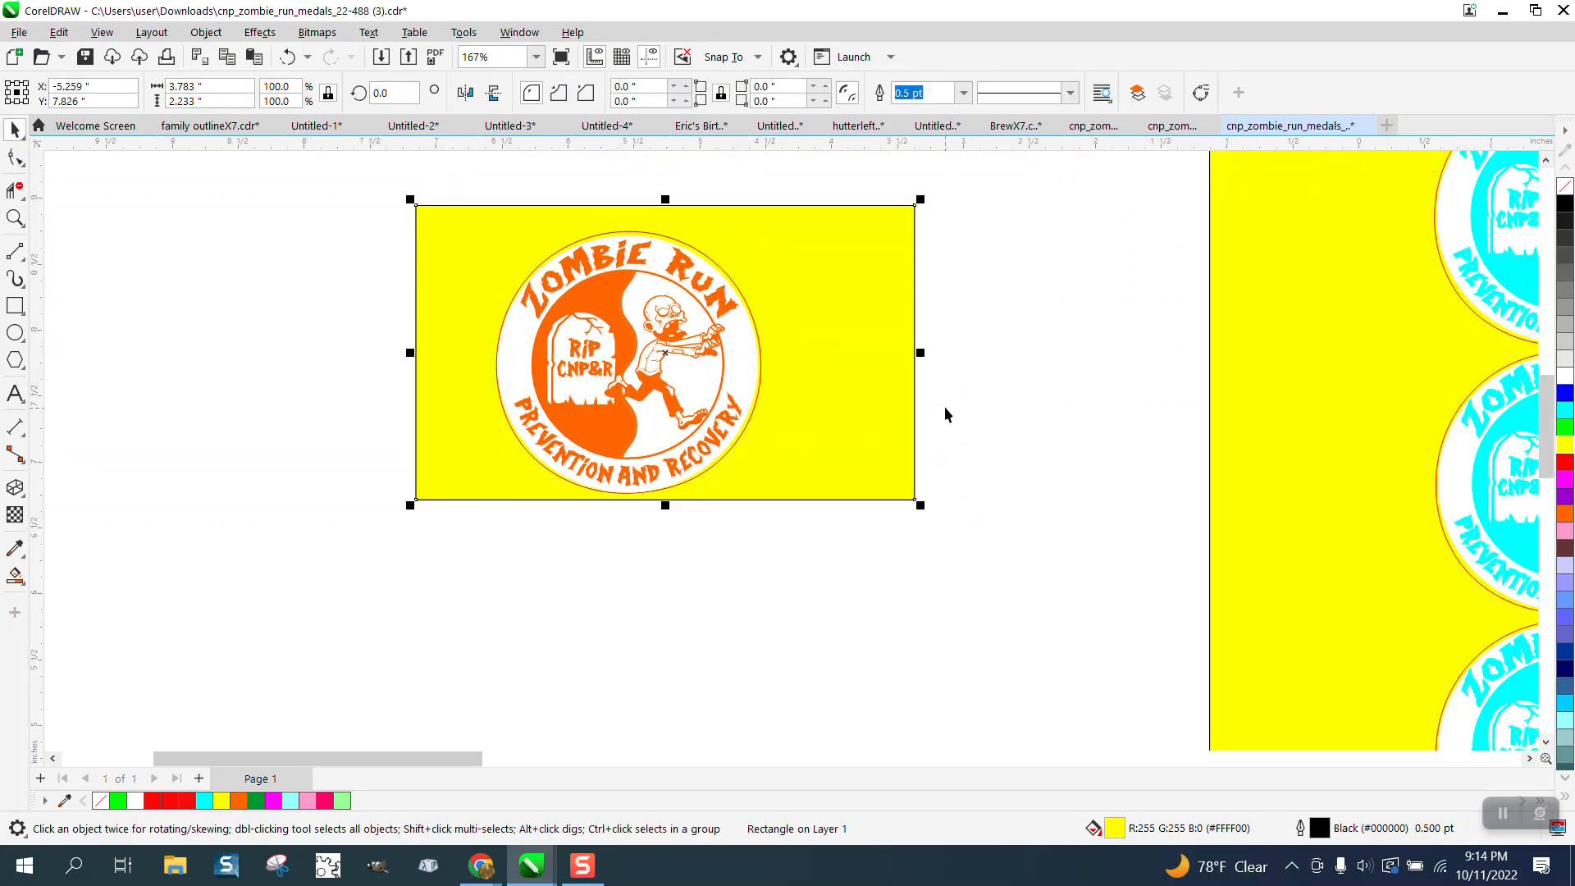
mouse_move(762, 366)
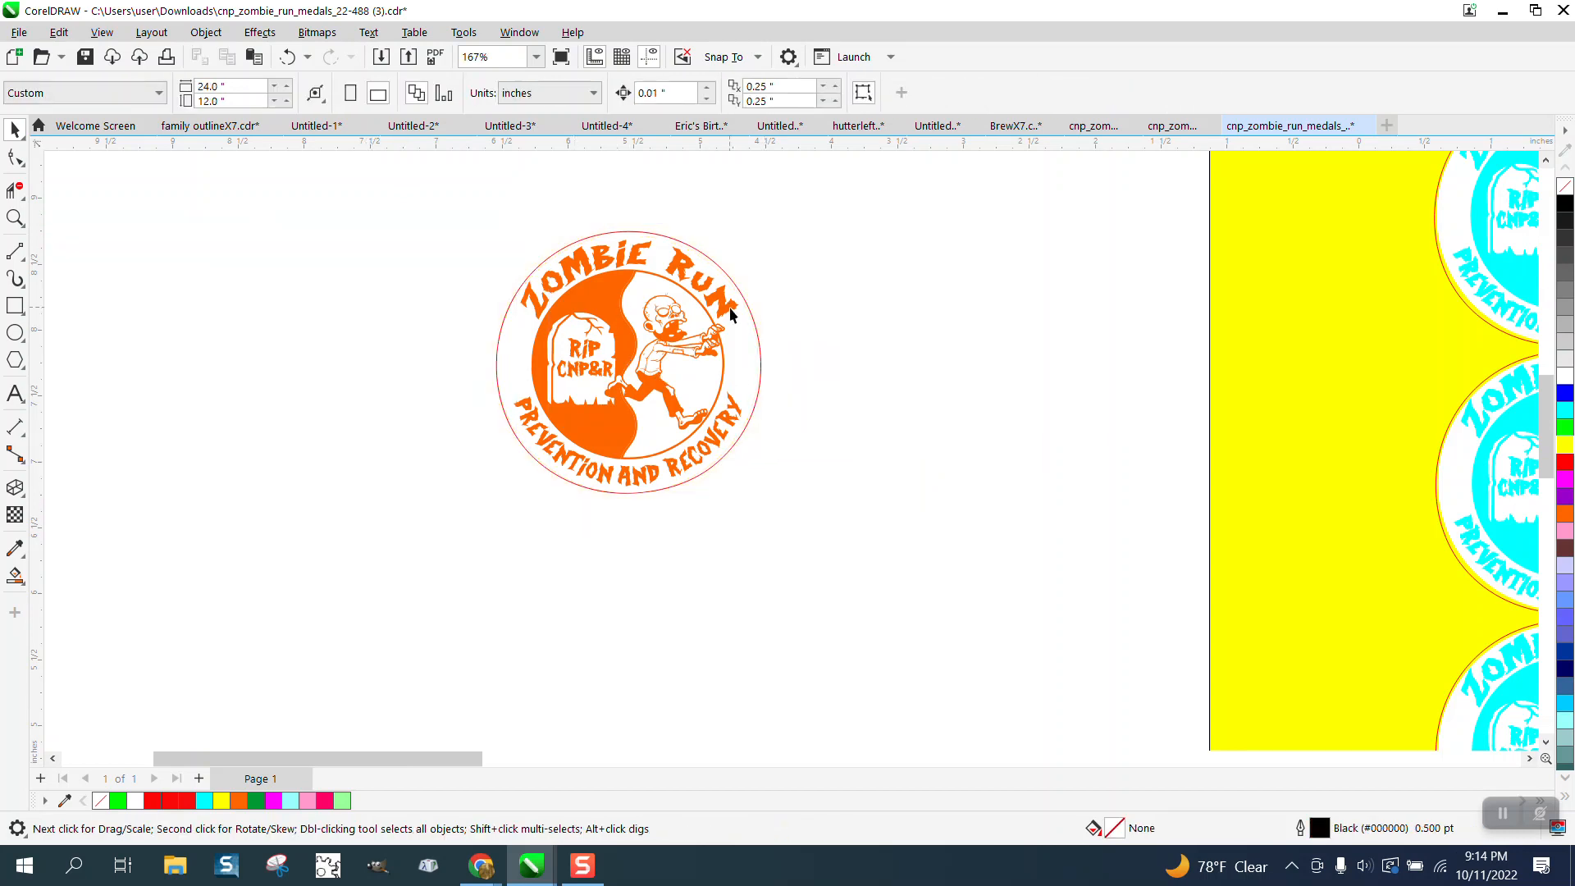
Move the red cut circle out beside the logo and deselect it
left_click_drag(758, 241, 1004, 511)
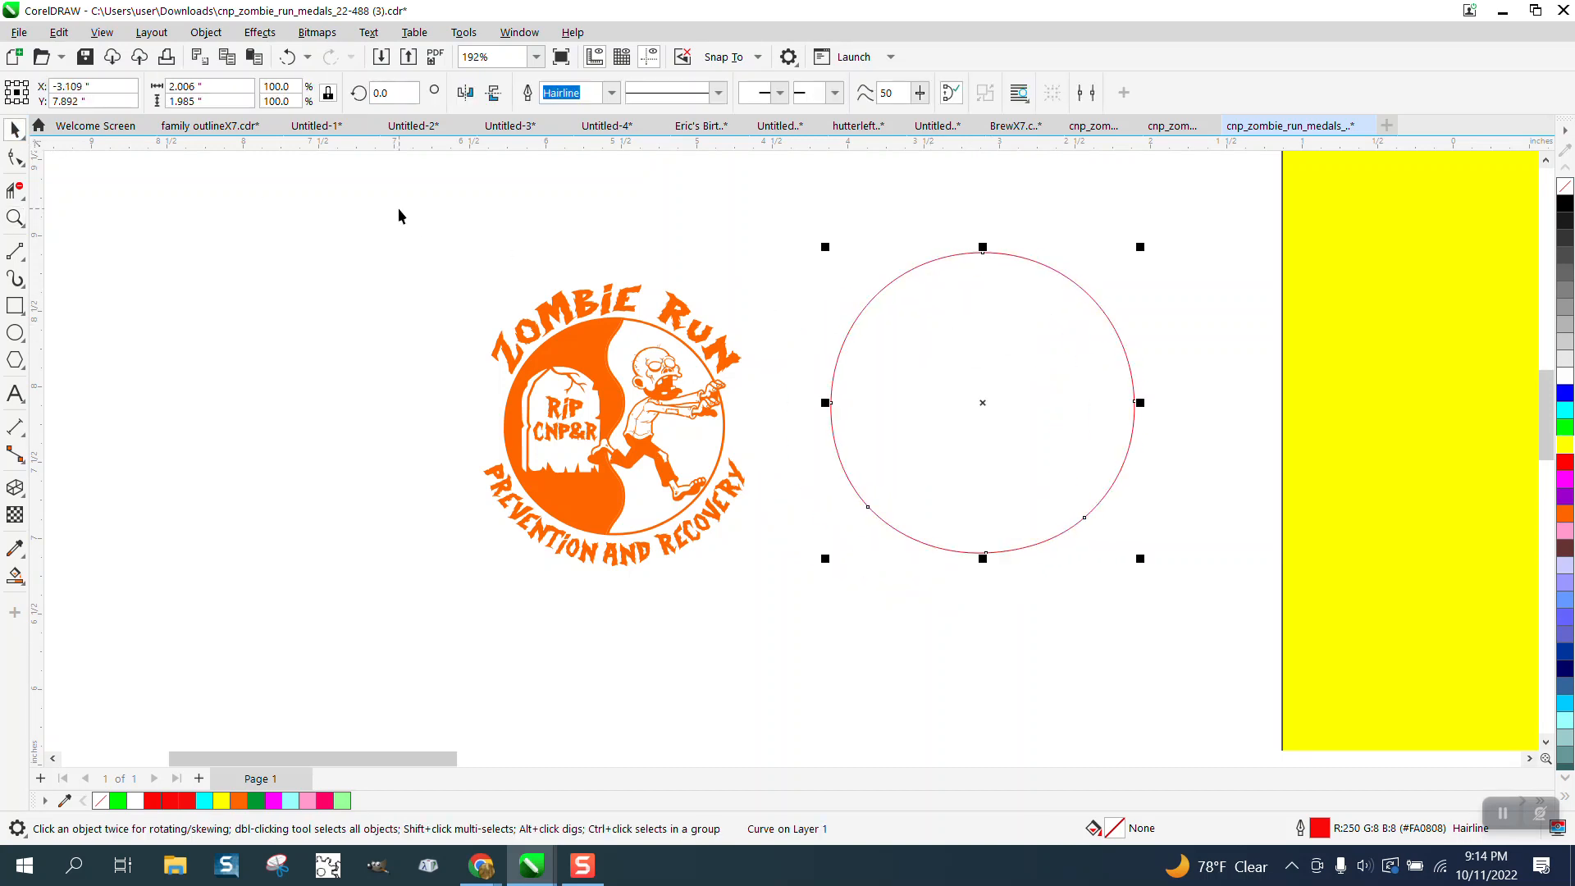
mouse_move(558, 276)
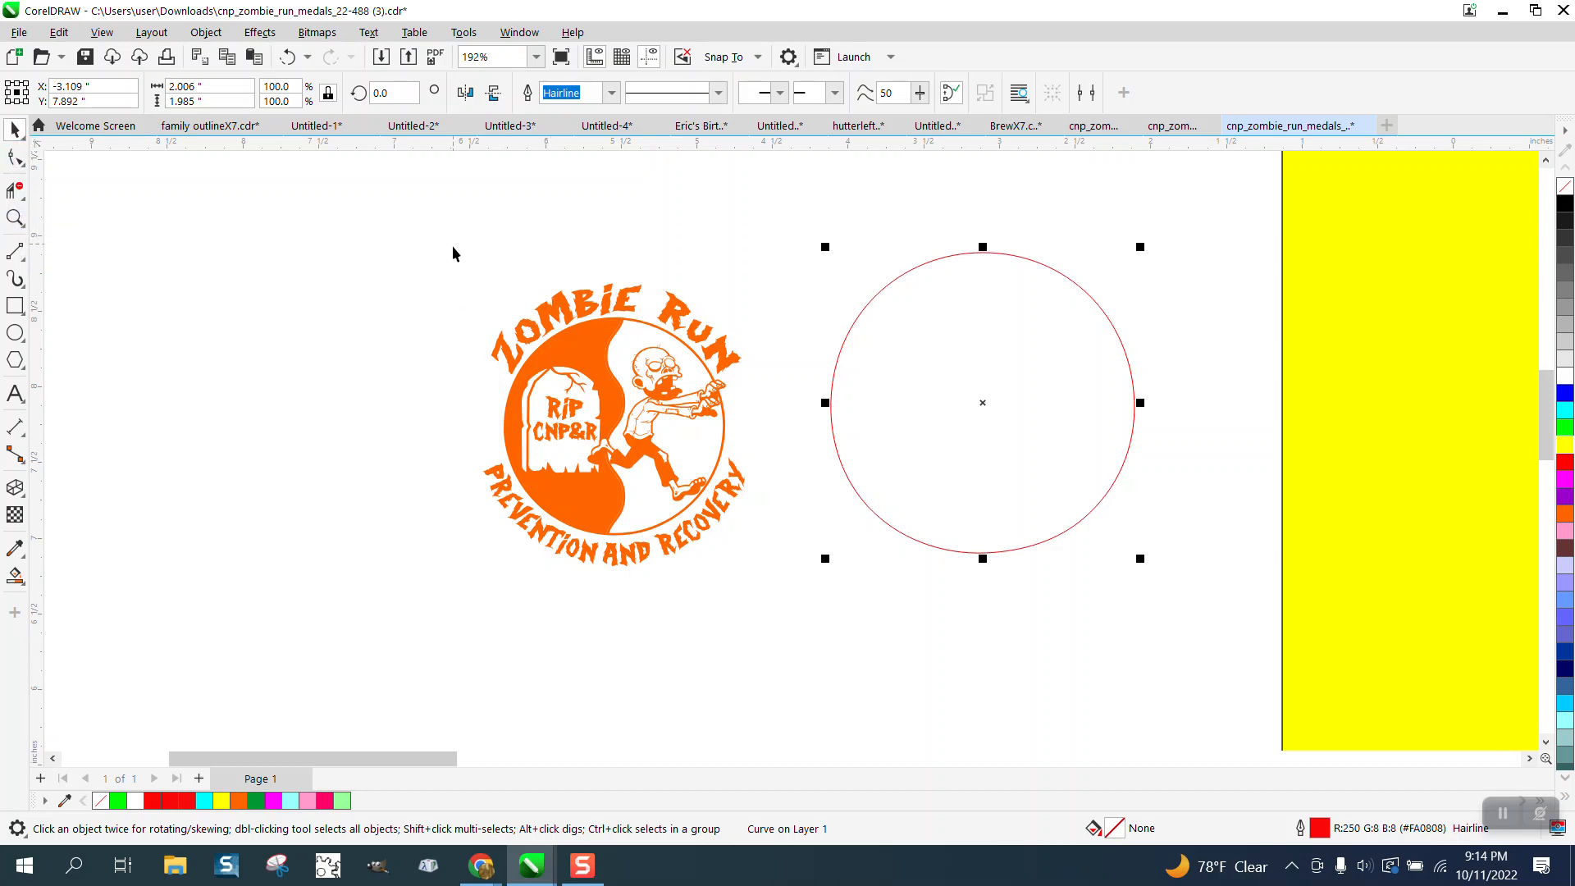
left_click(612, 402)
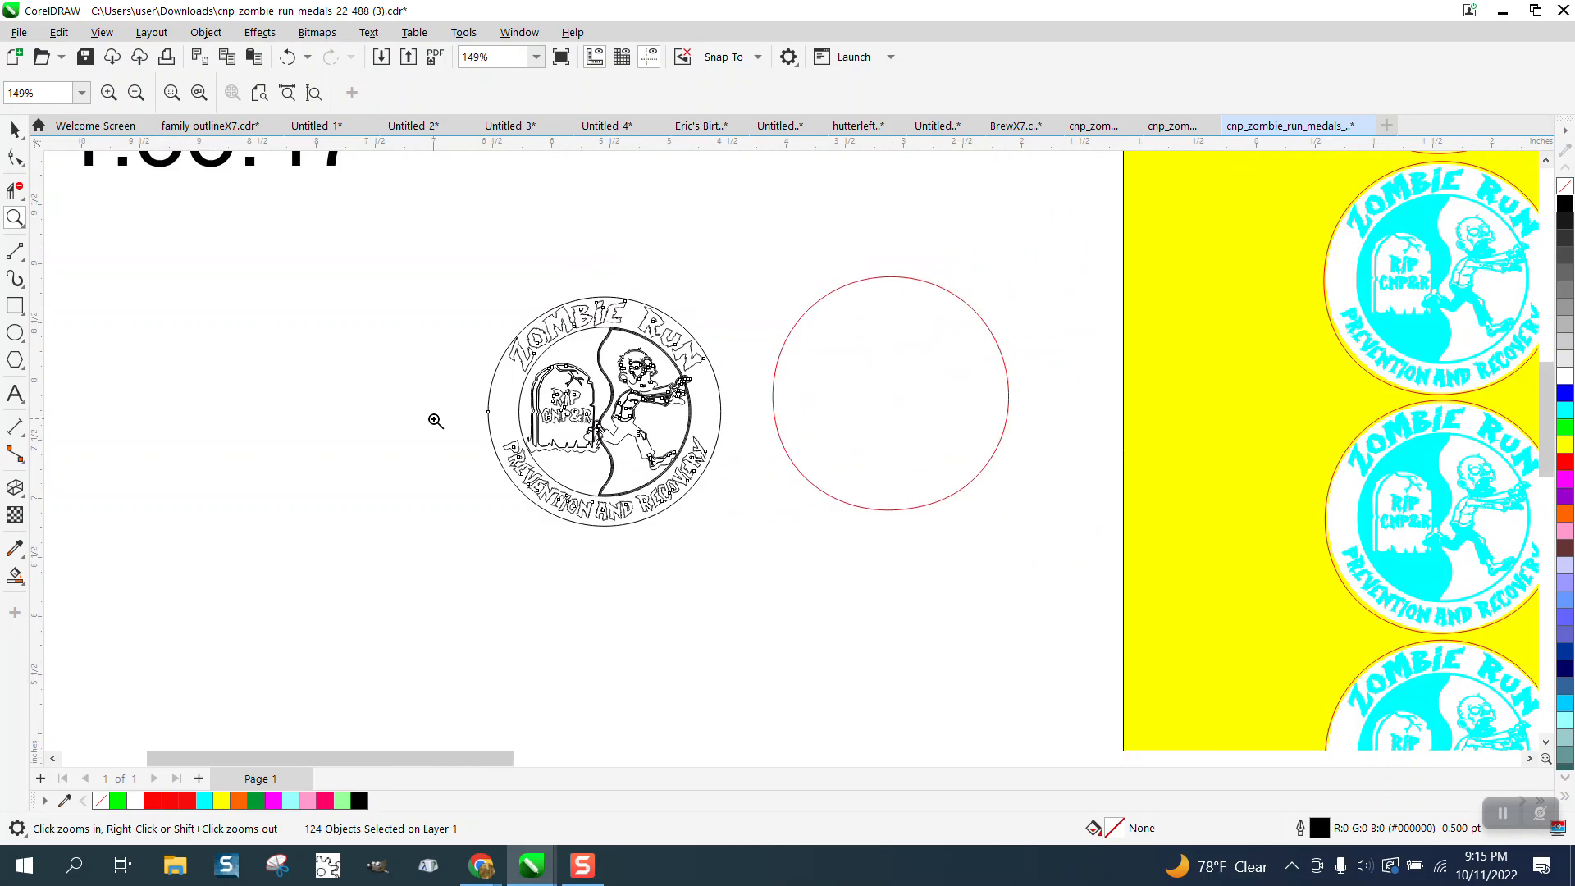
mouse_move(1465, 465)
type("2")
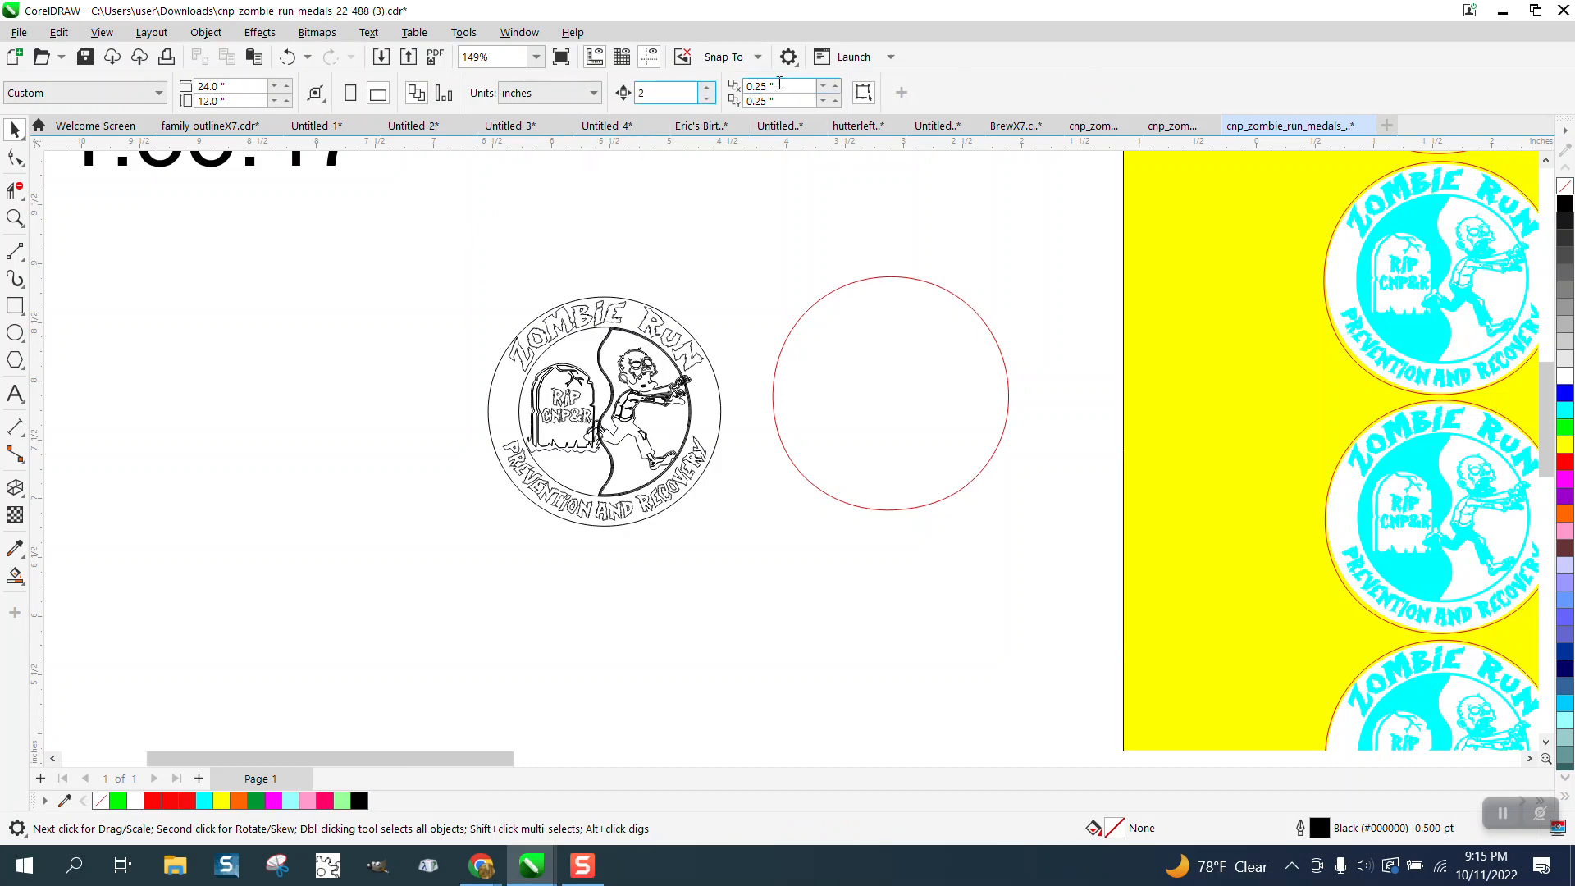
mouse_move(607, 353)
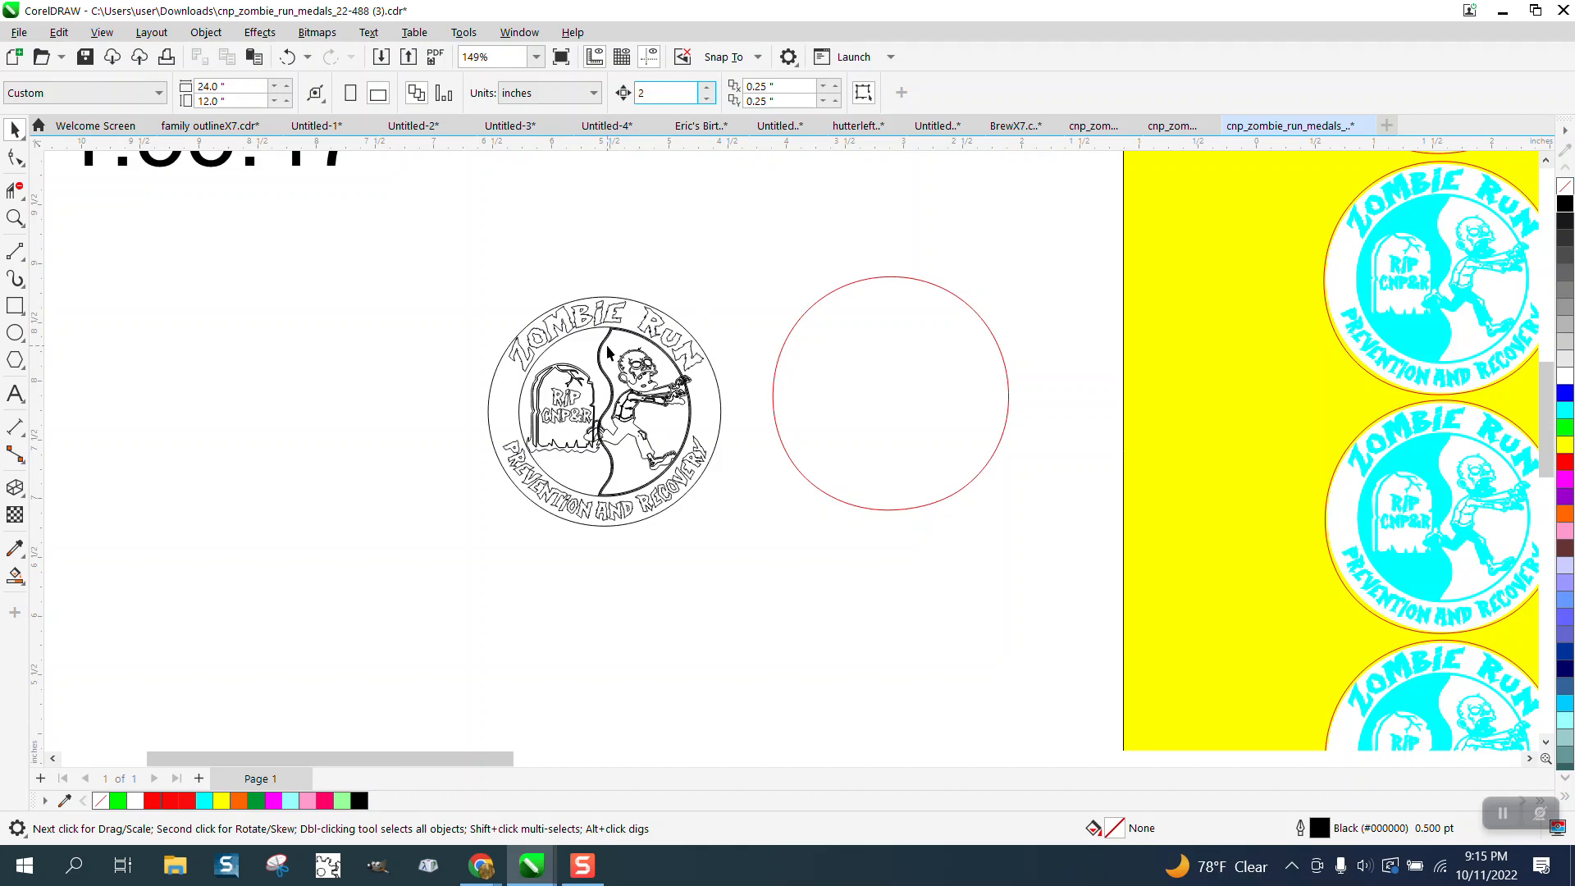
Give the wavy divider curve inside the logo a width from the Outline Width list
left_click(612, 351)
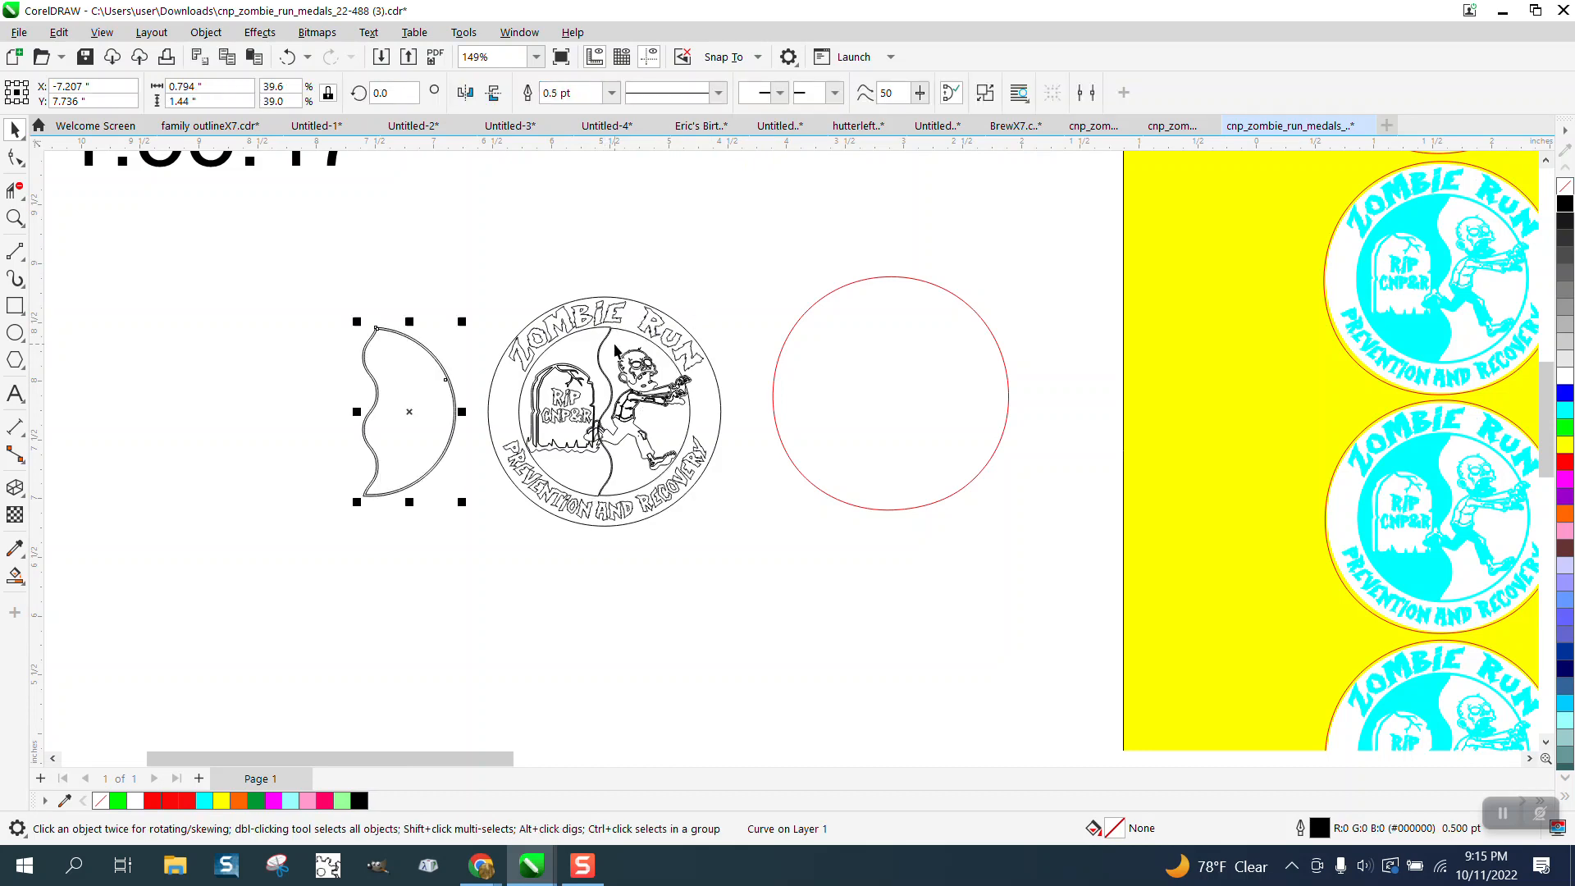
mouse_move(593, 361)
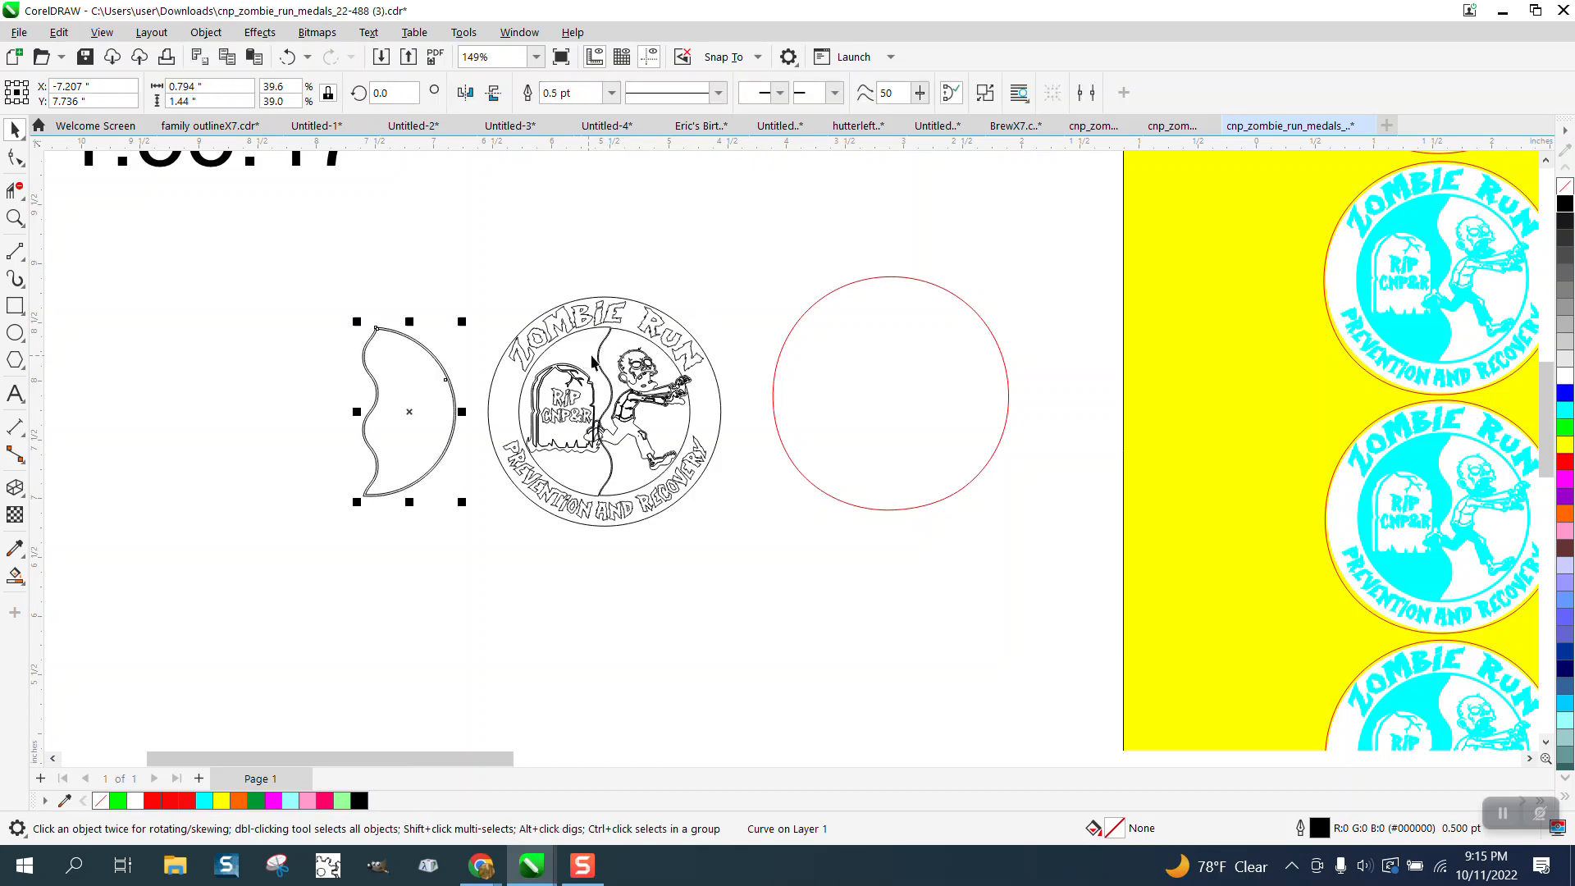
mouse_move(458, 379)
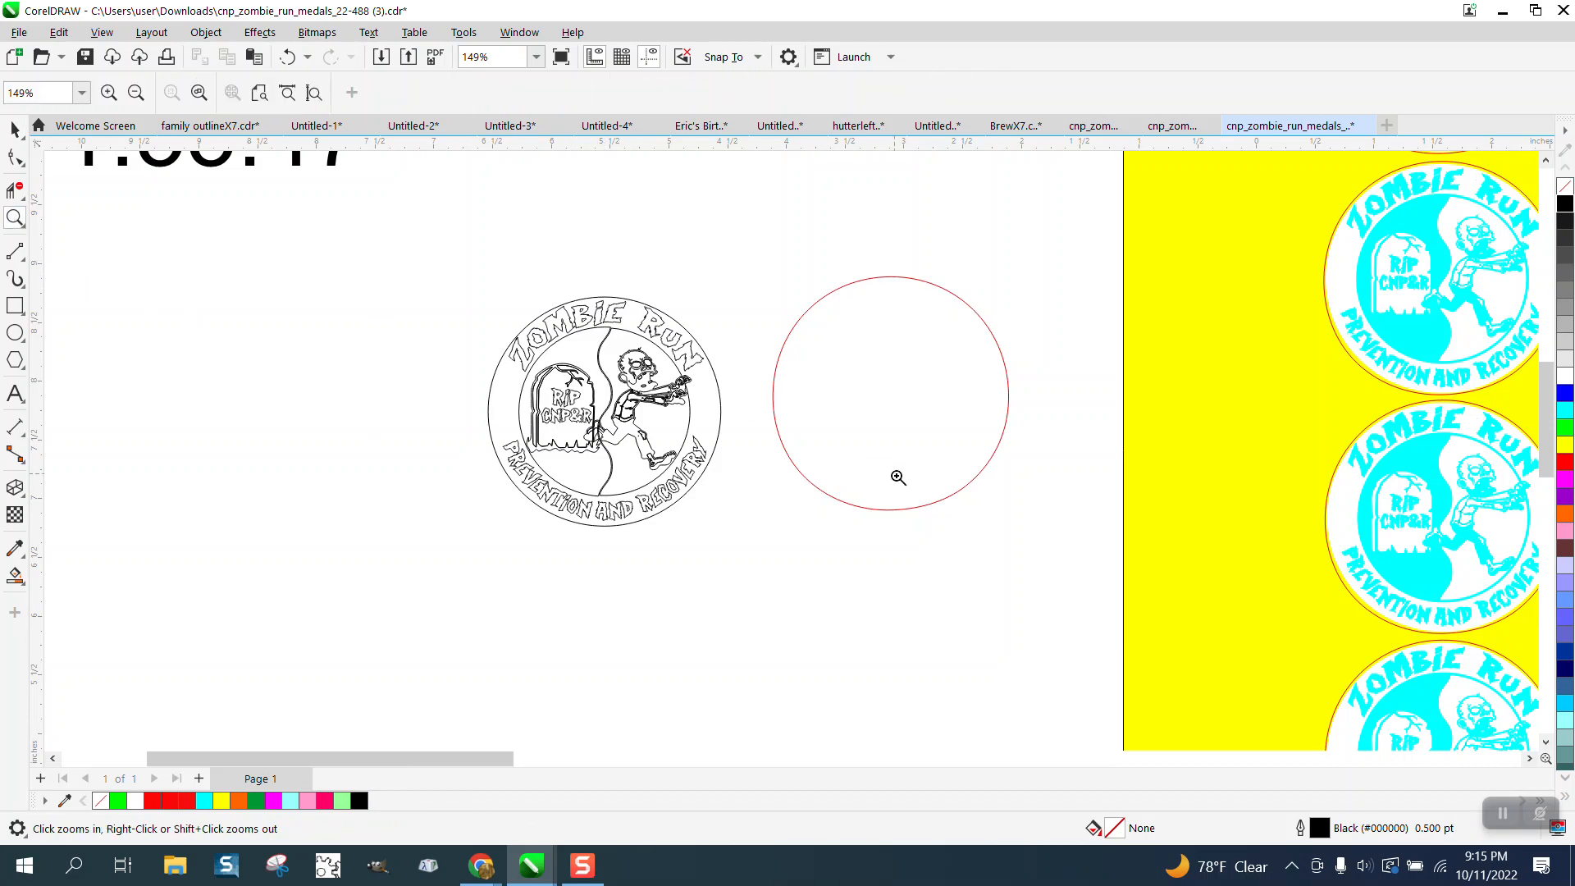
mouse_move(275, 315)
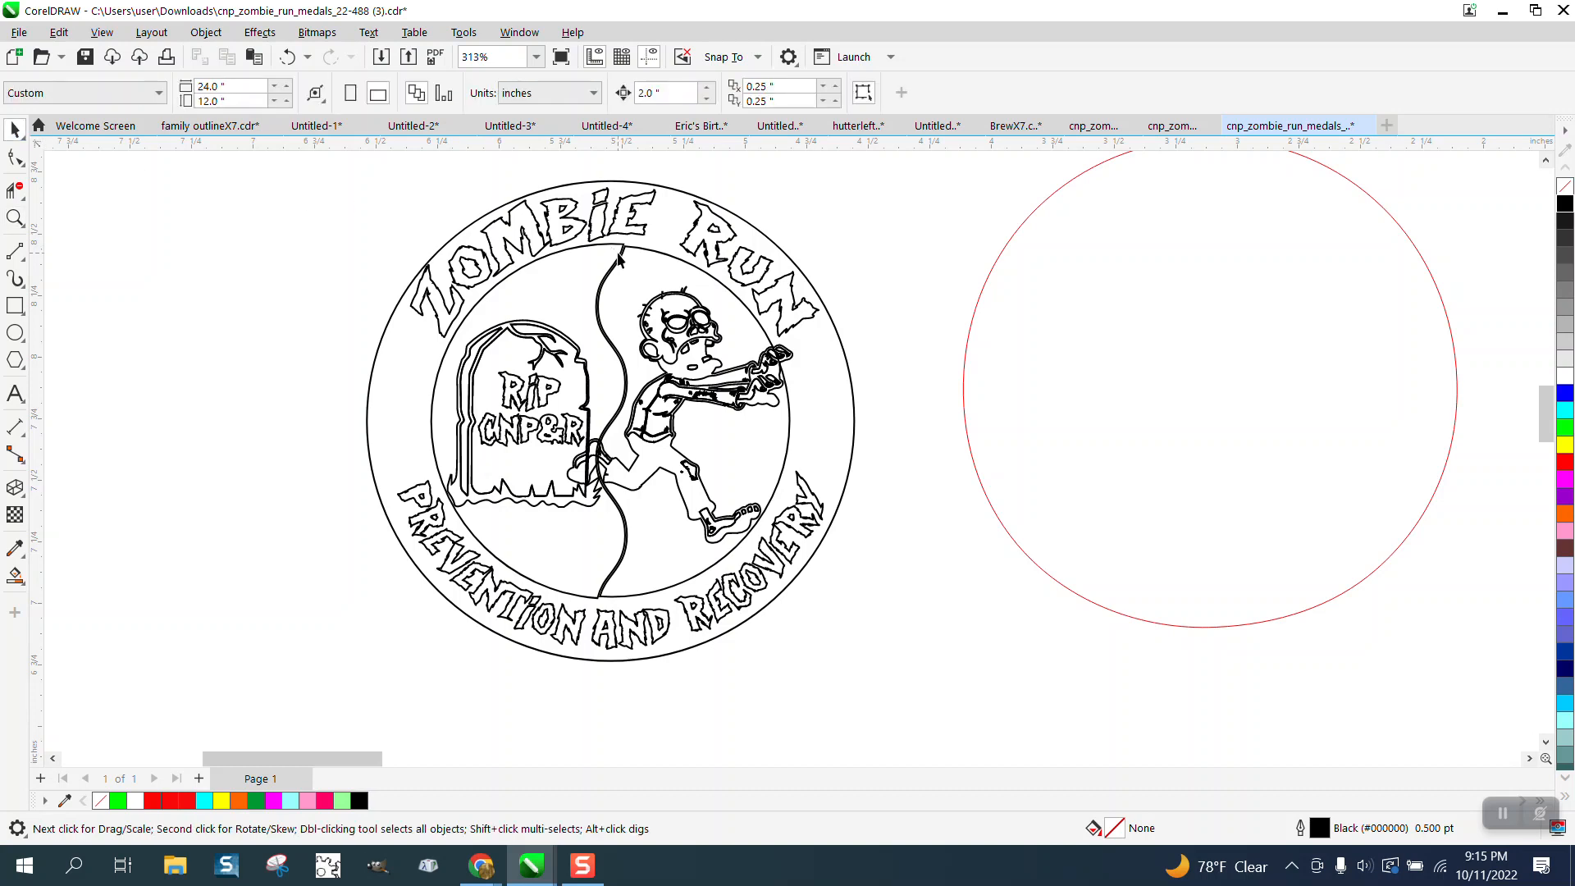
left_click(612, 261)
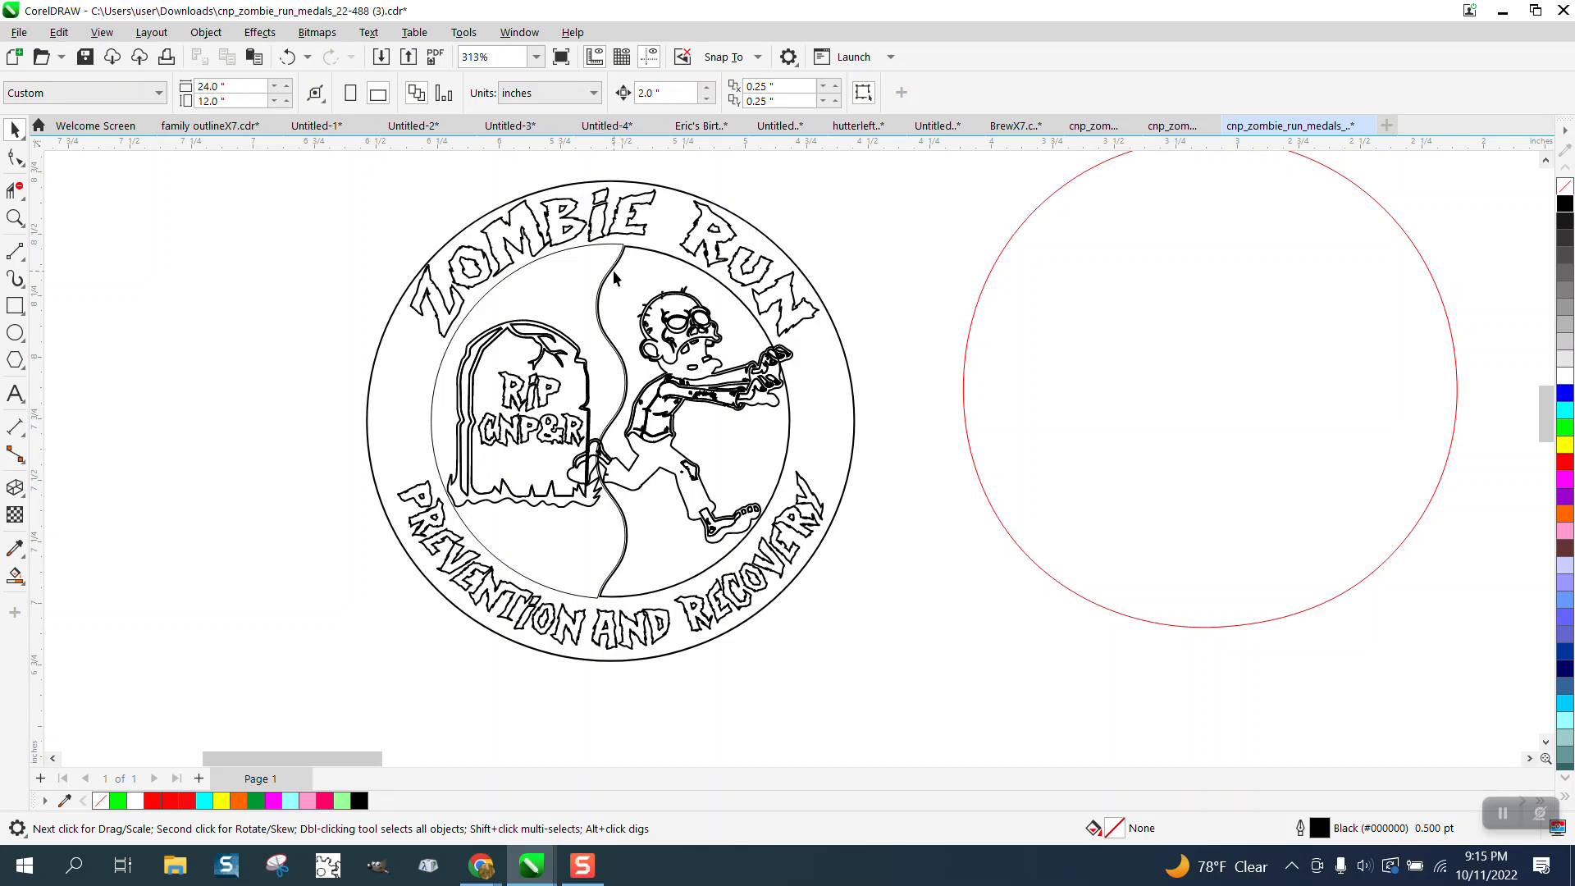
left_click(610, 92)
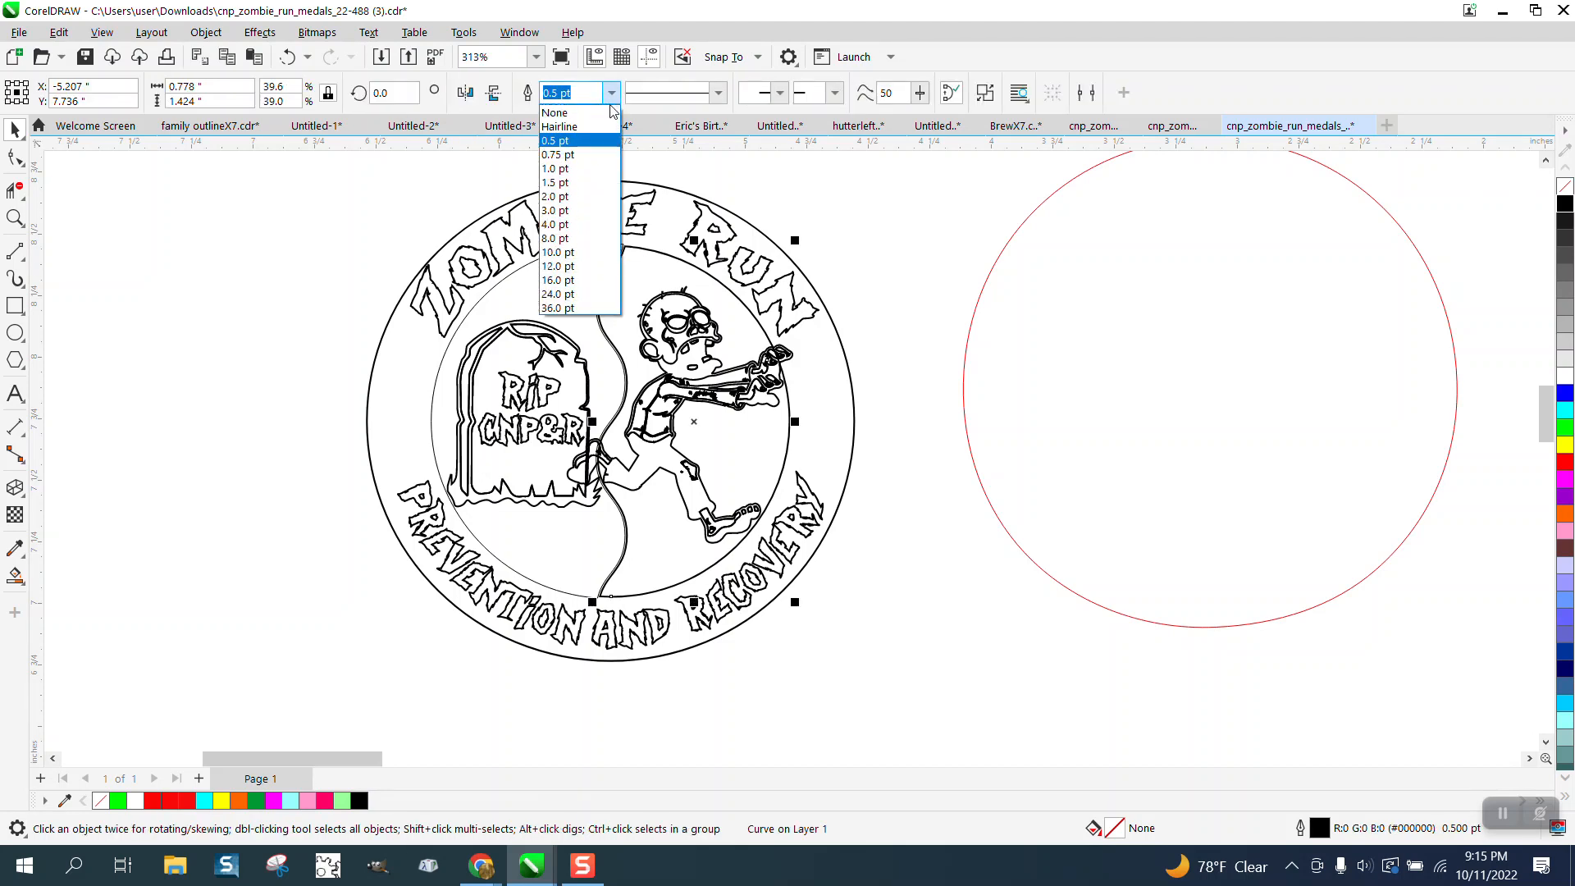
mouse_move(566, 182)
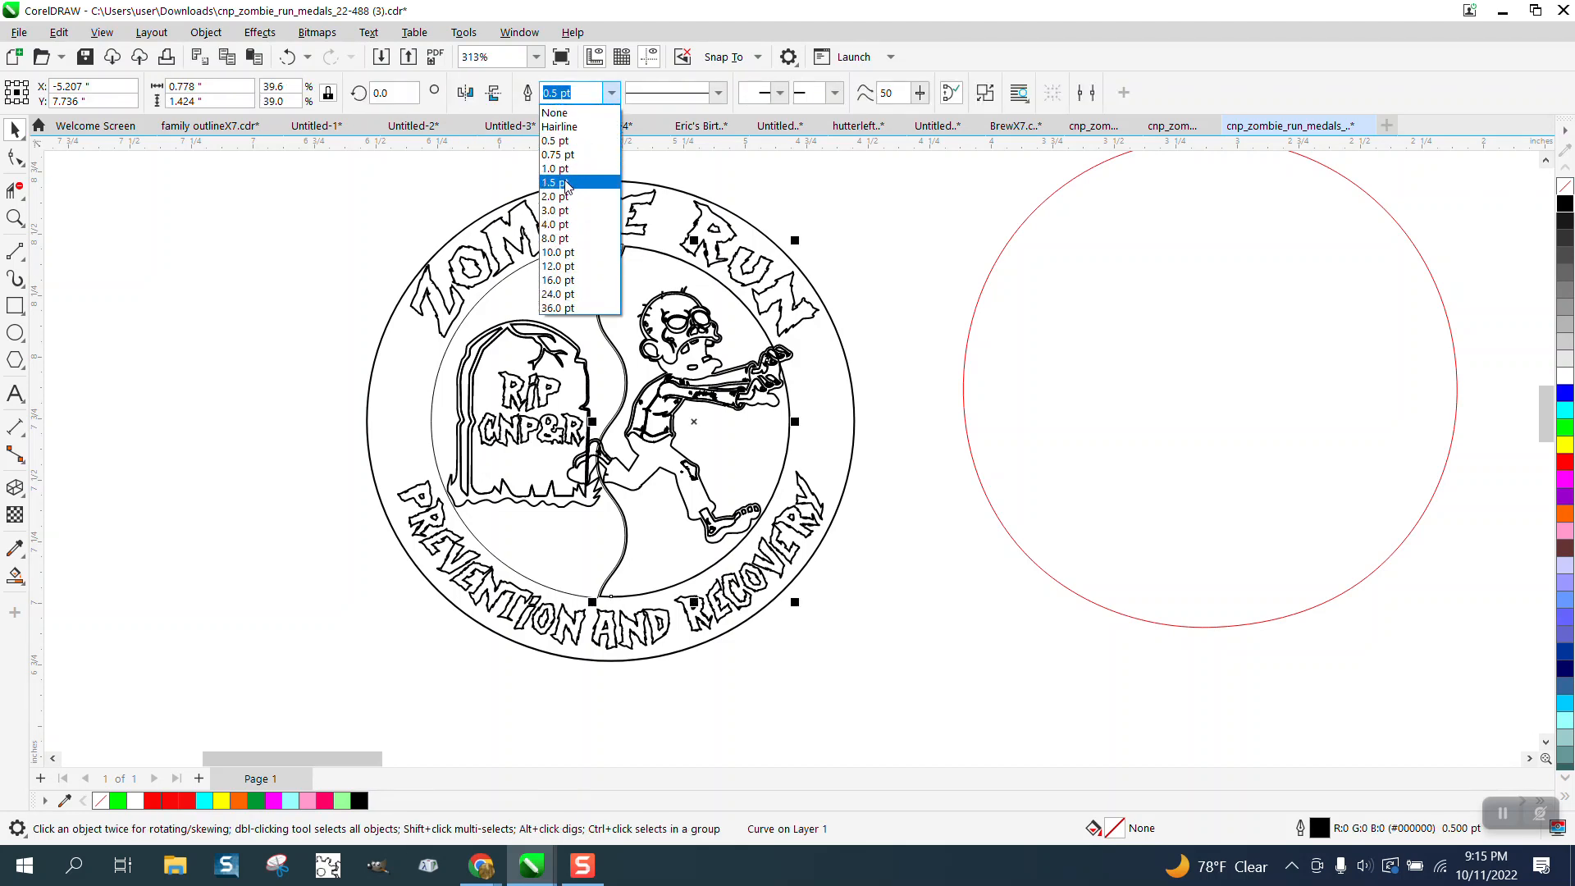
left_click(557, 126)
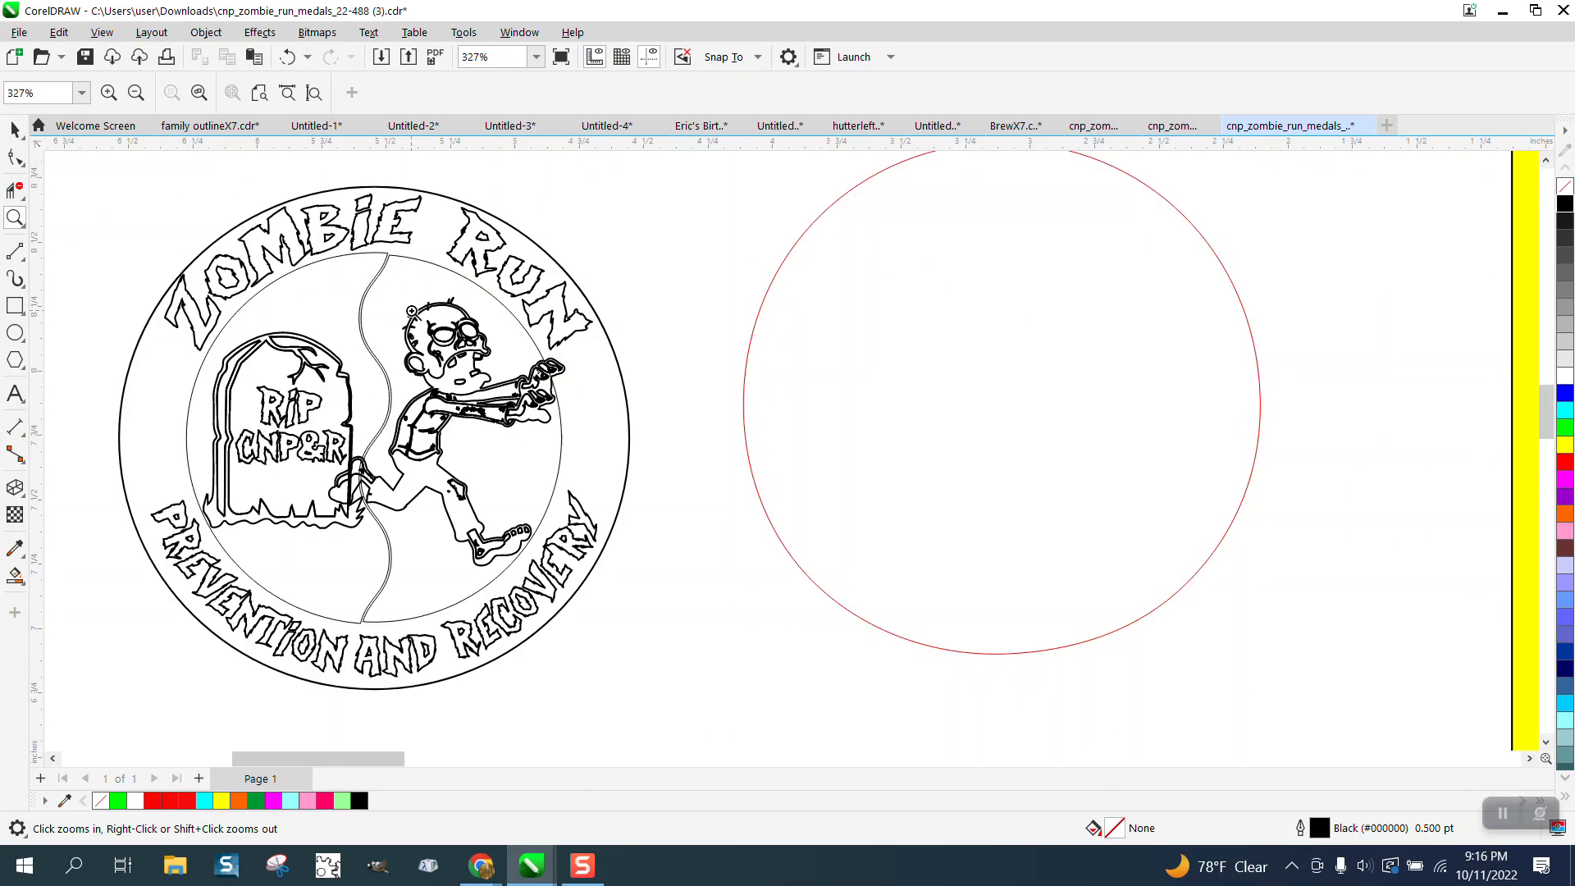
left_click(15, 218)
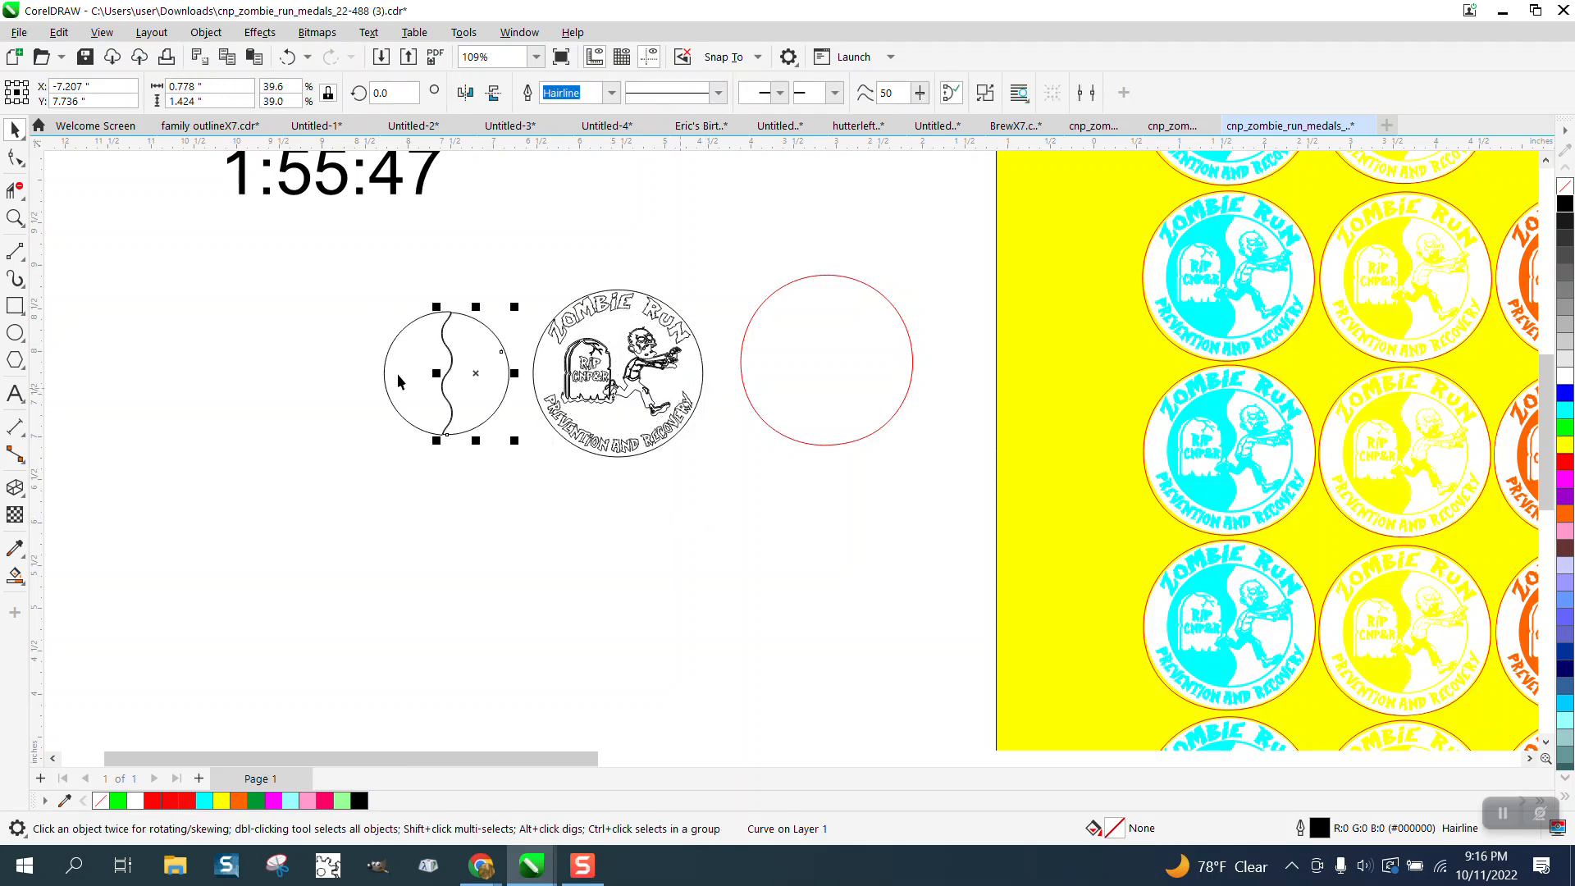
left_click(15, 218)
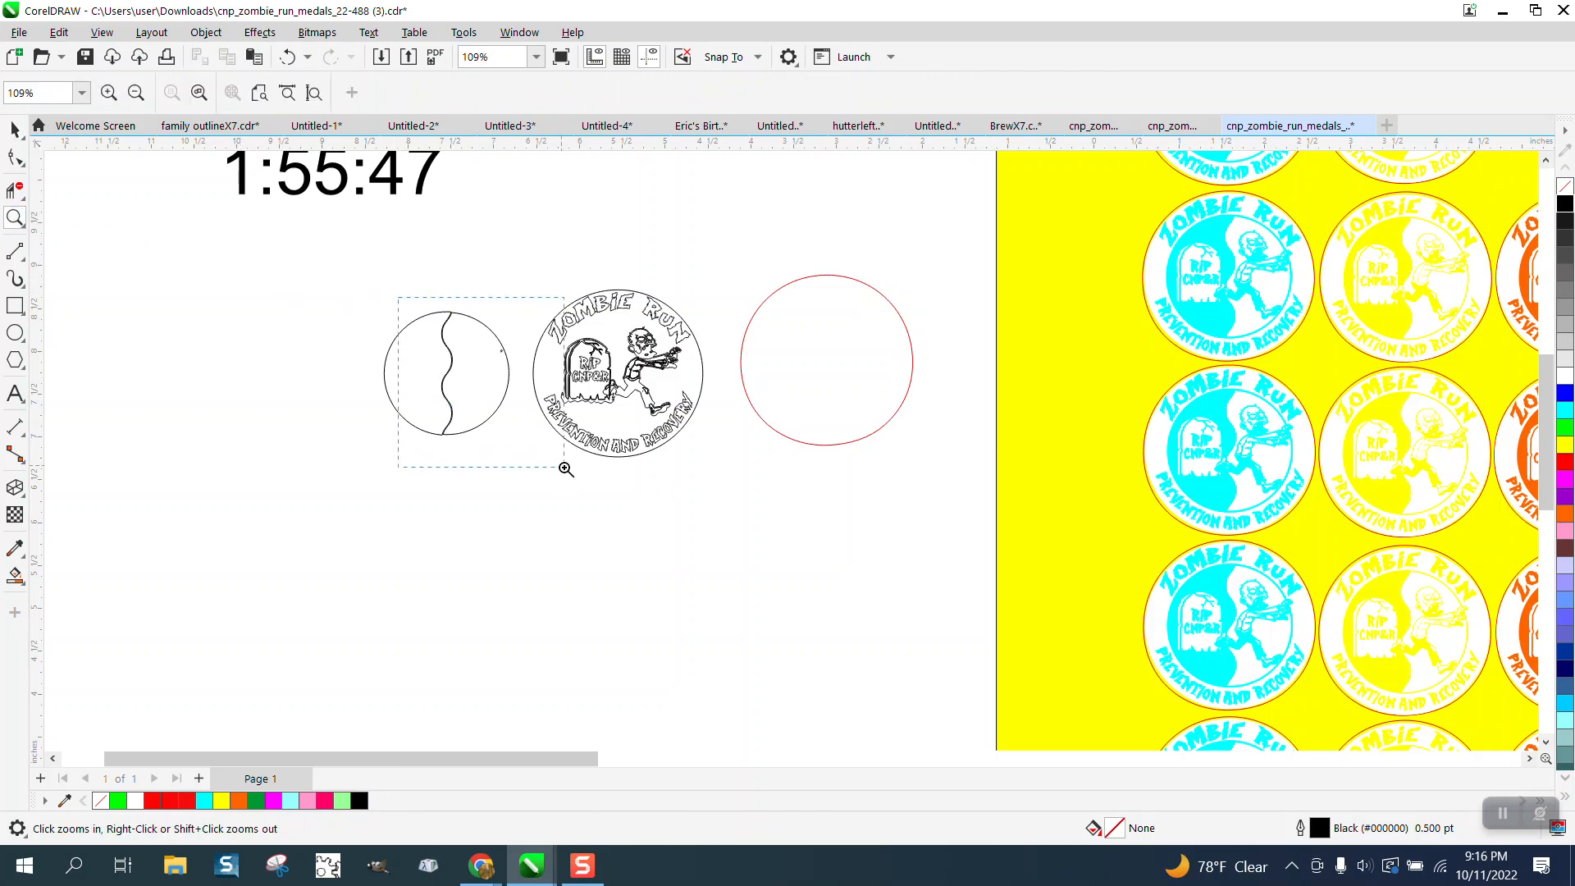
left_click(566, 469)
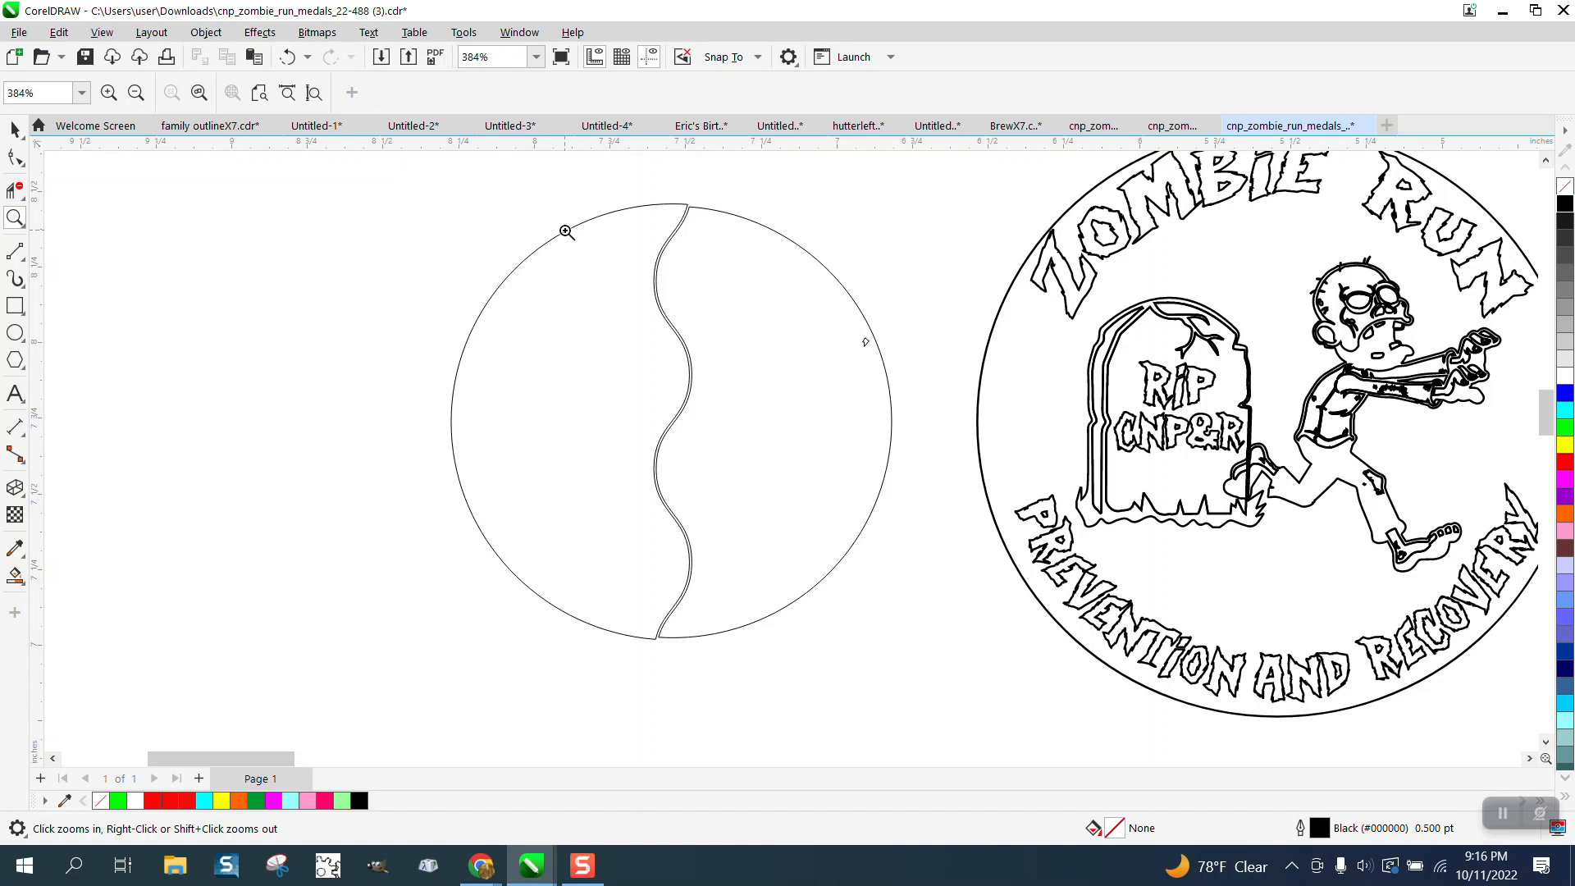
left_click(15, 131)
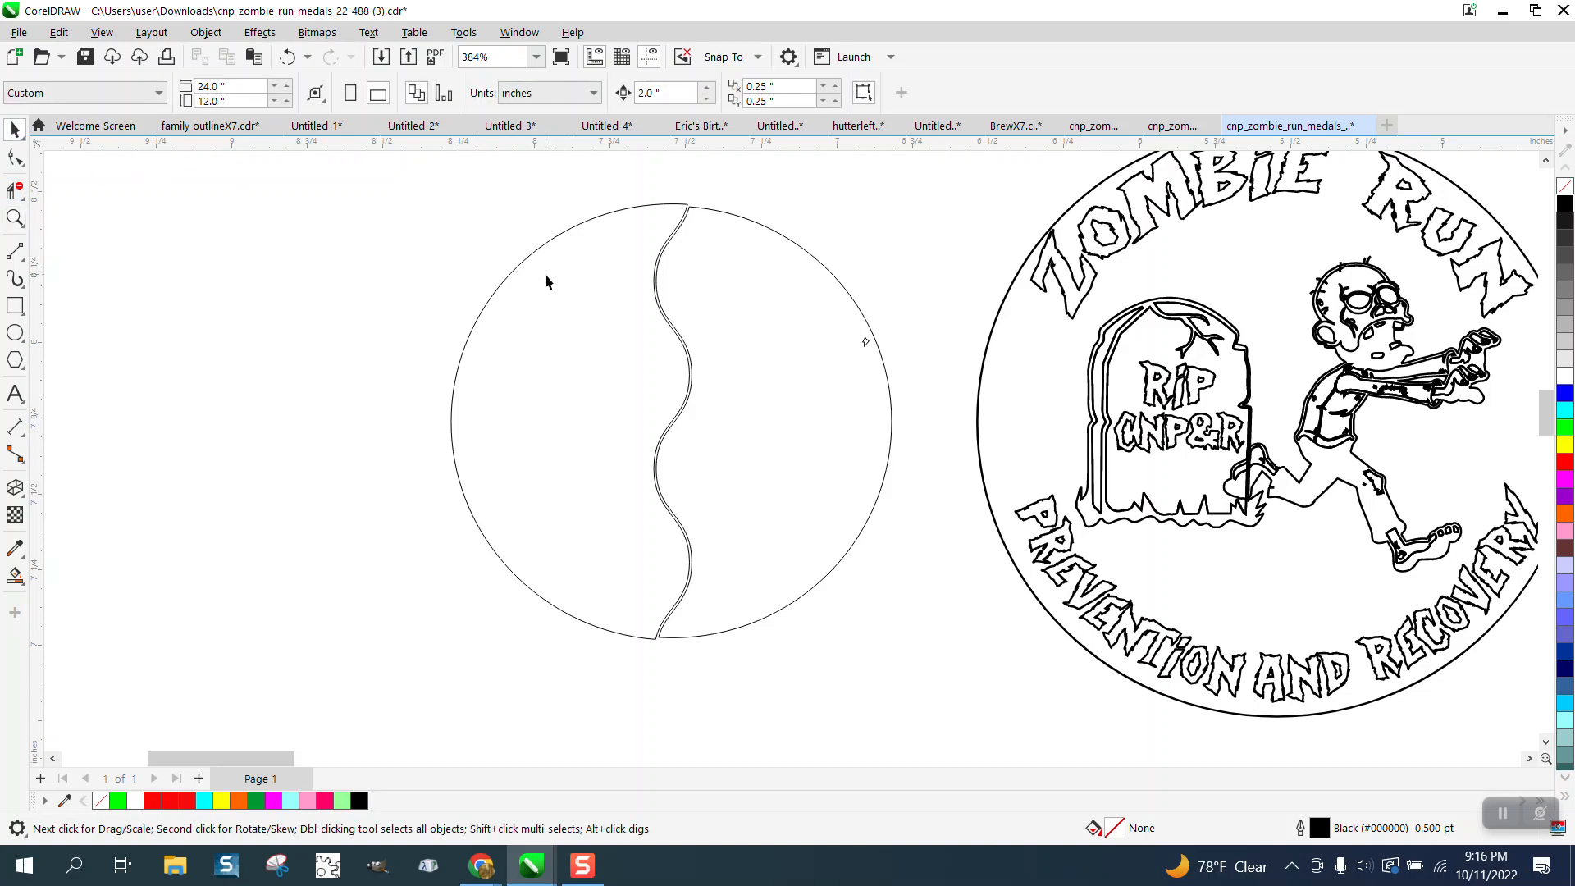
mouse_move(713, 520)
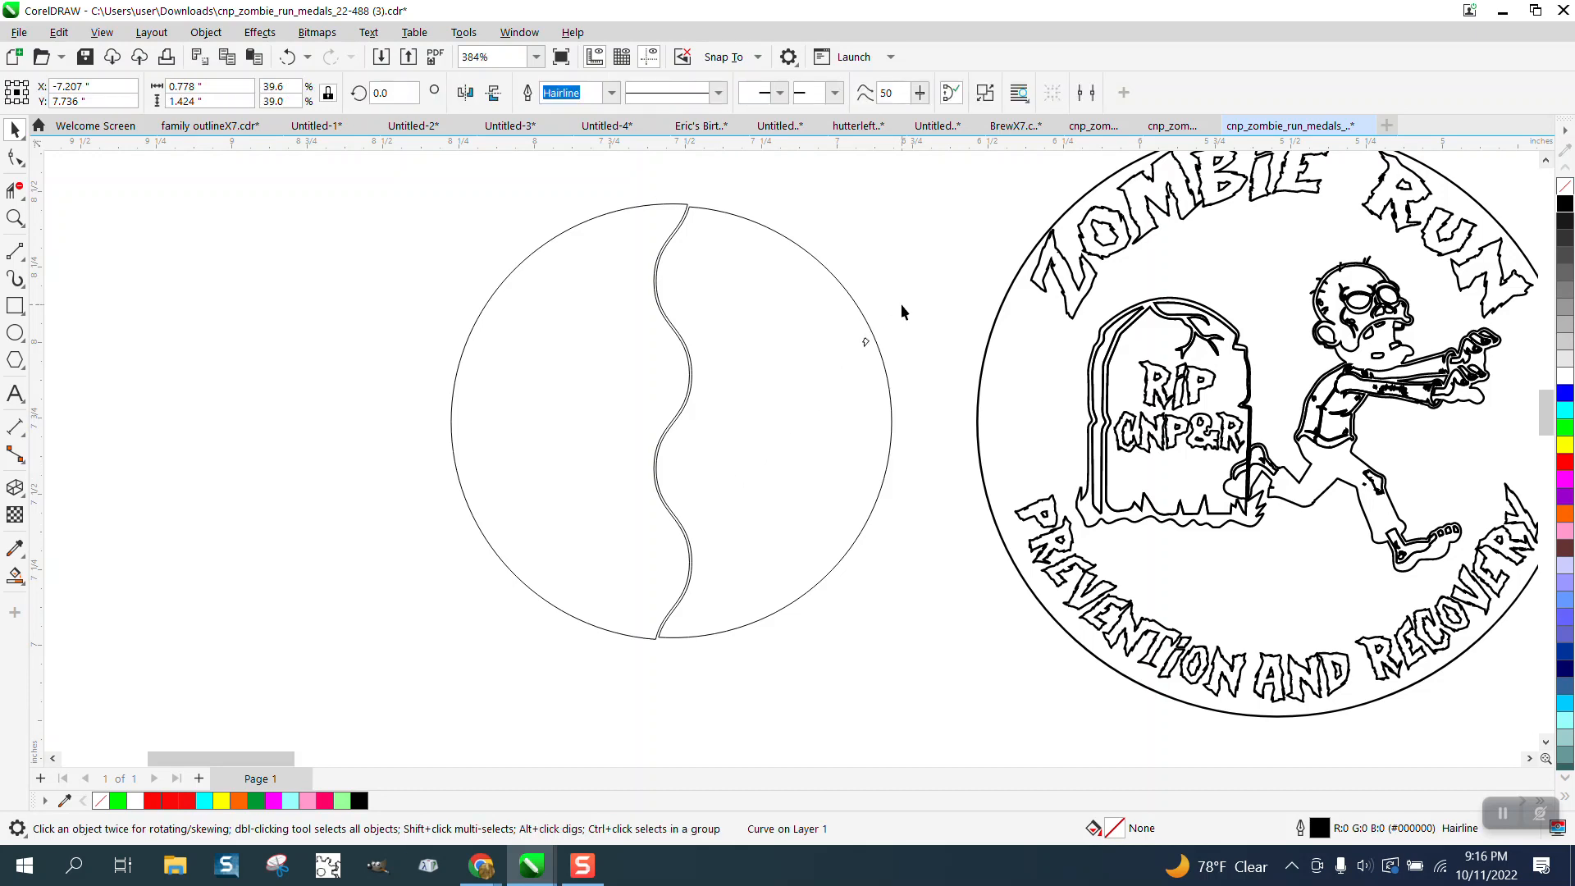
left_click(670, 422)
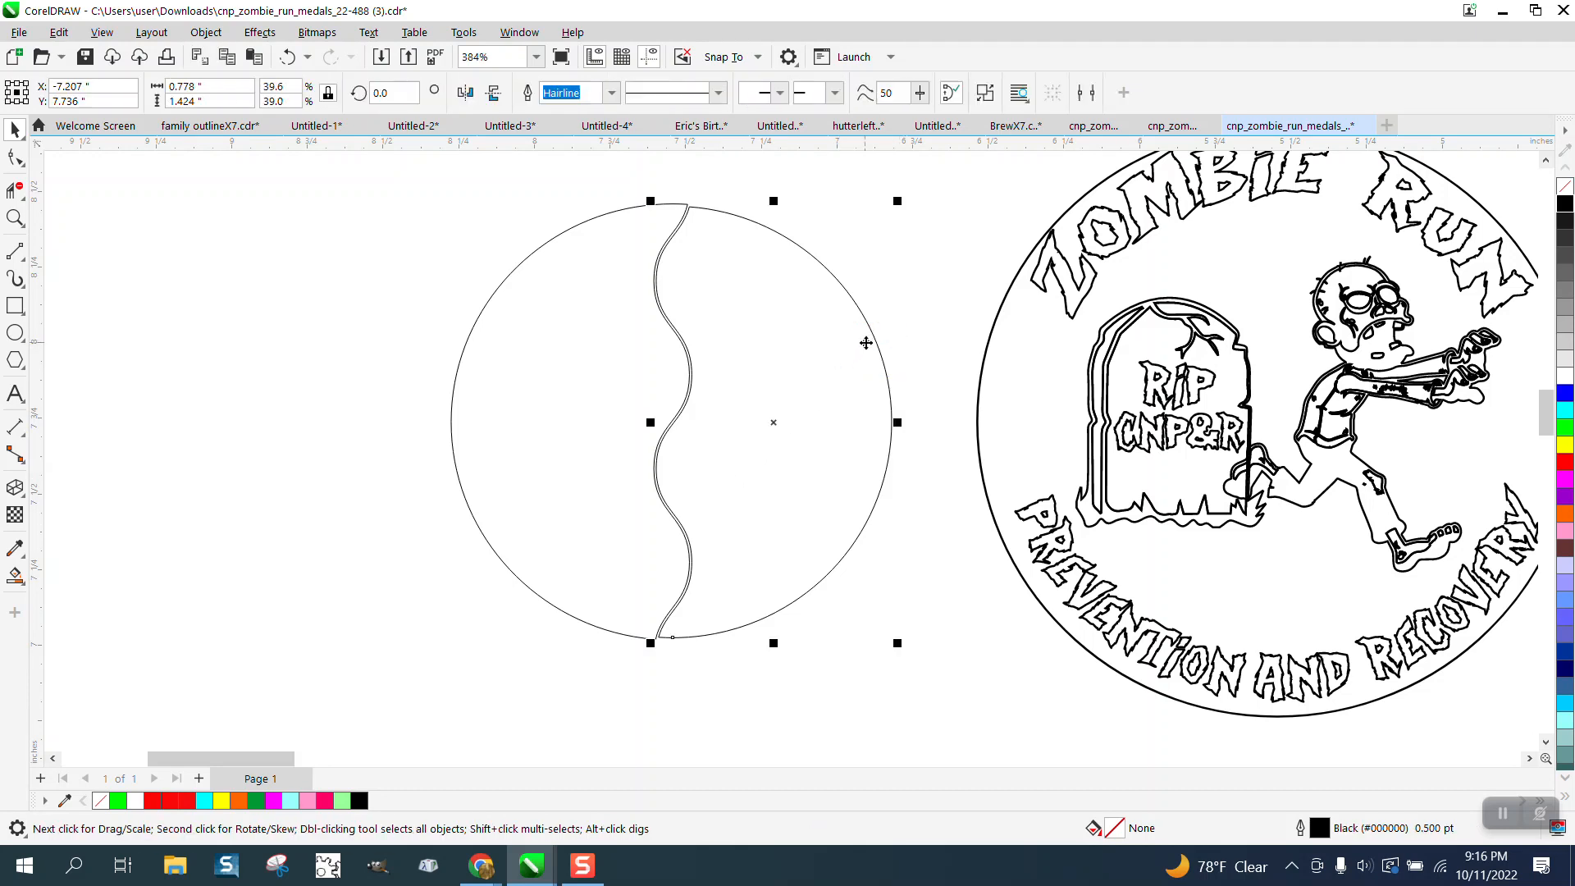
left_click(205, 32)
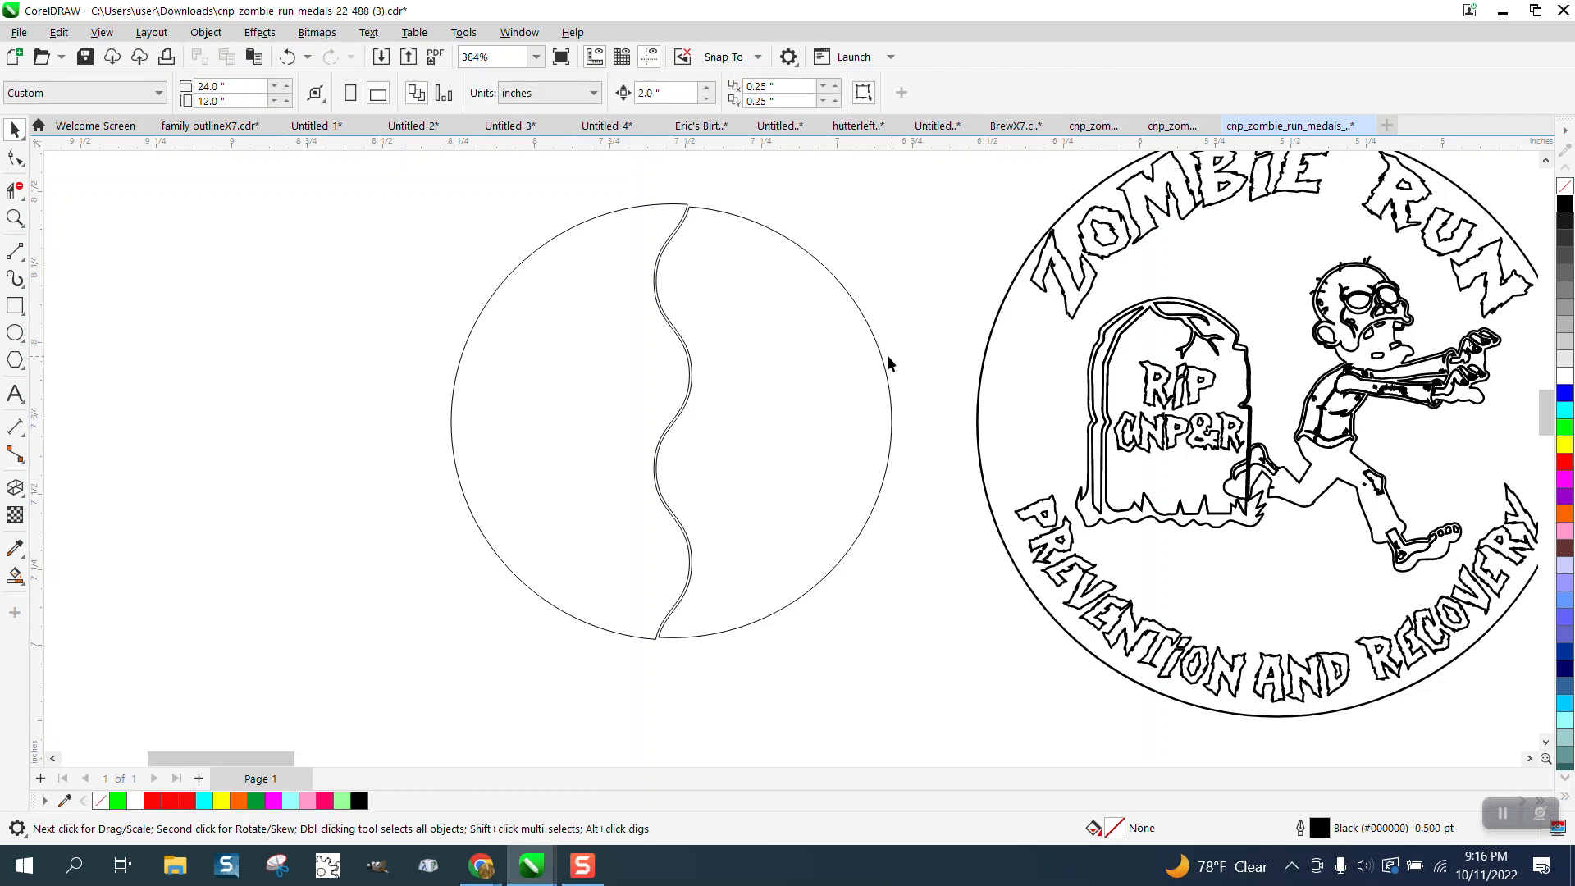
left_click(653, 421)
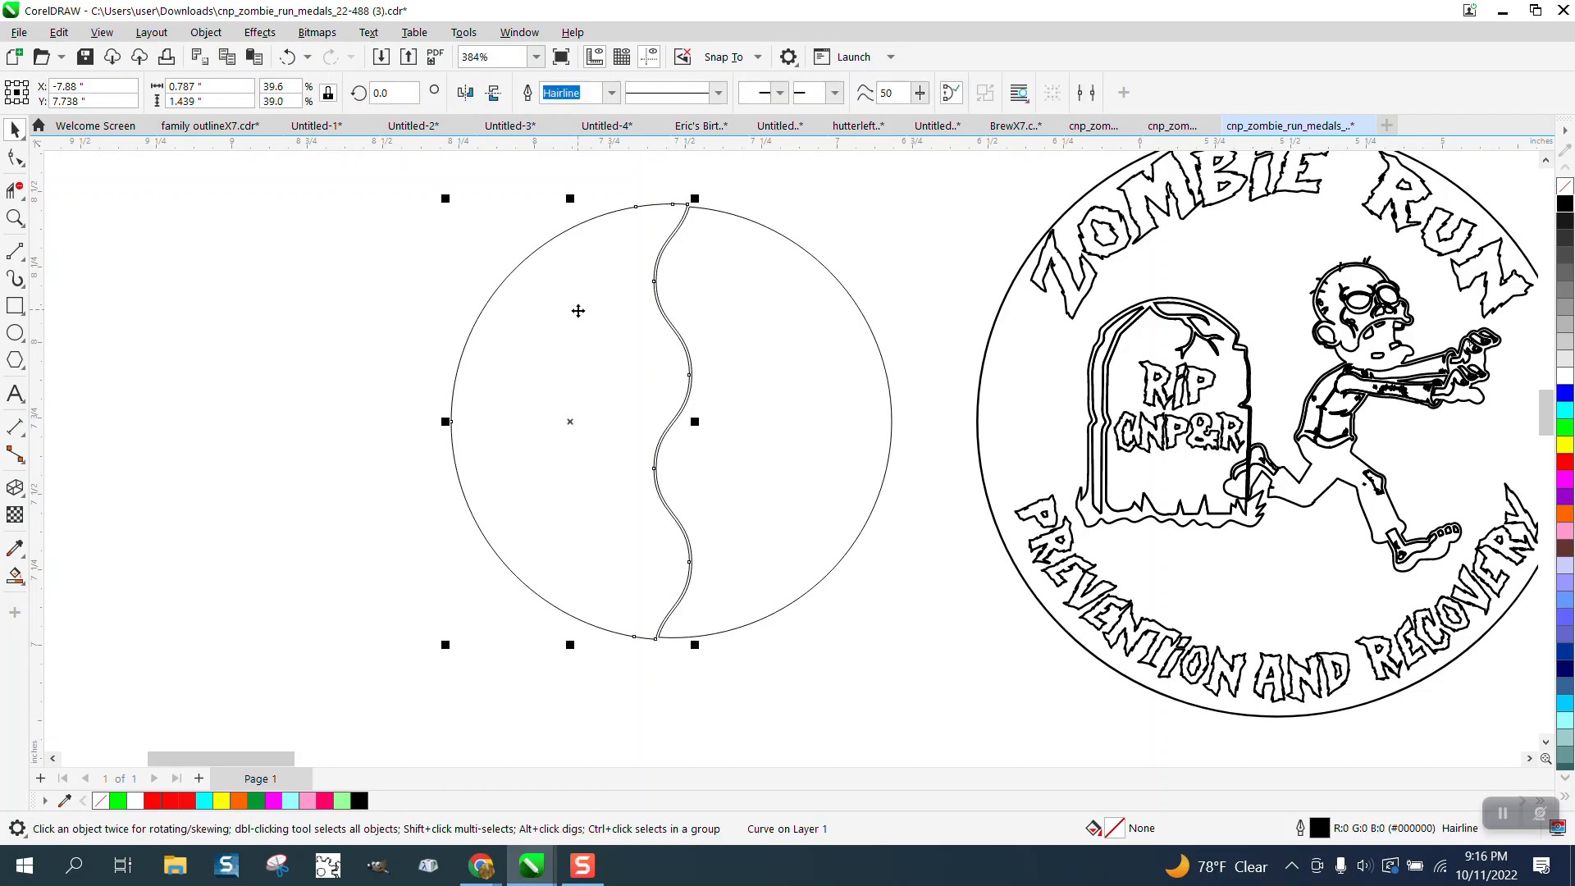
mouse_move(256, 194)
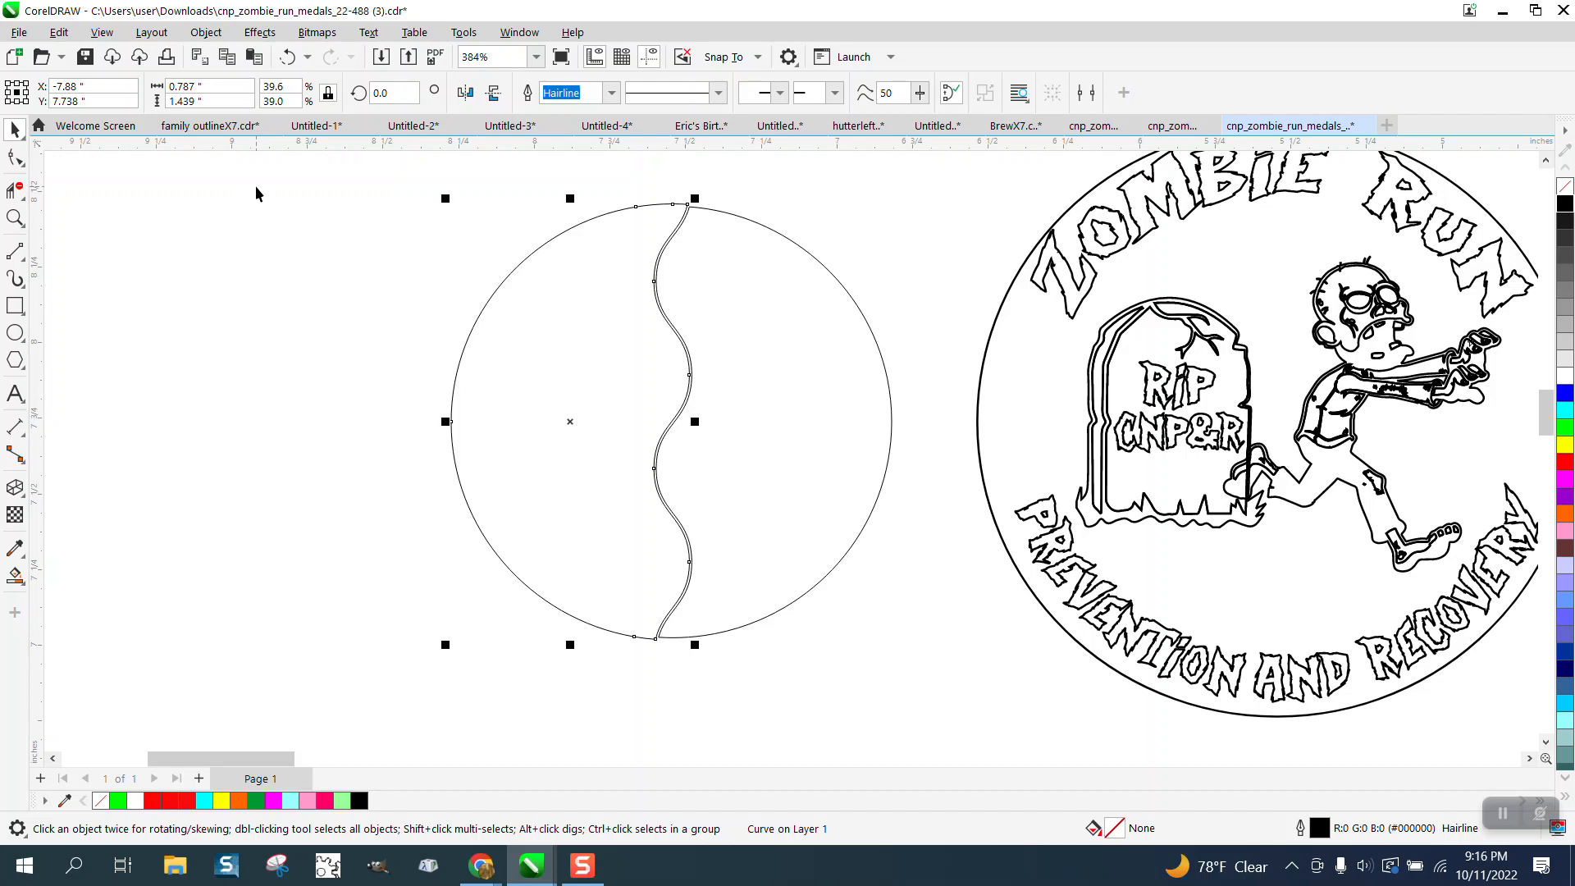
mouse_move(742, 294)
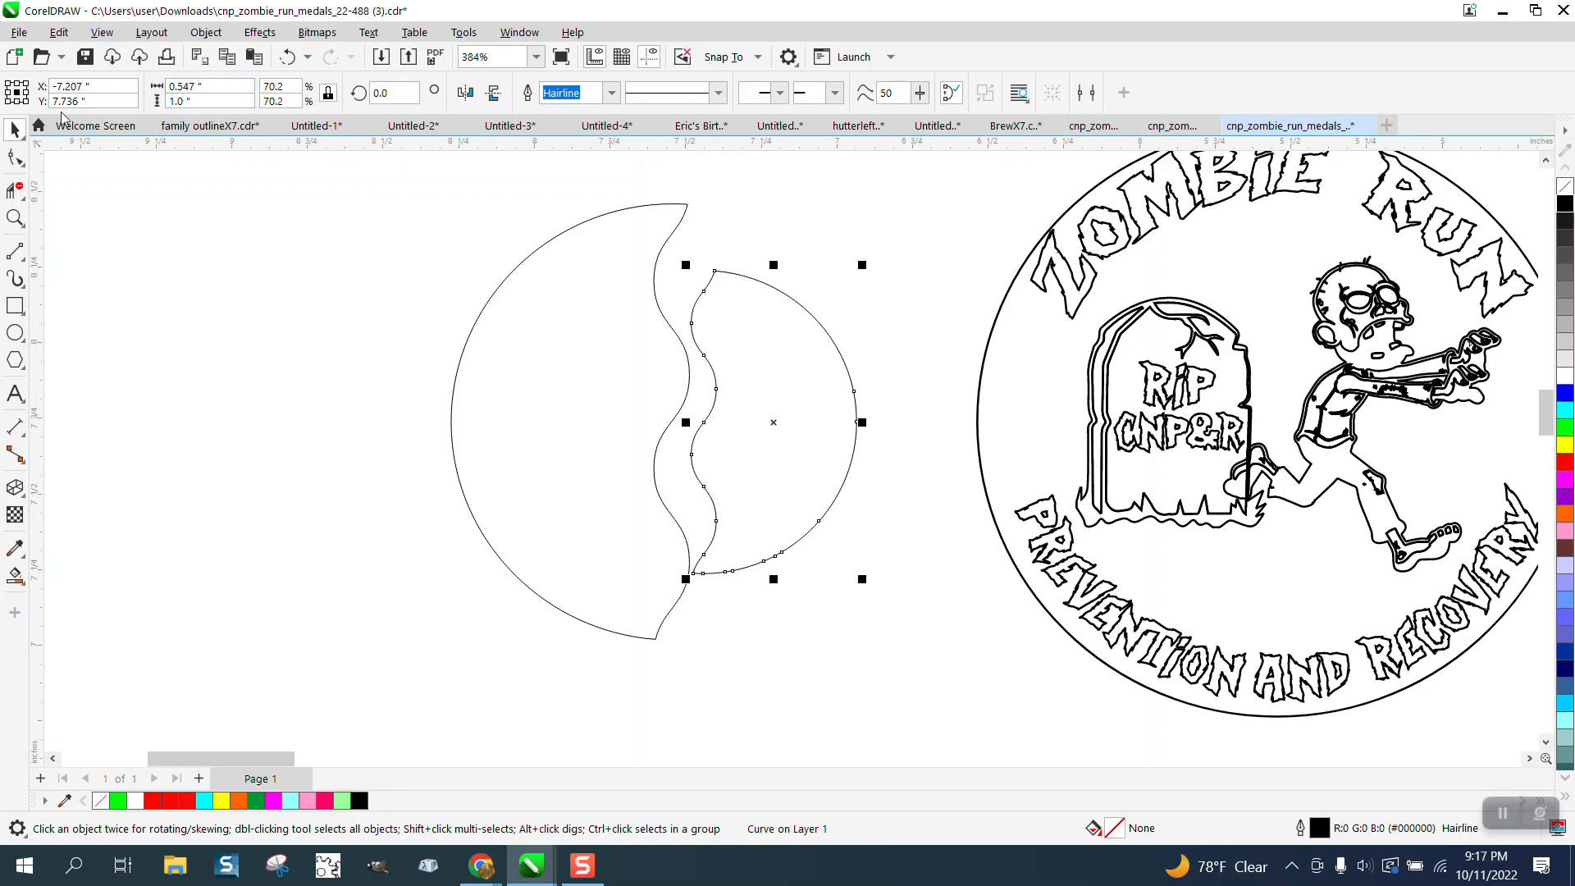
left_click(200, 100)
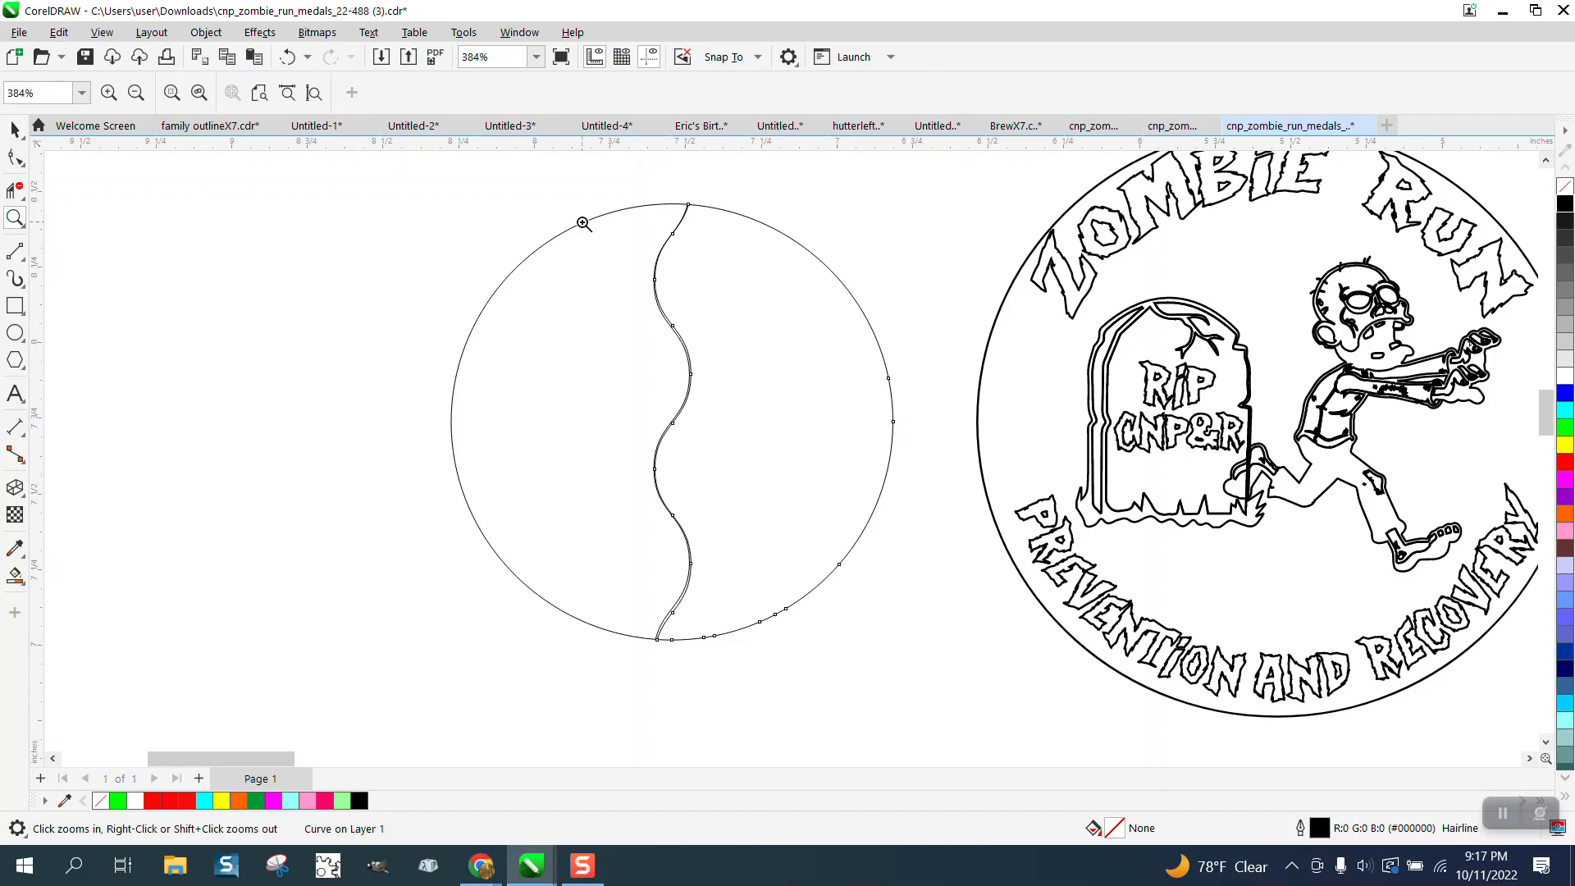
Select the split circle's right half up close to fit it into the medal's inner circle
left_click(583, 221)
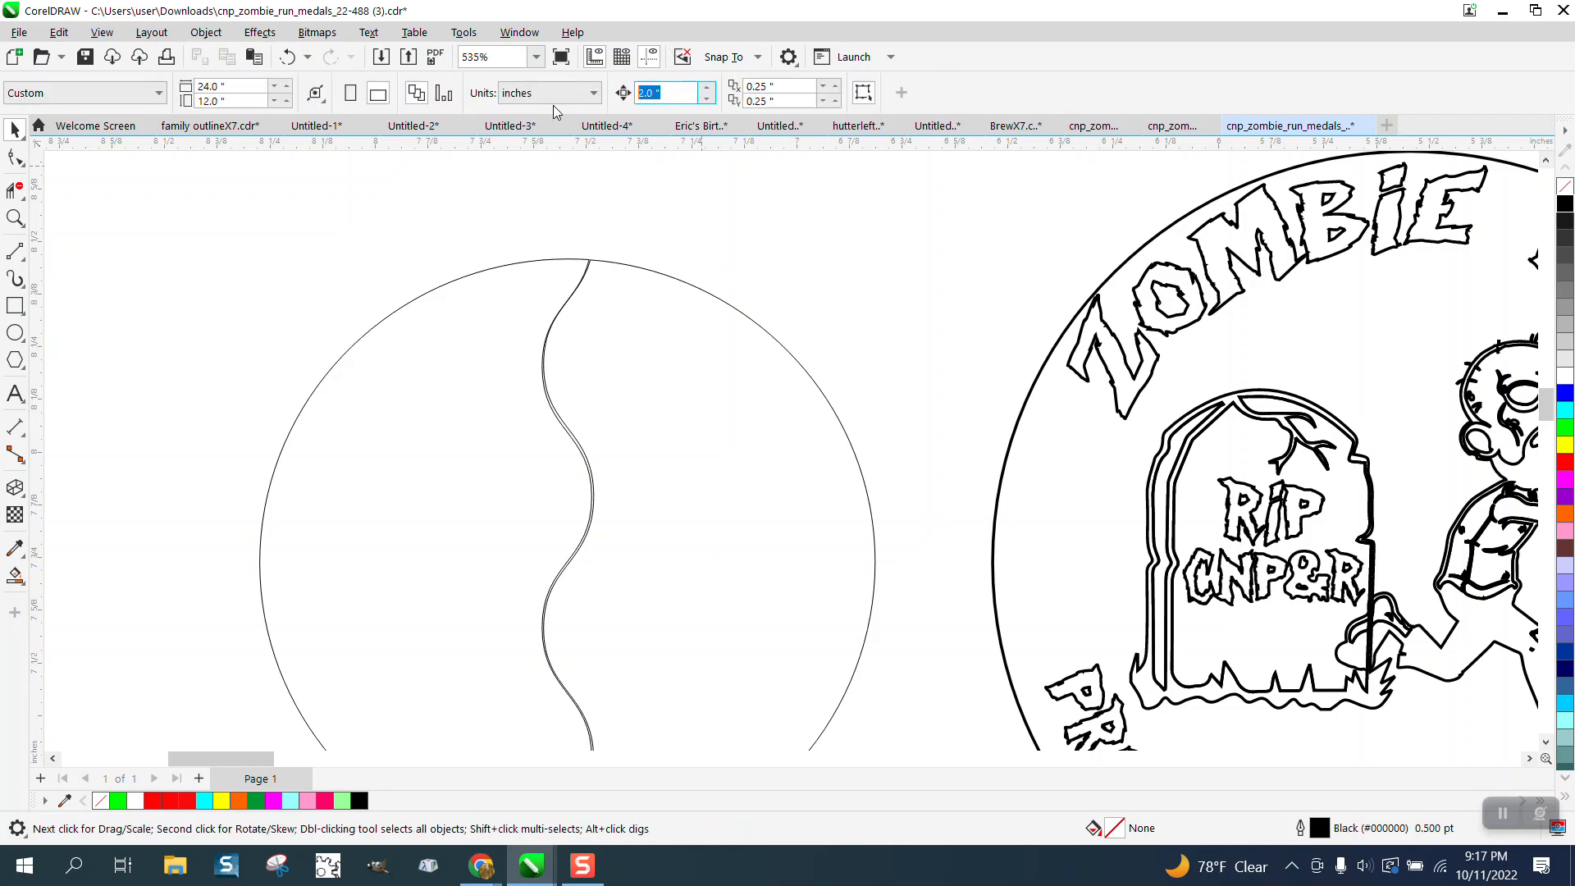
left_click(567, 402)
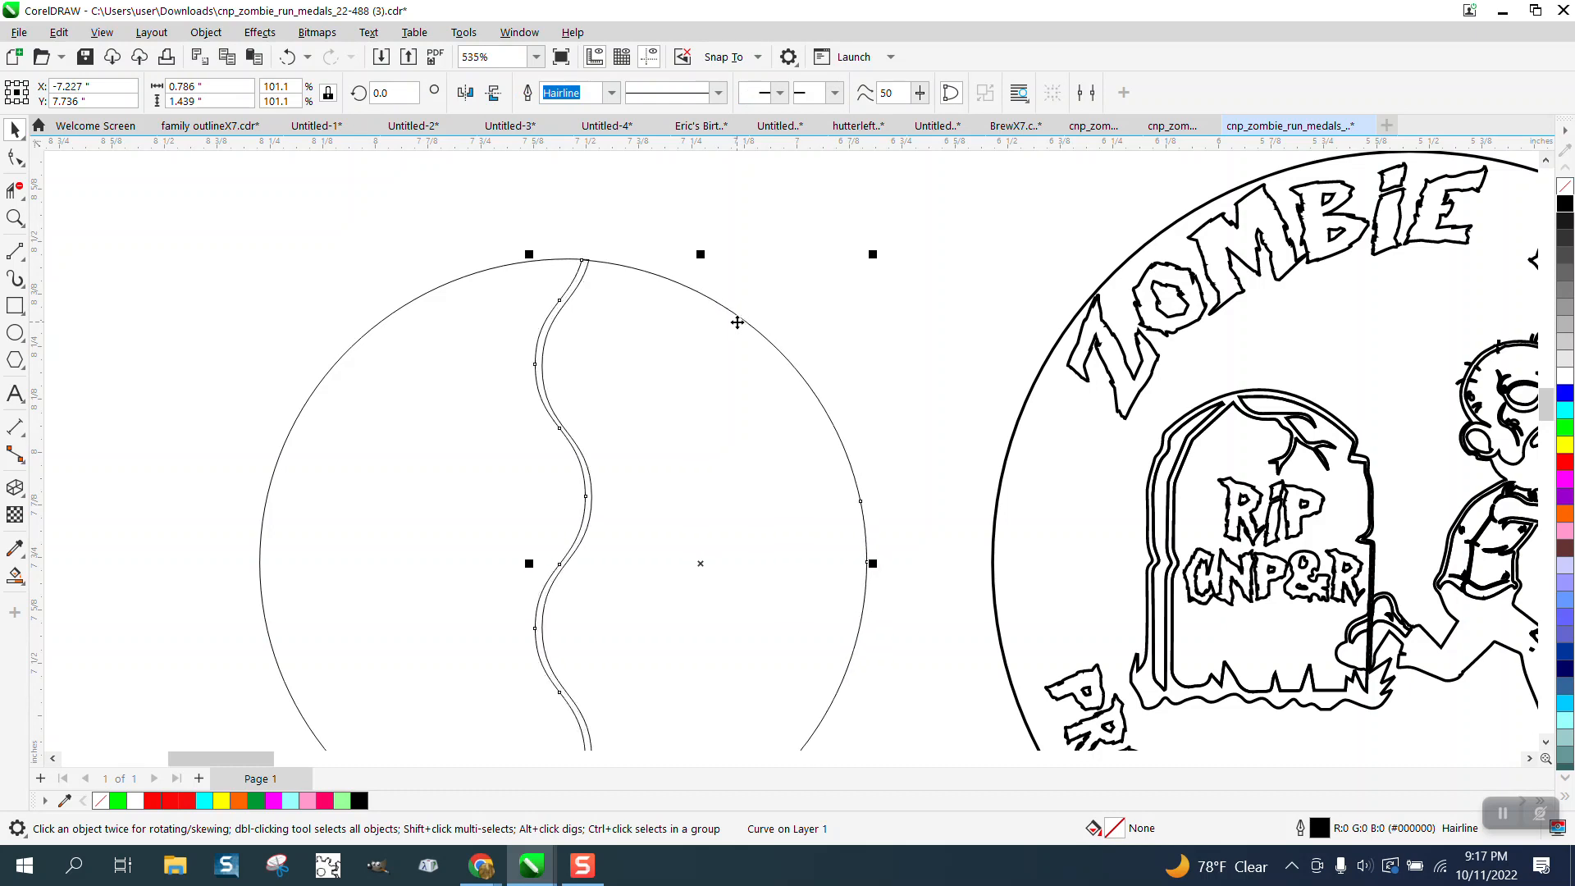
mouse_move(54, 234)
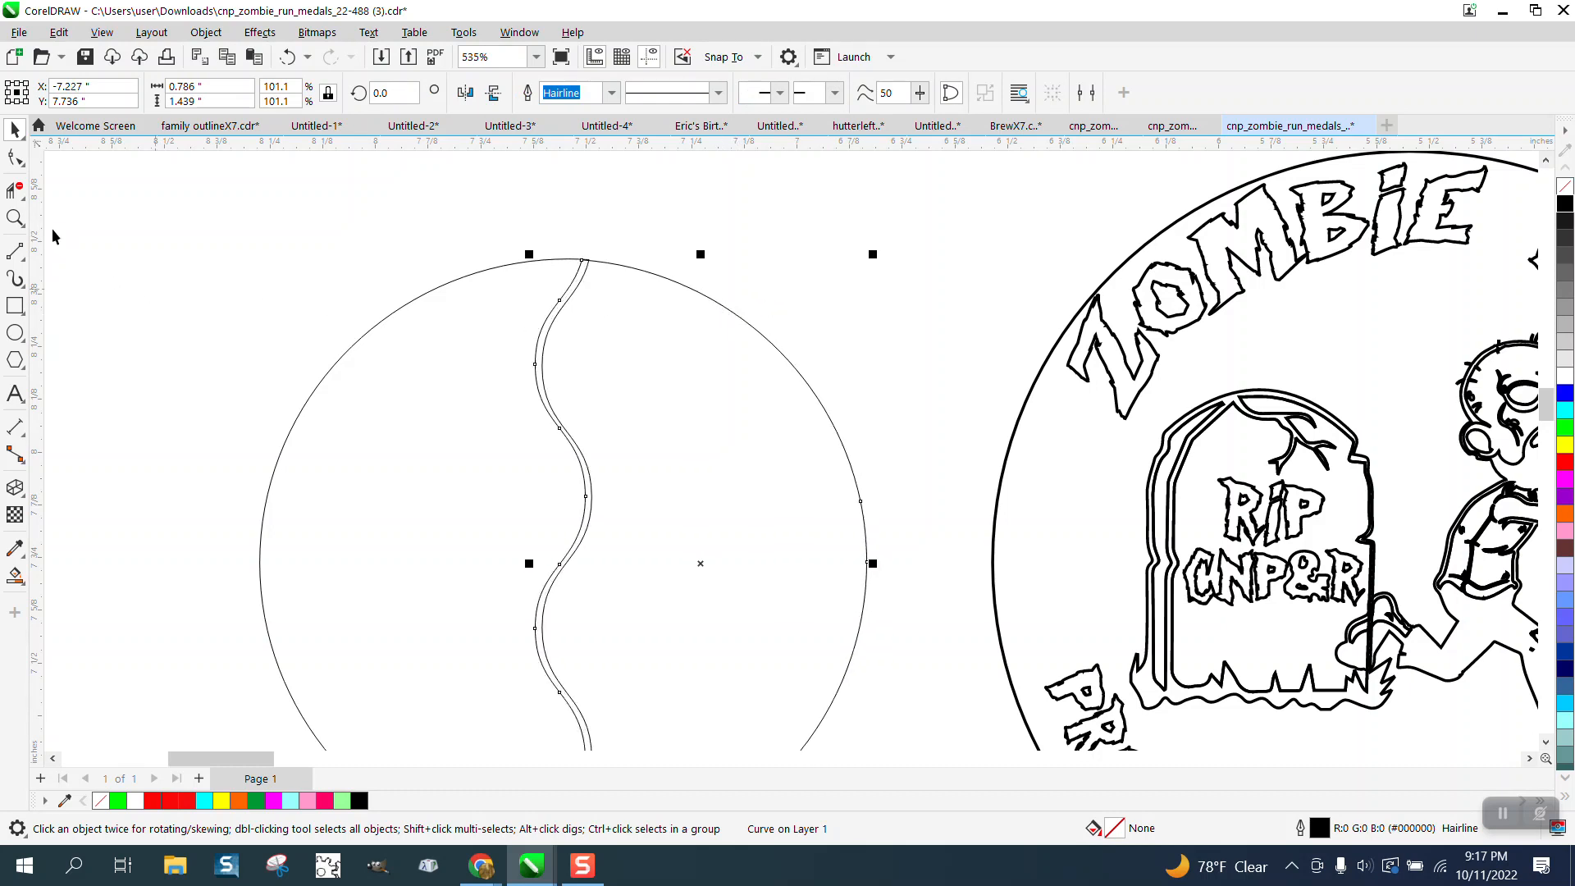
left_click(15, 159)
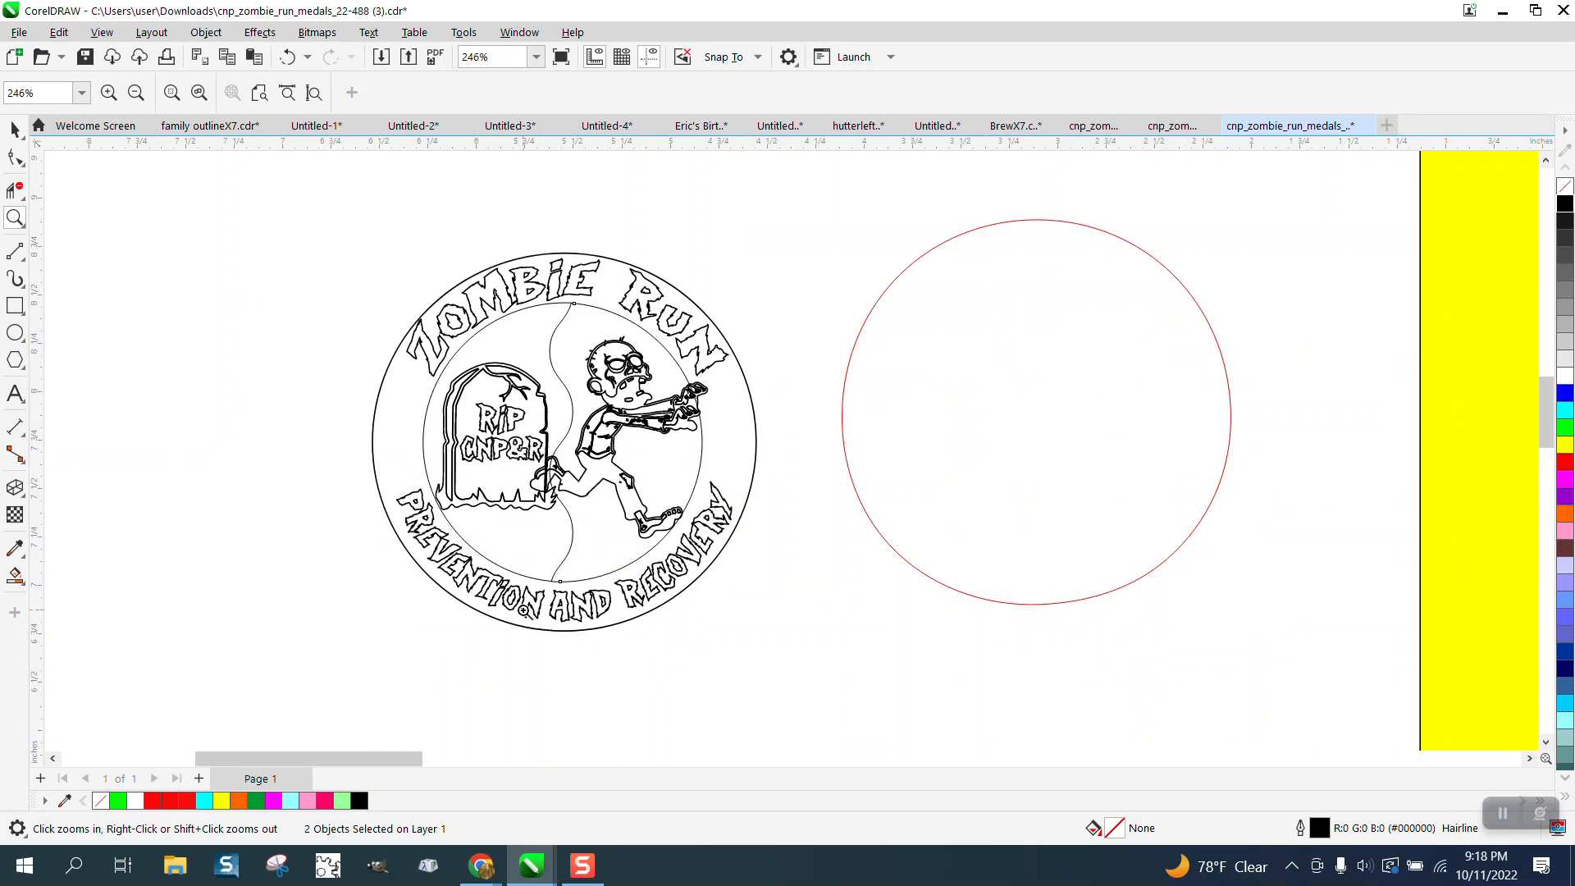
Zoom out to the page, then in on the black-and-white medal for Smart Fill work
left_click(14, 576)
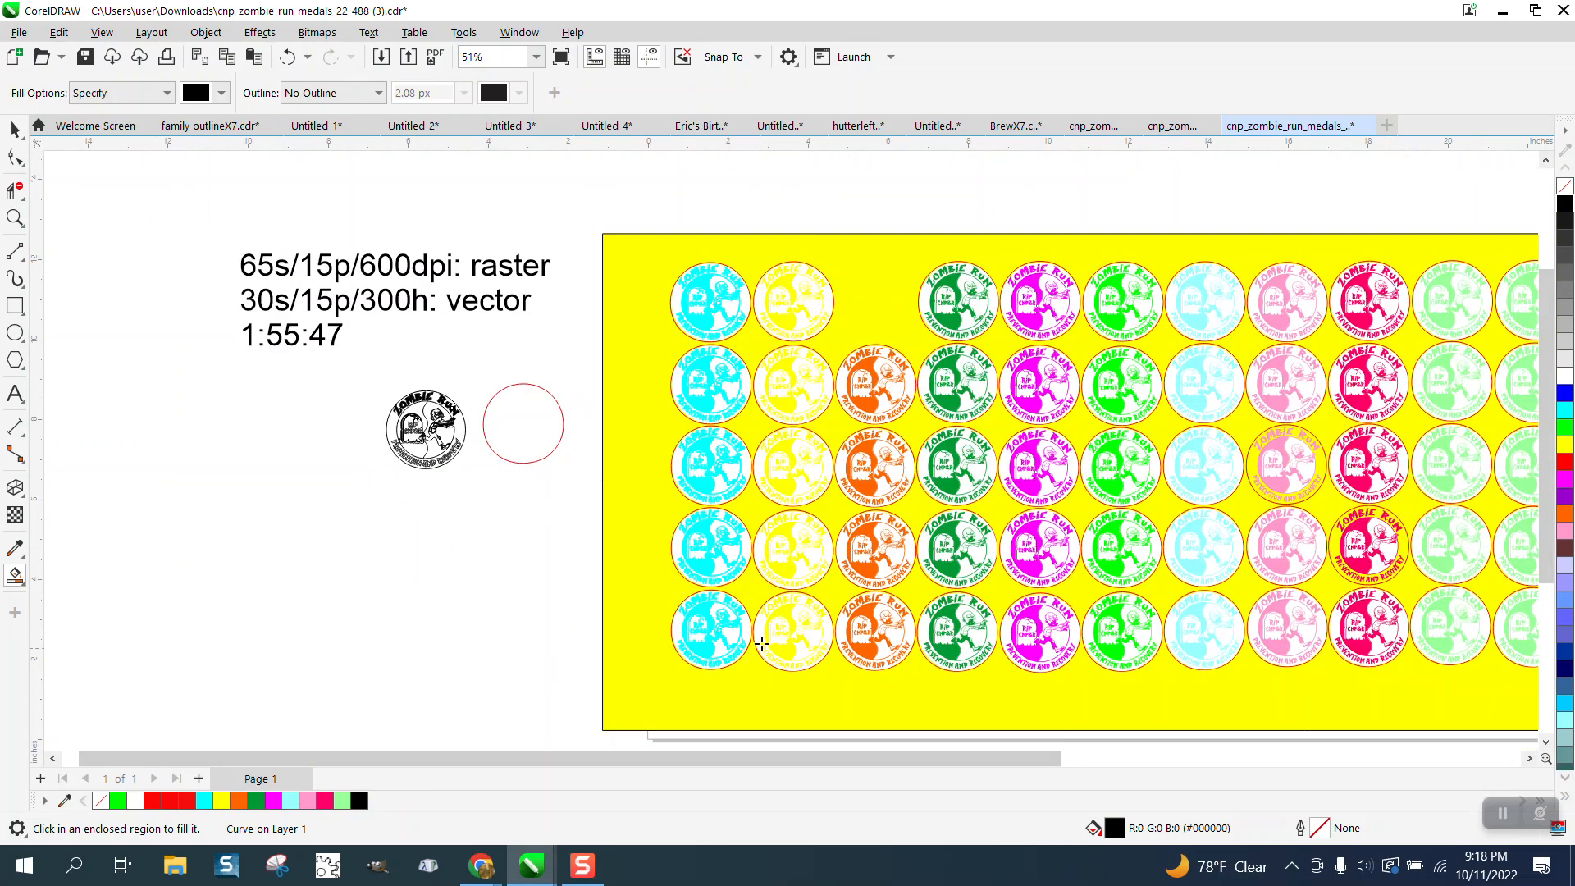
mouse_move(650, 494)
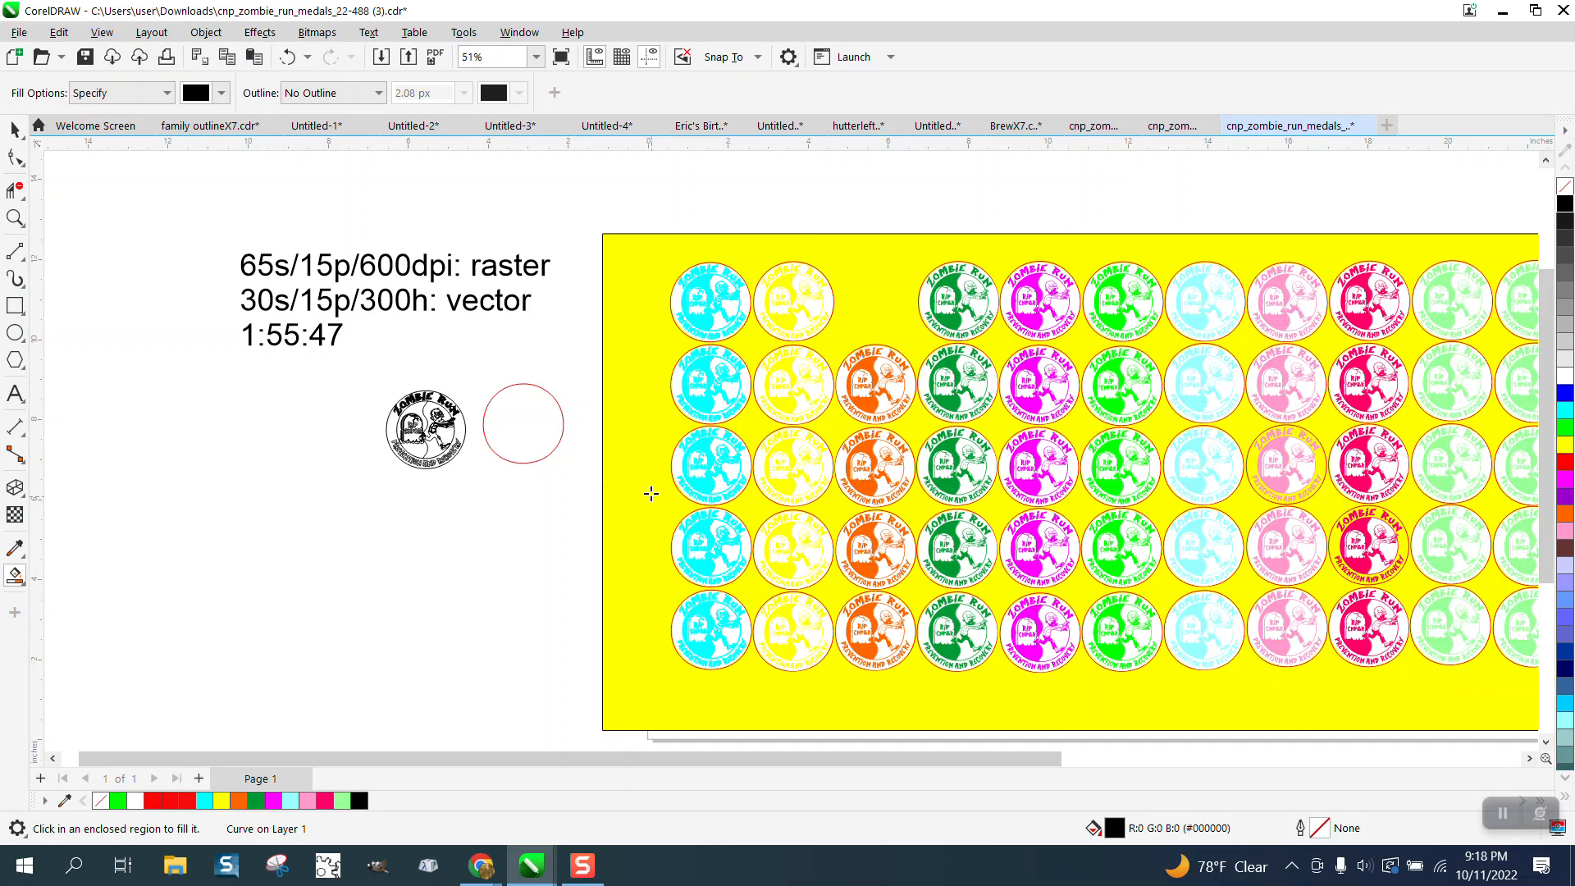
mouse_move(866, 441)
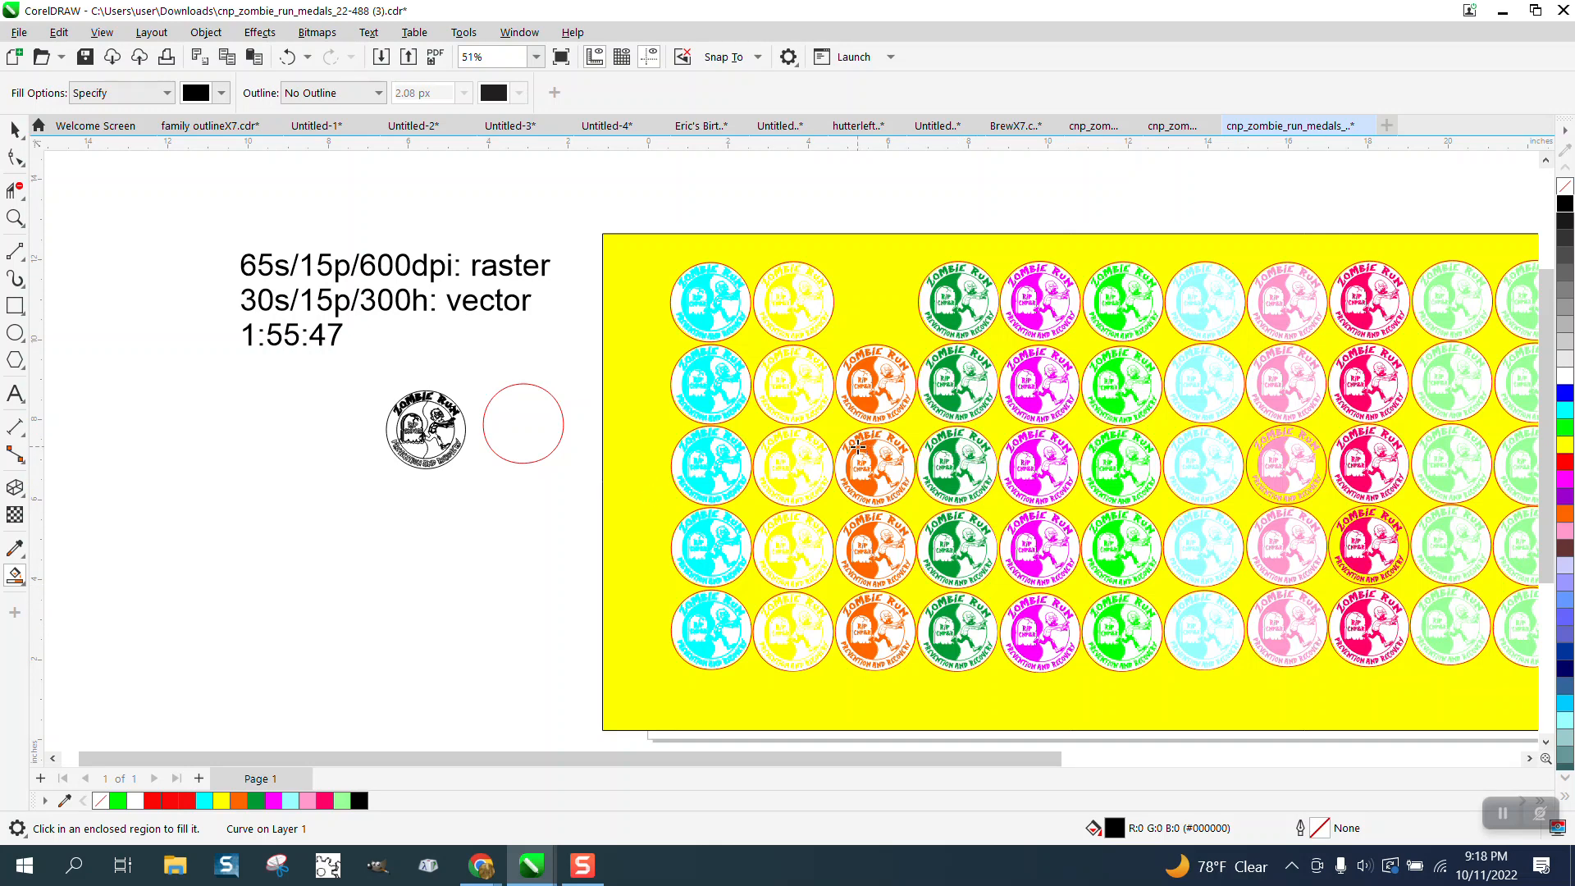
left_click(16, 218)
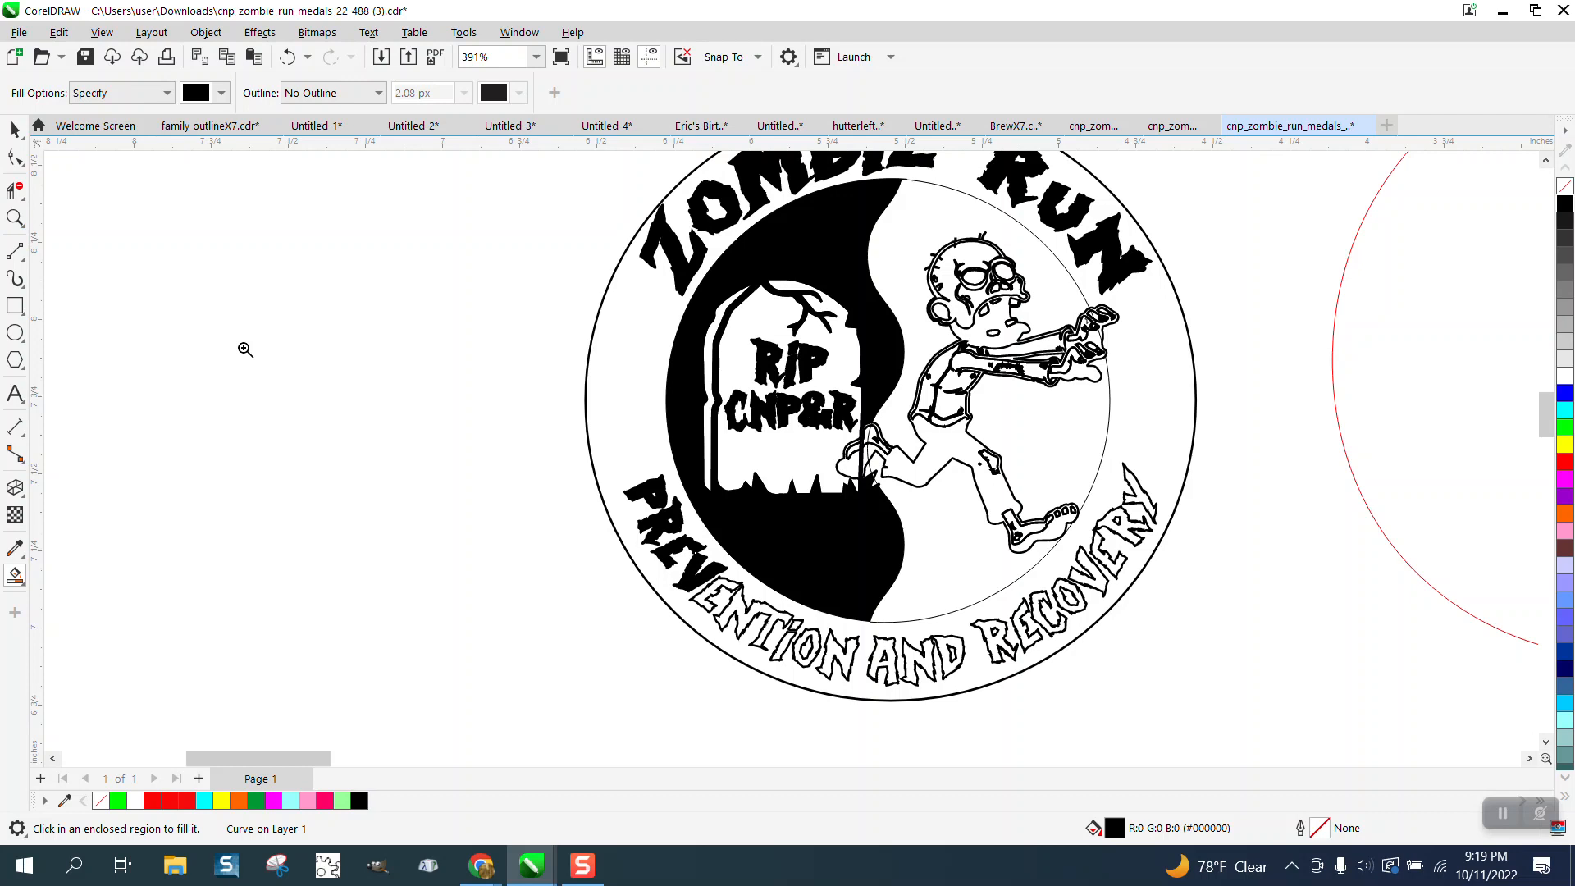
Smart-fill the next PREVENTION letters black and select the new R fill
left_click(245, 350)
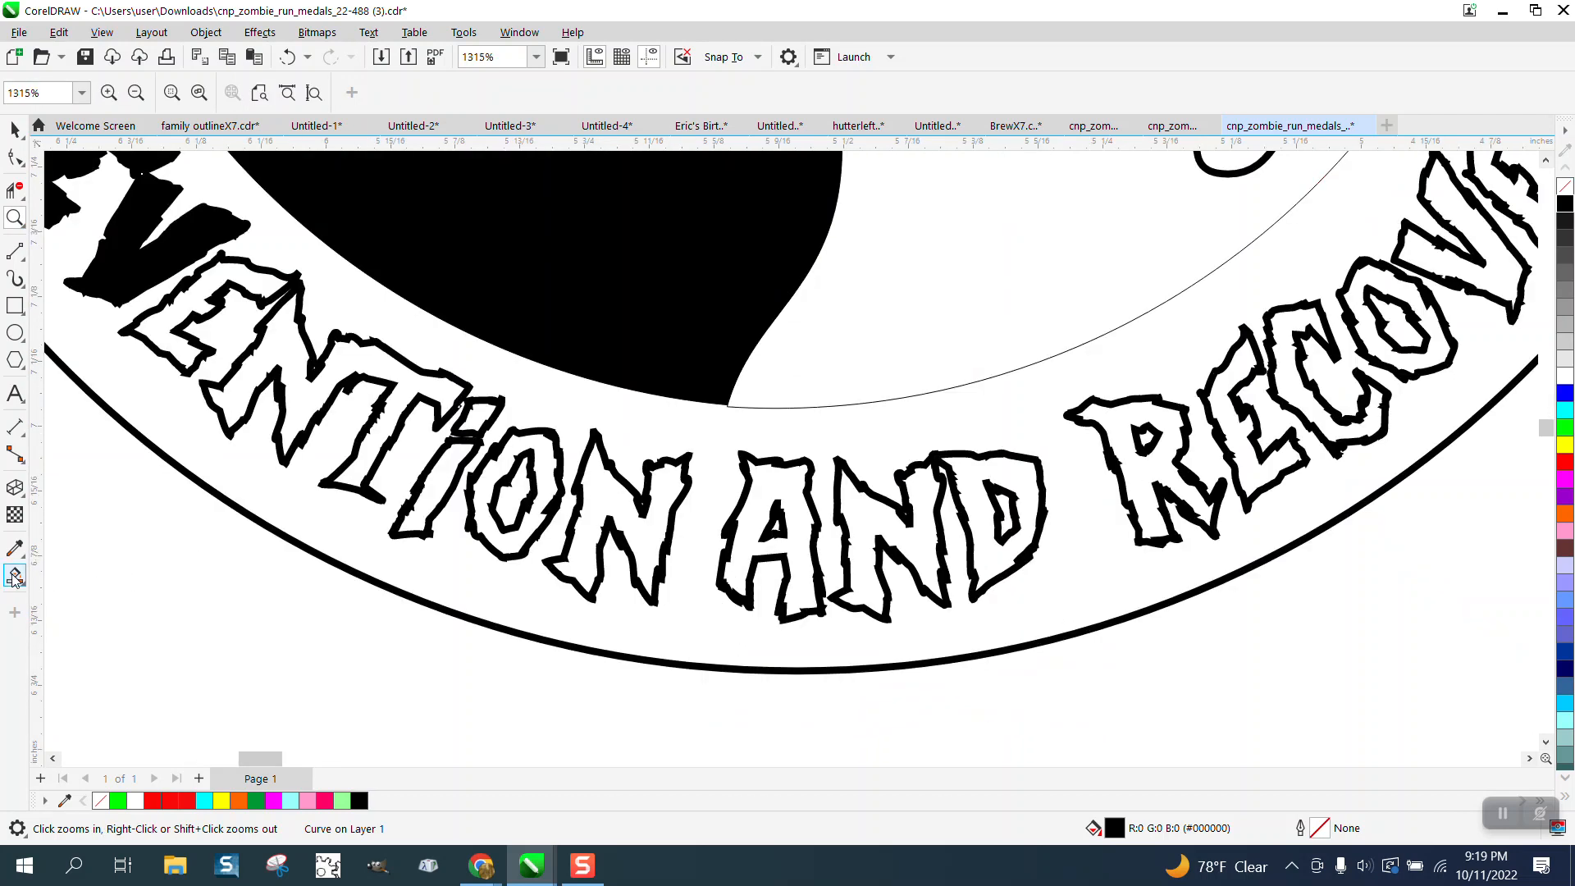
left_click(15, 576)
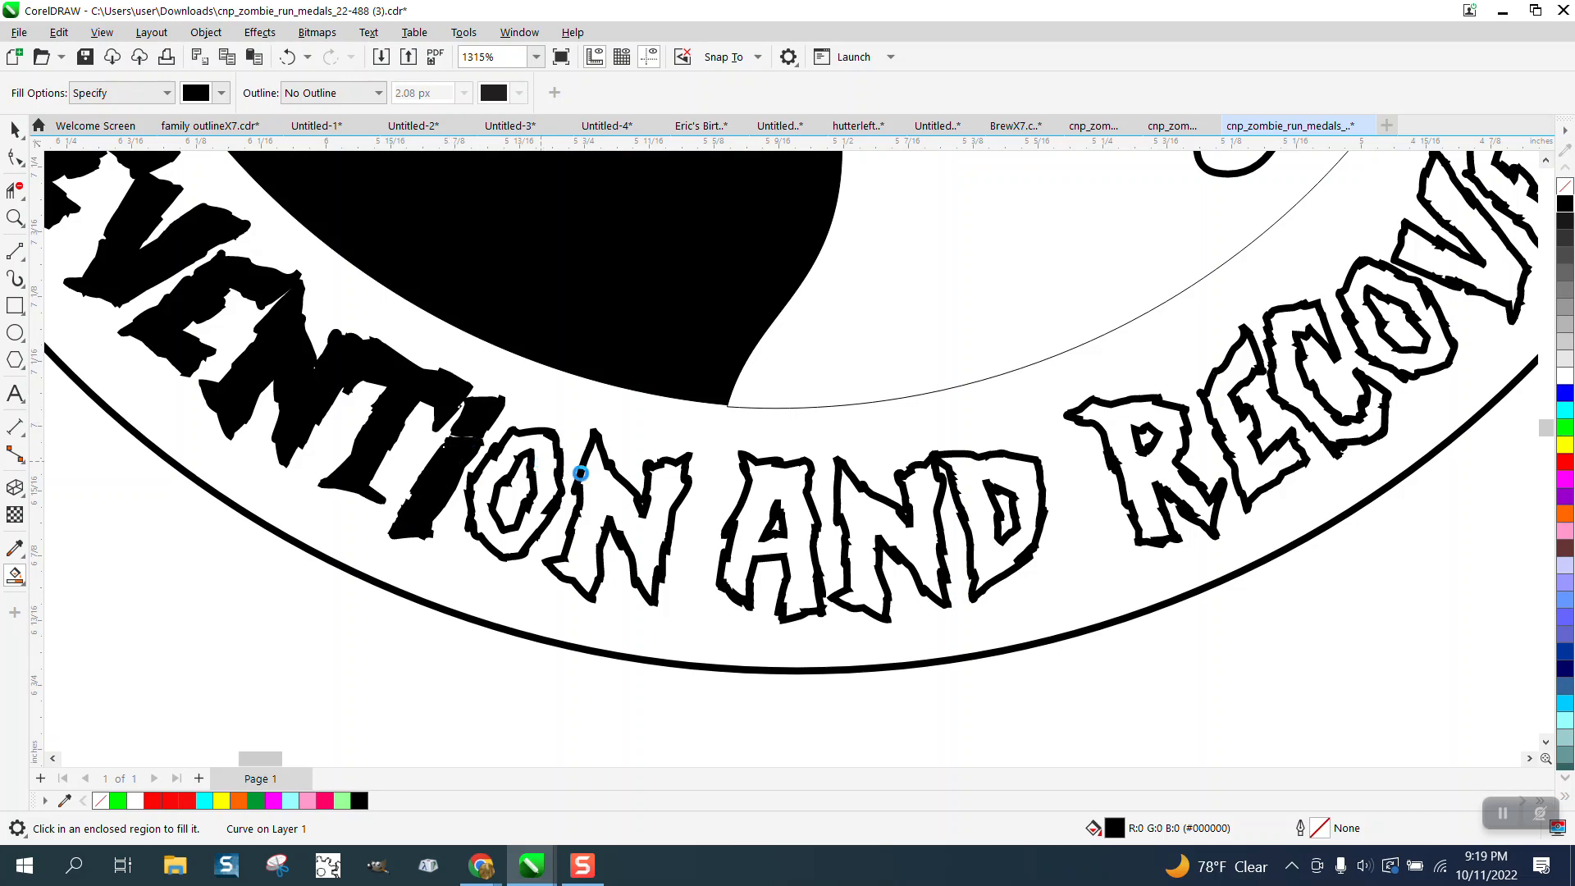
left_click(580, 474)
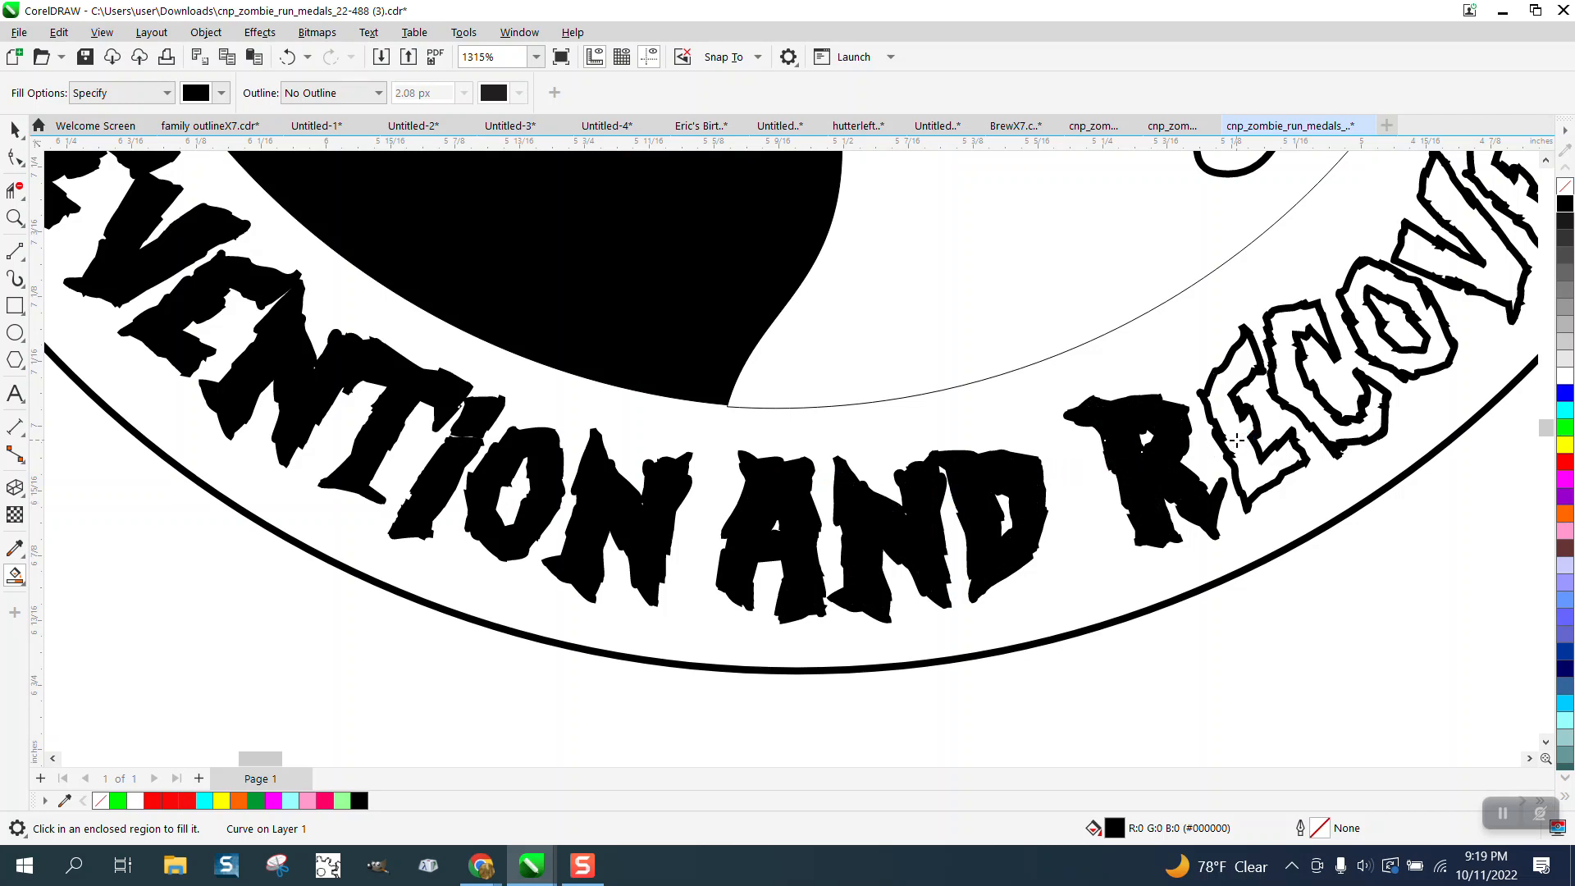
left_click(1236, 439)
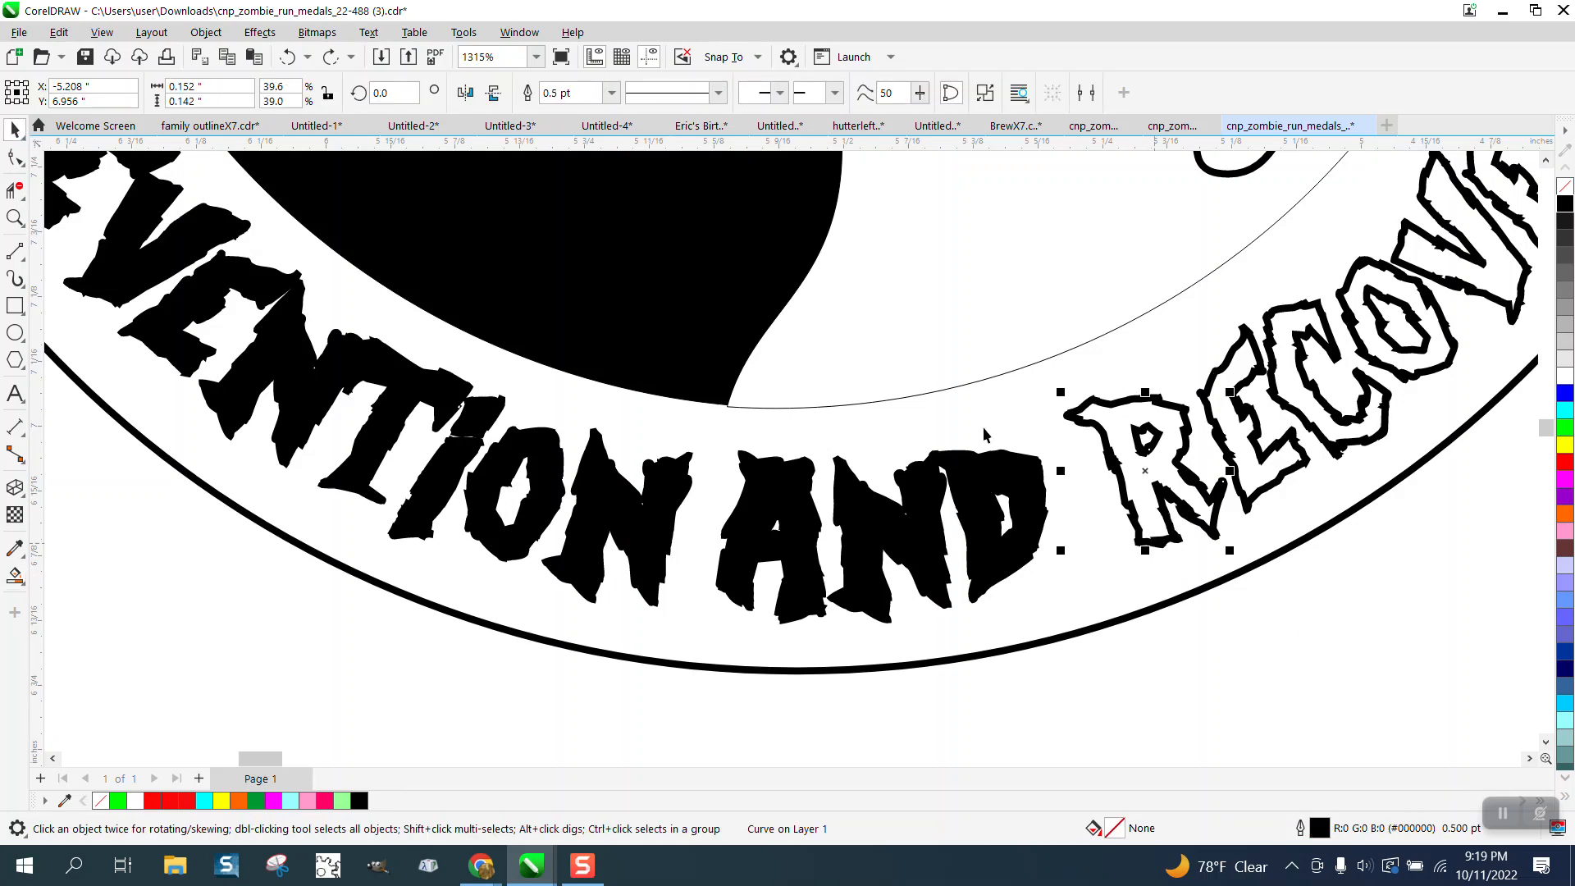
Give the R and A letters a 0.5 pt outline width, then move to the lower lettering
left_click(611, 92)
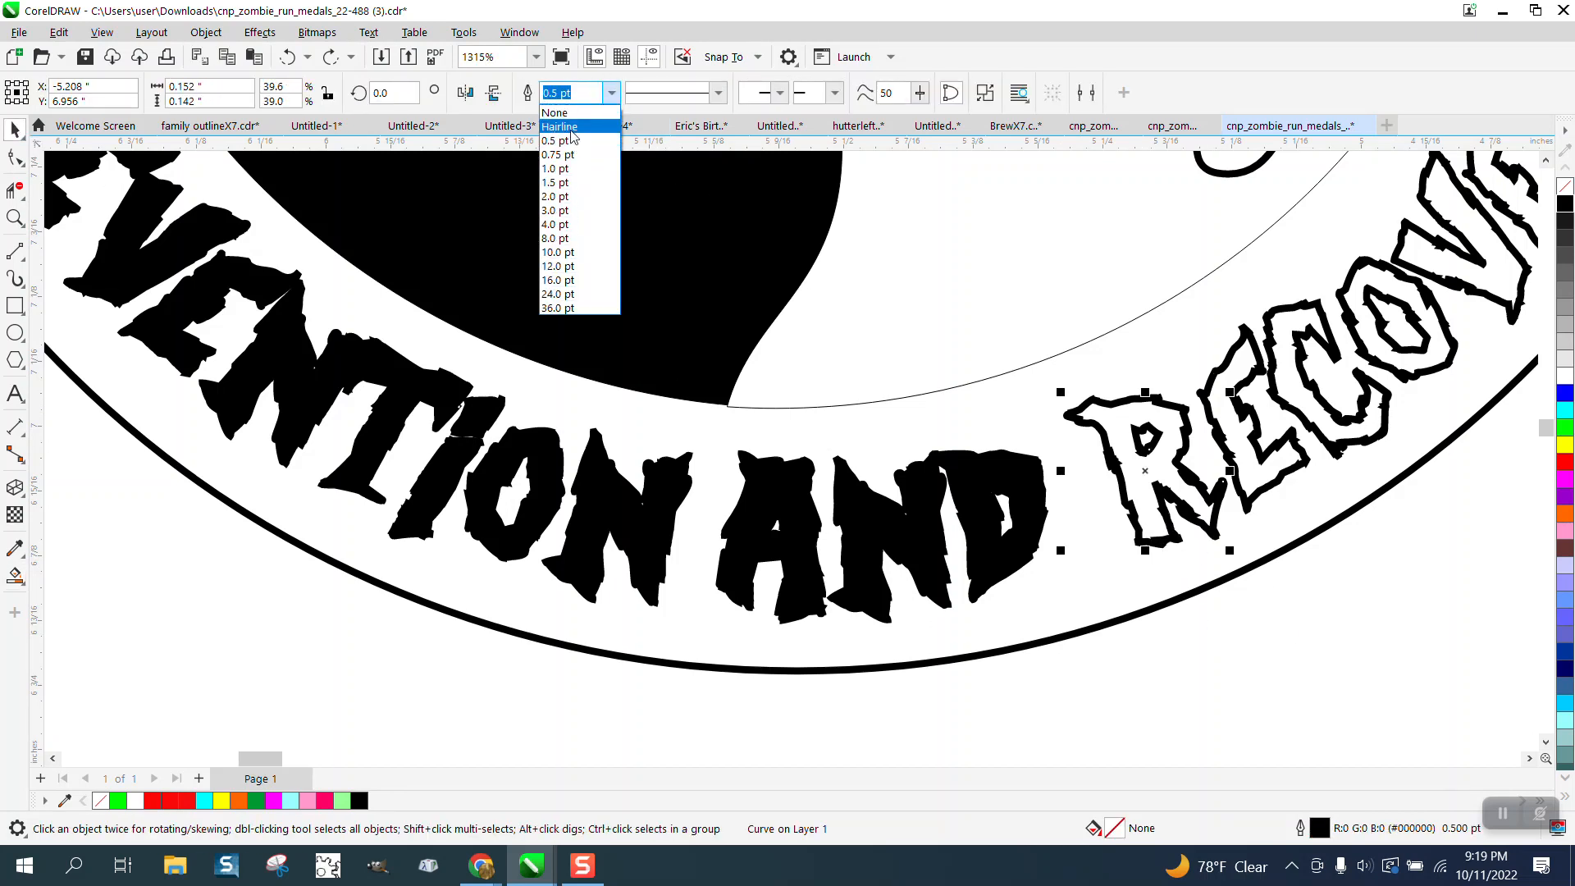
left_click(558, 127)
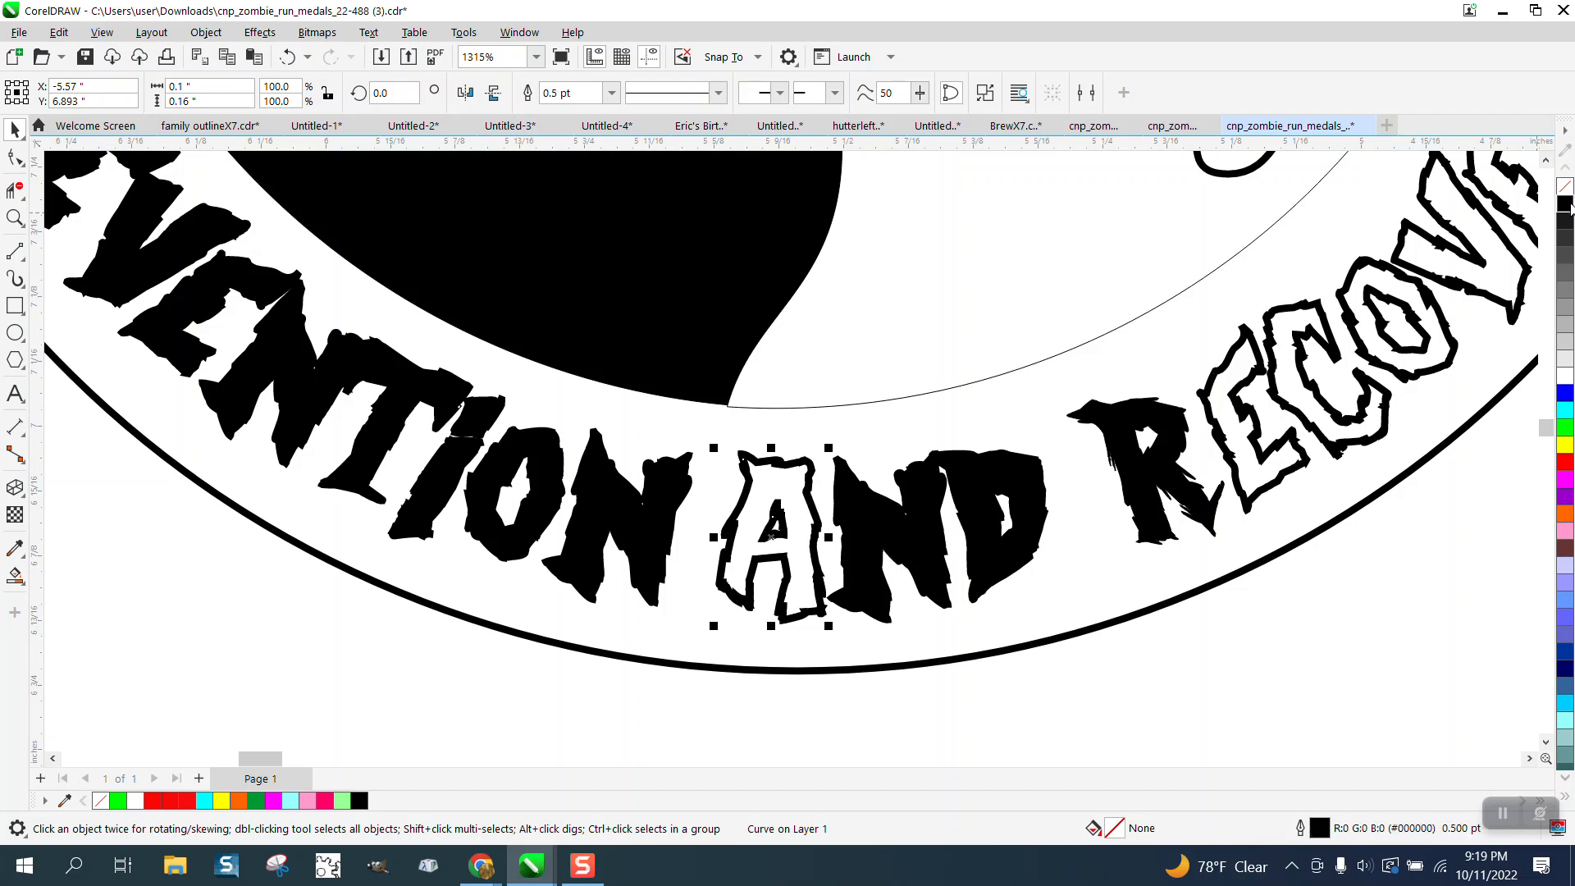
left_click(611, 92)
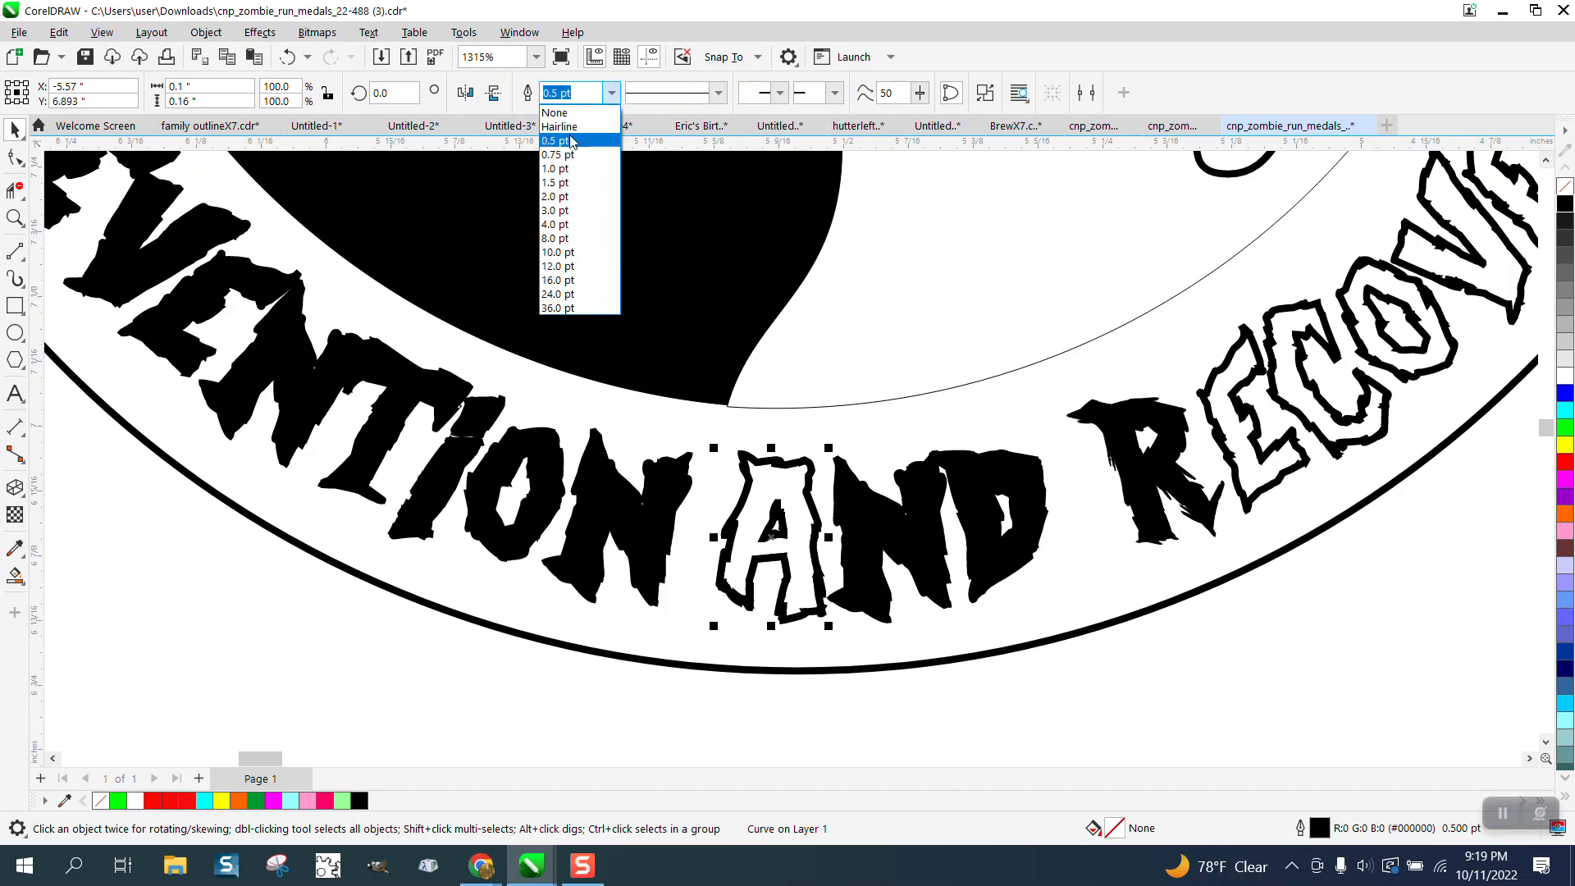
left_click(557, 126)
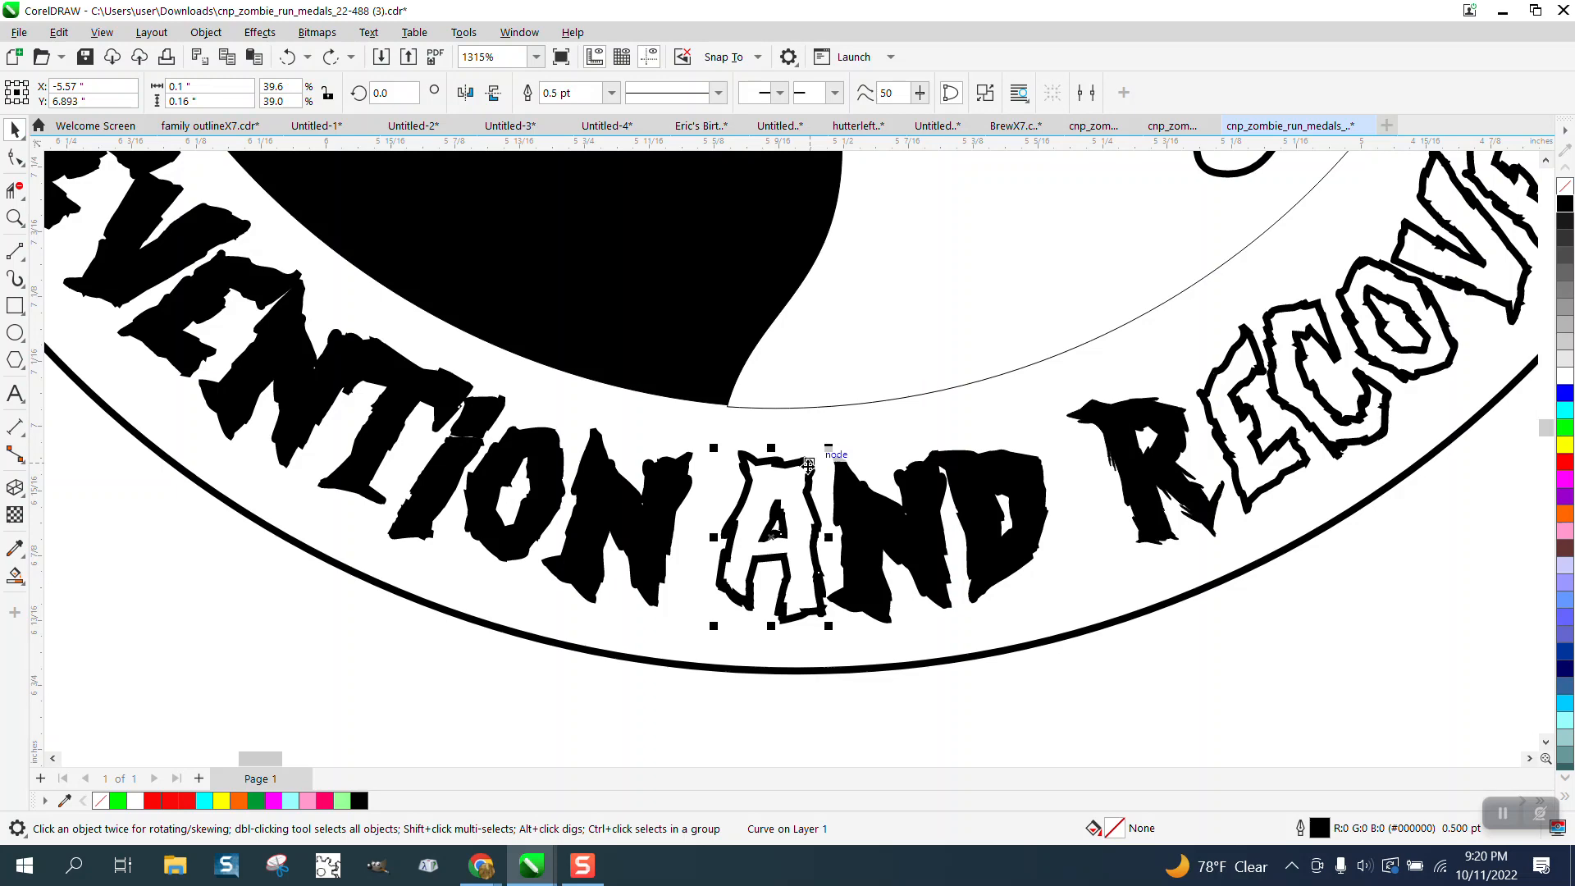
scroll("down", 3)
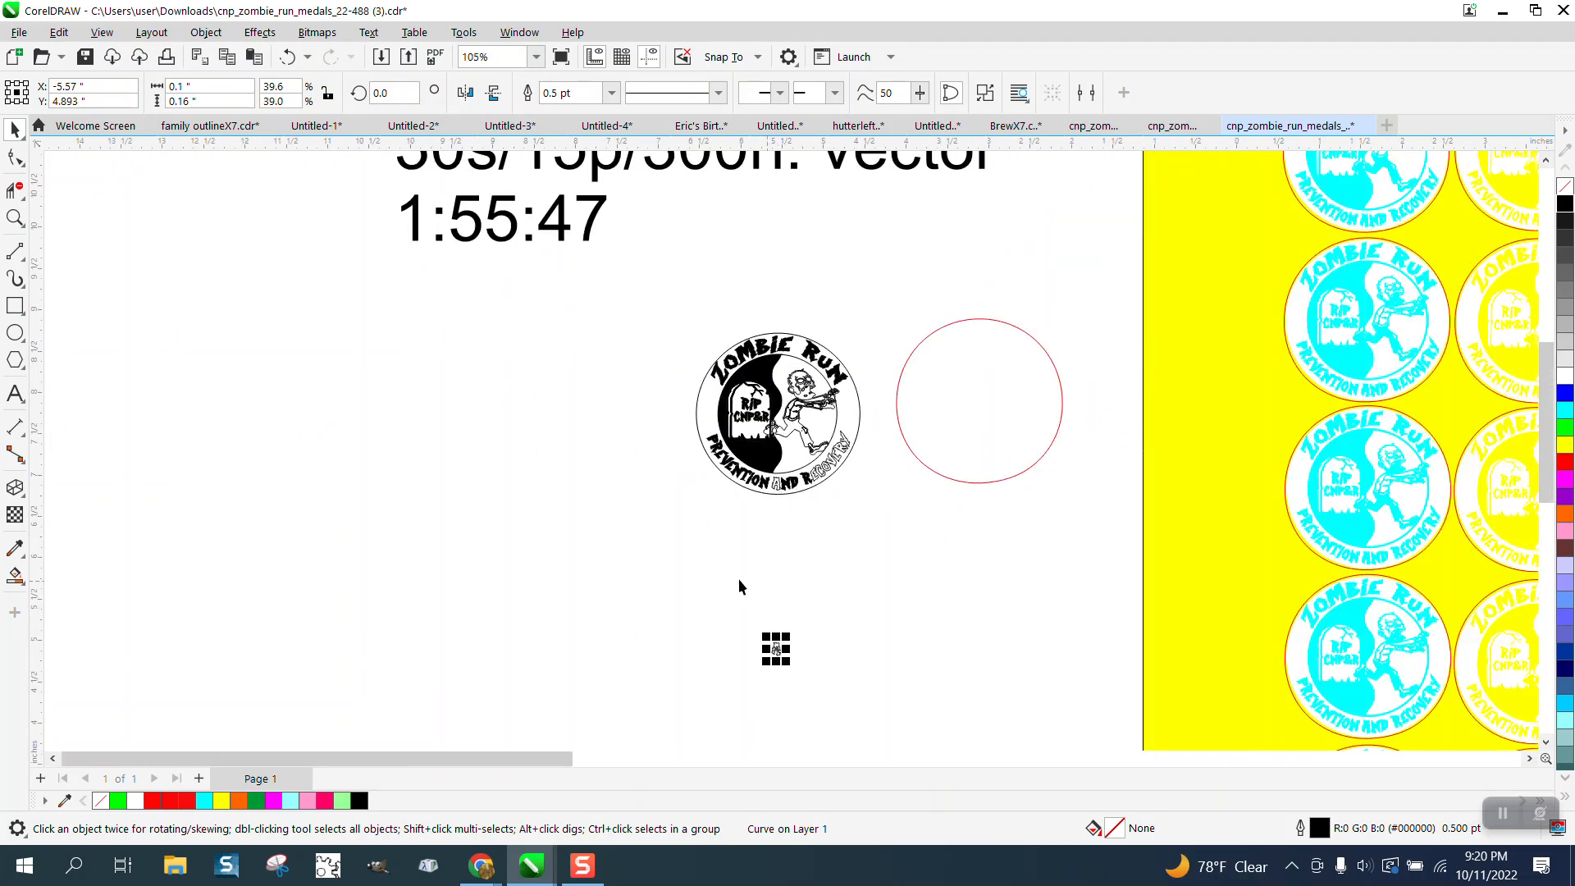
left_click(16, 218)
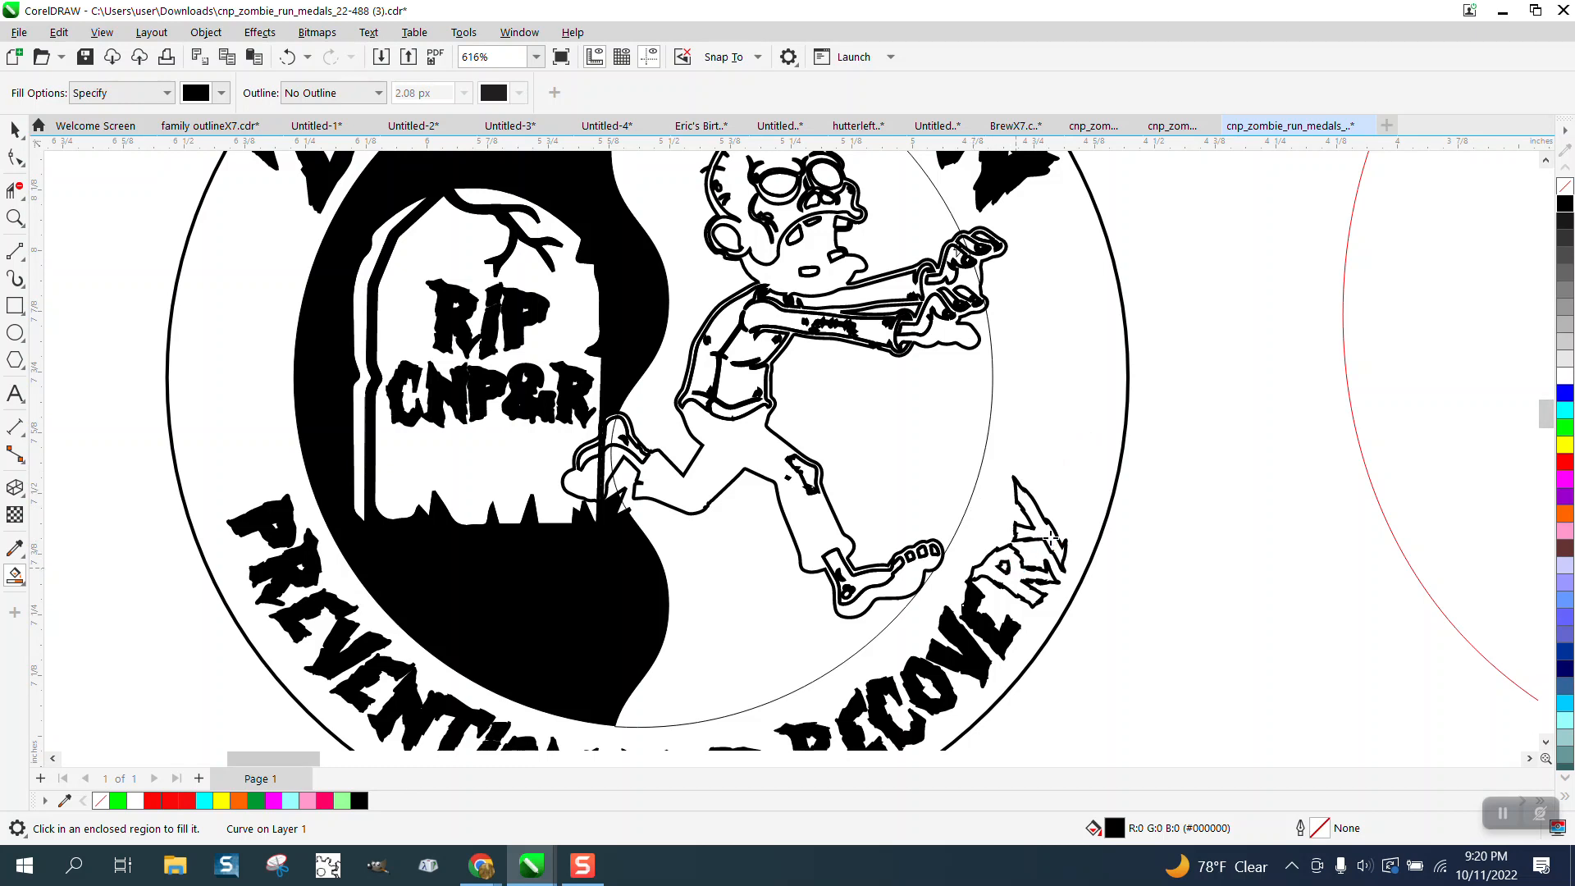
Smart-fill a hollow RECOVERY letter and the gap near the zombie's shoe black
left_click(1004, 543)
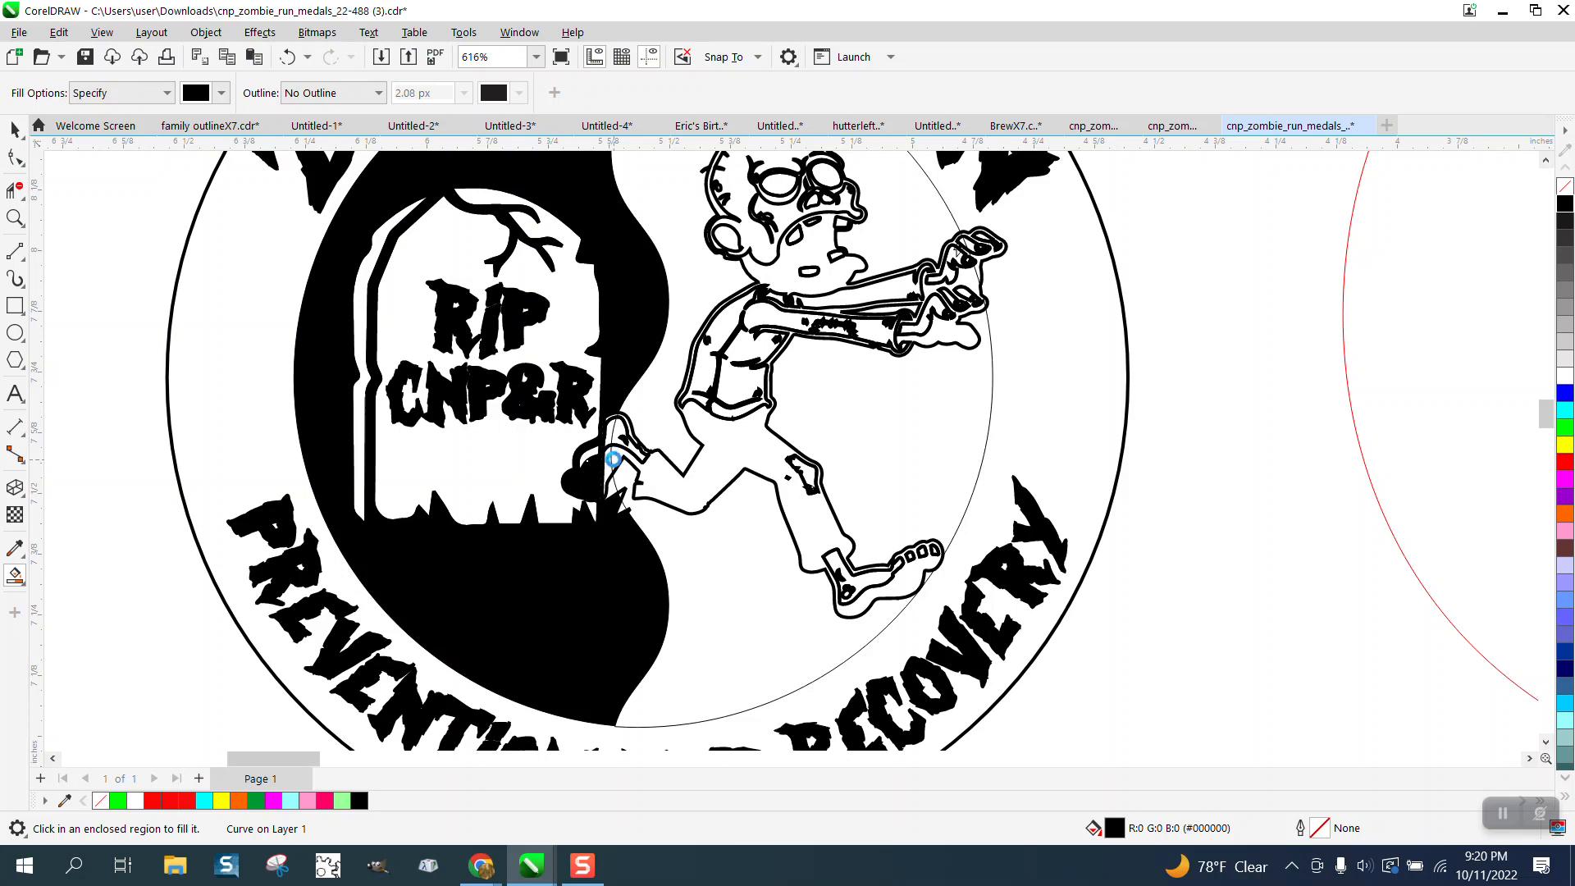
left_click(612, 459)
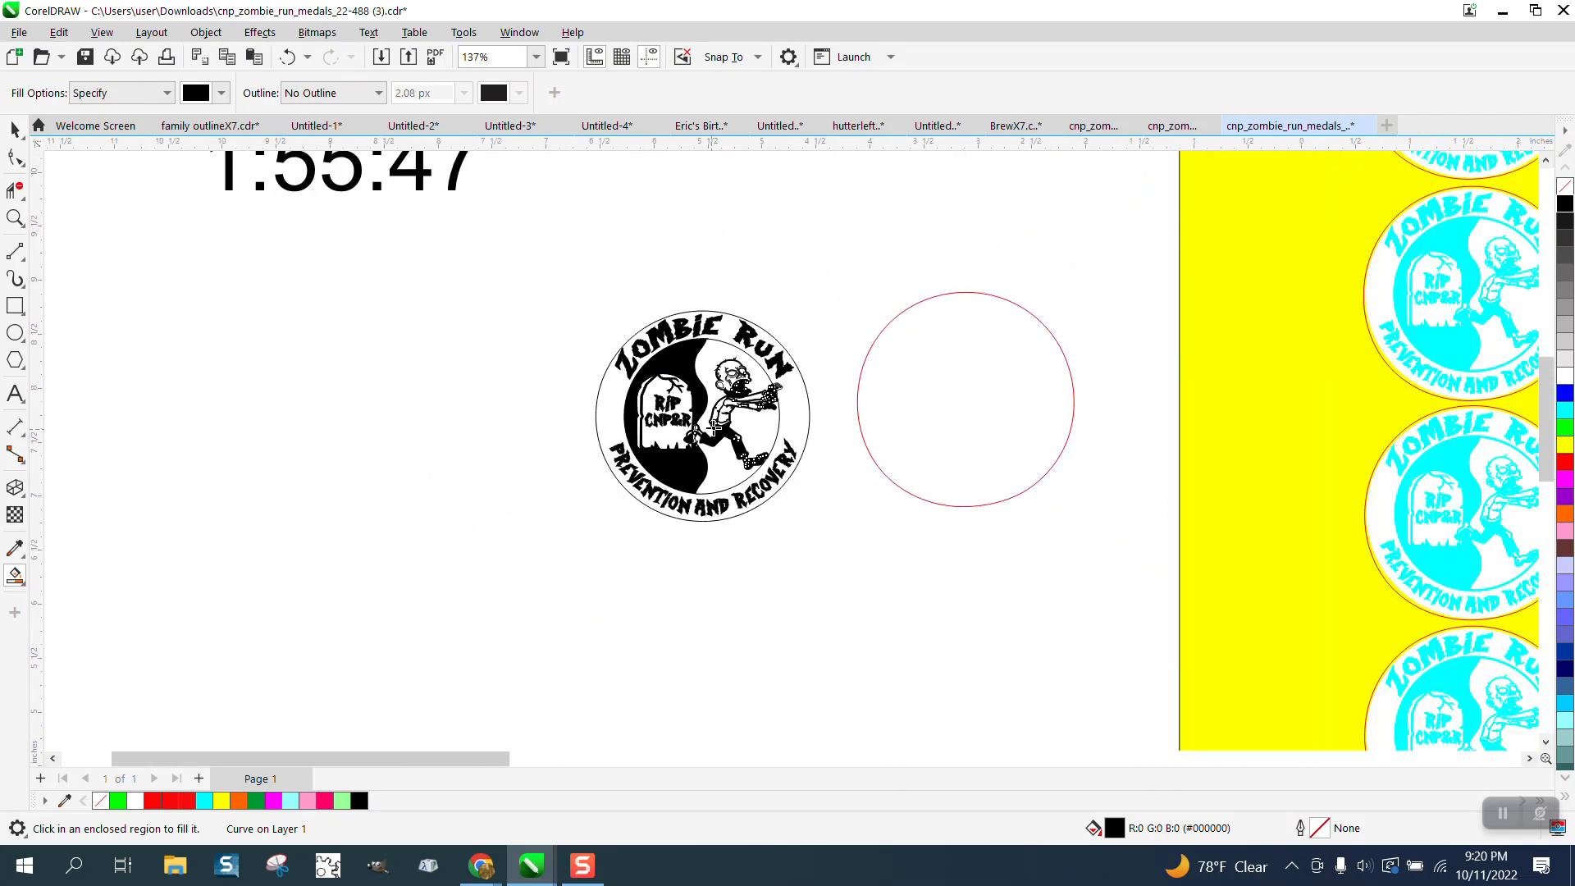
left_click(15, 218)
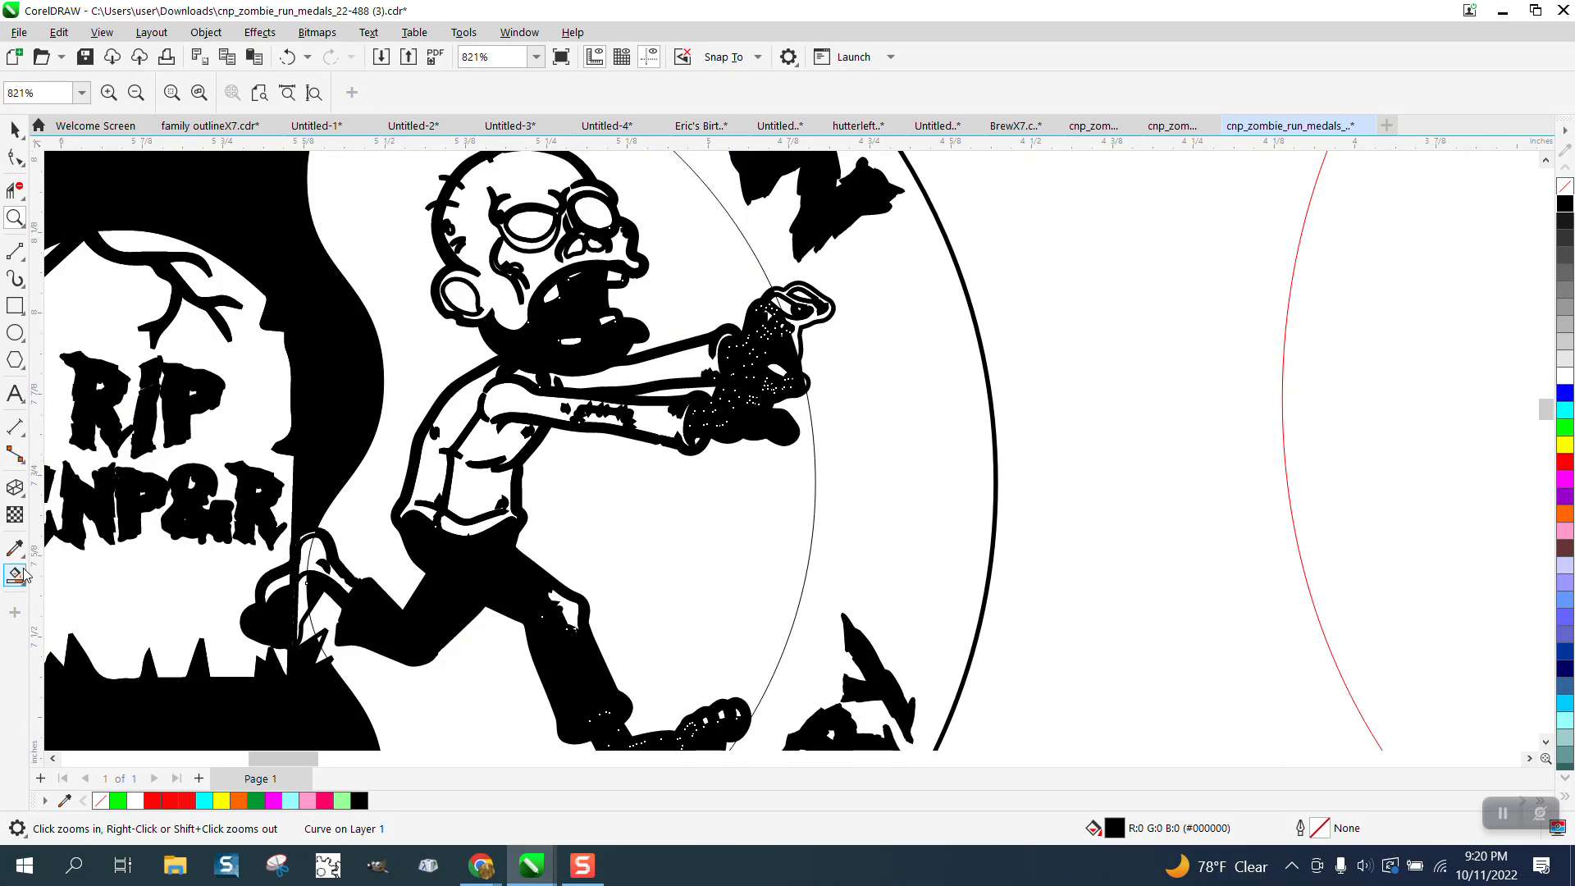
left_click(14, 576)
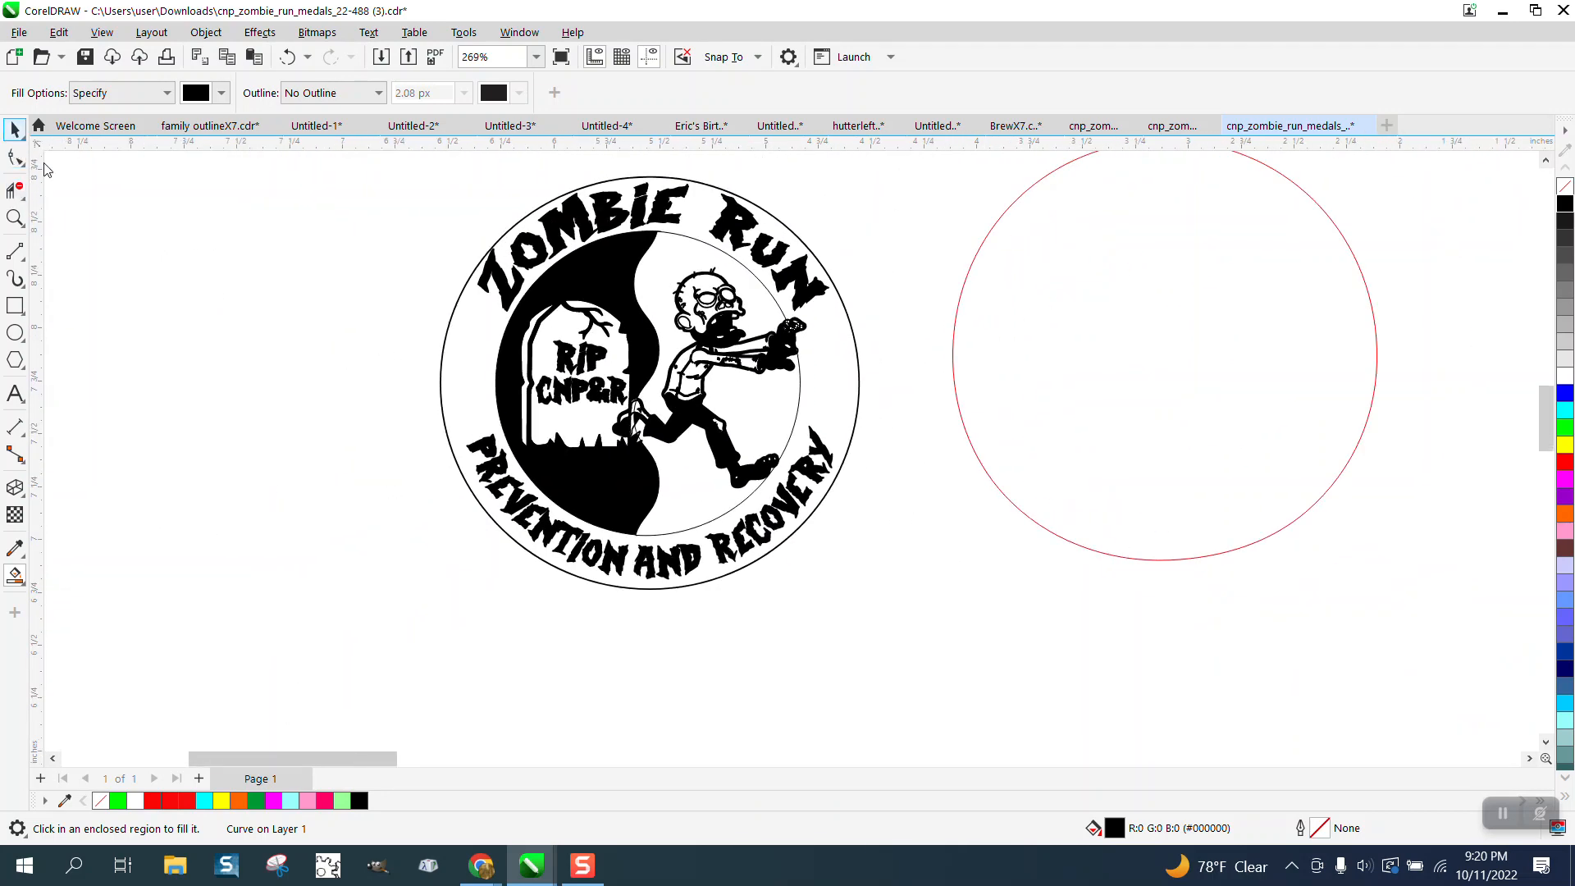
left_click(15, 131)
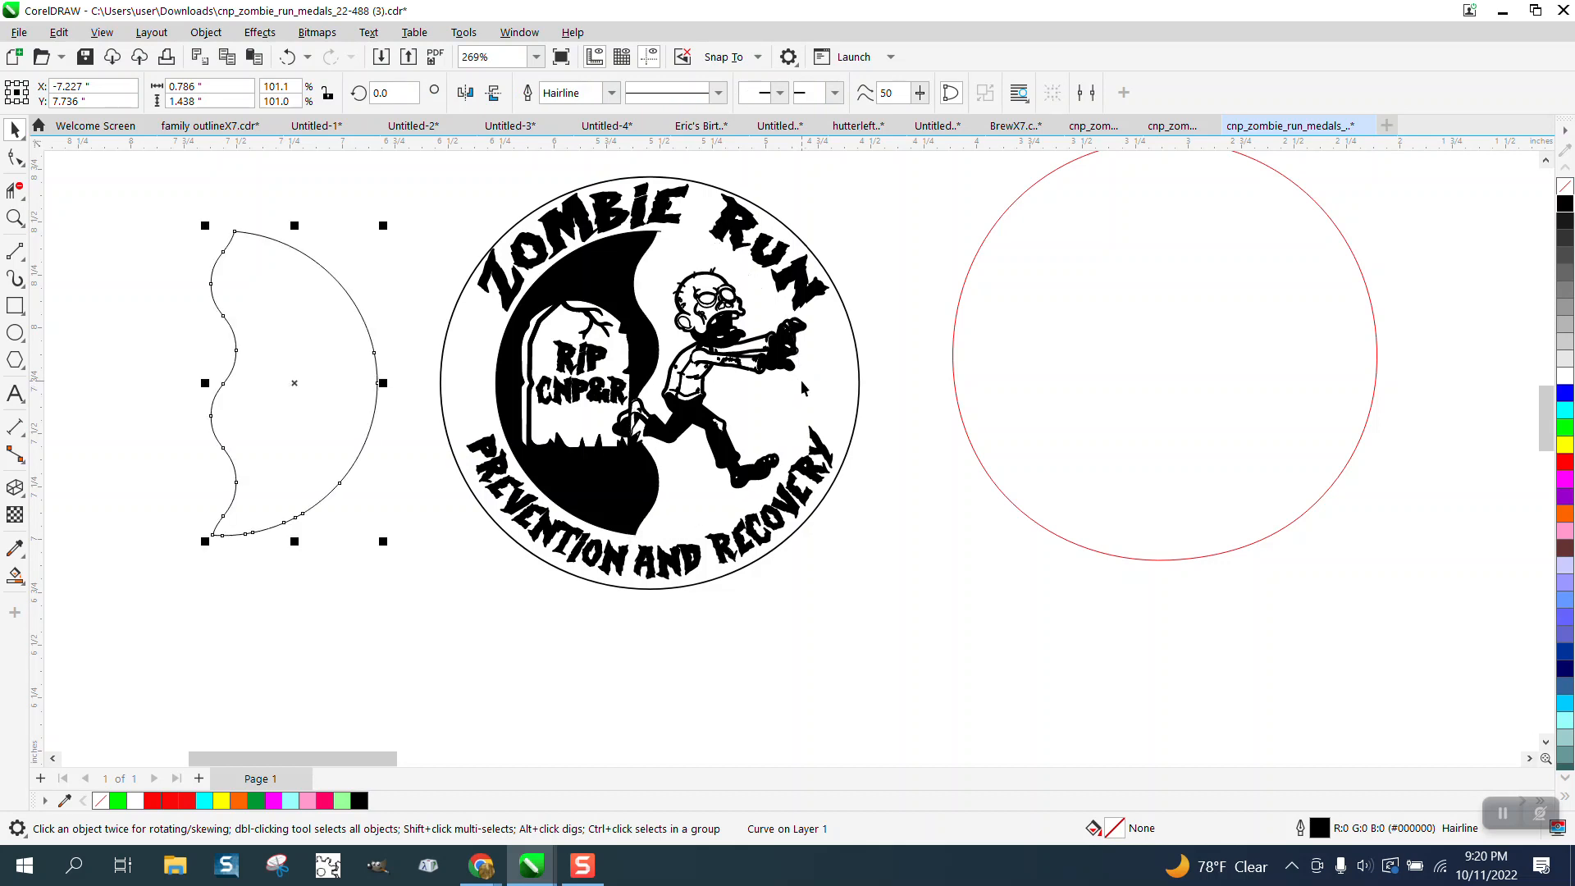
mouse_move(818, 346)
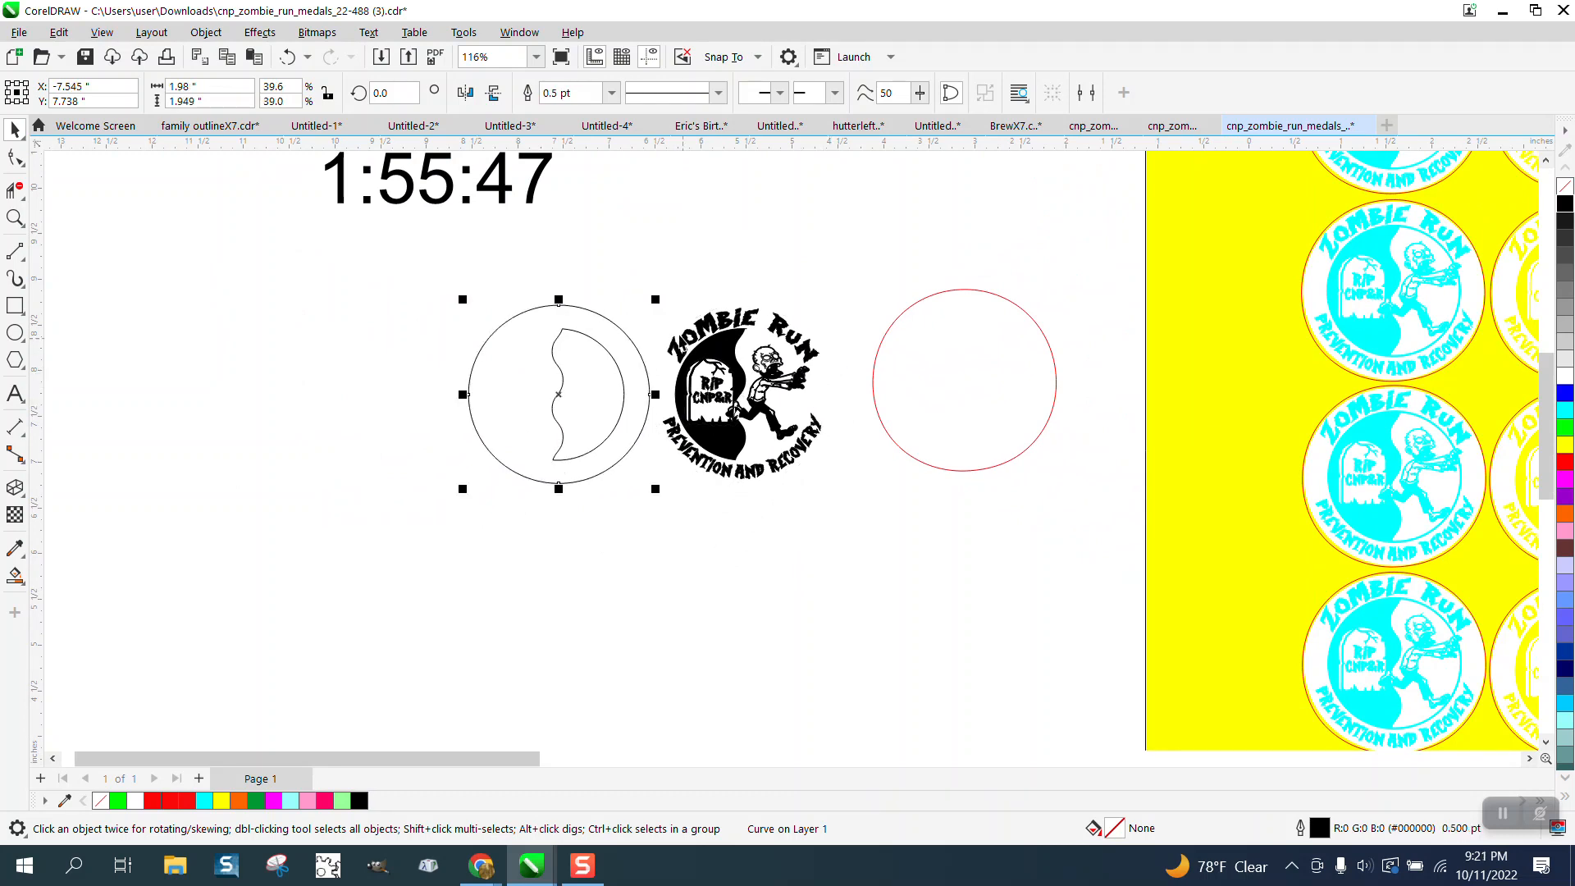
Select all 167 pieces of the medal logo to set their outline to None
left_click(742, 392)
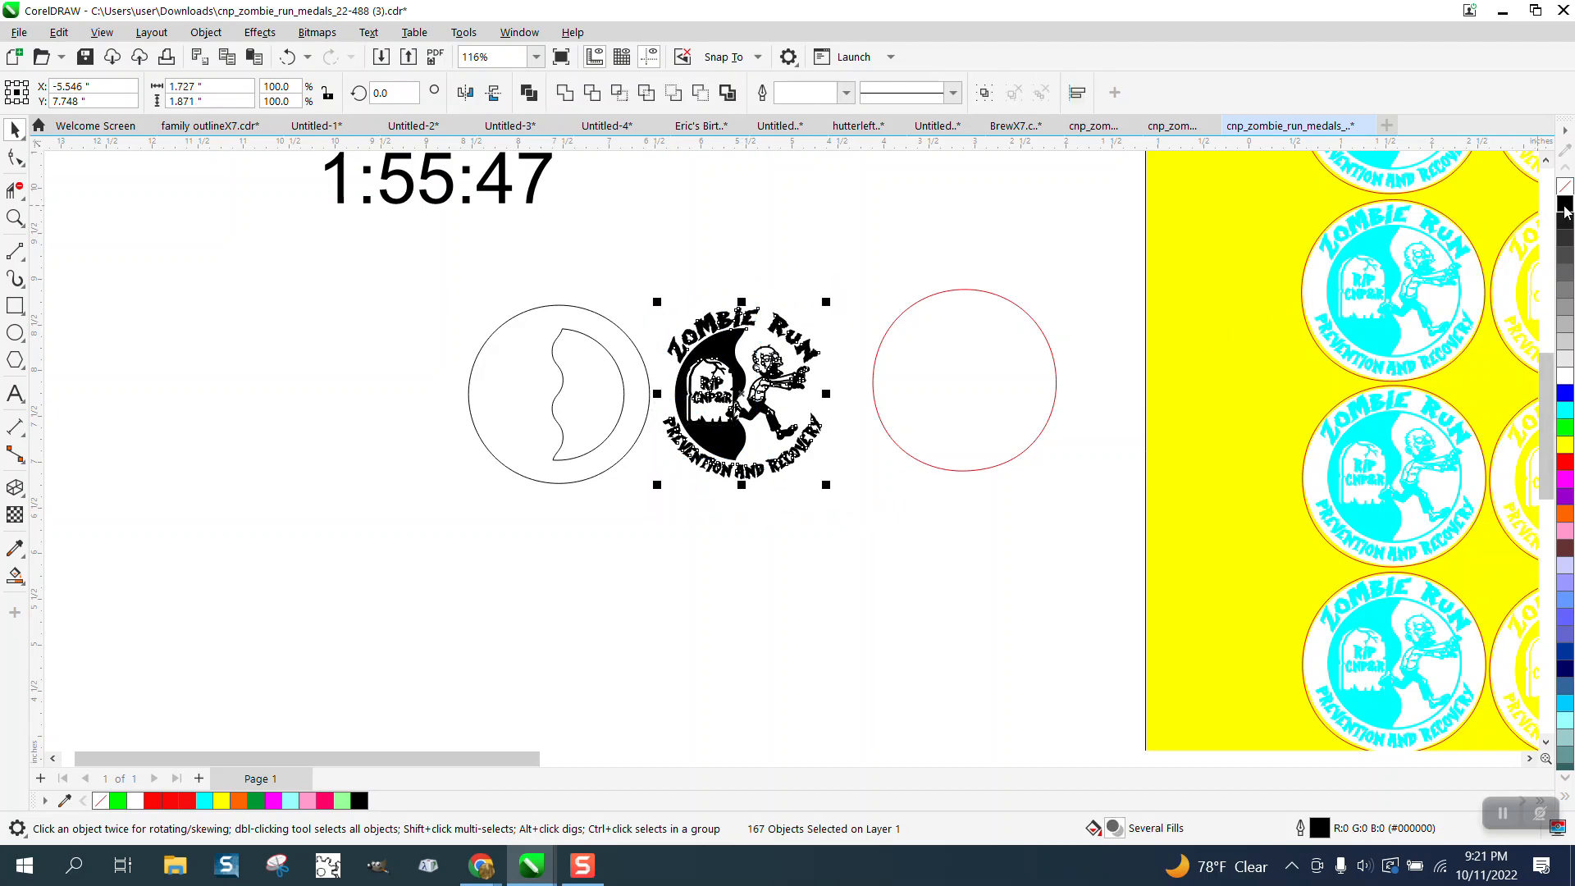
mouse_move(1563, 207)
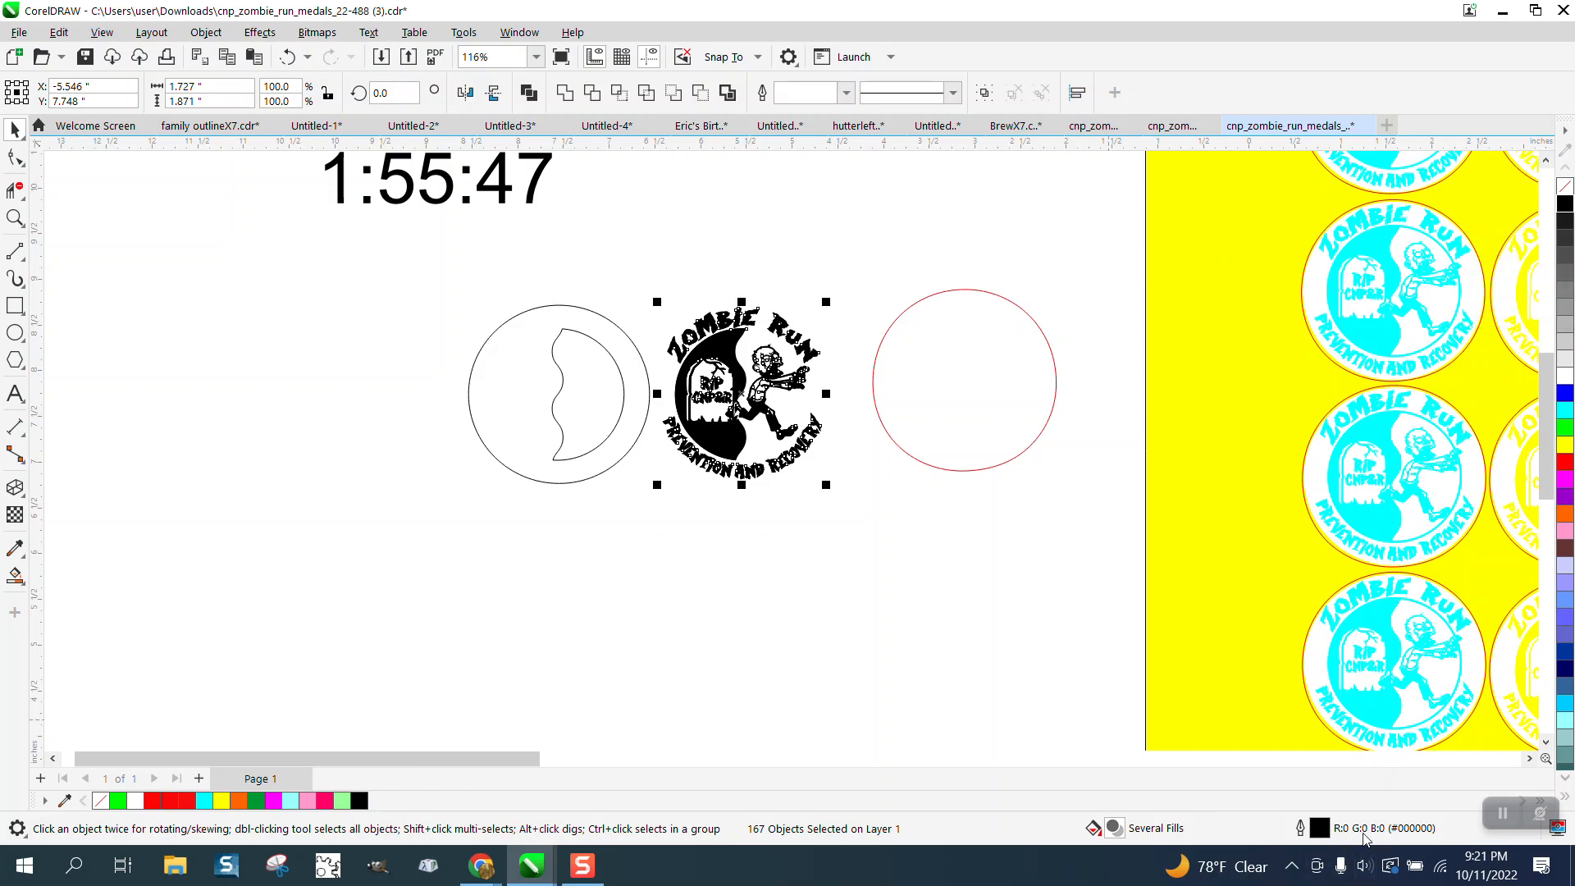
mouse_move(1561, 189)
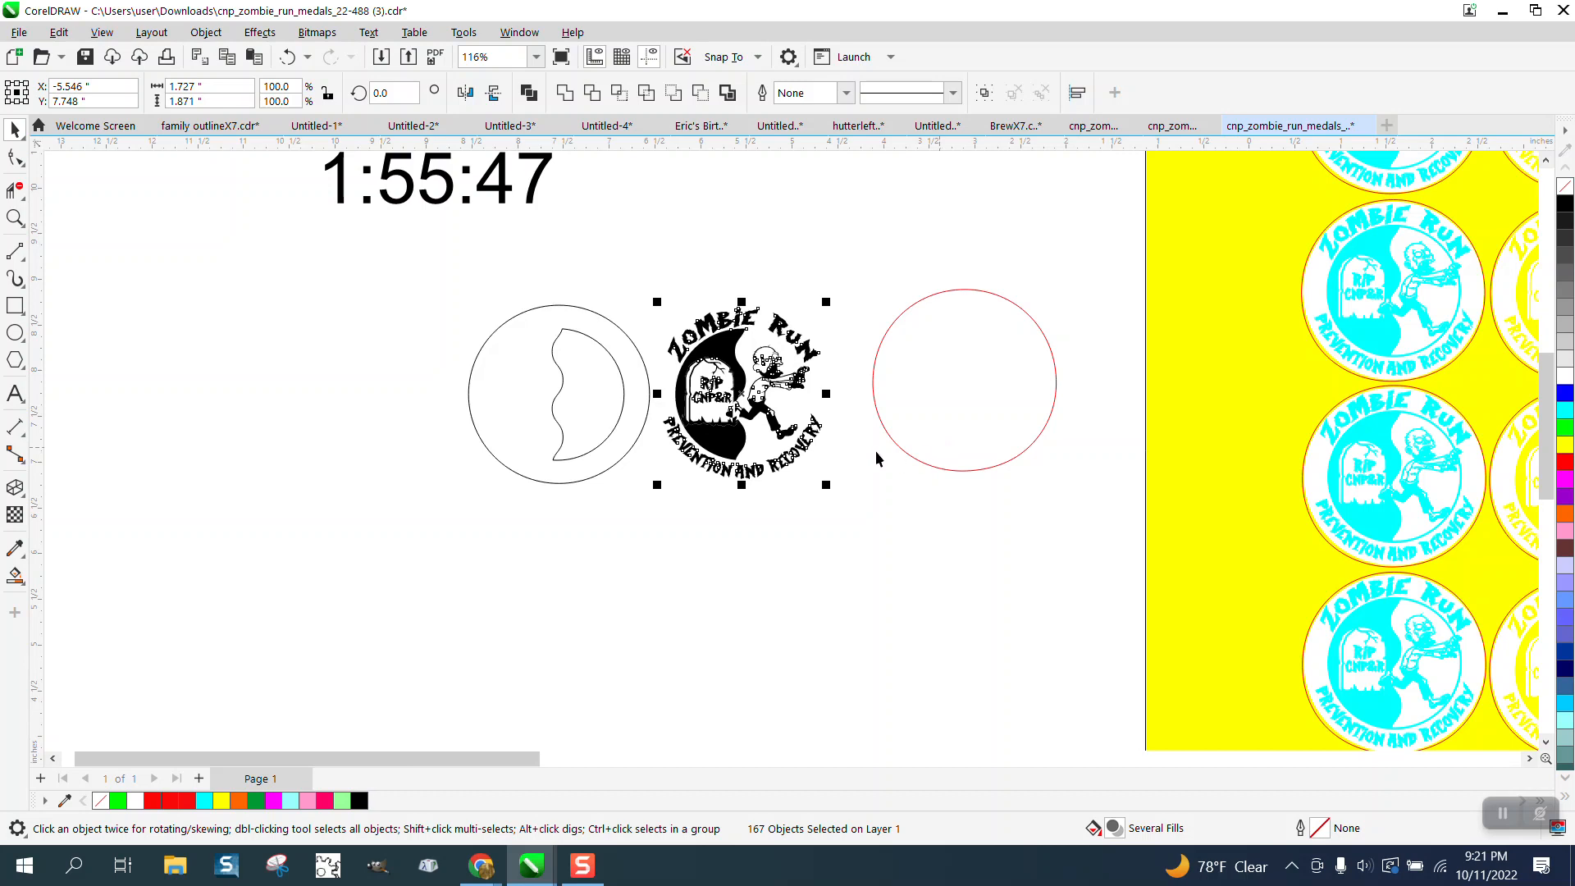
mouse_move(776, 262)
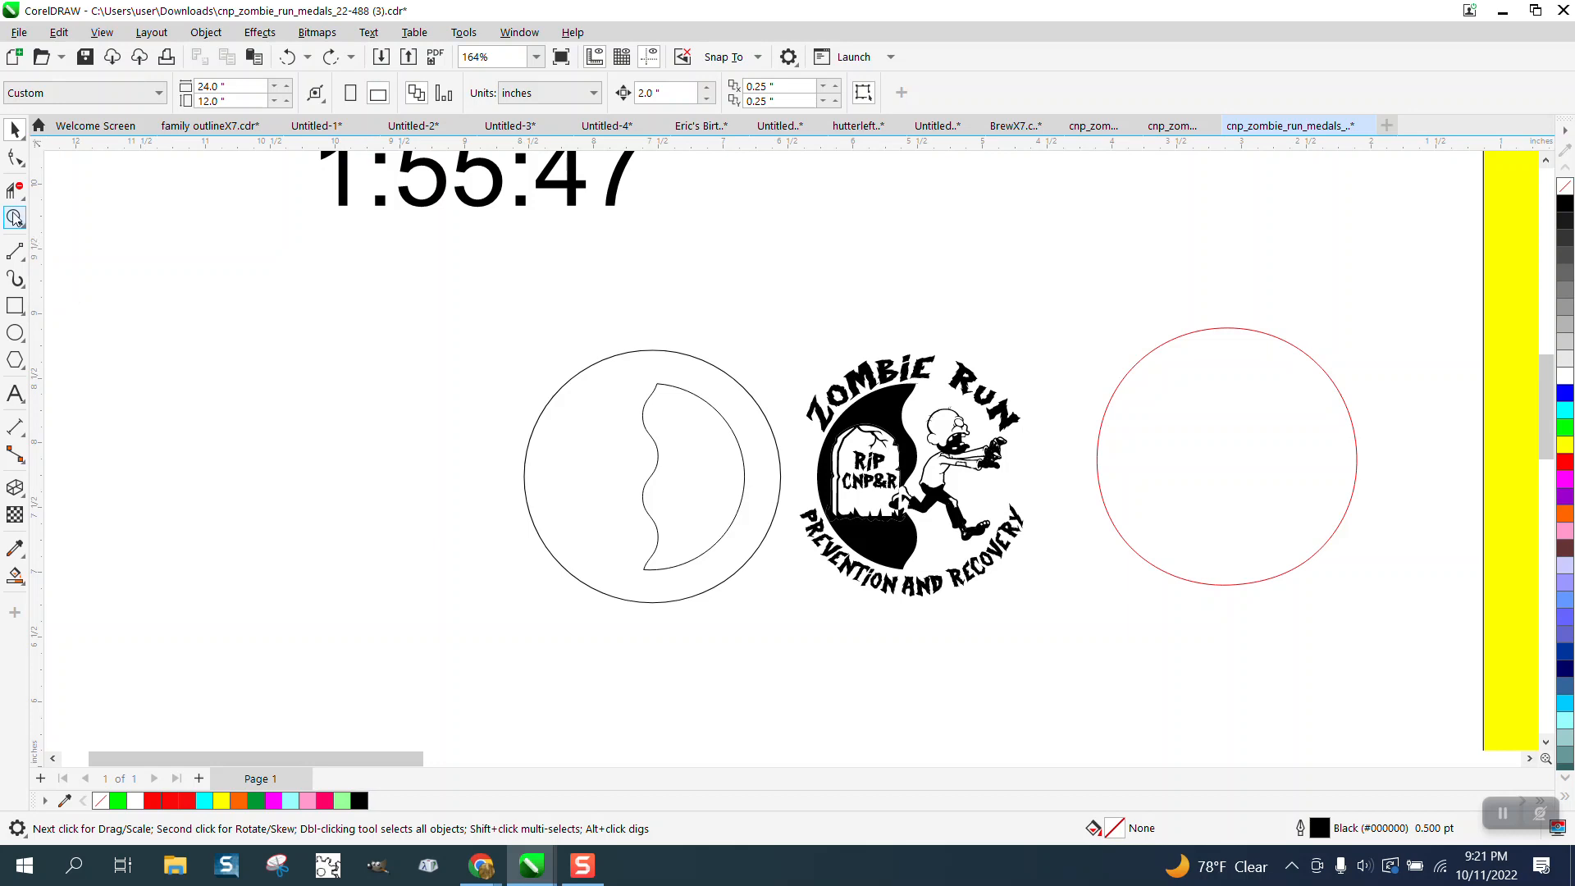
Inspect the zombie up close and undo the outline removal
left_click(804, 481)
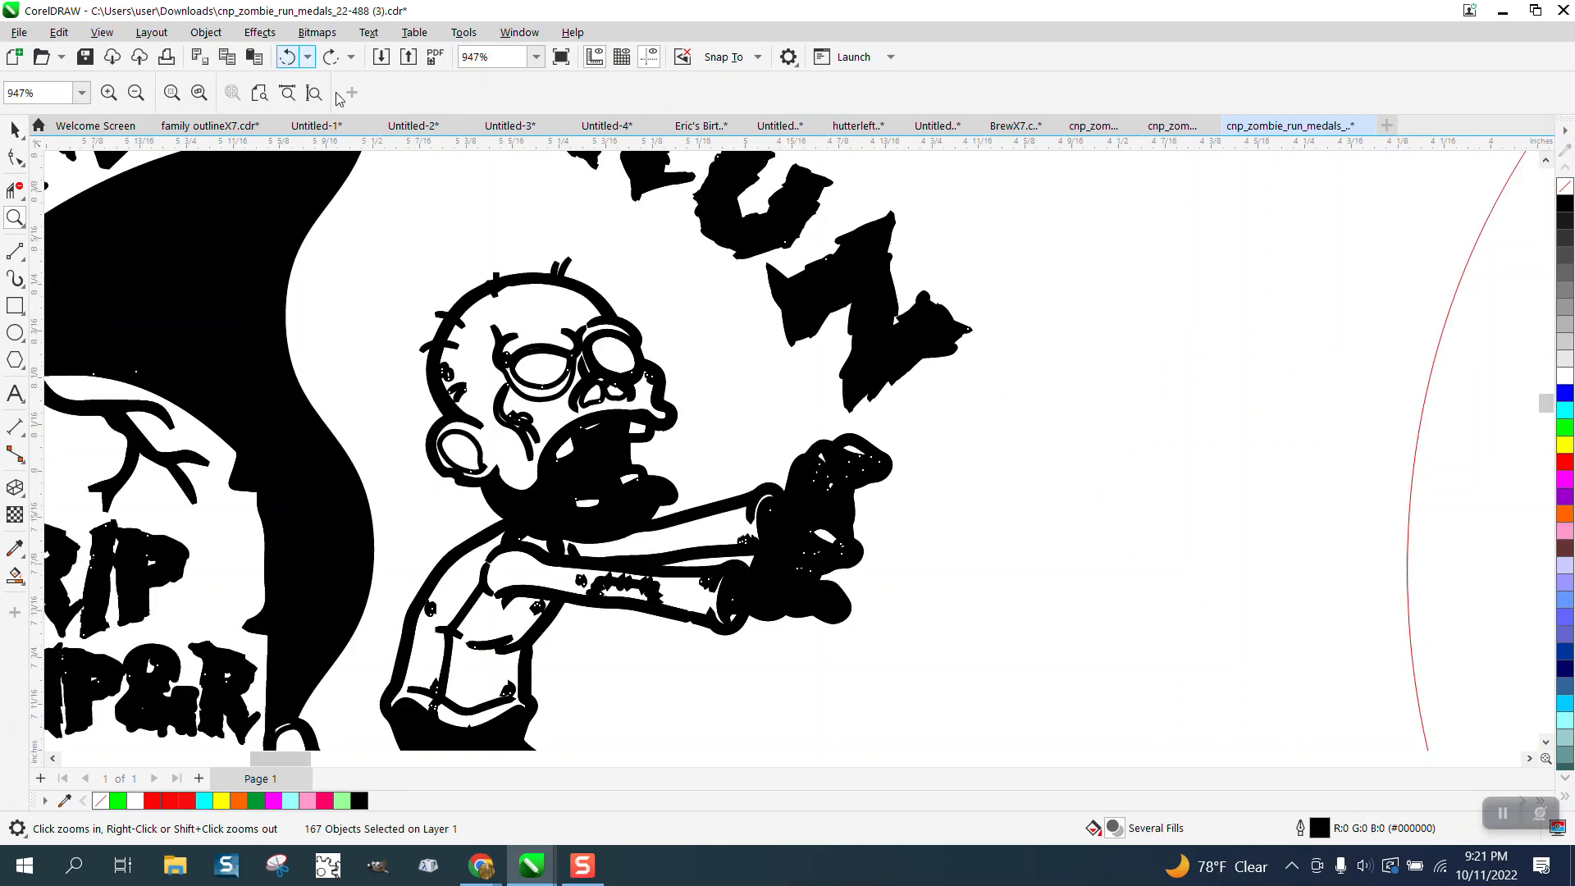
left_click(136, 92)
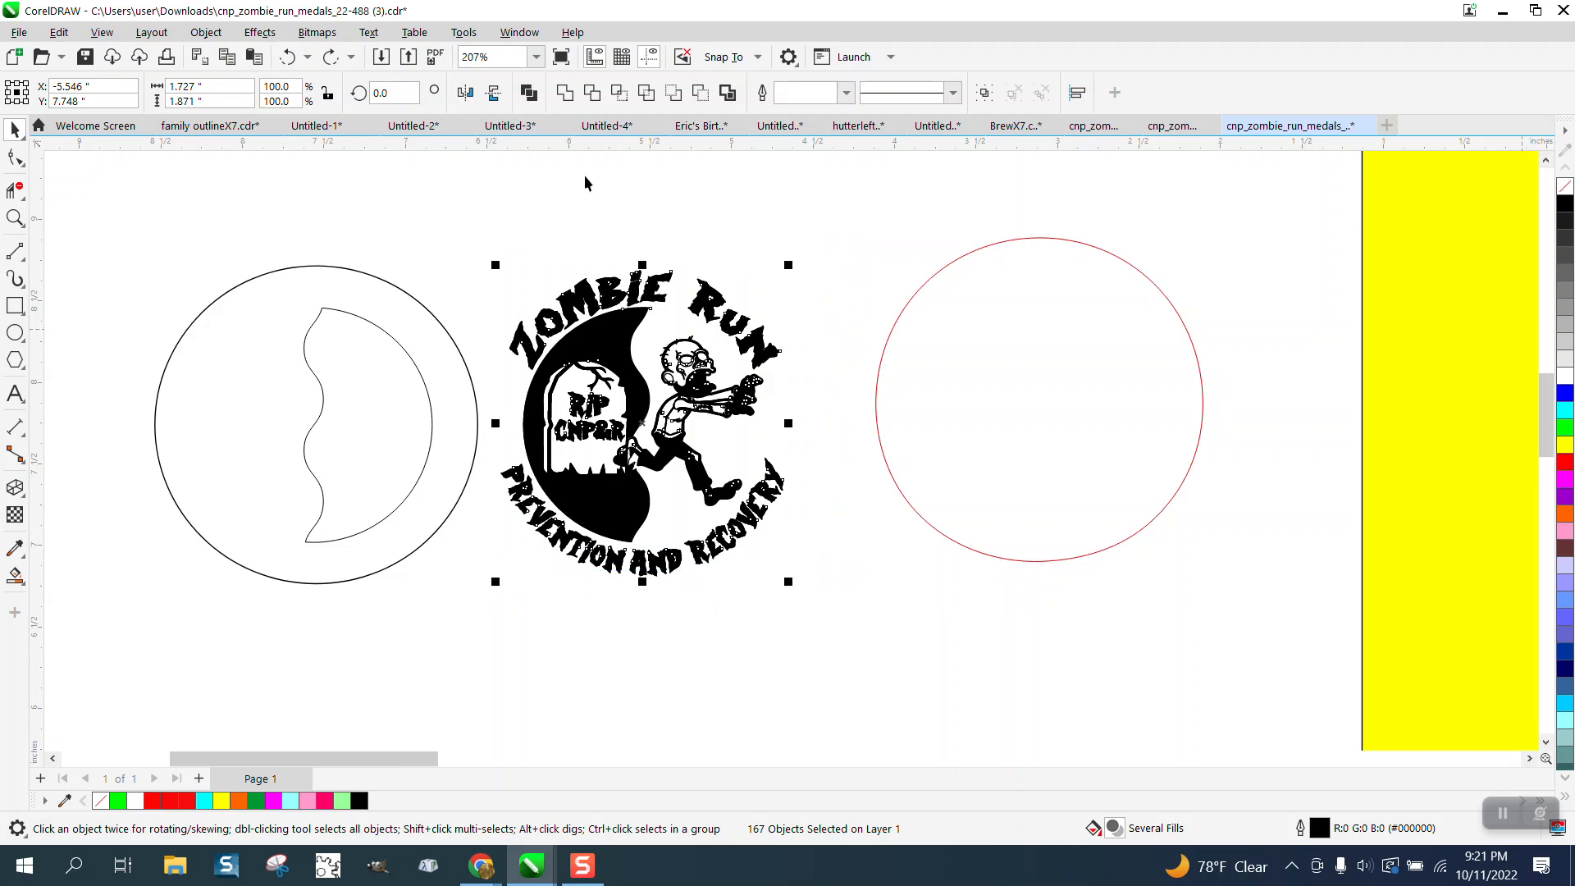
Give the logo's 167 pieces a 0.5 pt outline and zoom out to the whole page
left_click(845, 92)
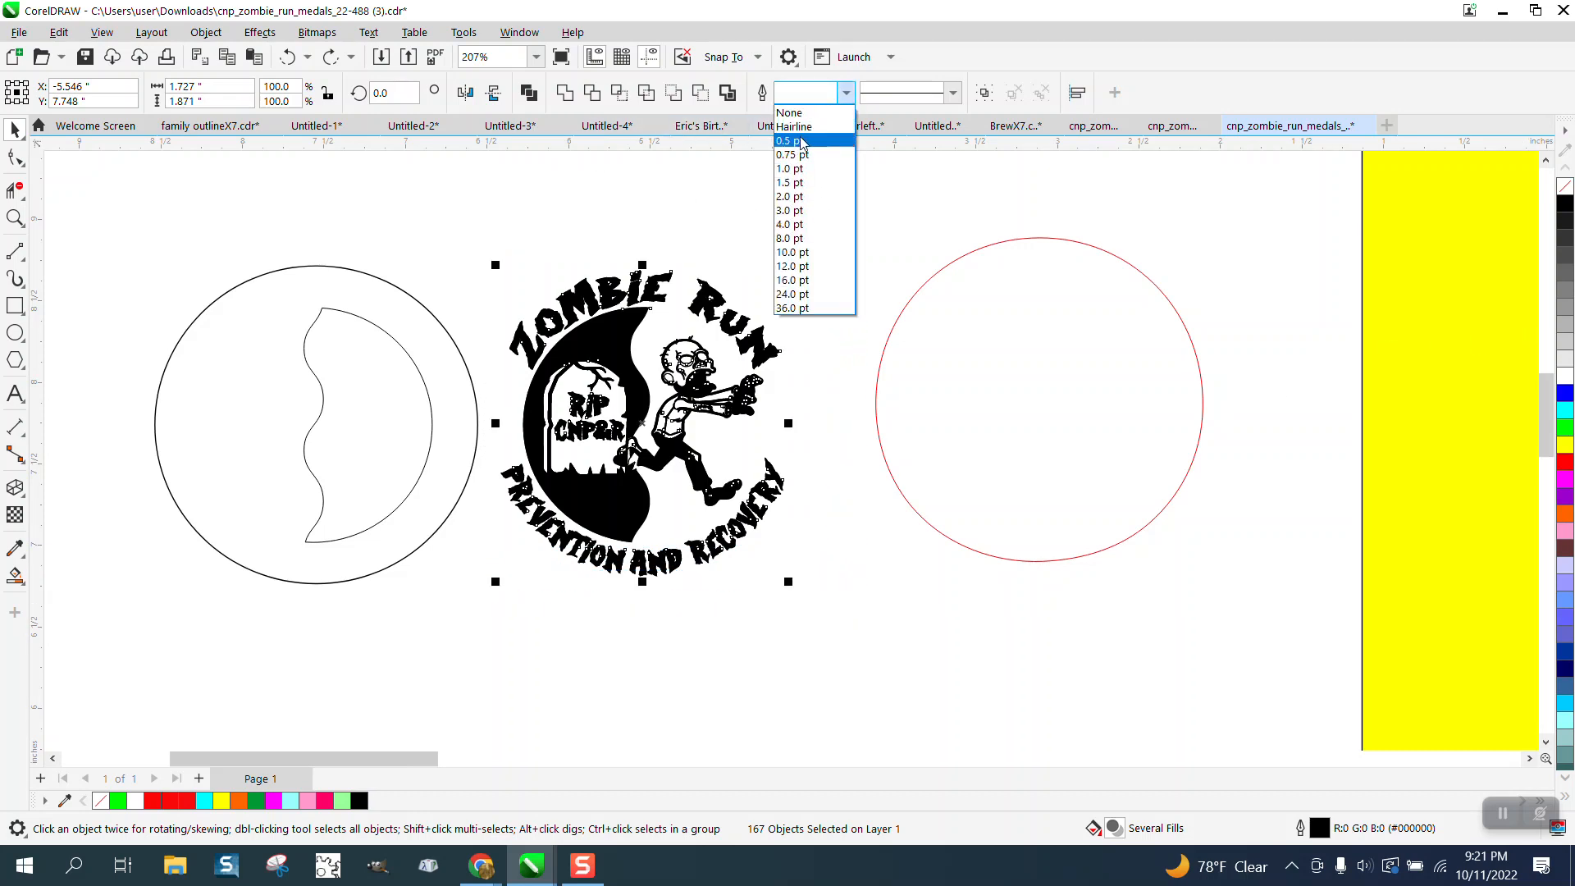
left_click(789, 141)
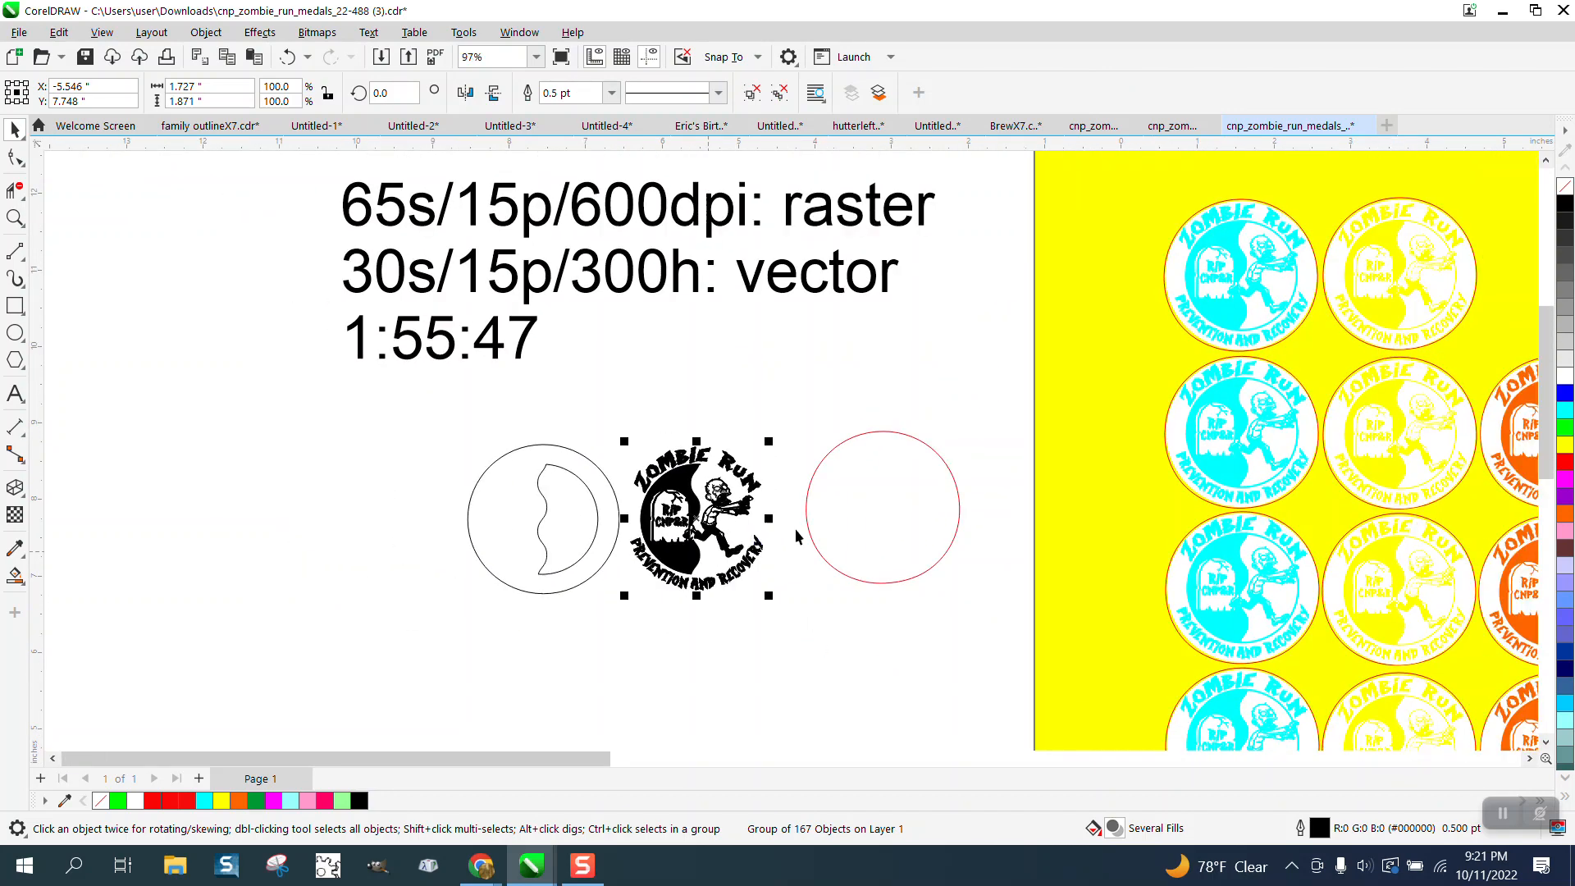
left_click(882, 507)
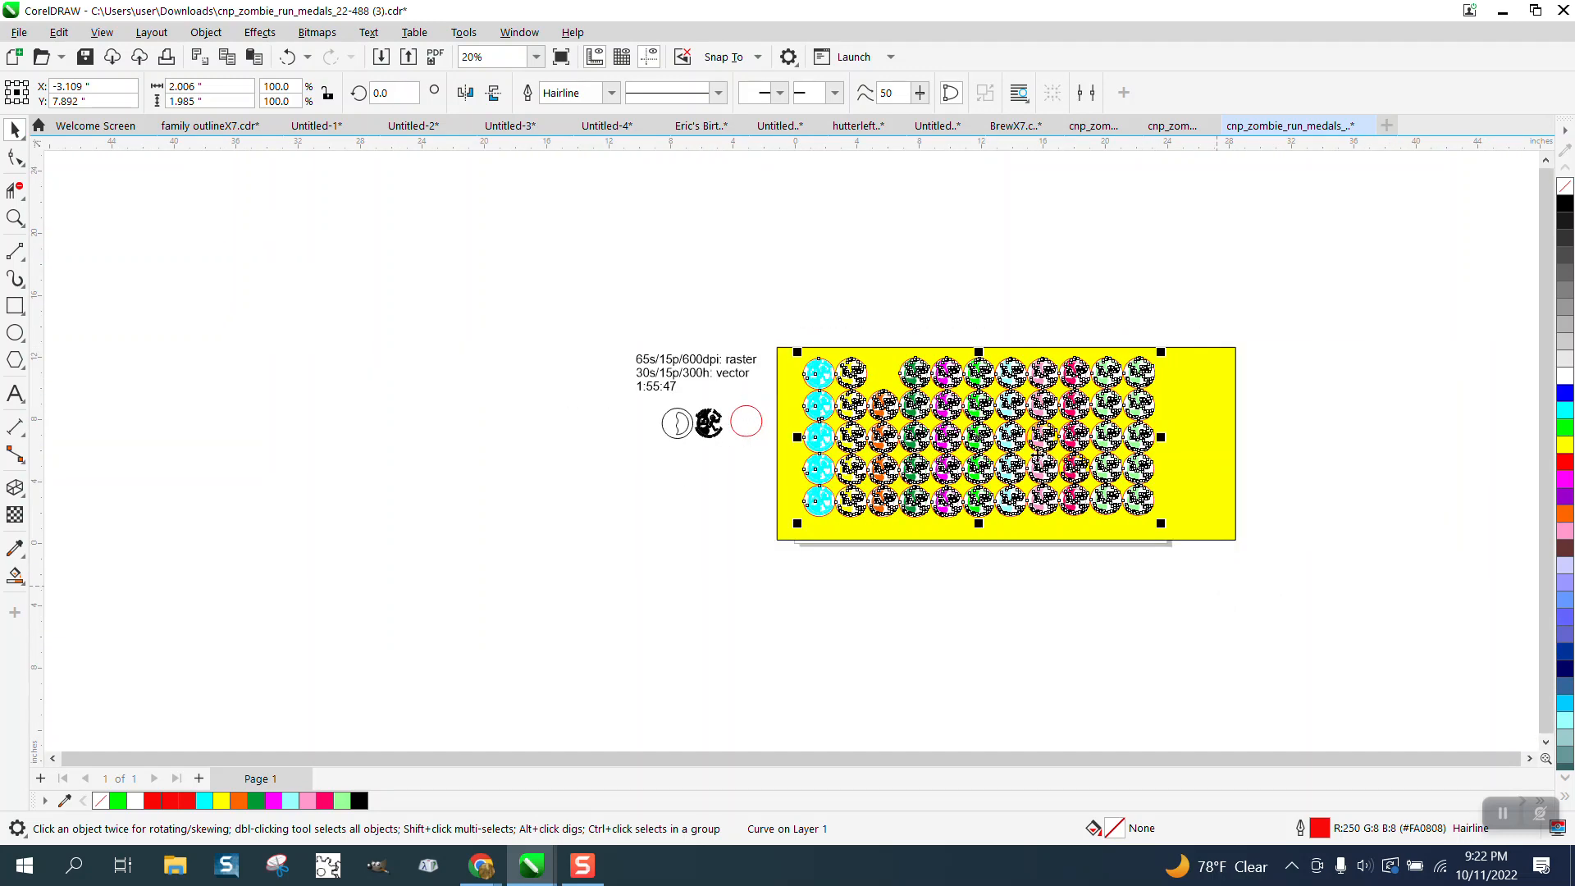
Move the old medal grid off the page, delete the yellow rectangle, and size the logo to 2 inches centred at X=12, Y=6
left_click_drag(1004, 441, 426, 538)
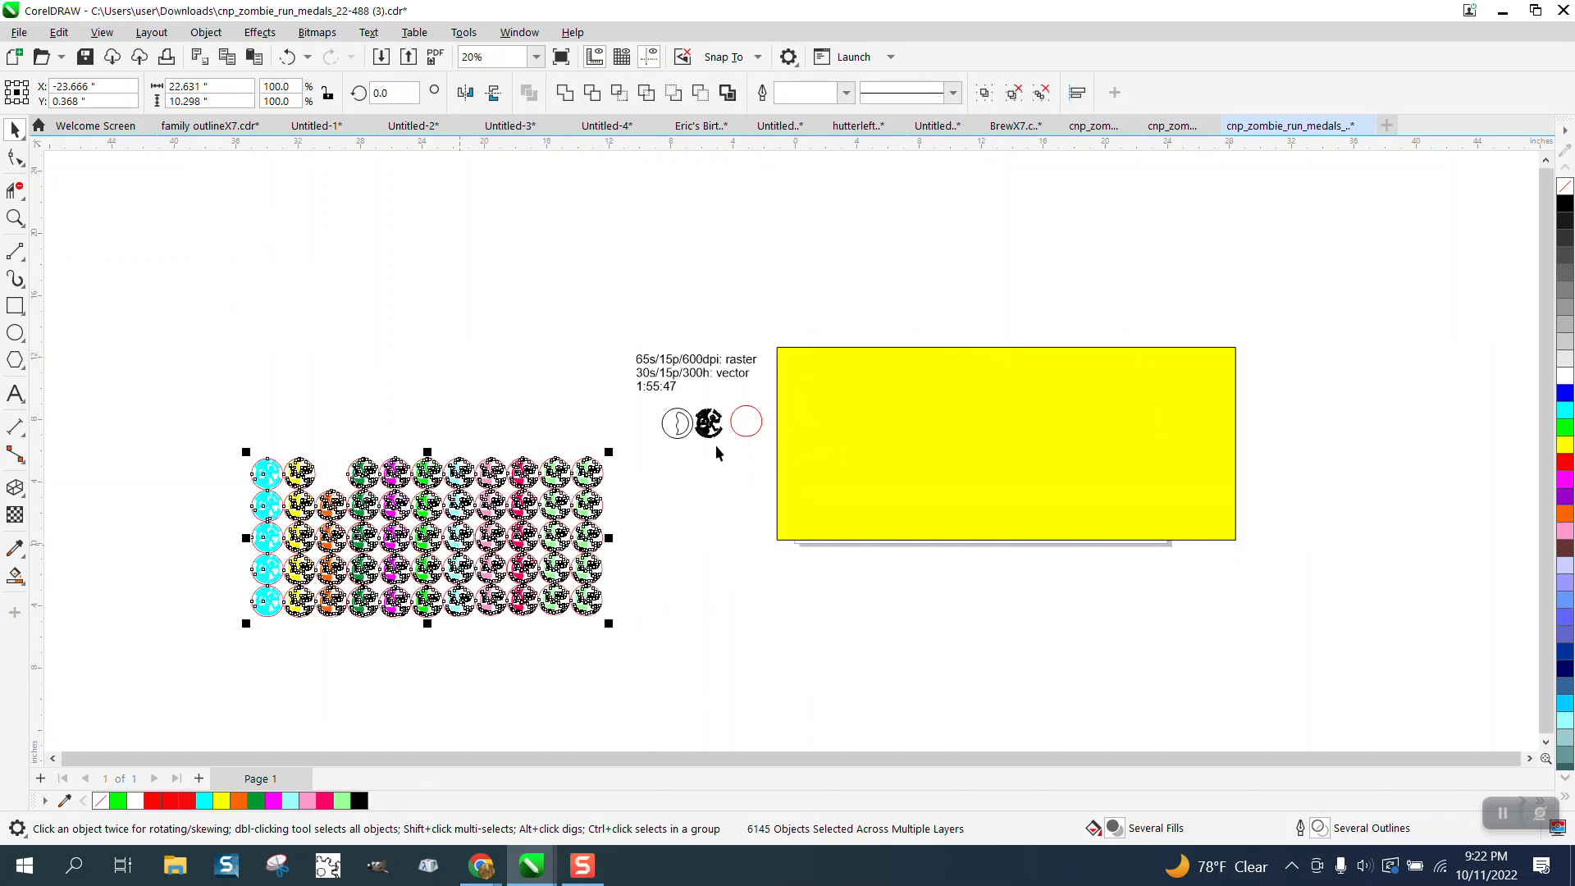
left_click(1004, 443)
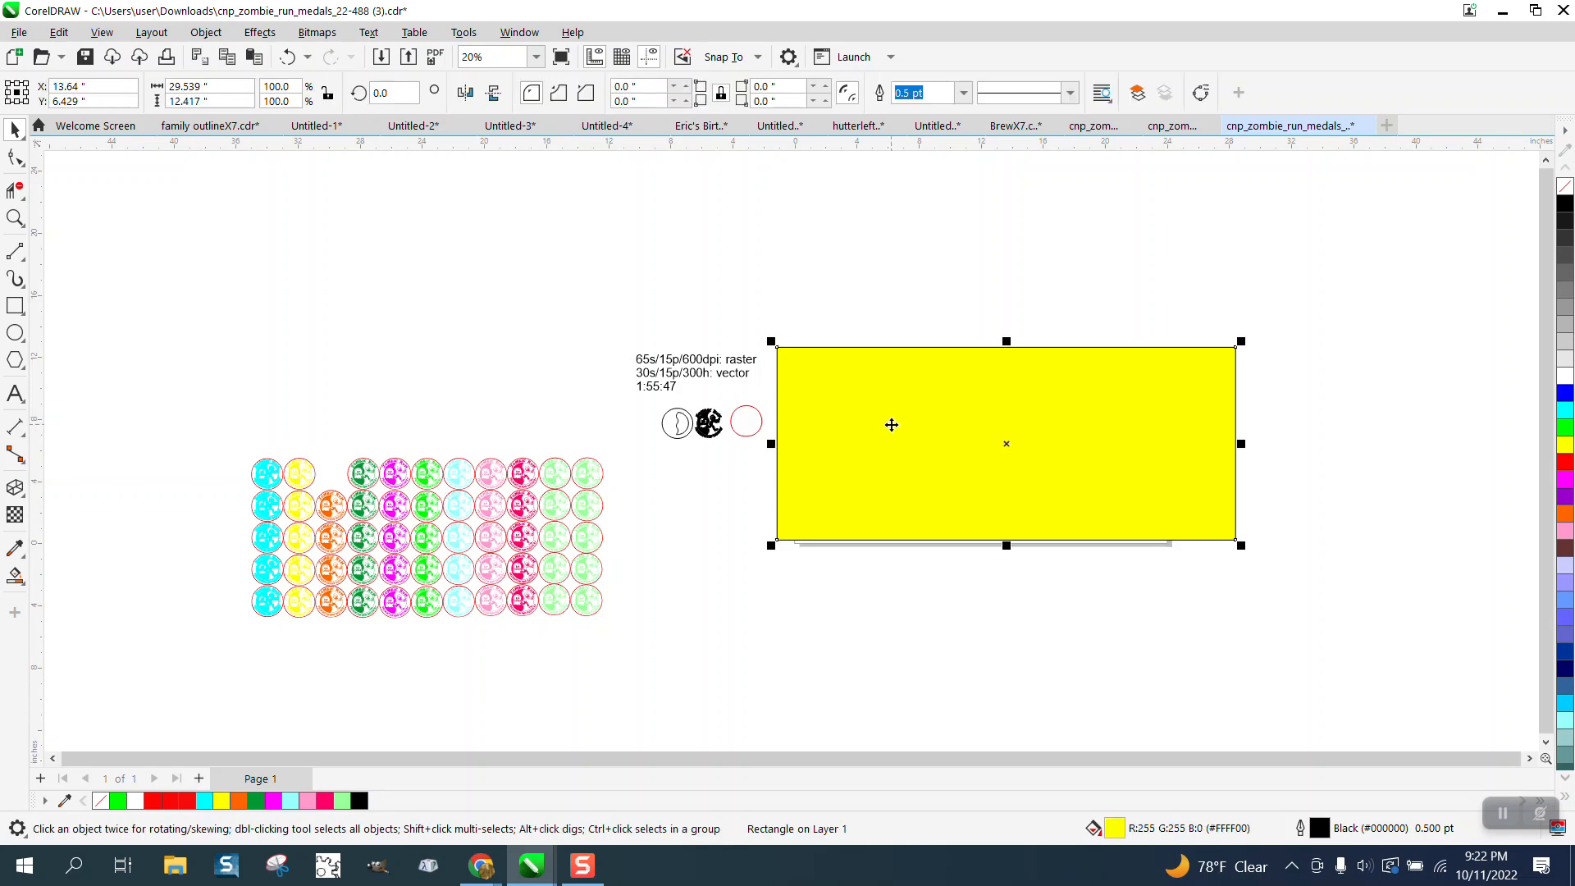
left_click(710, 422)
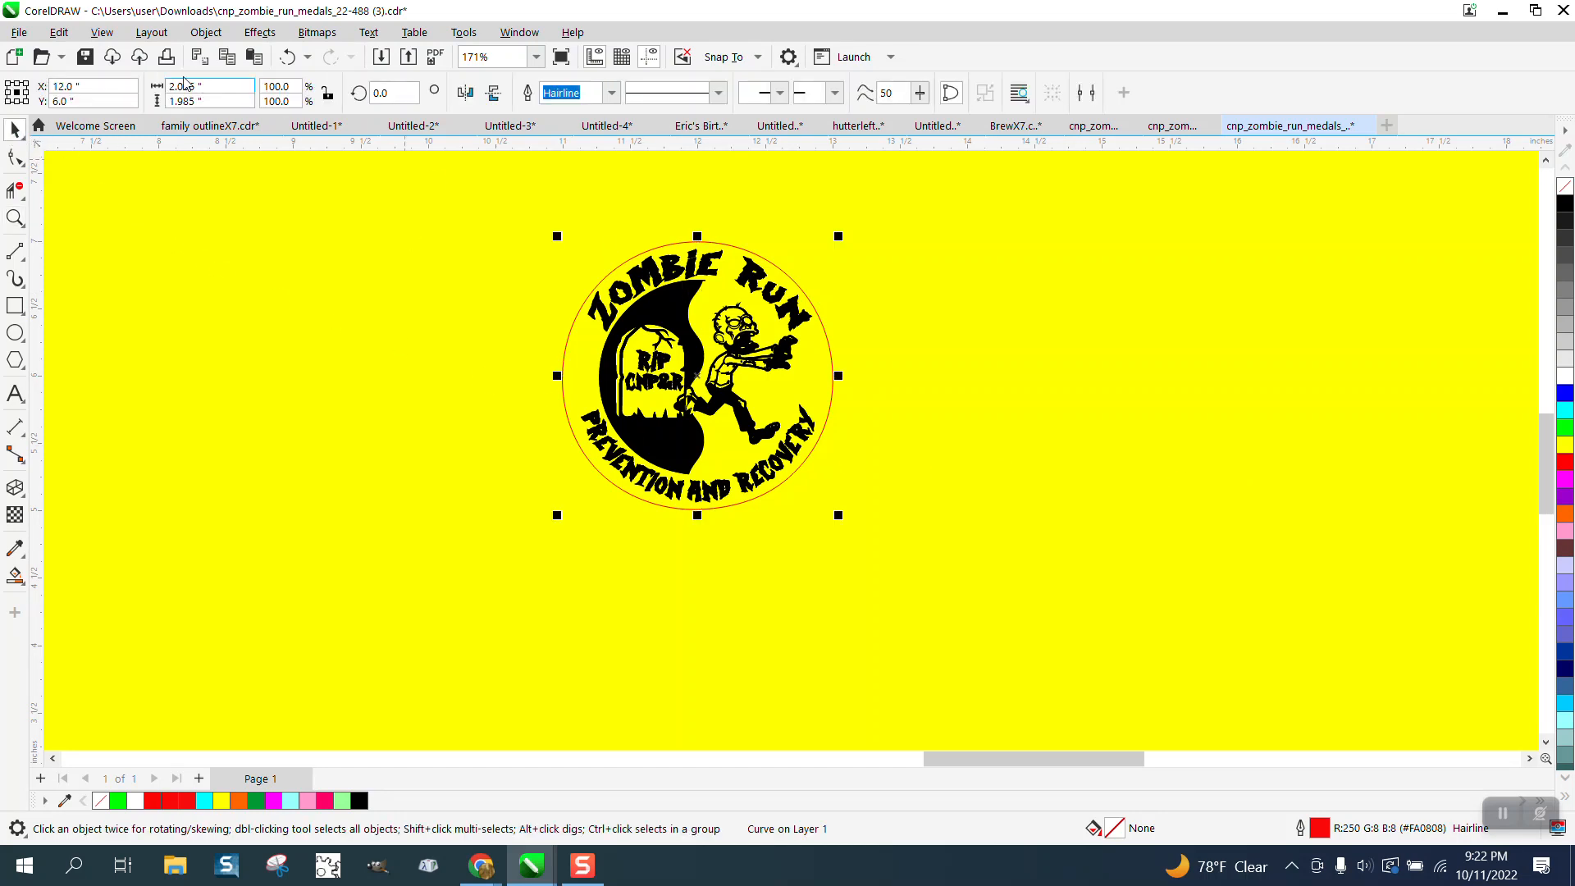
type("2")
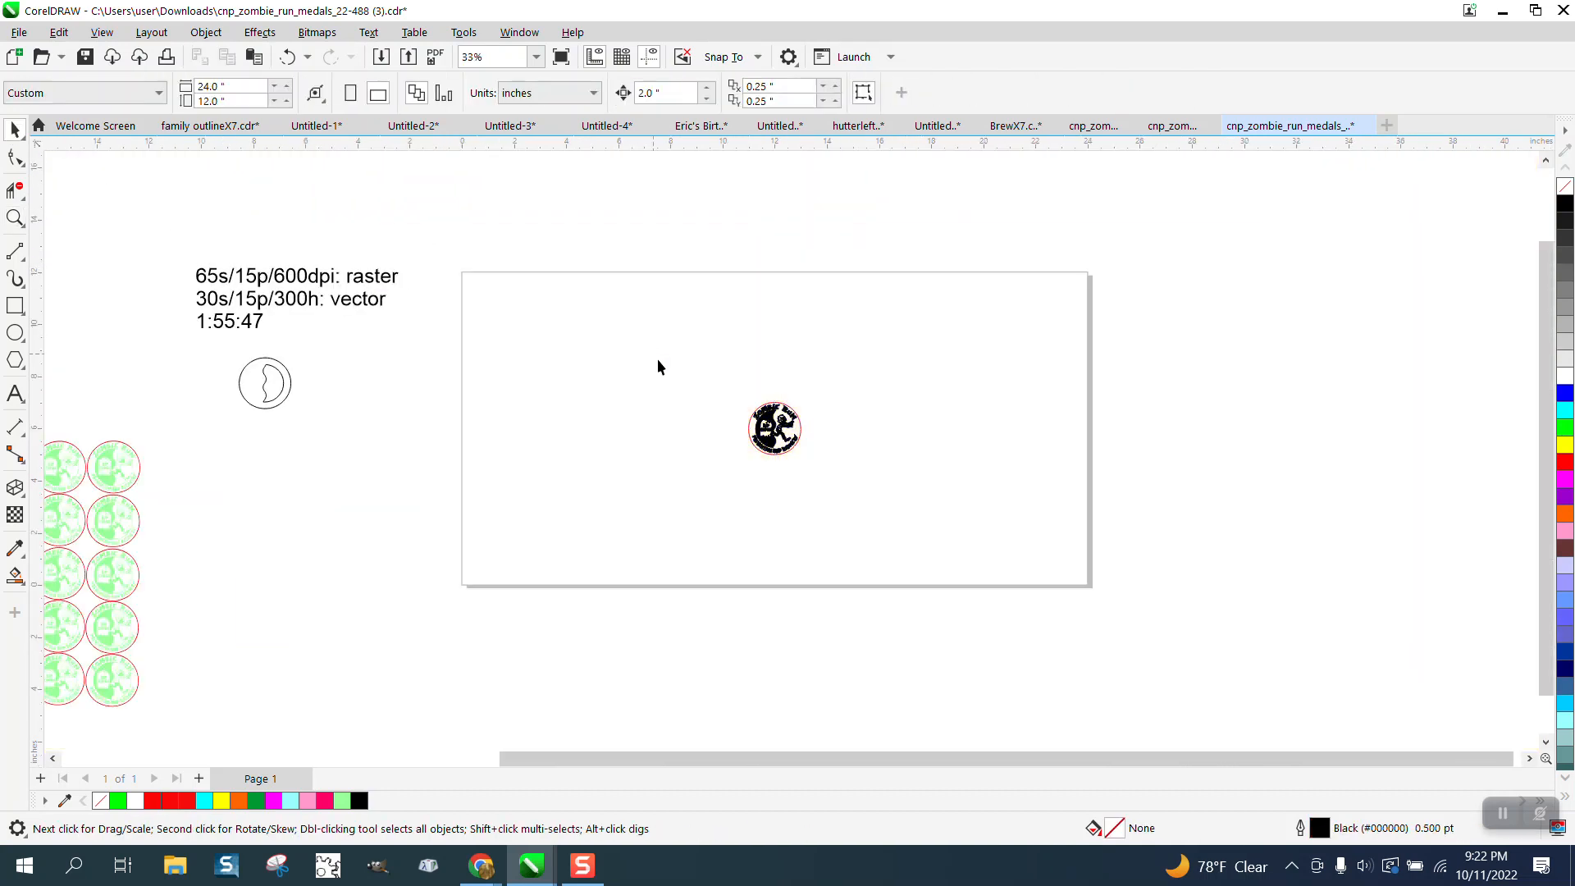
Position the logo and its red cut circle at the top-left corner of the 24×12 page
left_click(773, 428)
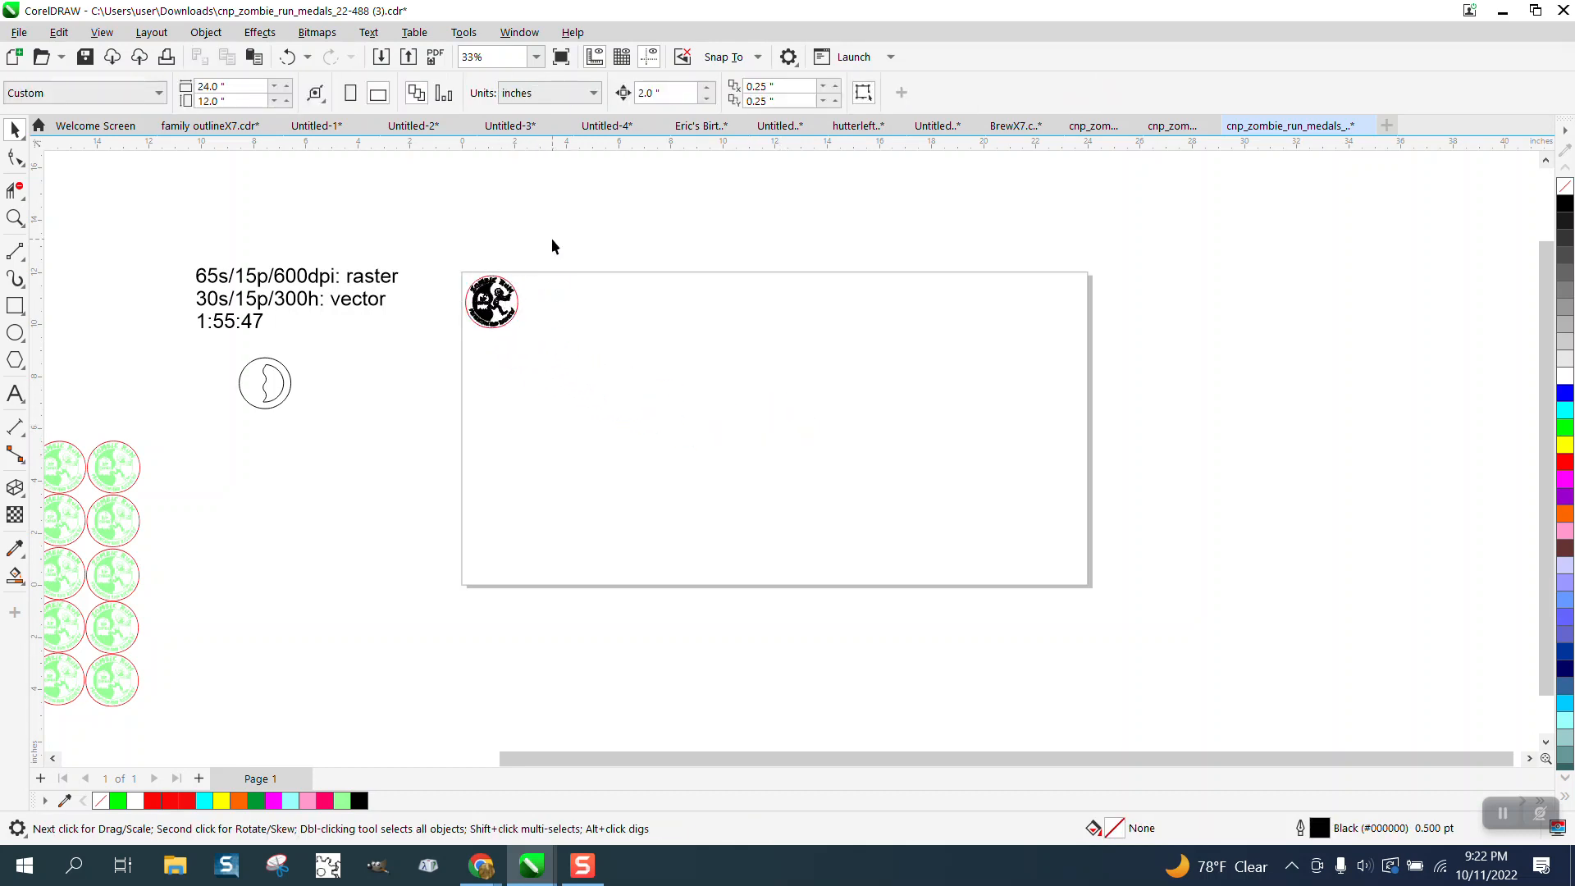
left_click(520, 33)
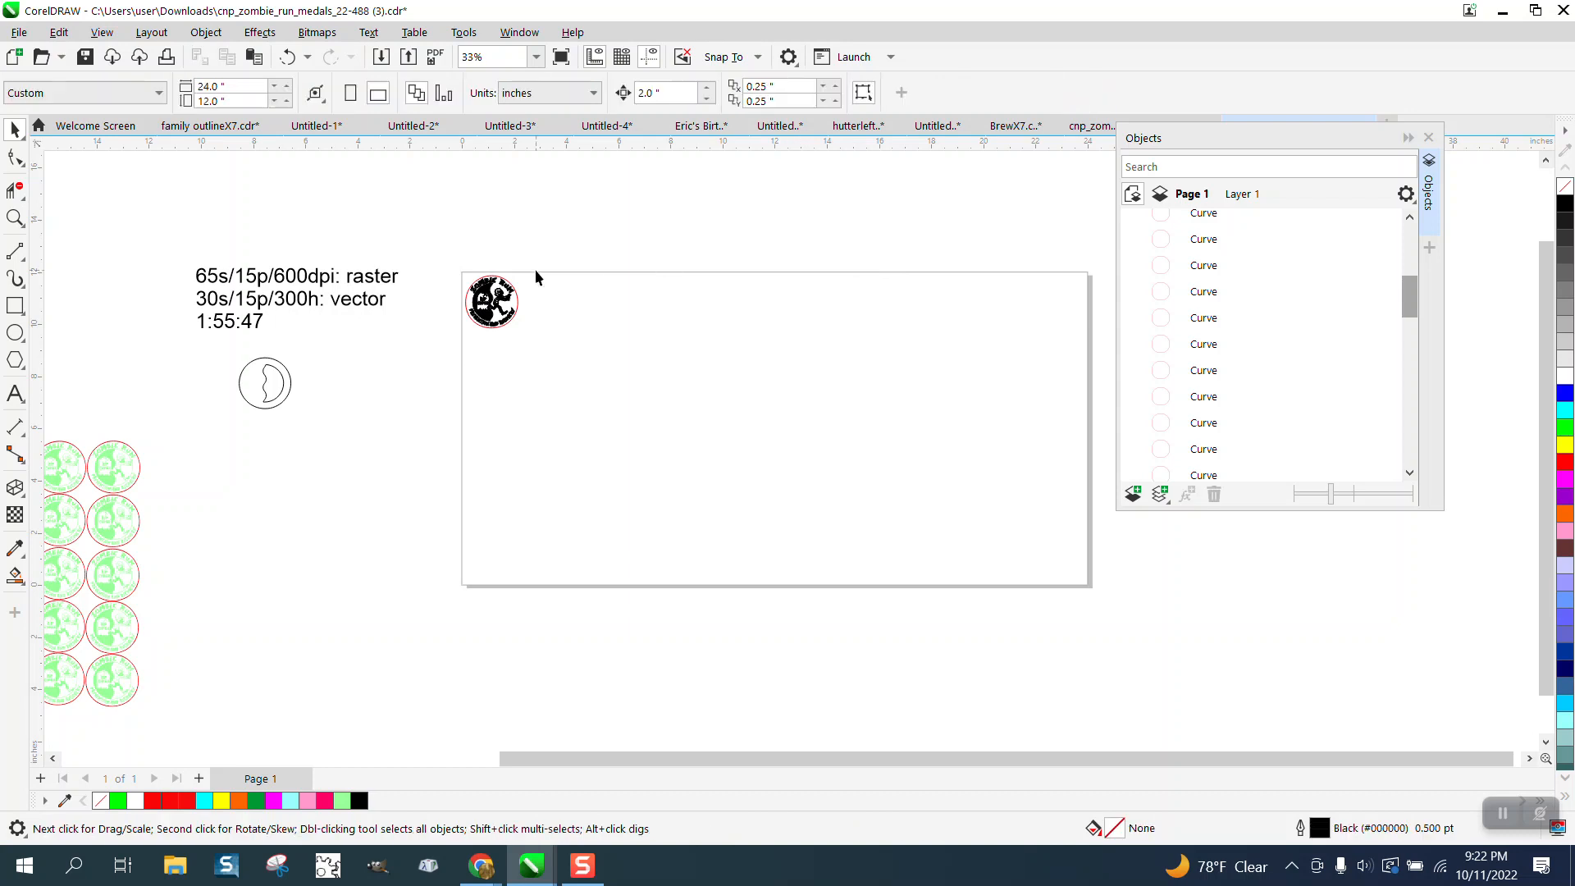
Pick the red cut circle in the Objects docker and set it beside the 167-object logo group
left_click(490, 302)
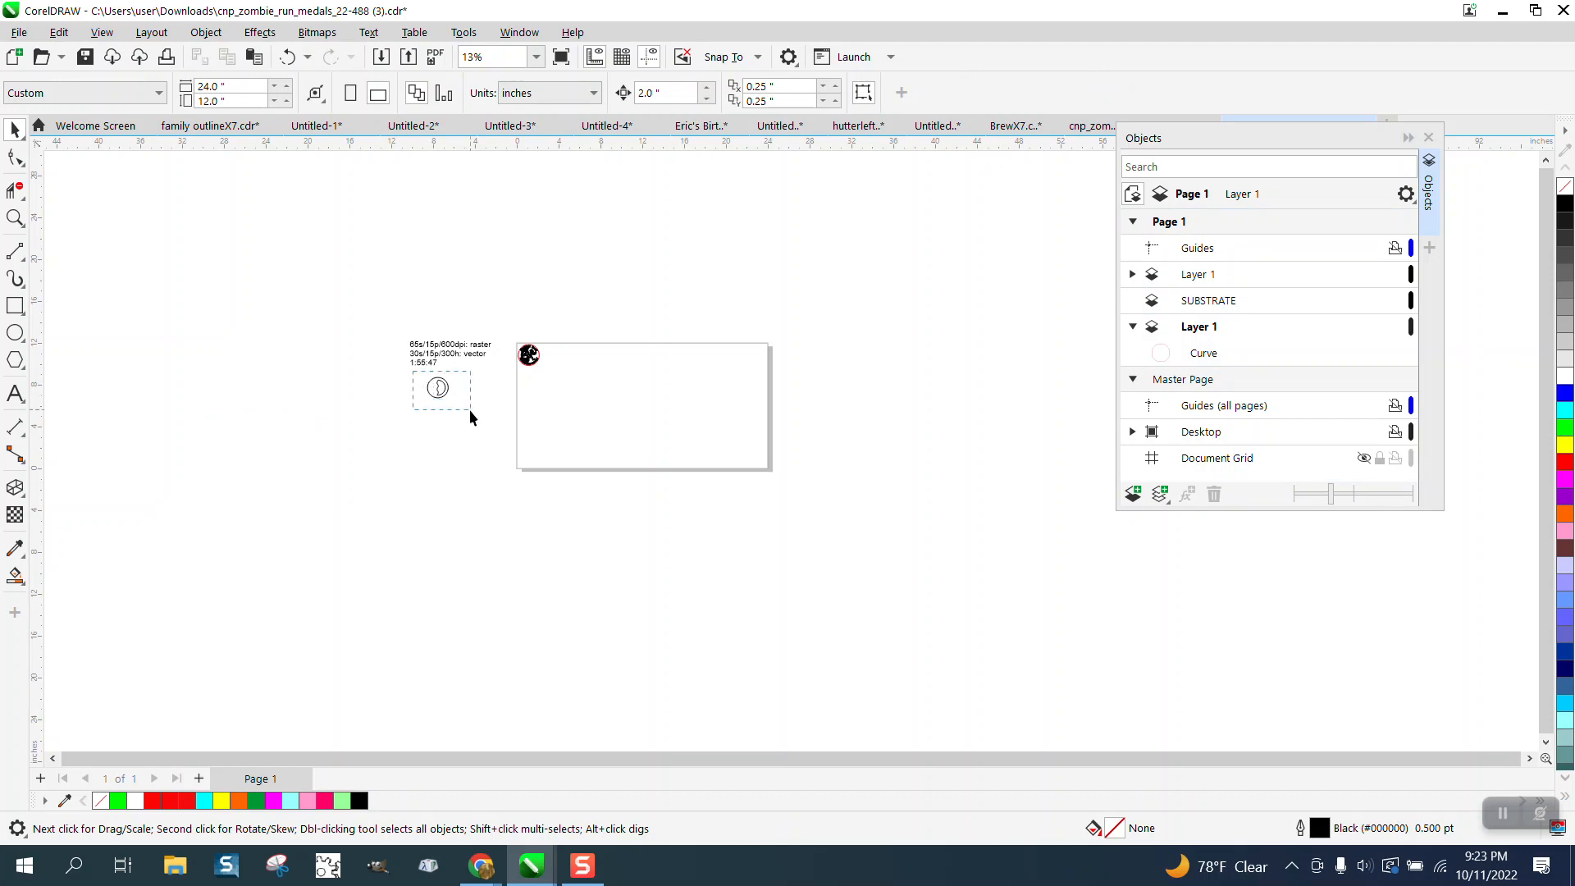
left_click(527, 354)
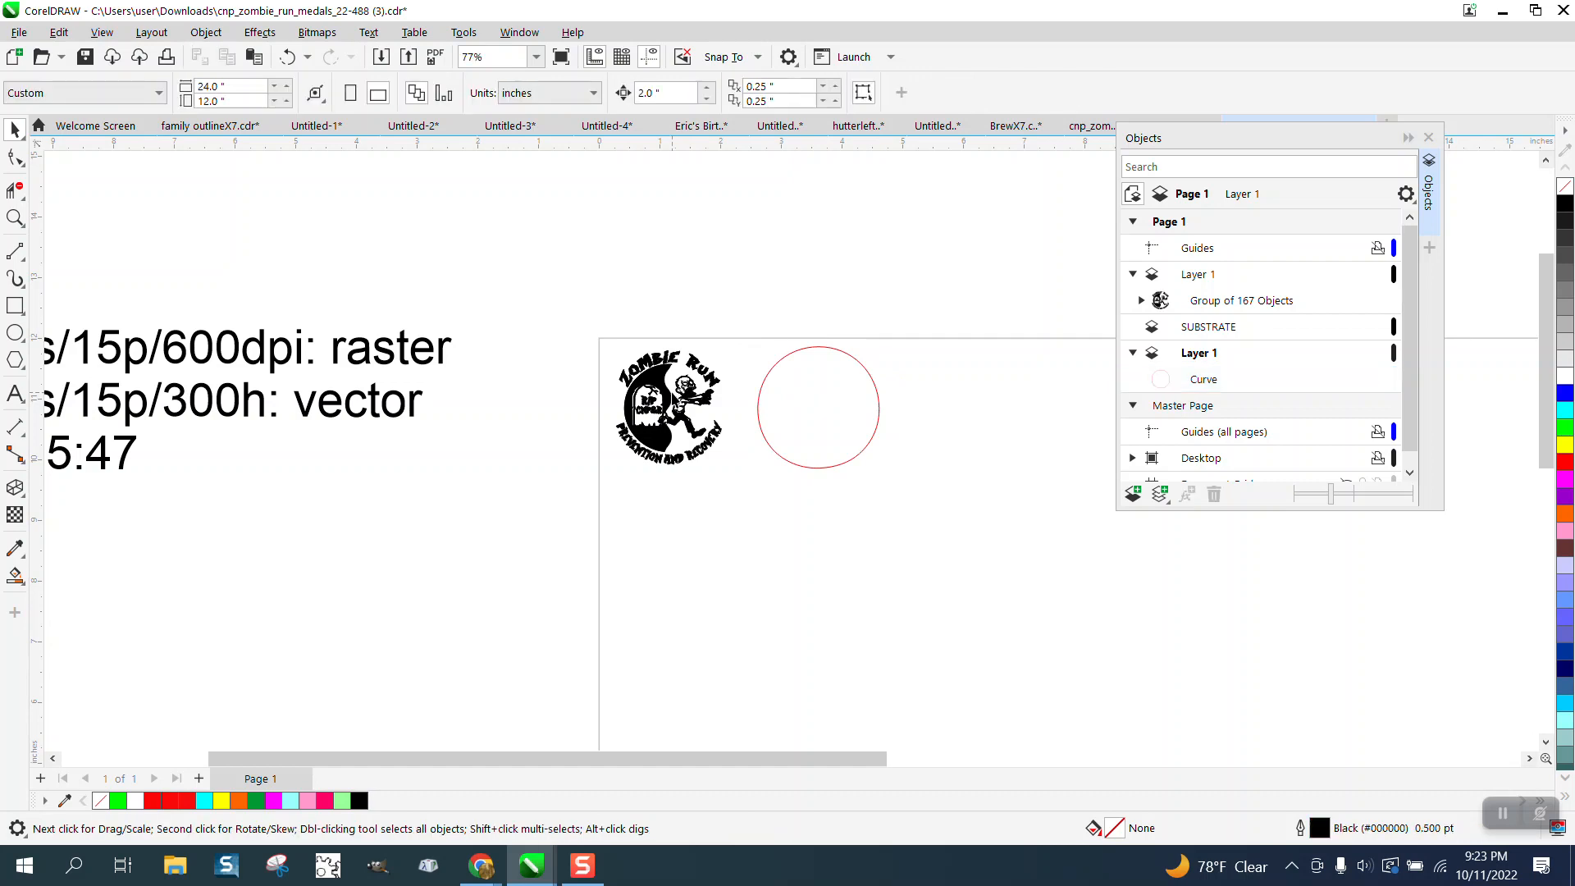
Expand the 167-object logo group in the Objects docker and move one curve out, leaving 166 objects
left_click(1132, 406)
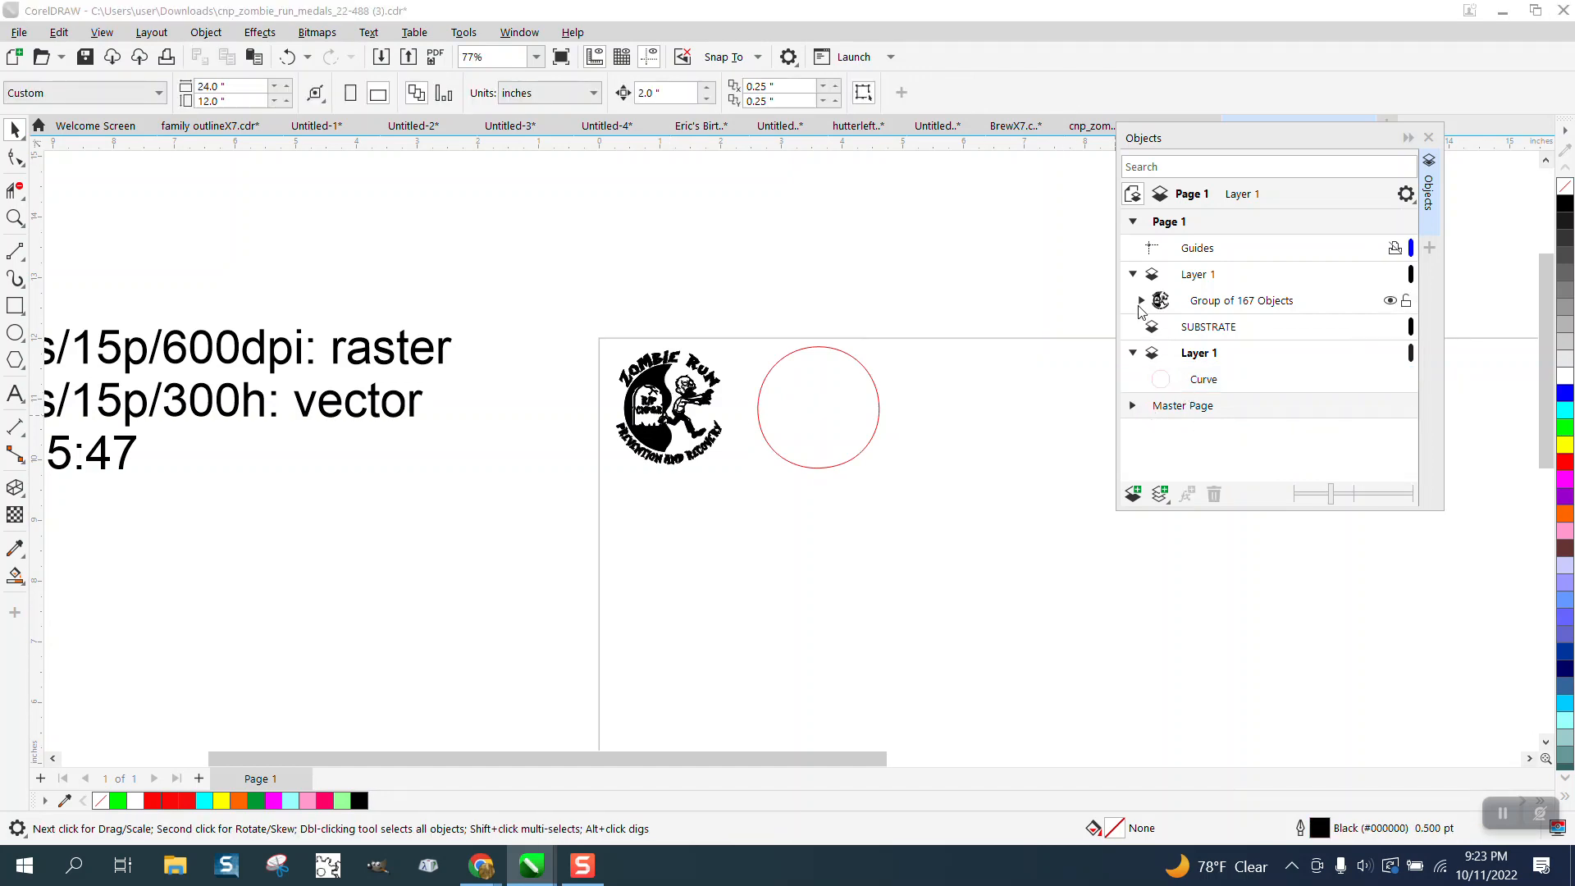
left_click(1141, 298)
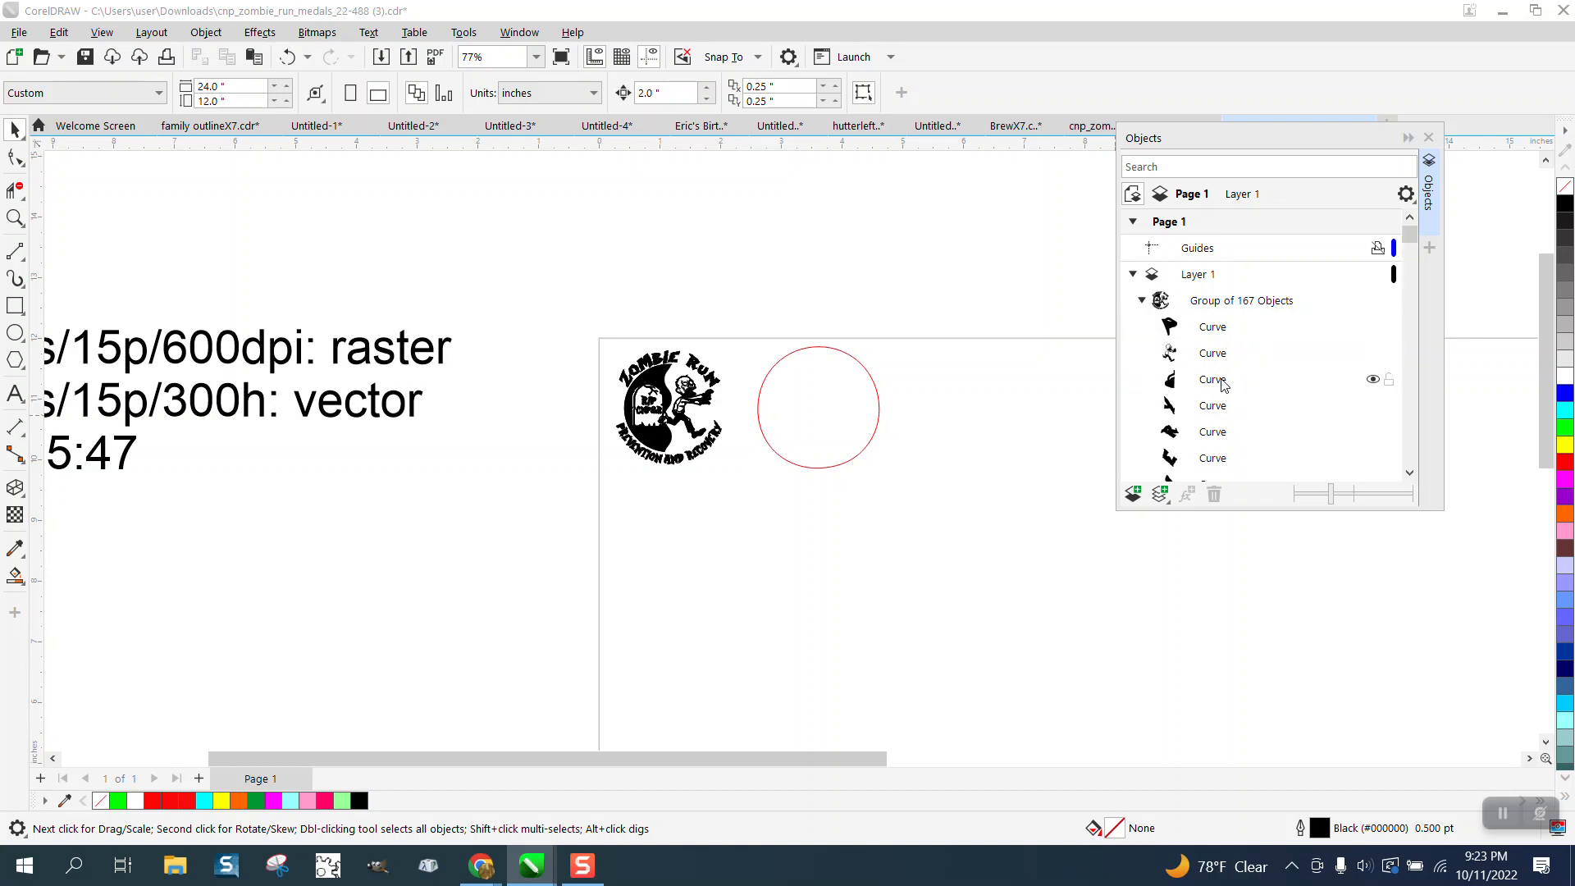
scroll("down", 3)
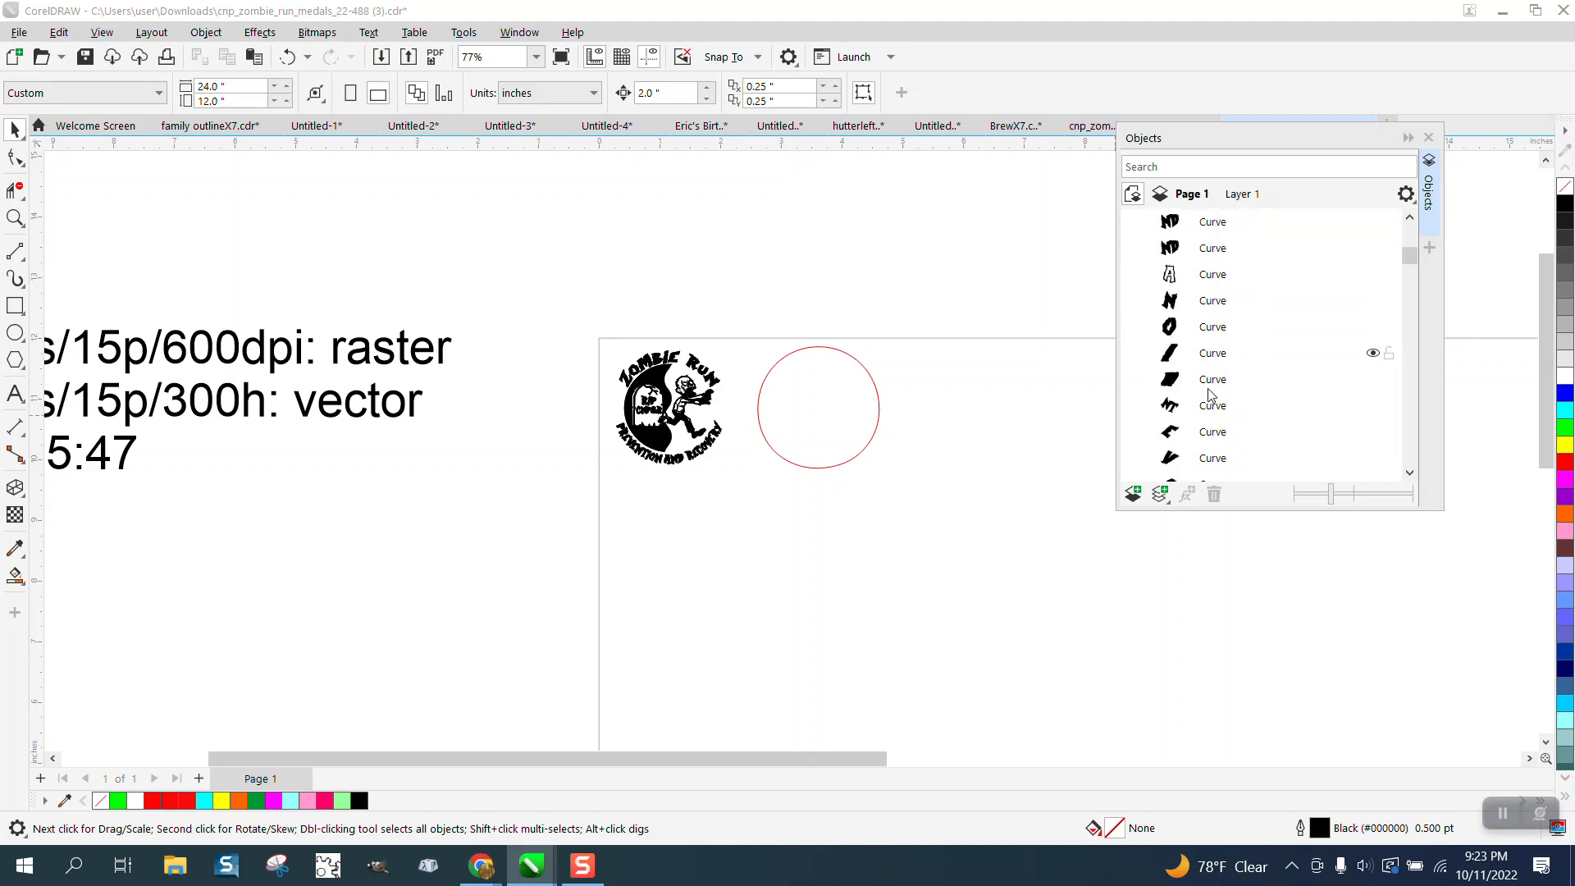
left_click(1212, 299)
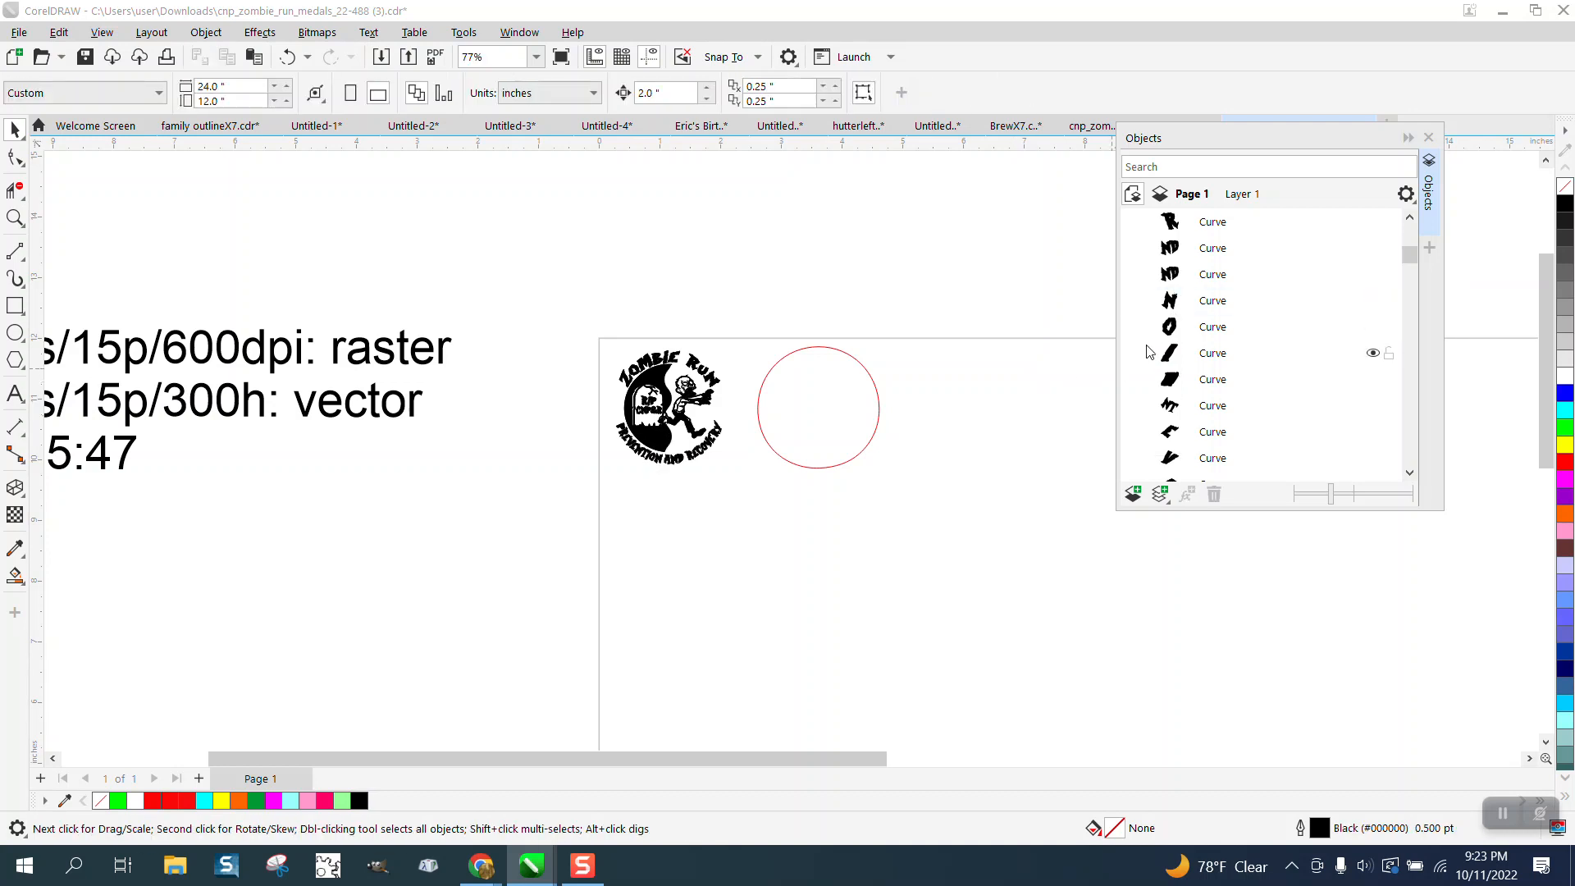
scroll("down", 3)
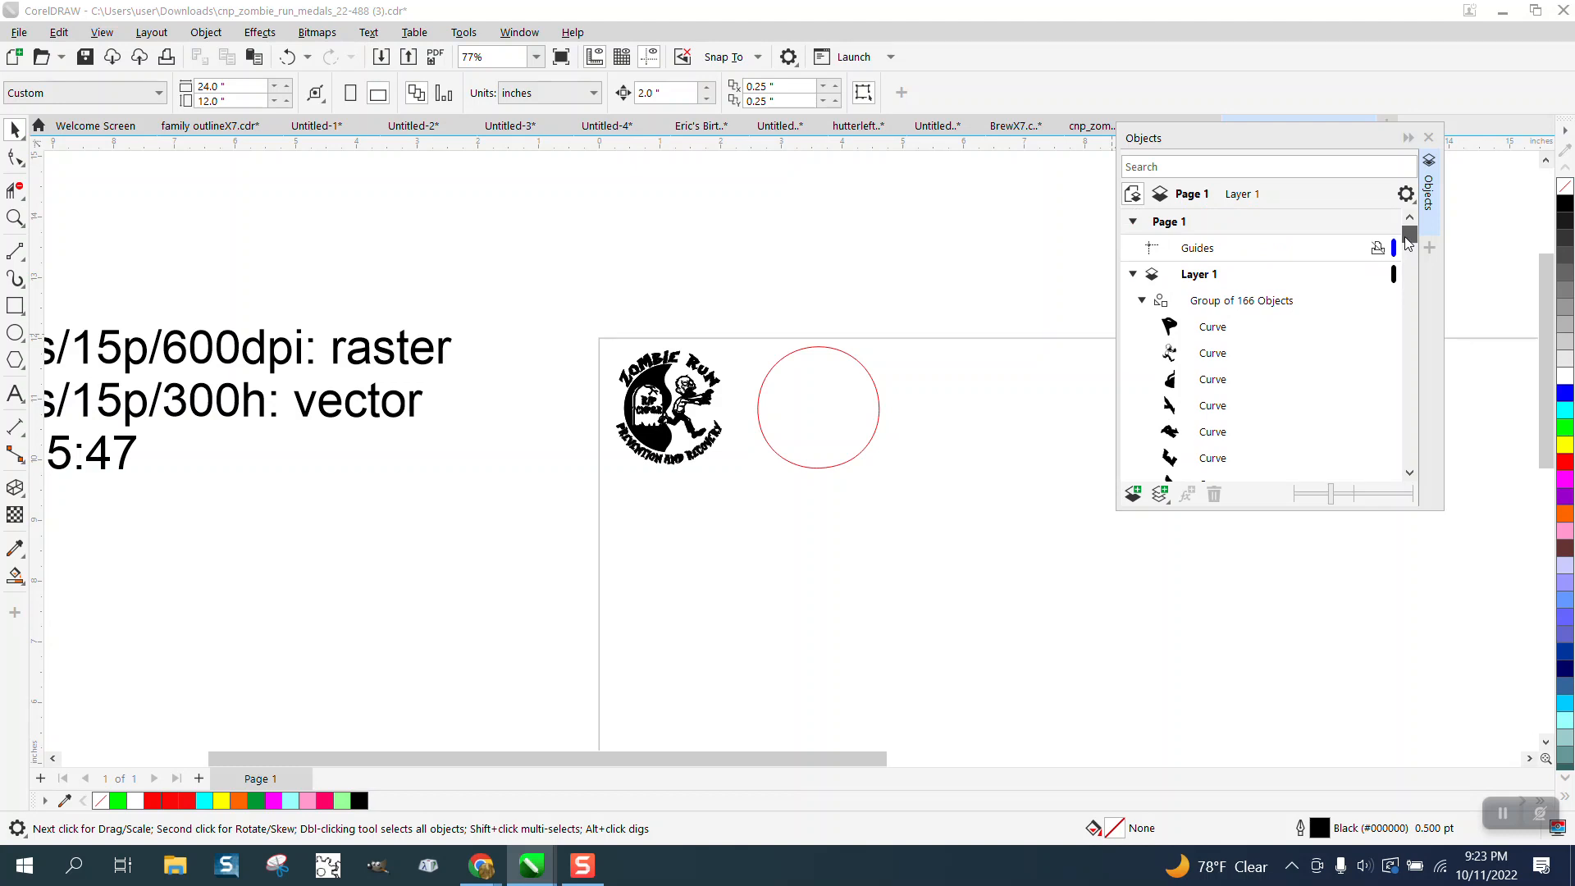
scroll("down", 3)
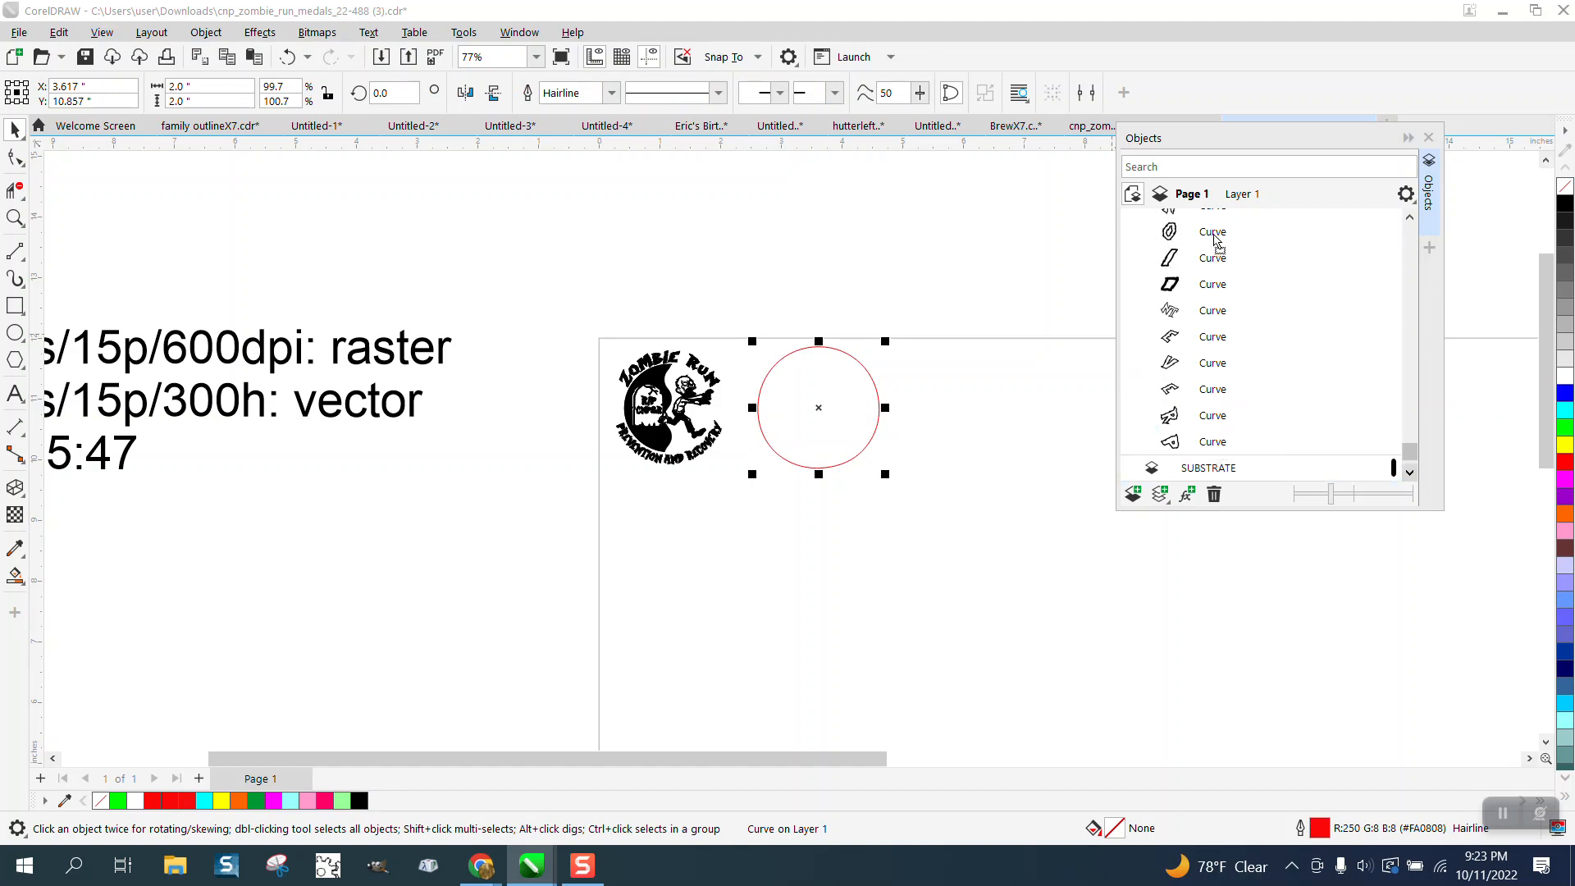
scroll("down", 3)
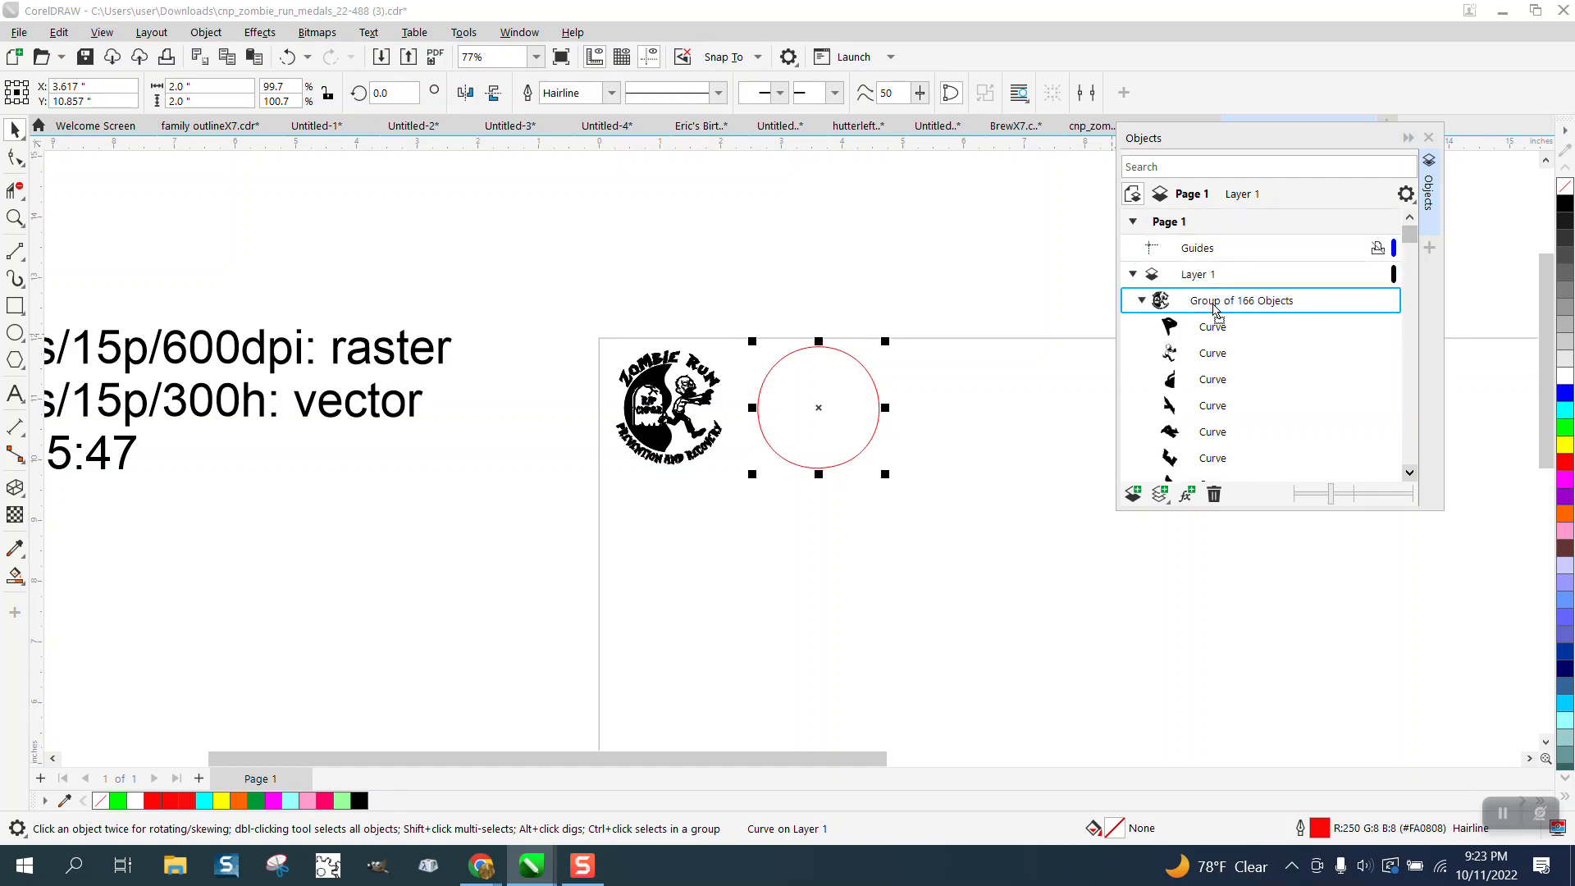
scroll("down", 3)
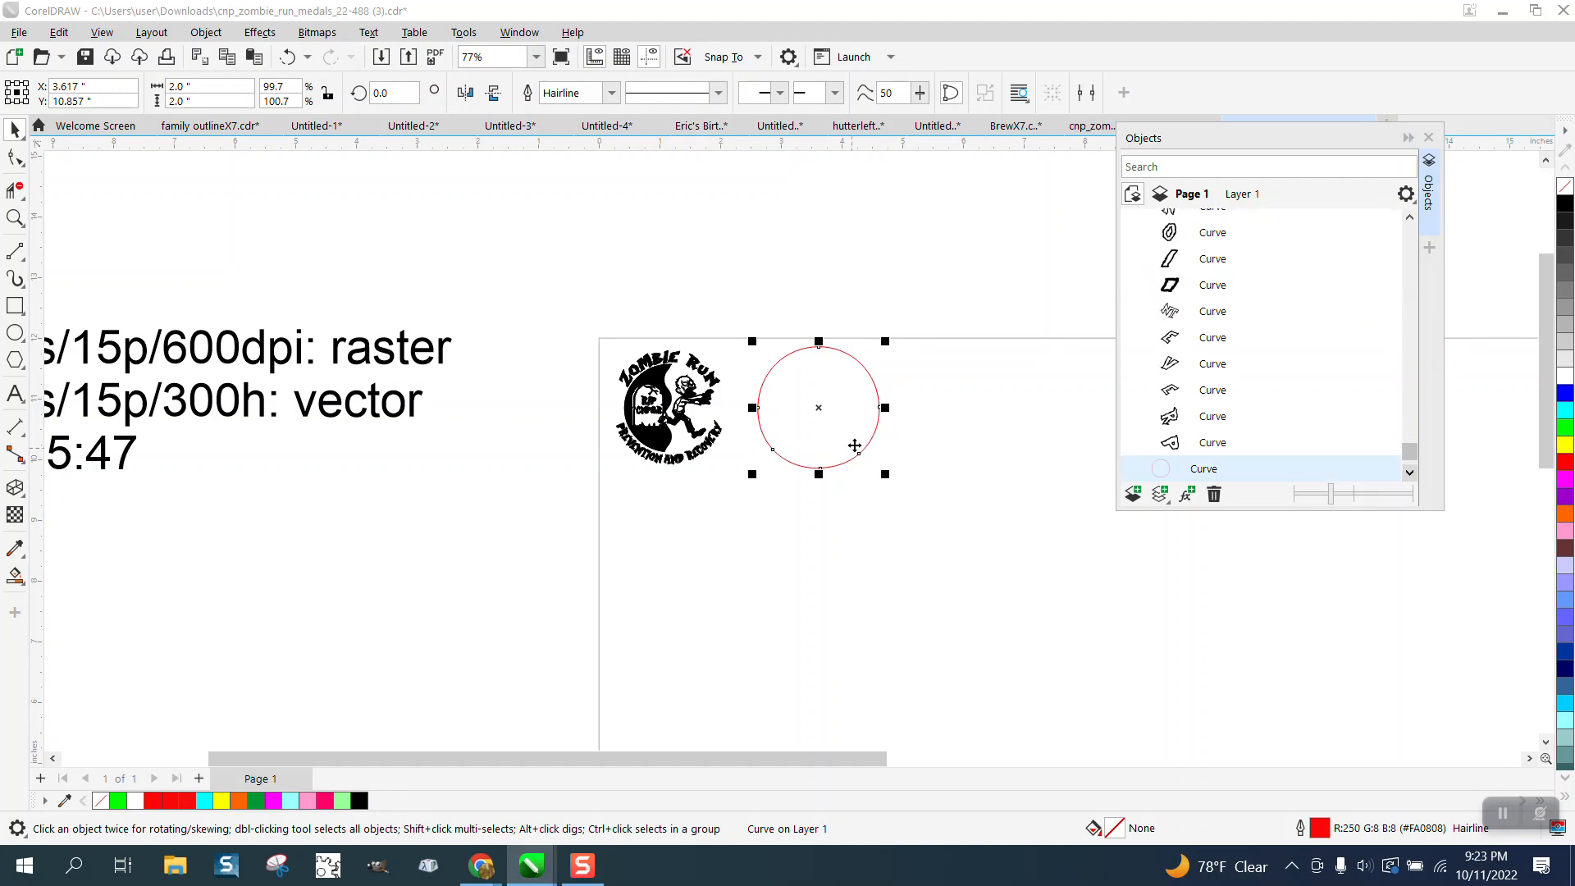
mouse_move(833, 406)
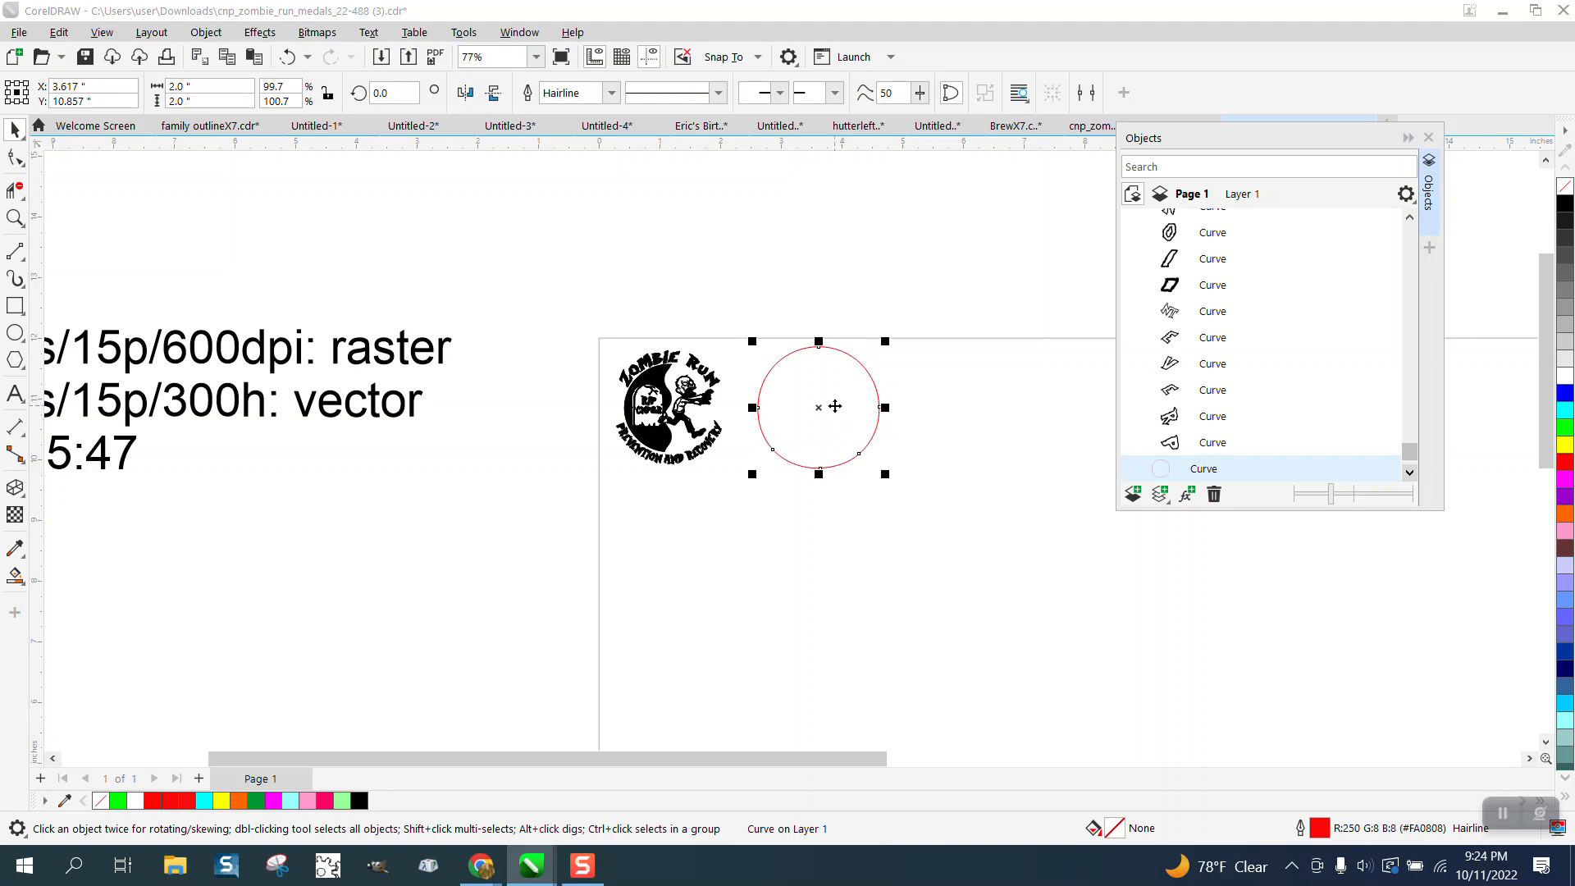
mouse_move(831, 403)
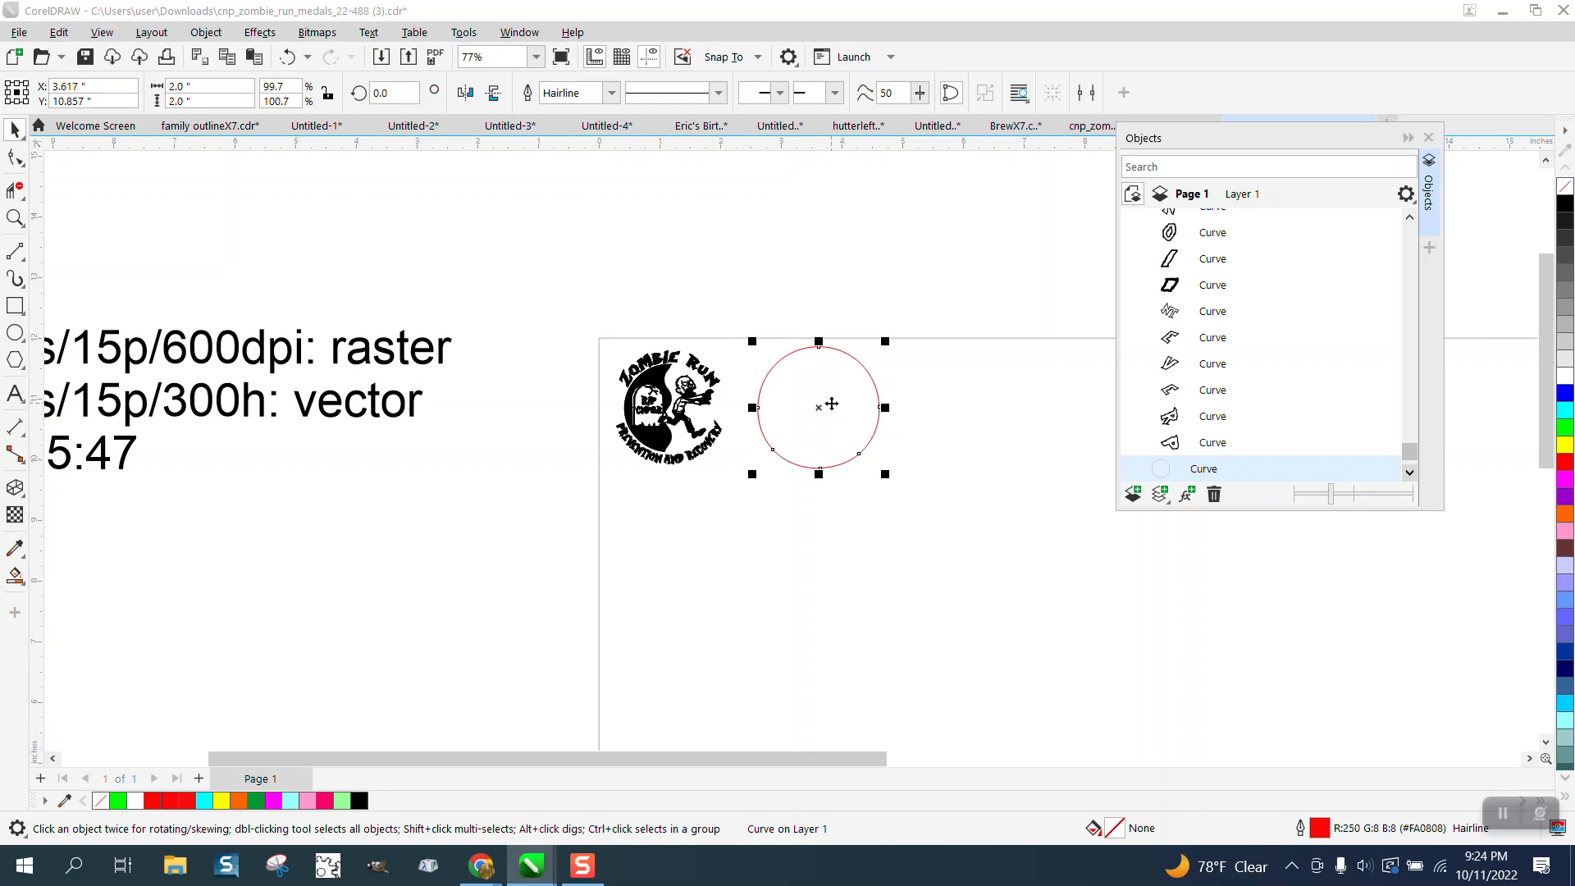
mouse_move(643, 262)
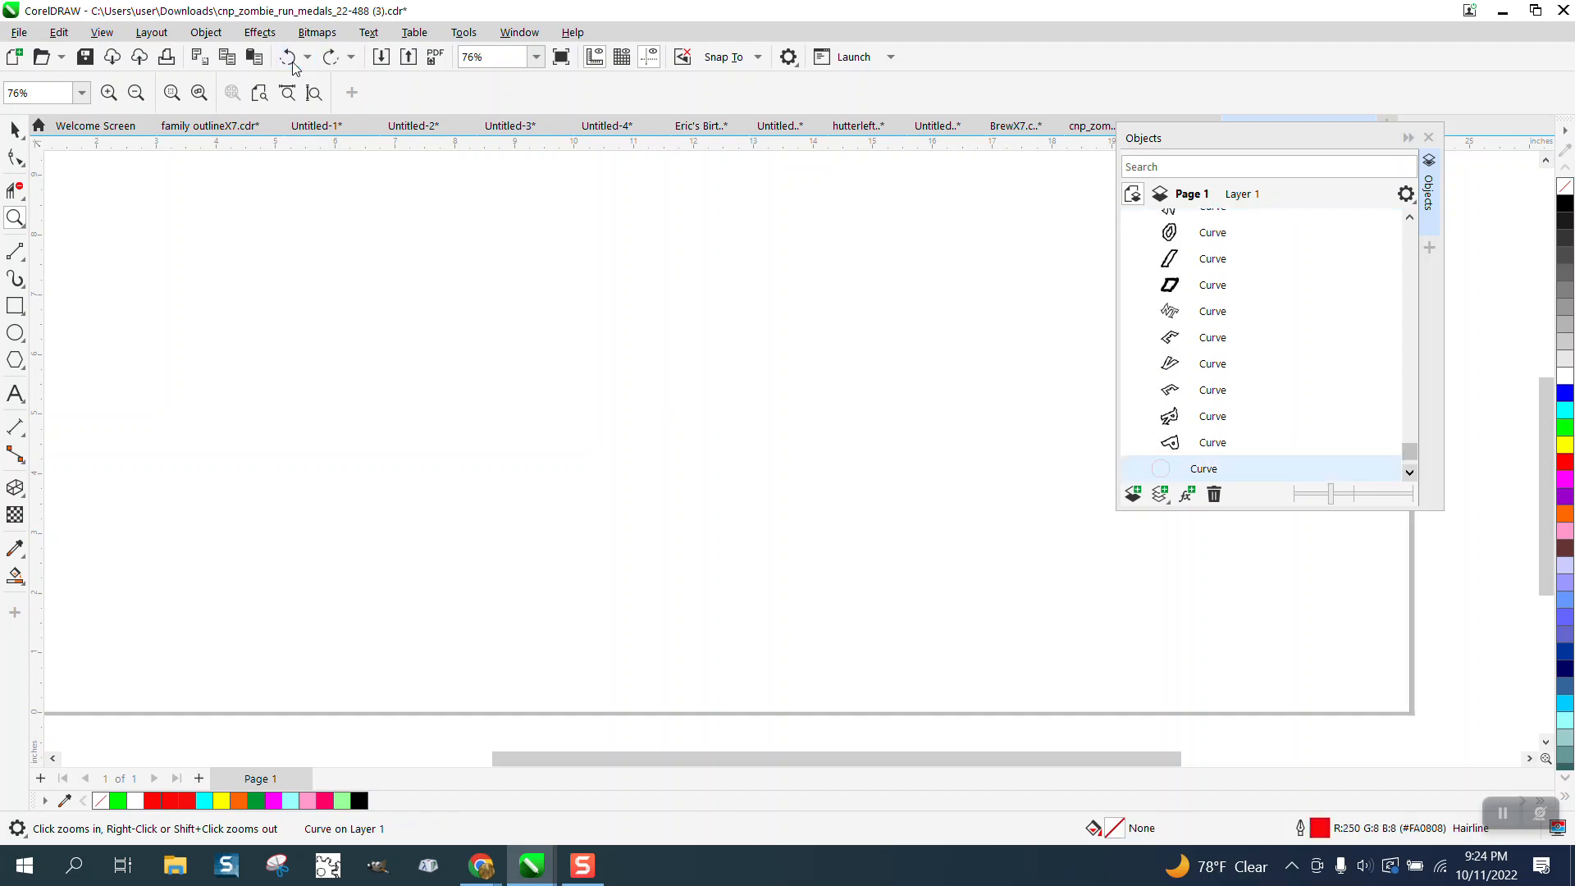
Align the logo and red circle centres with C and E, then place the medal at the page's top-left corner
left_click(315, 92)
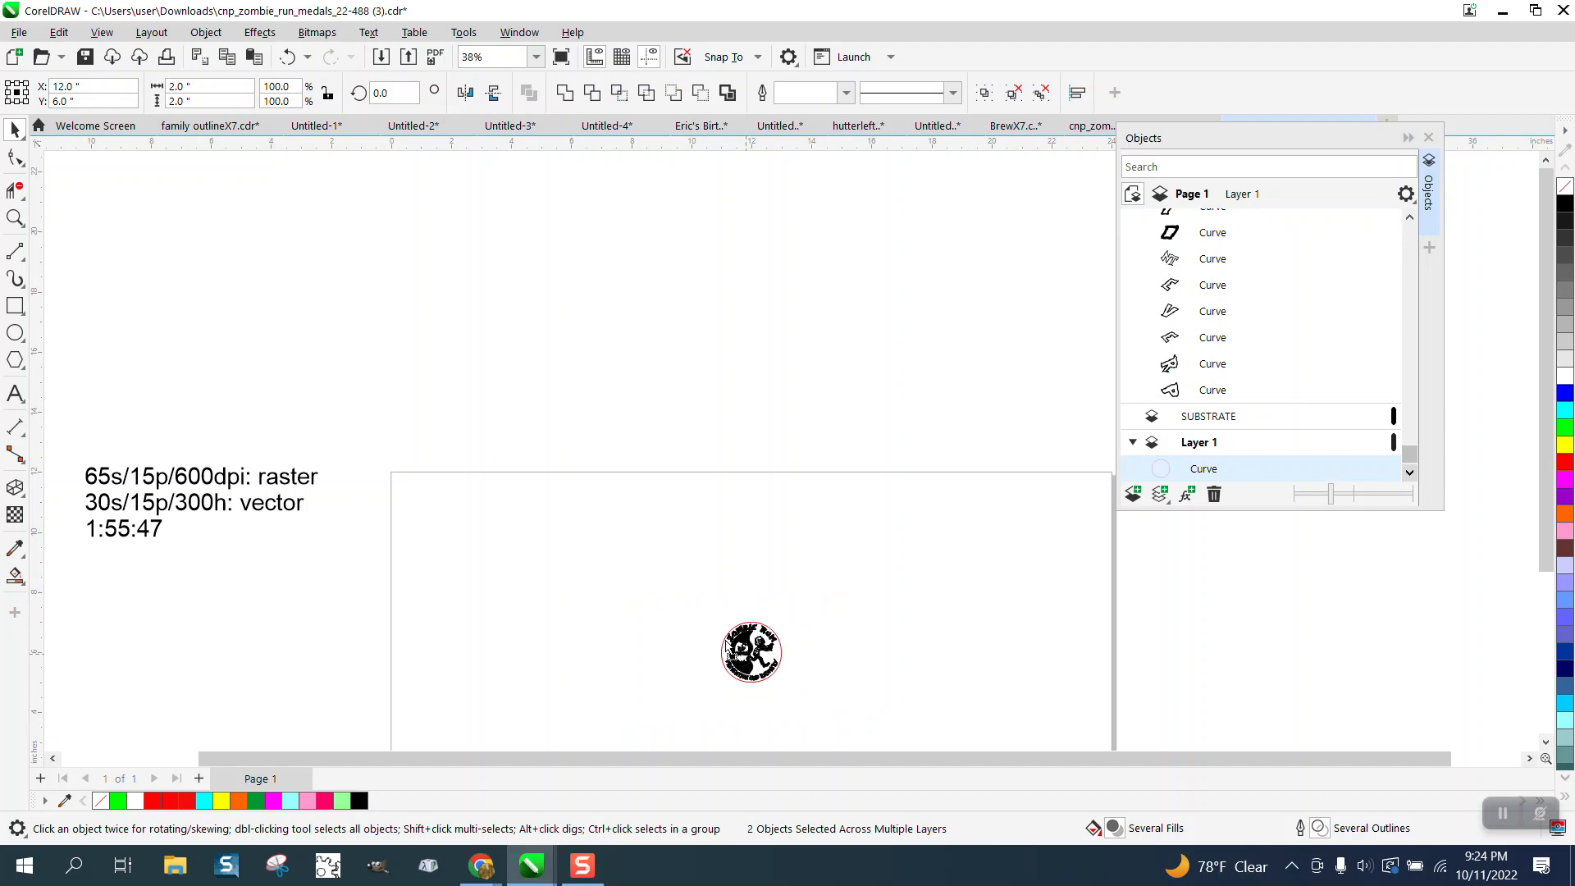
left_click_drag(750, 651, 426, 502)
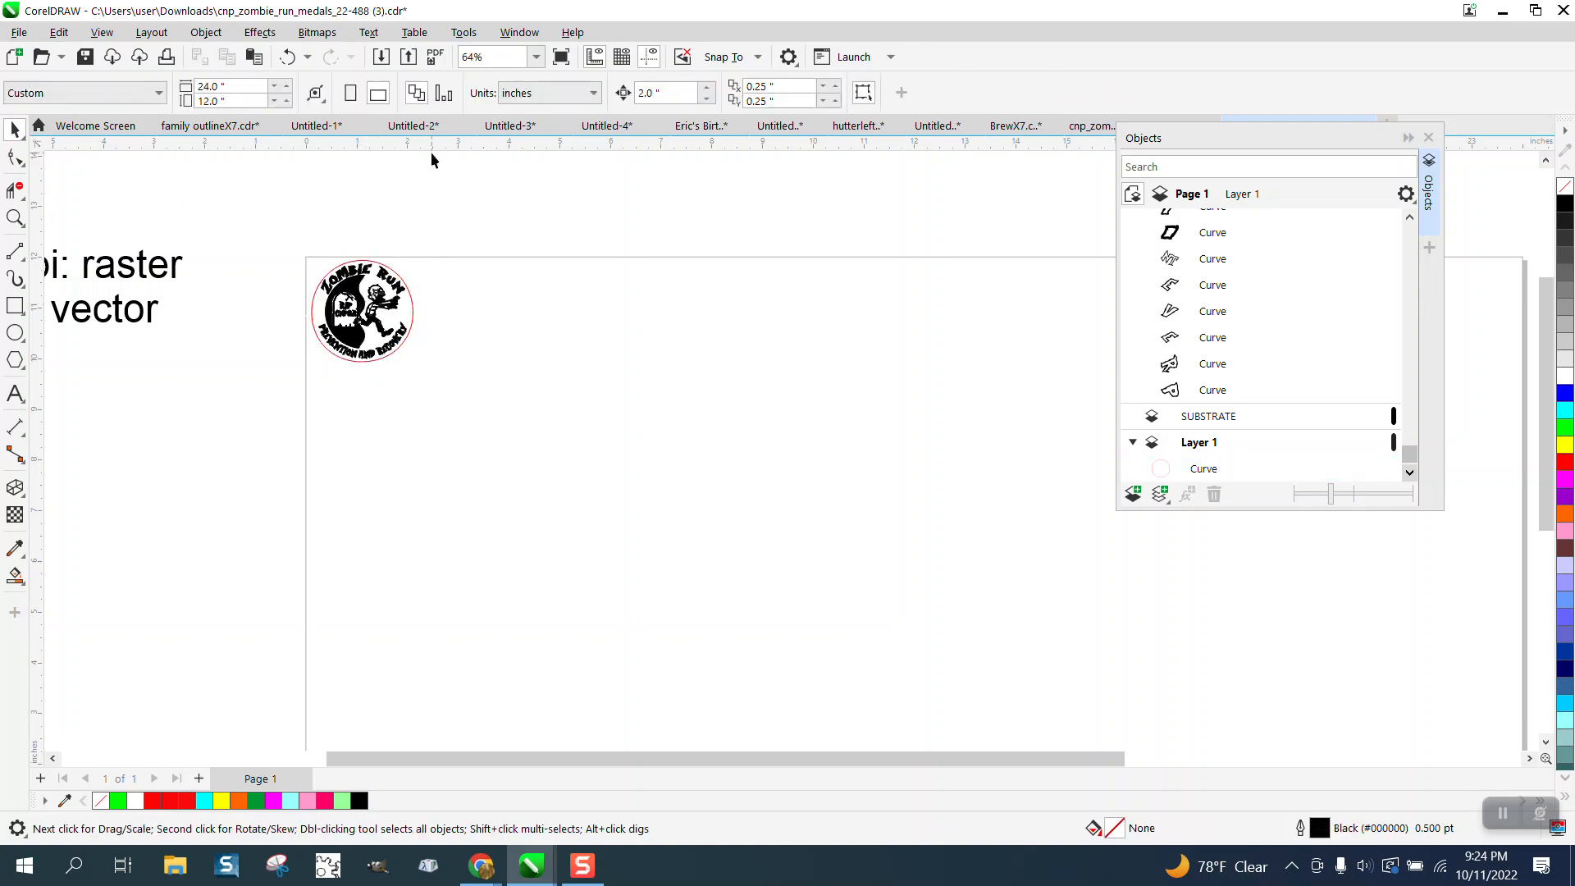
Set nudge to 2.05 in with zero duplicate offsets and duplicate the medal into a 7×4 grid
left_click(608, 125)
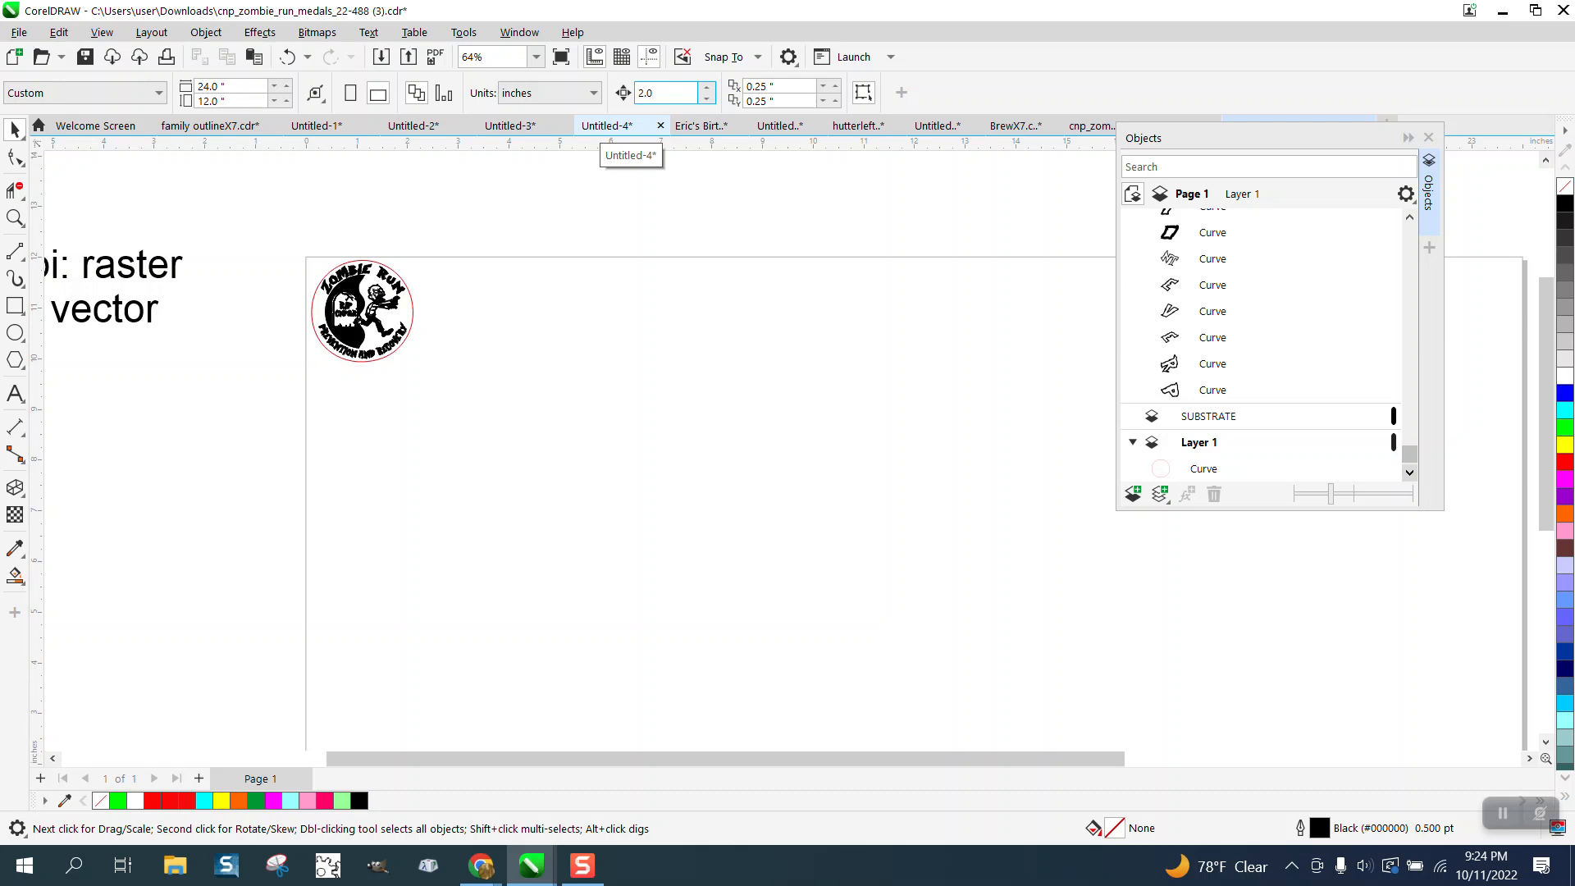
left_click(361, 310)
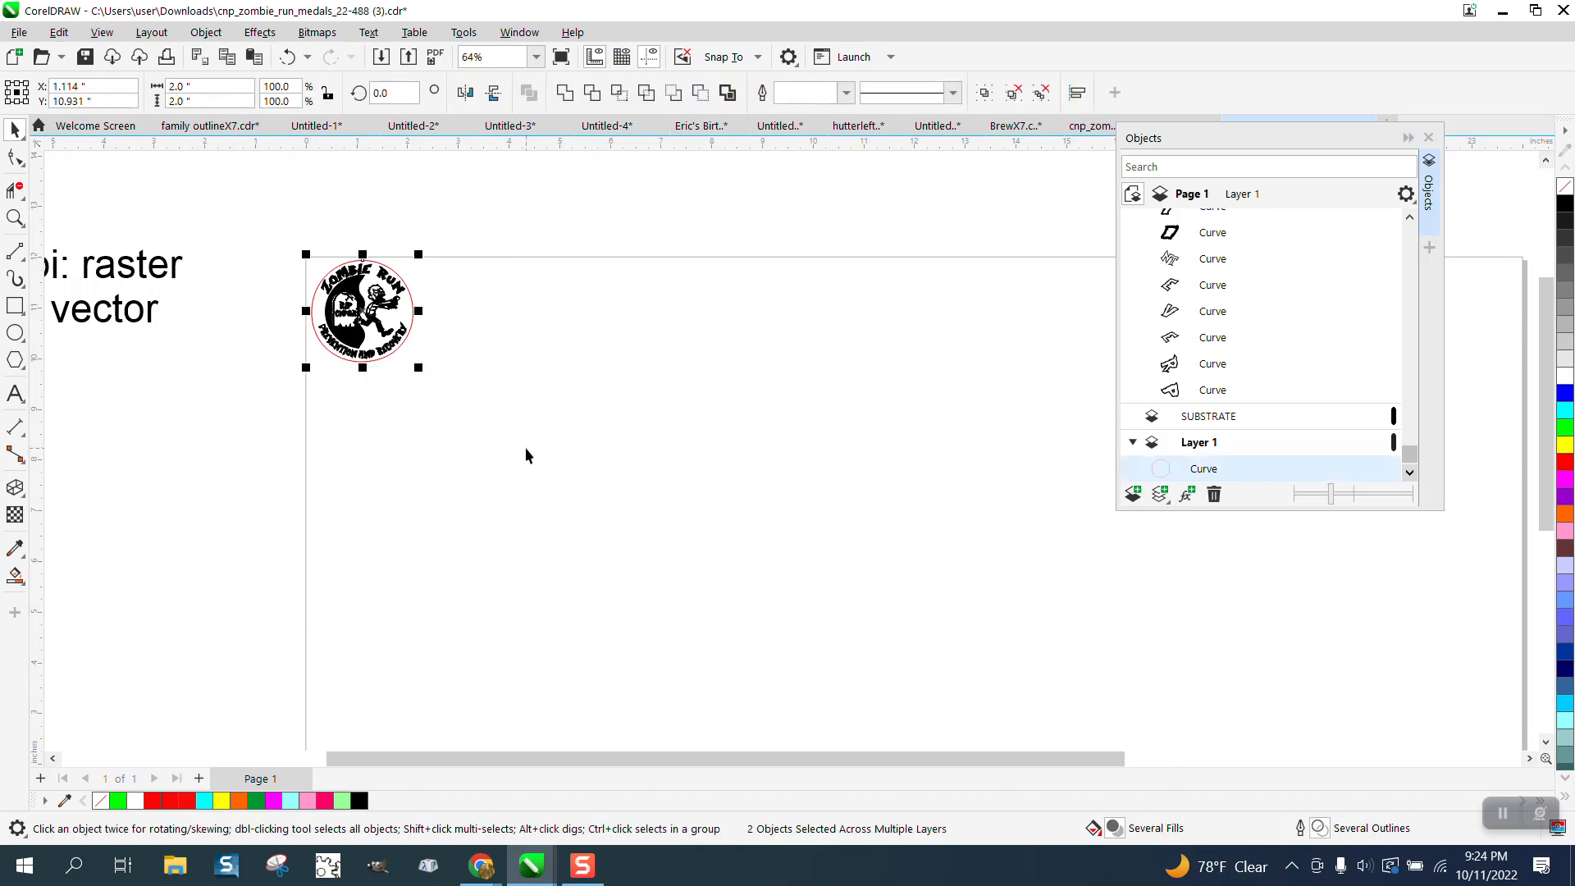
left_click_drag(361, 310, 480, 299)
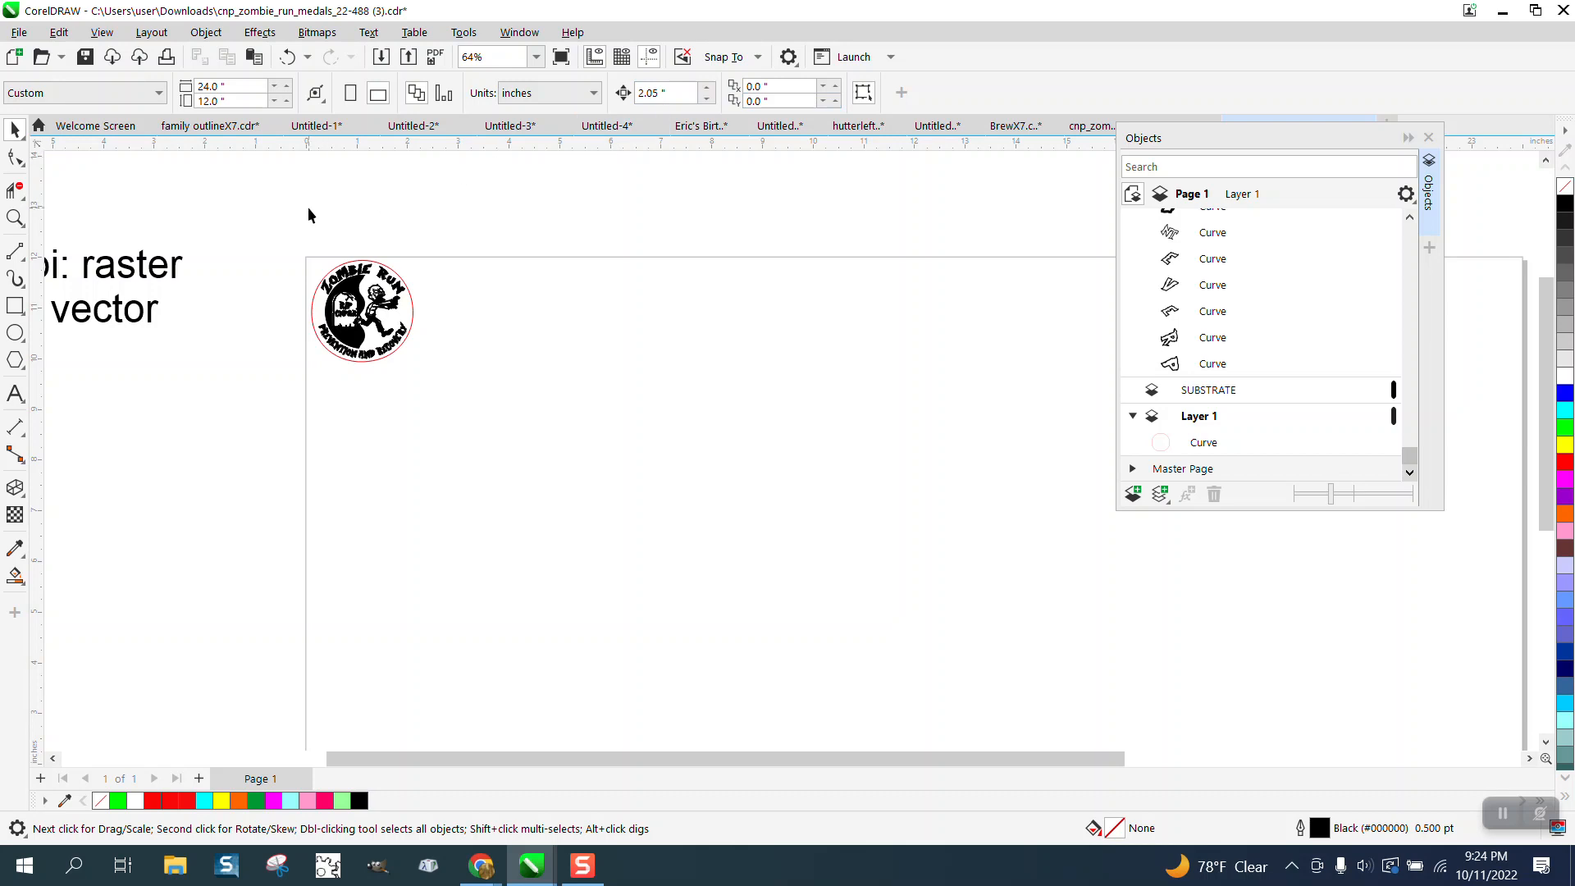
left_click(361, 312)
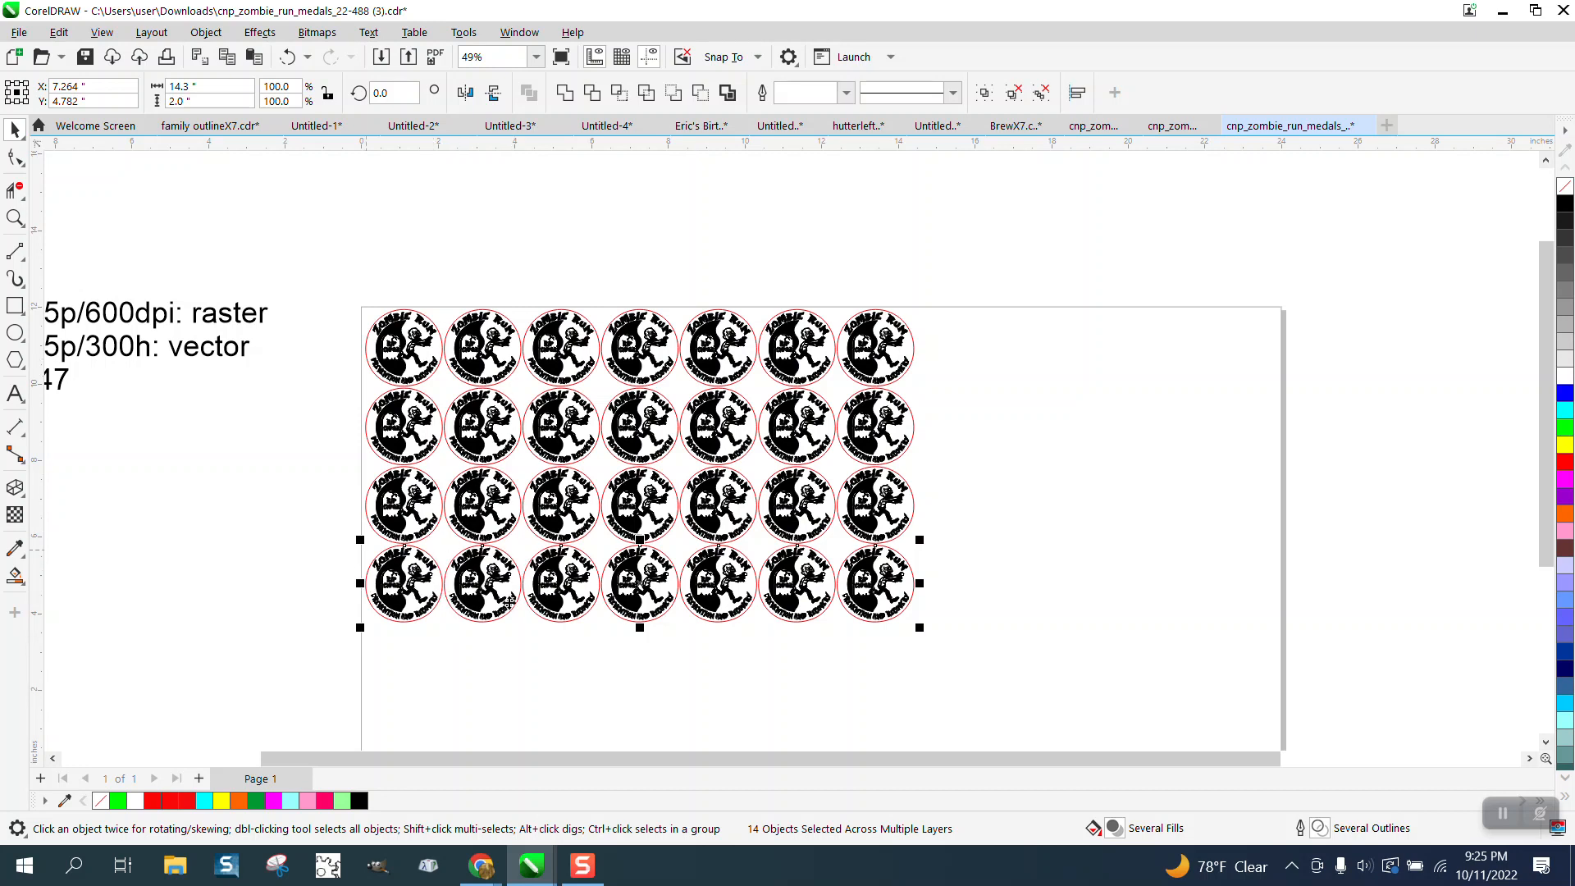
left_click(16, 218)
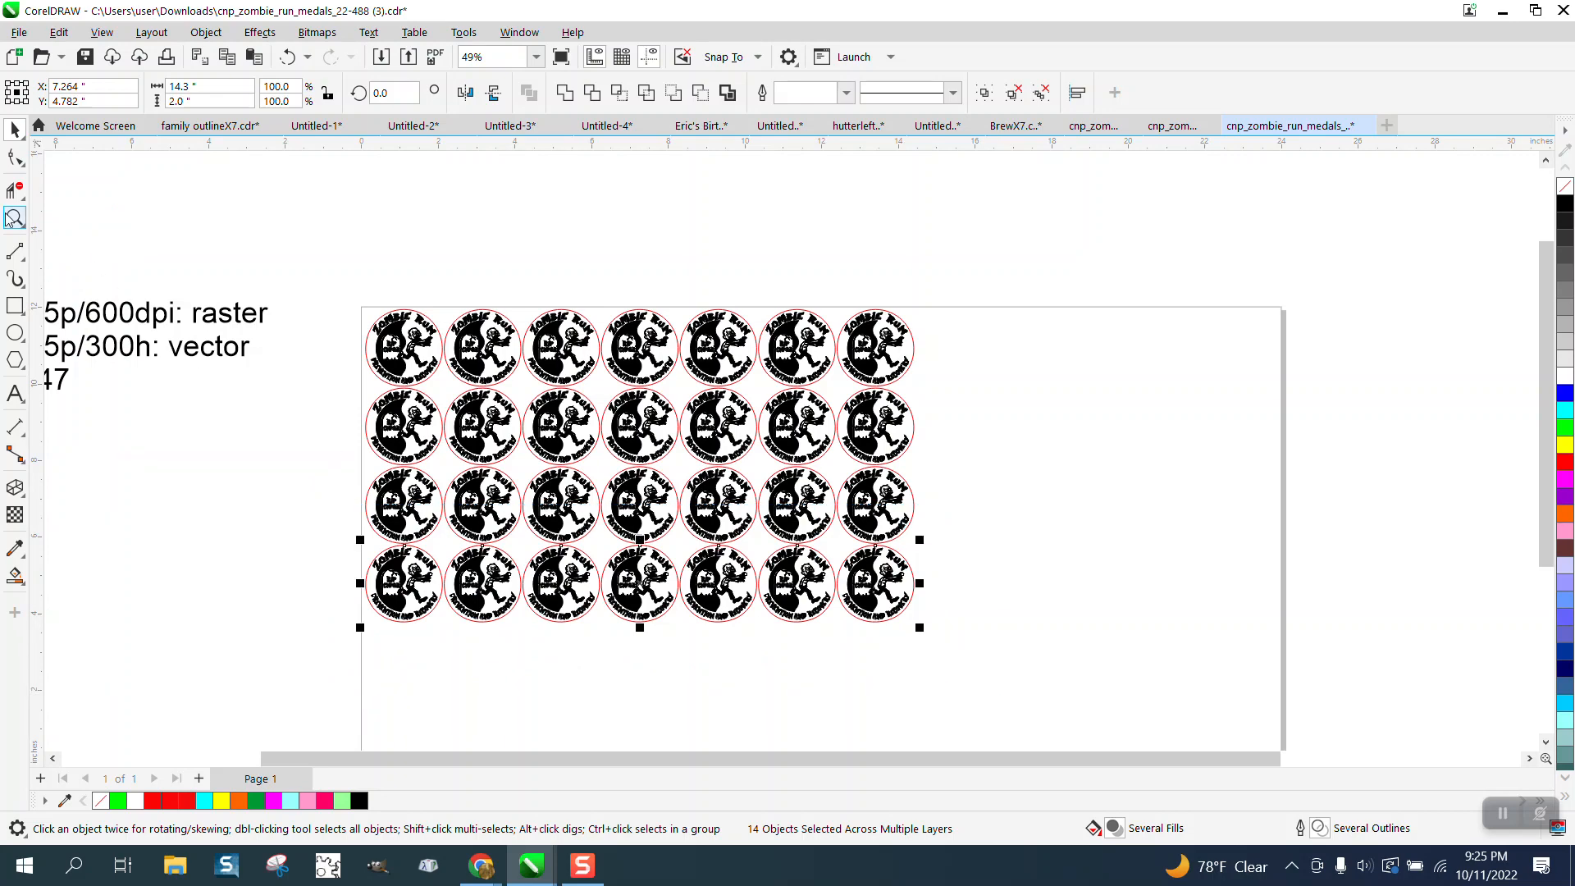
left_click(15, 218)
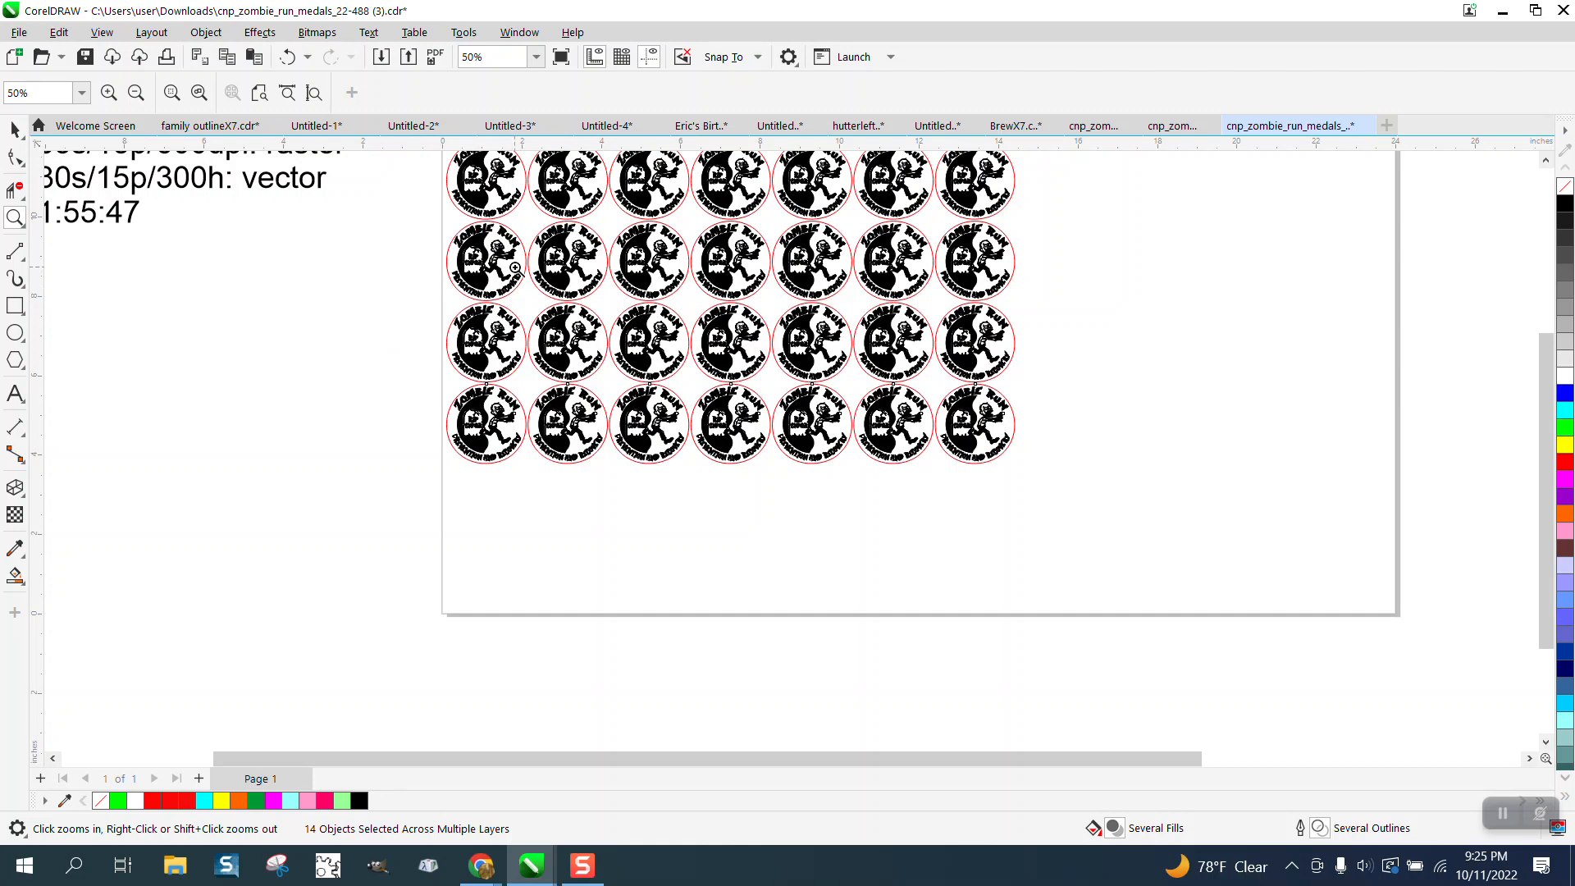
mouse_move(613, 364)
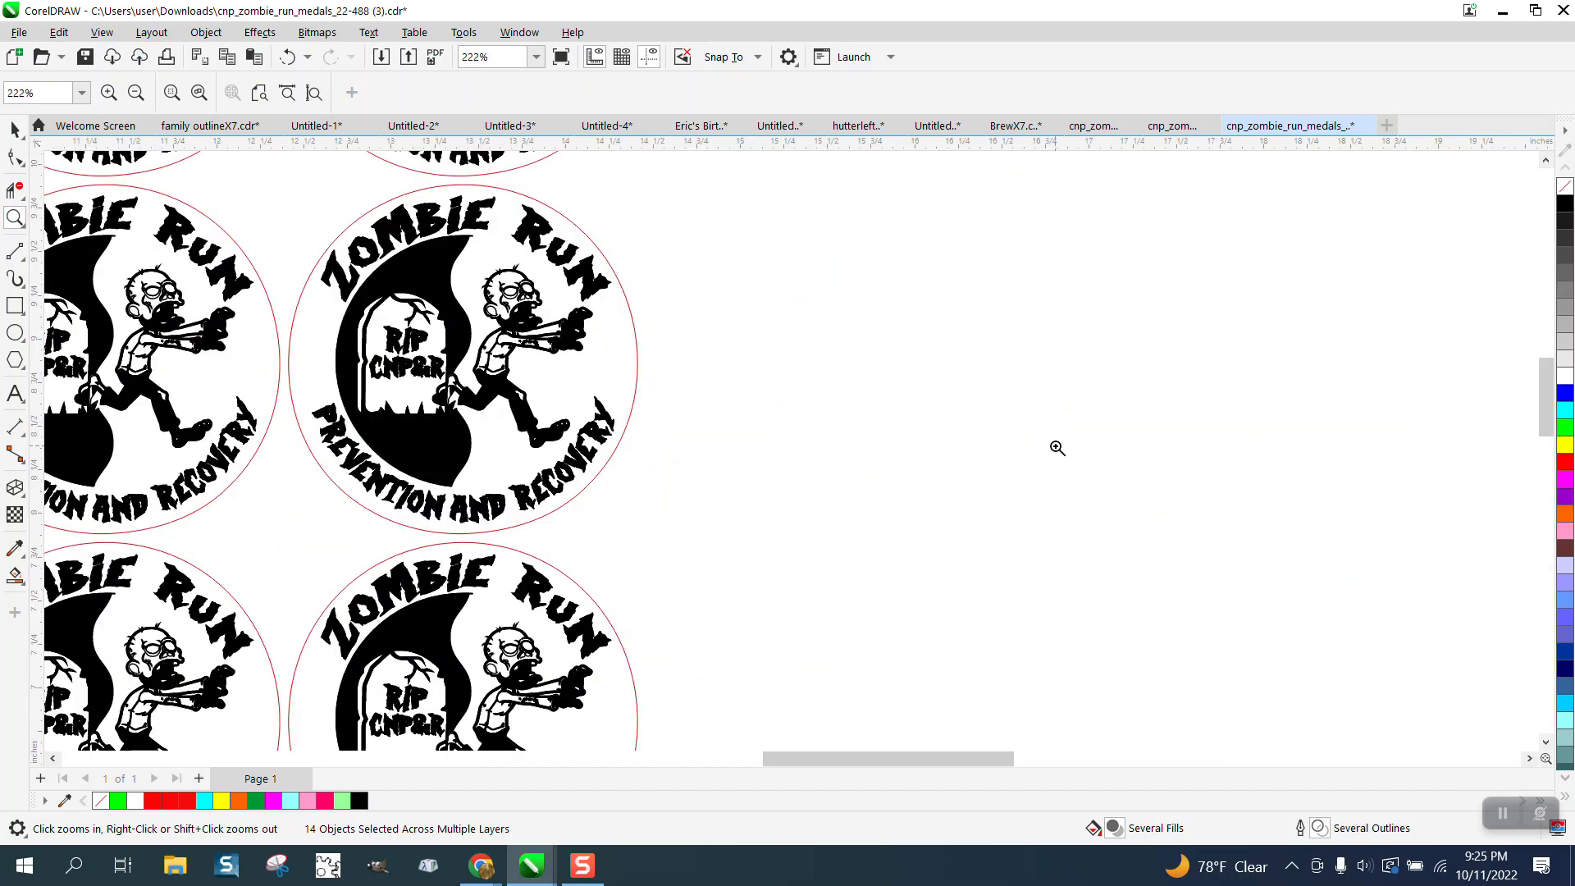
mouse_move(639, 418)
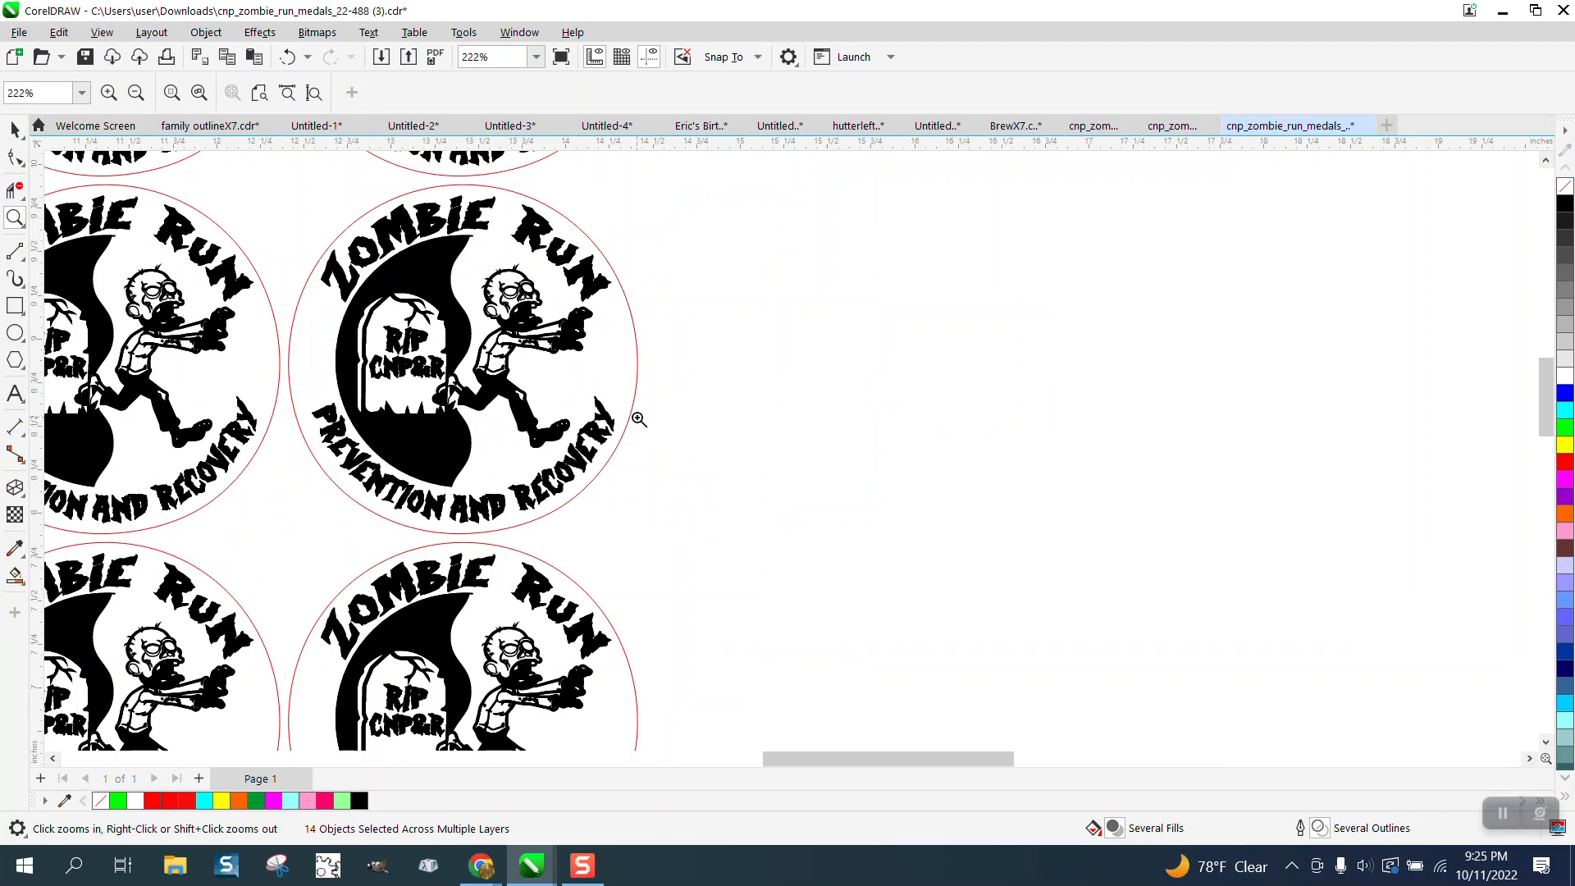
right_click(637, 418)
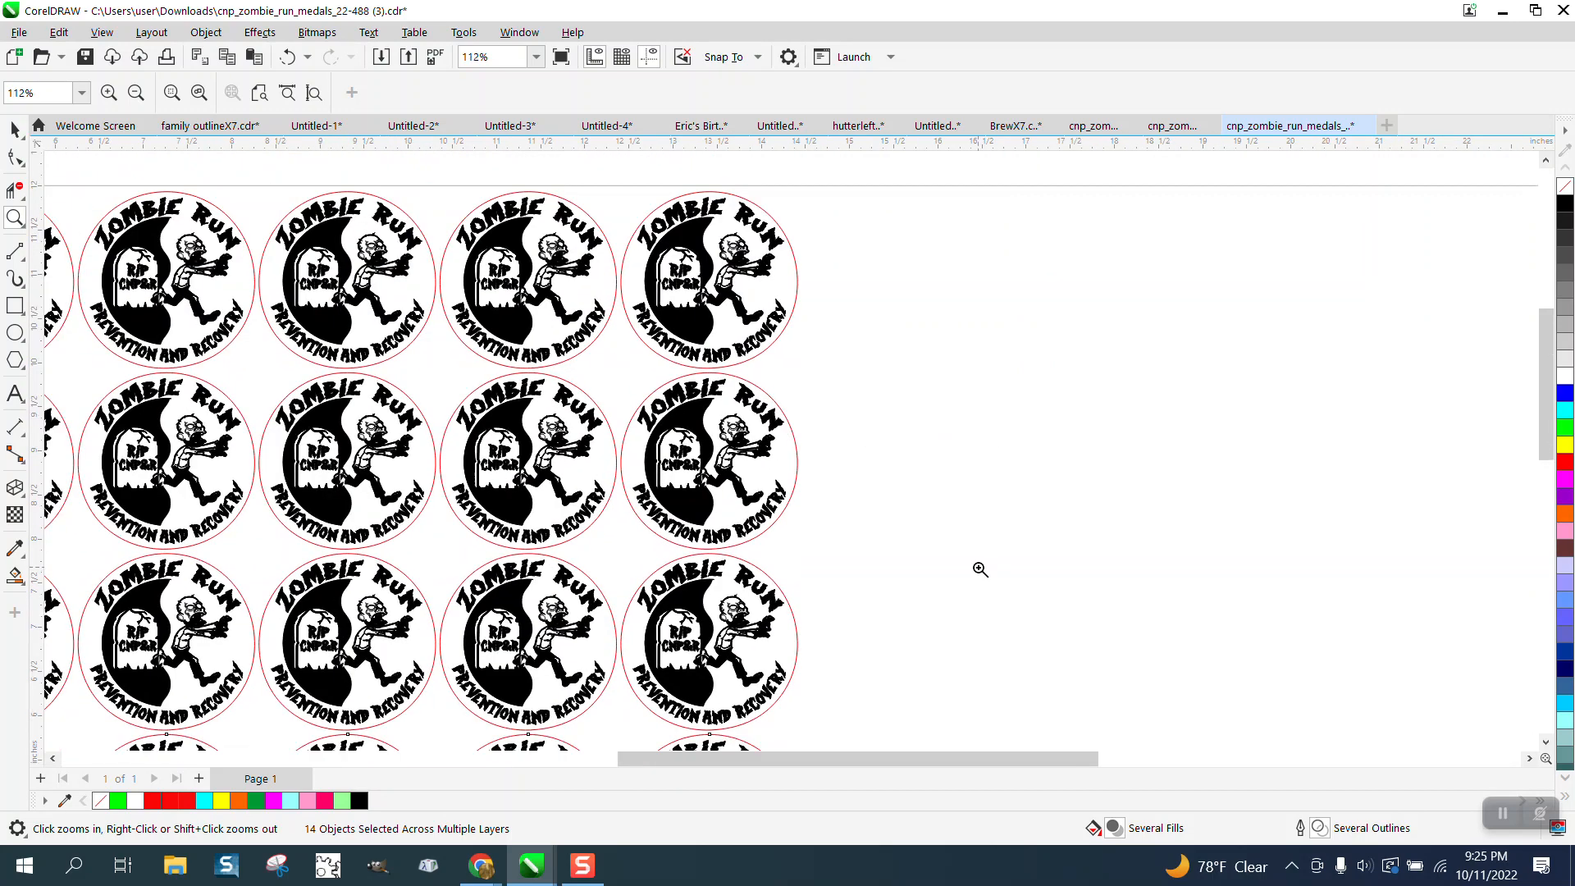